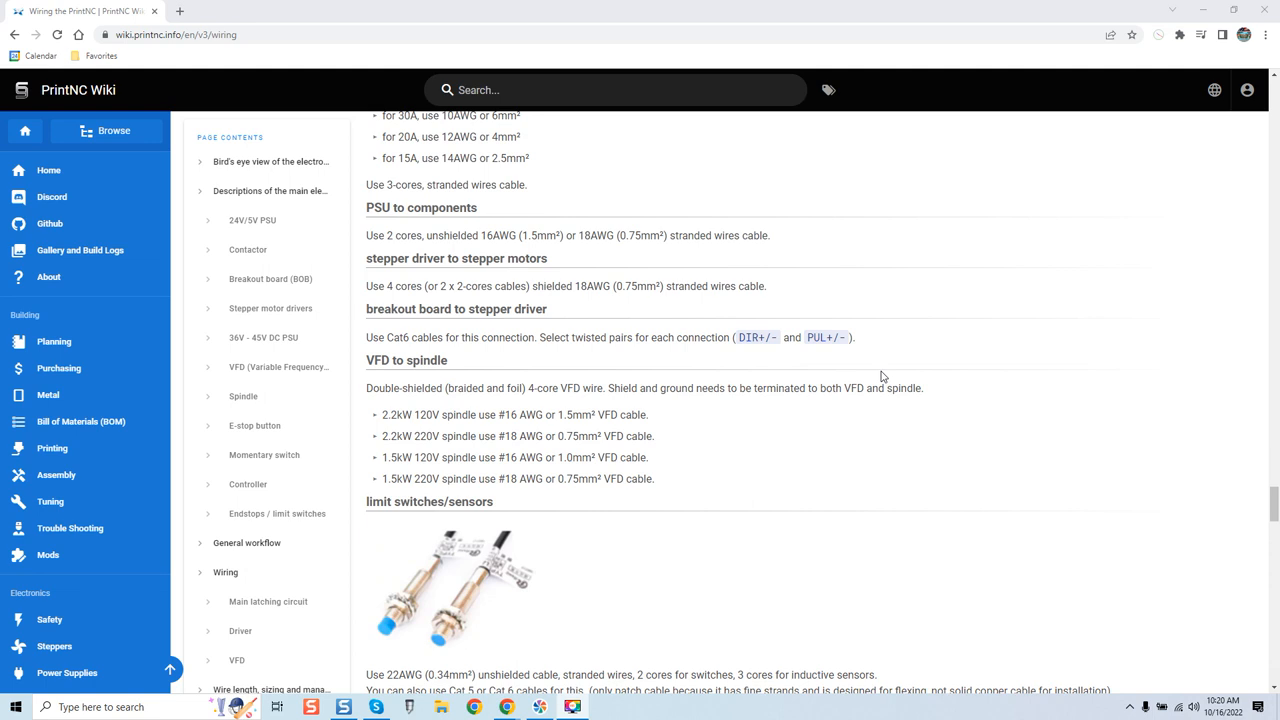
{"action": "mouse_move", "coordinate": [532, 236]}
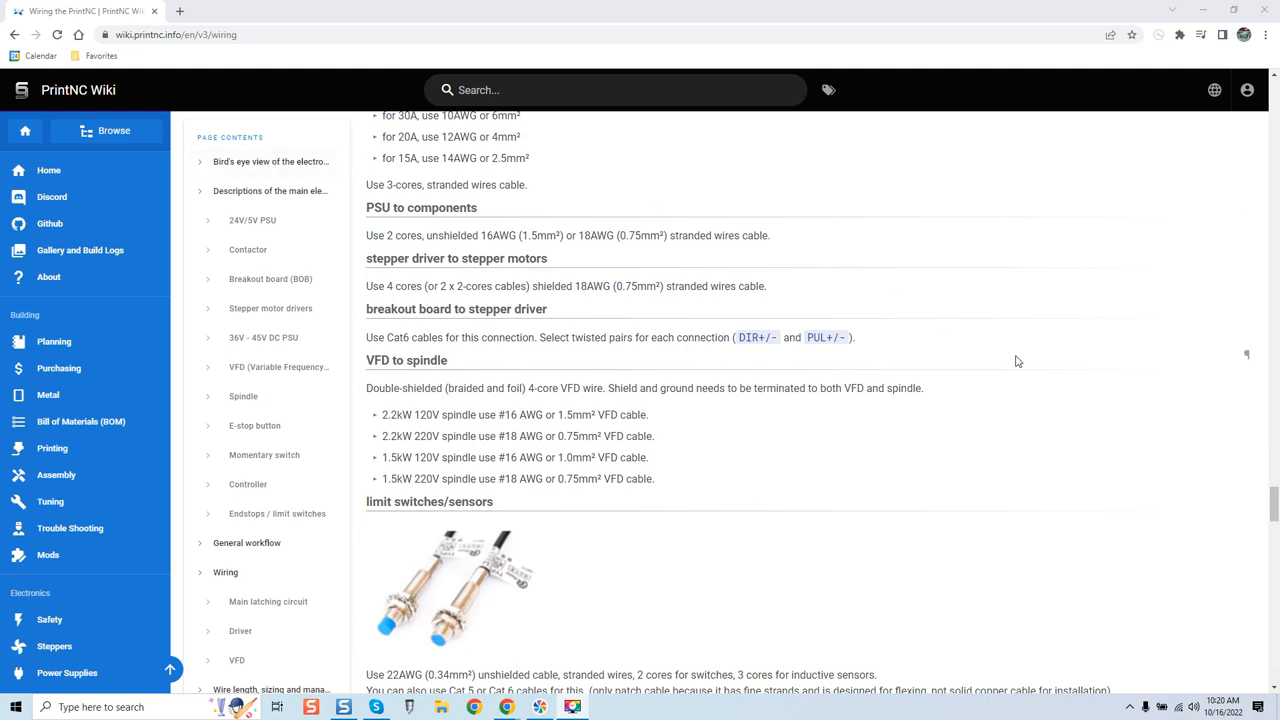
{"action": "mouse_move", "coordinate": [1076, 392]}
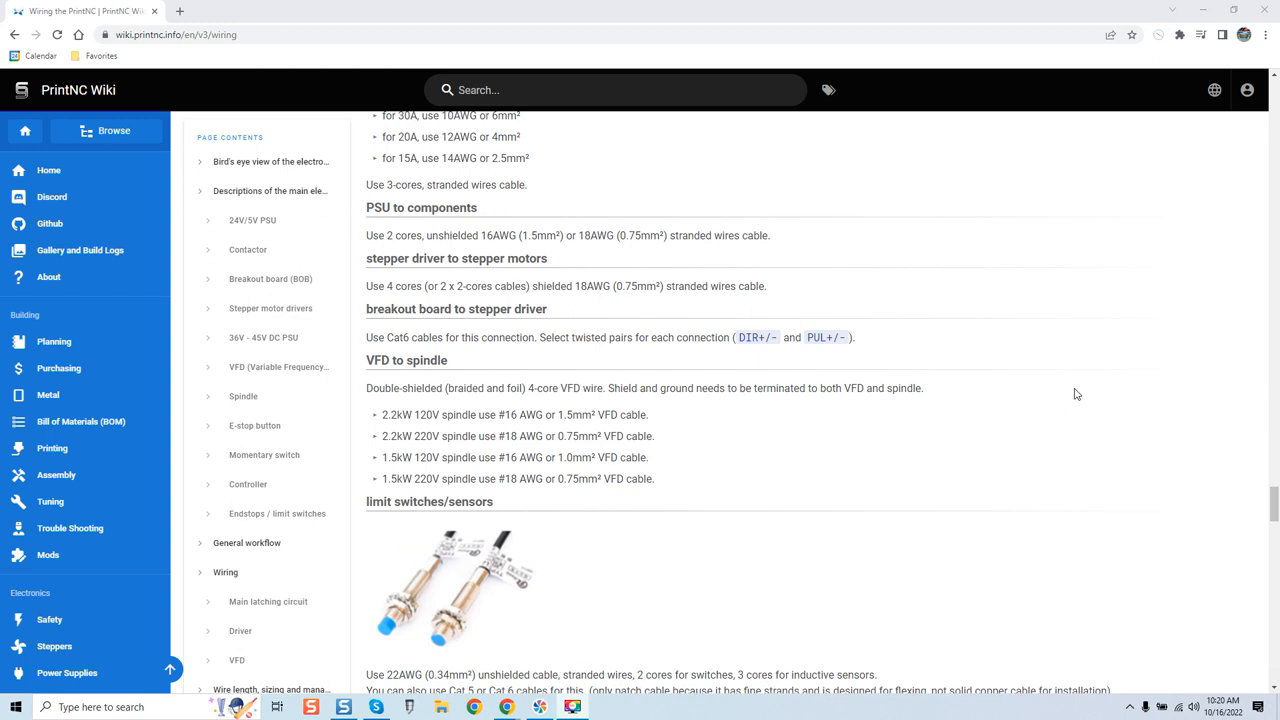
{"action": "mouse_move", "coordinate": [676, 332]}
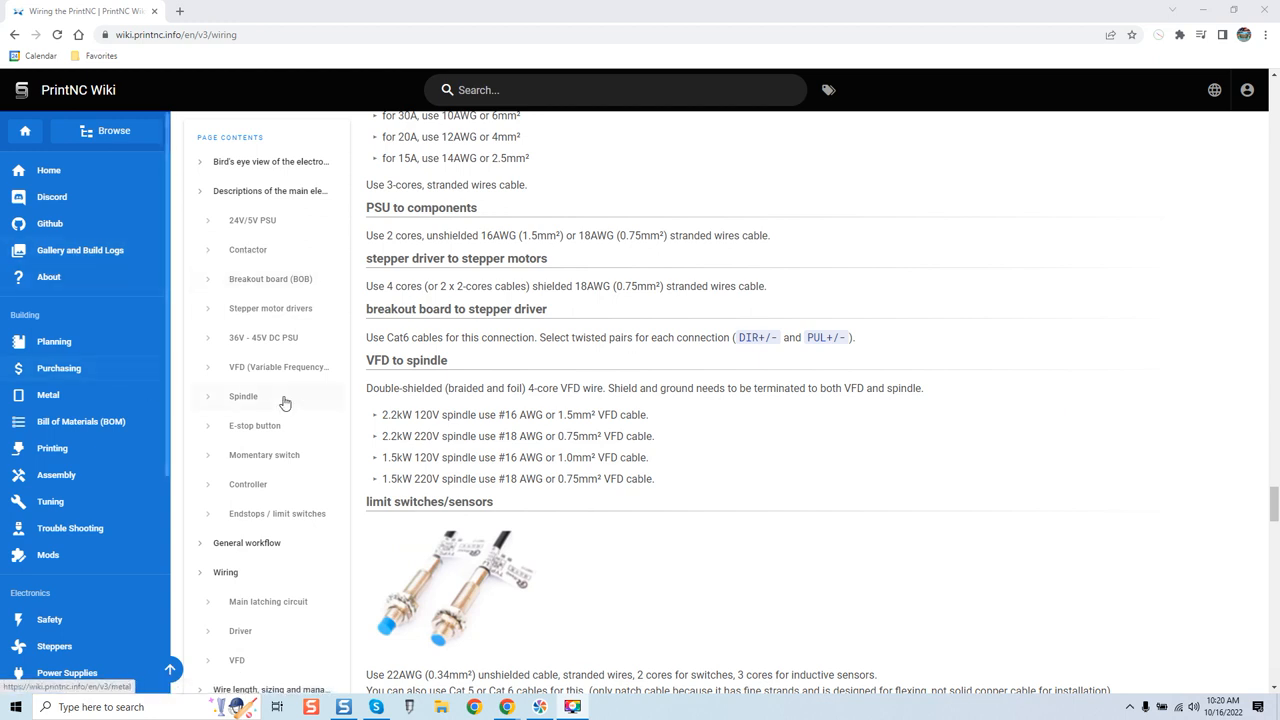
{"action": "mouse_move", "coordinate": [70, 528]}
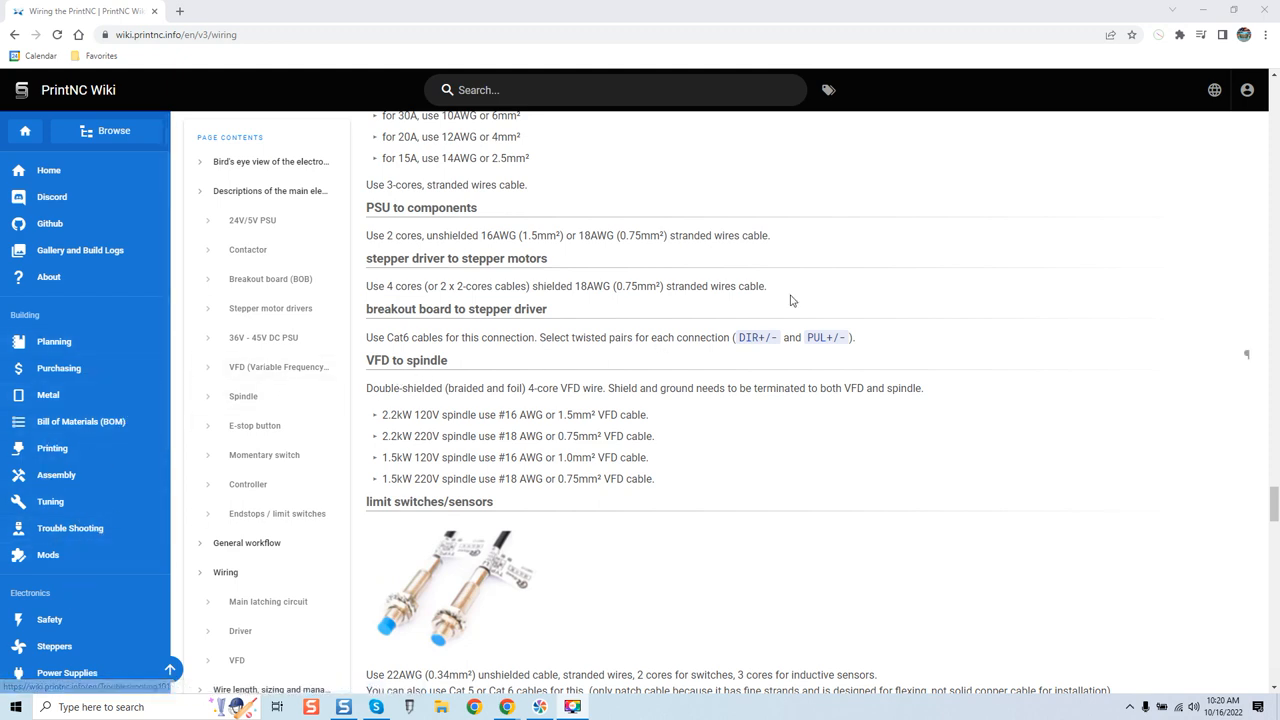
{"action": "mouse_move", "coordinate": [1032, 314]}
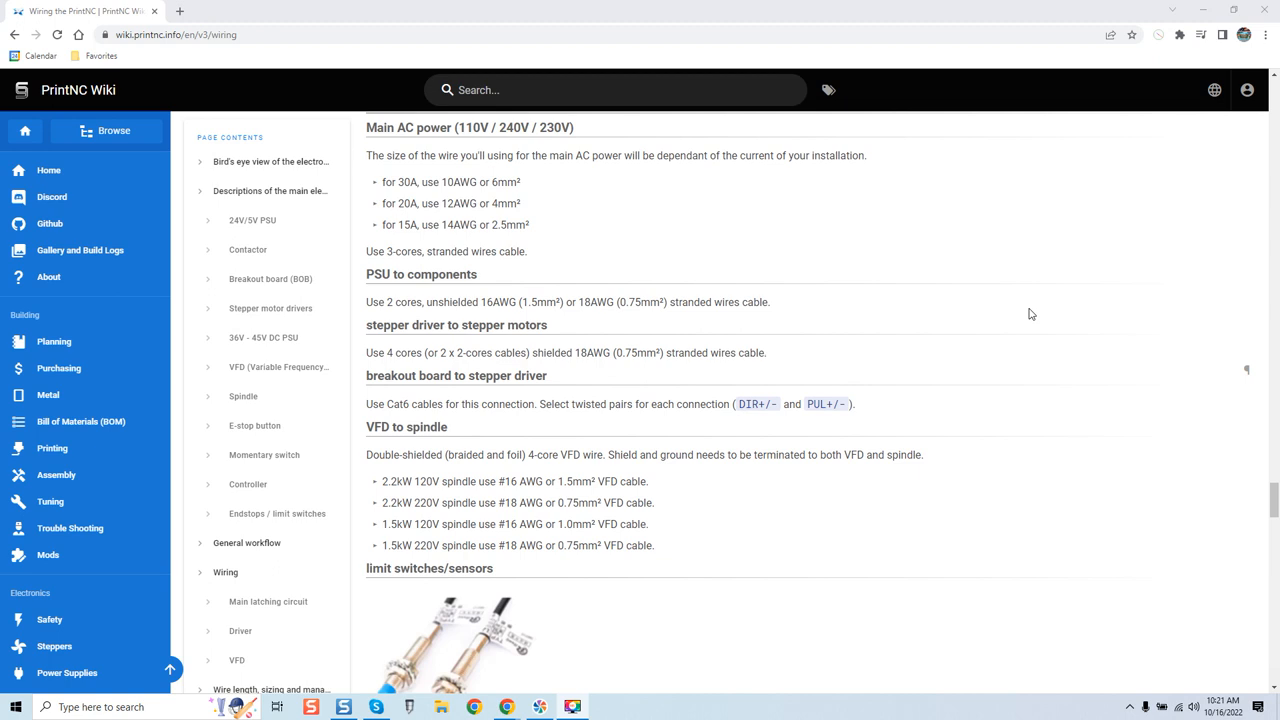
- Scroll the Wiring page down to the 'VFD to spindle' cable specification and wire-gauge list
{"action": "scroll", "scroll_direction": "down", "scroll_amount": 3}
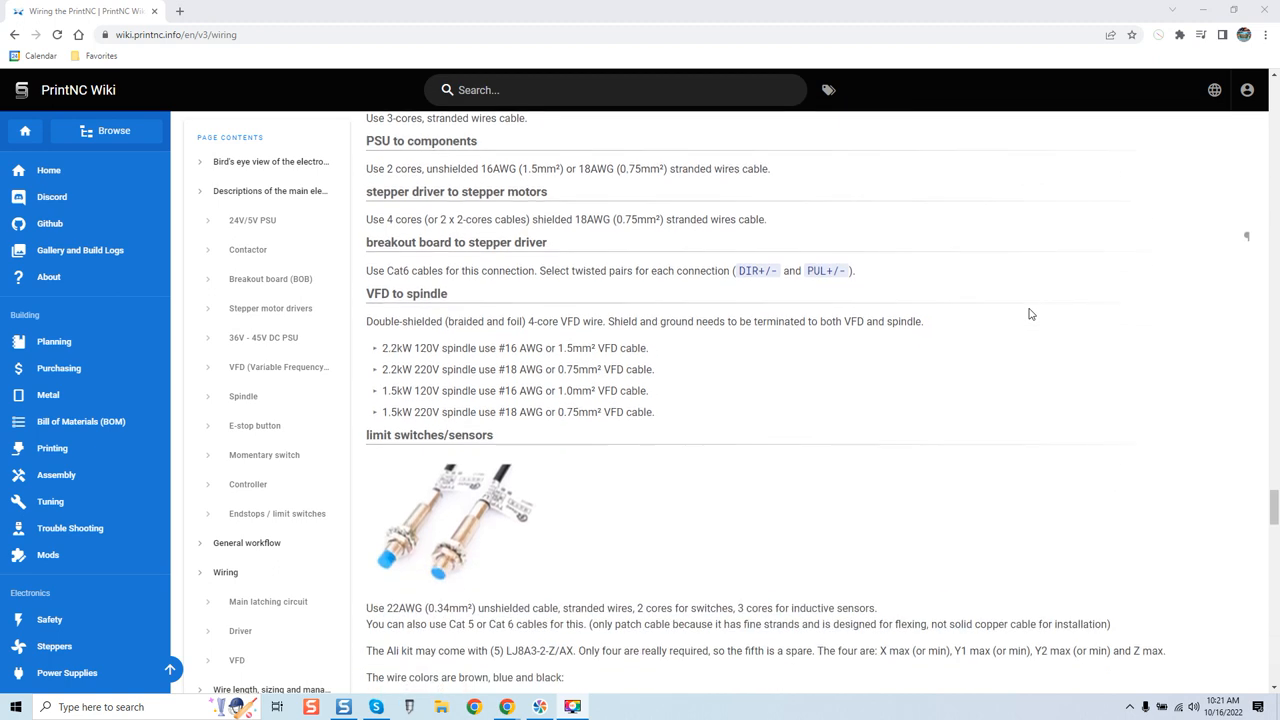
{"action": "mouse_move", "coordinate": [720, 378]}
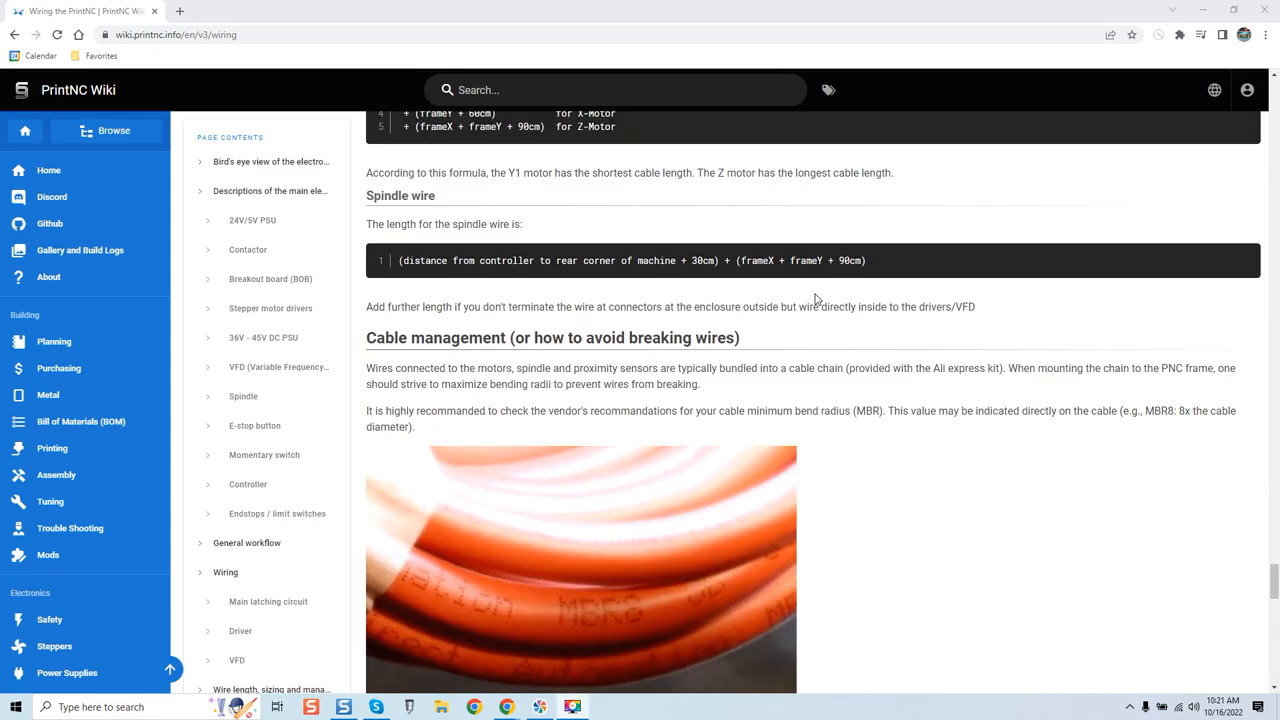
{"action": "scroll", "scroll_direction": "down", "scroll_amount": 3}
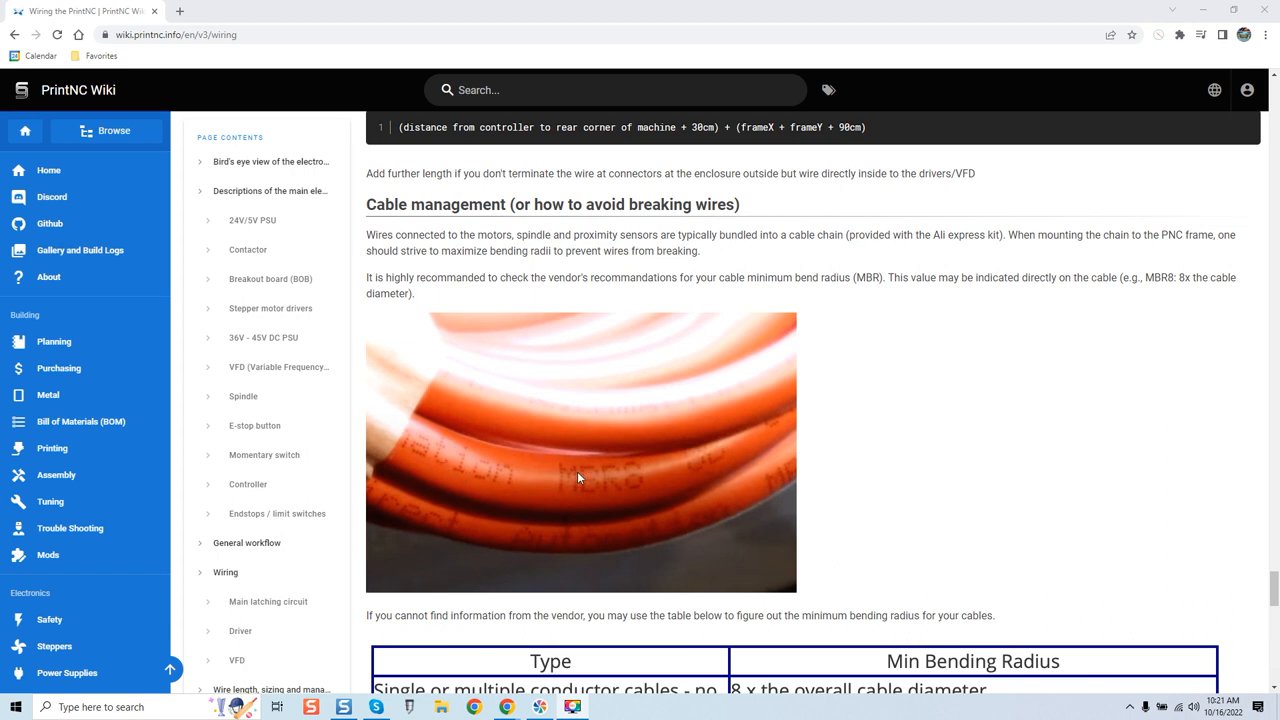
{"action": "mouse_move", "coordinate": [428, 462]}
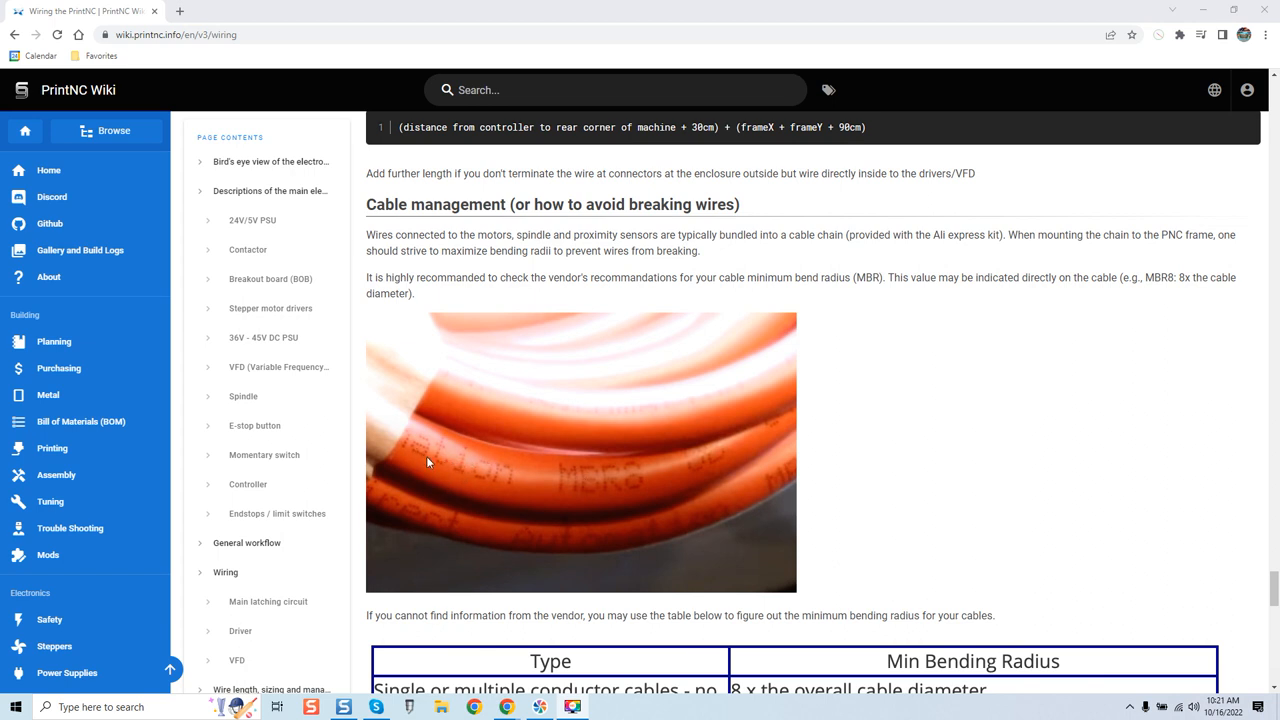
{"action": "mouse_move", "coordinate": [644, 514]}
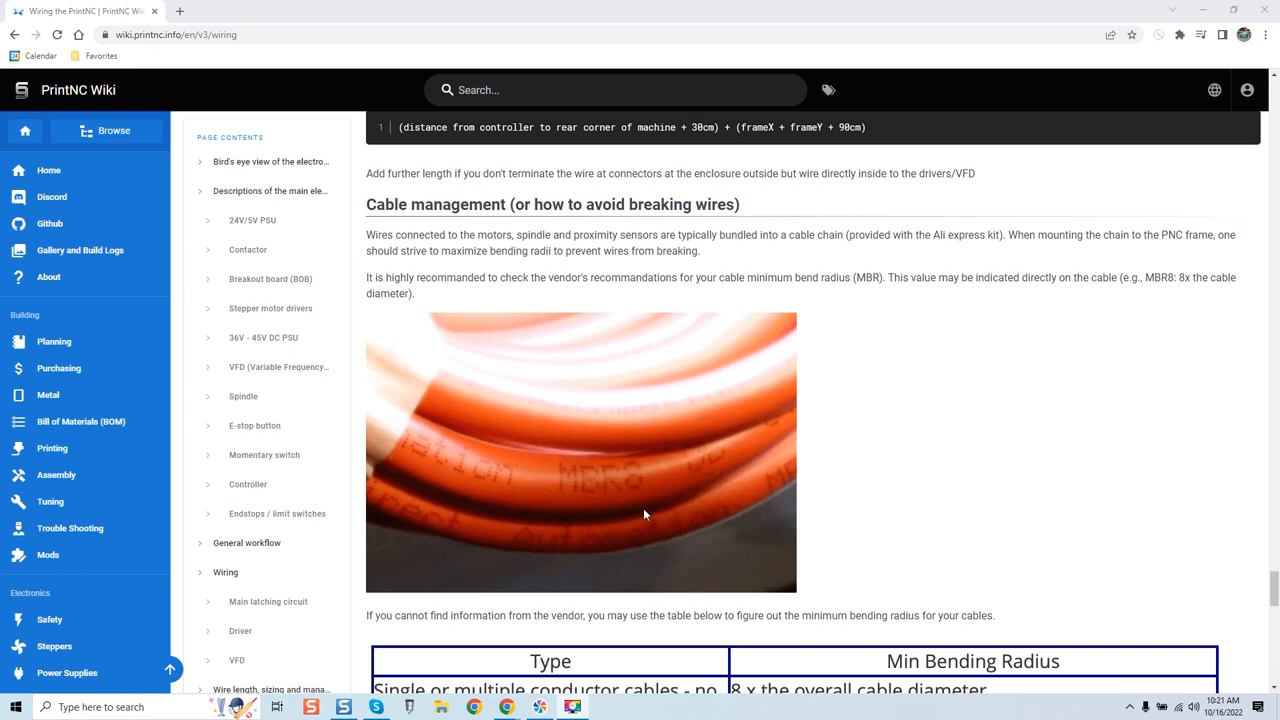
{"action": "mouse_move", "coordinate": [598, 352]}
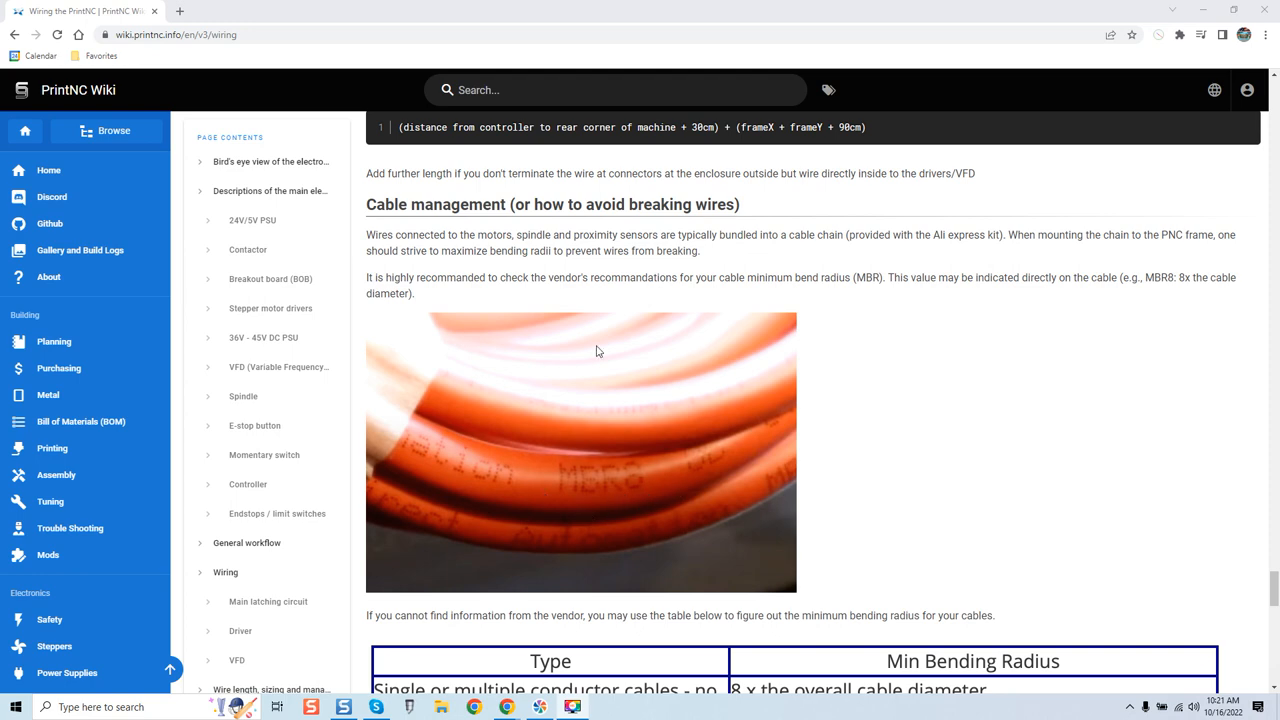
{"action": "scroll", "scroll_direction": "up", "scroll_amount": 3}
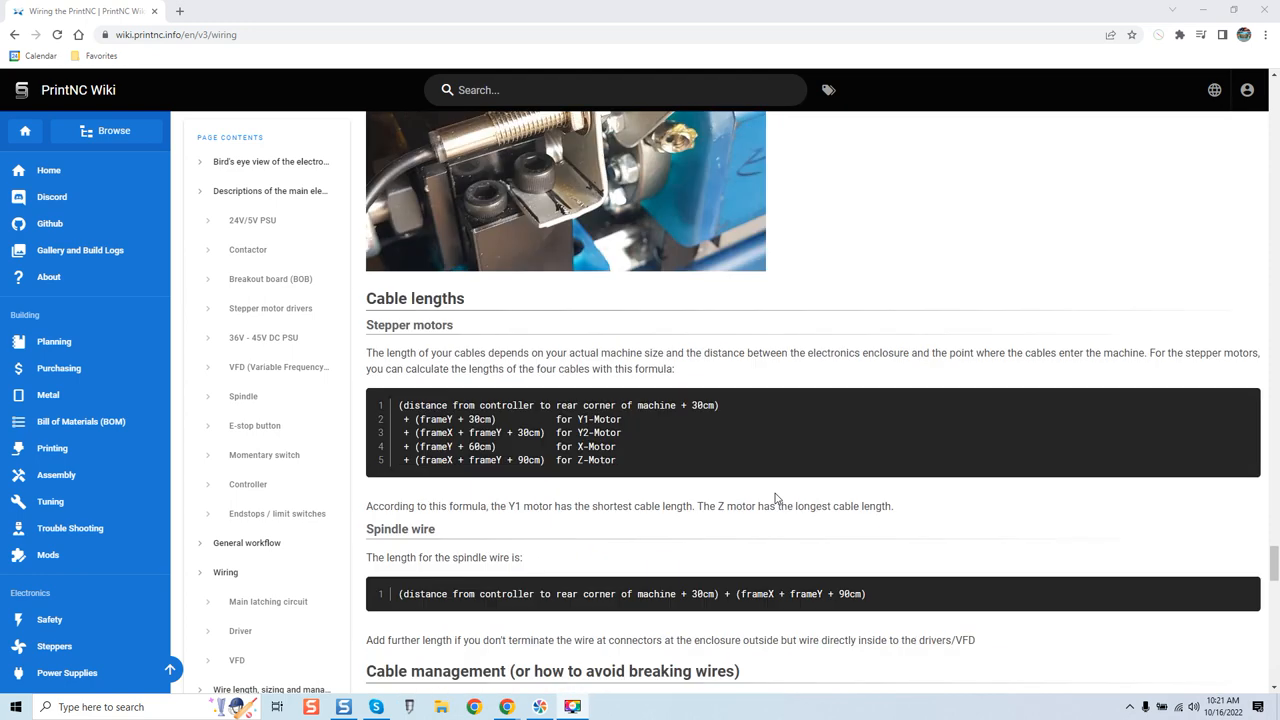
{"action": "scroll", "scroll_direction": "down", "scroll_amount": 3}
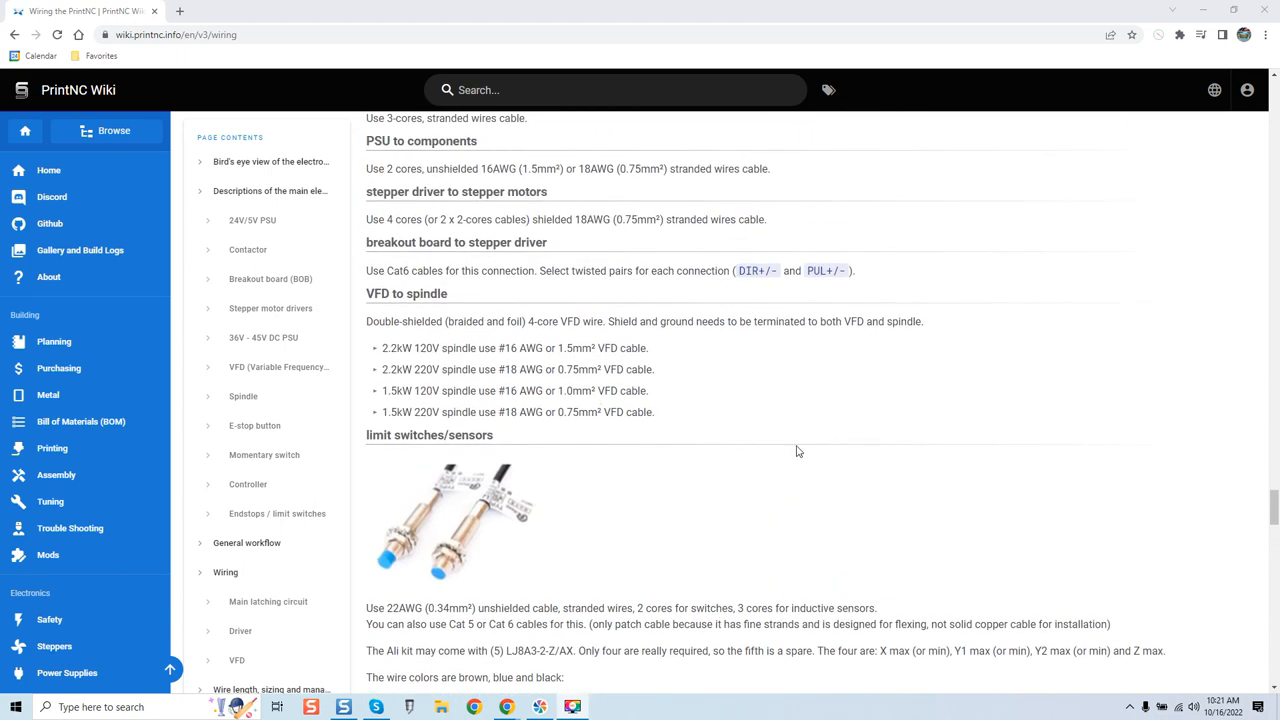
{"action": "mouse_move", "coordinate": [830, 462]}
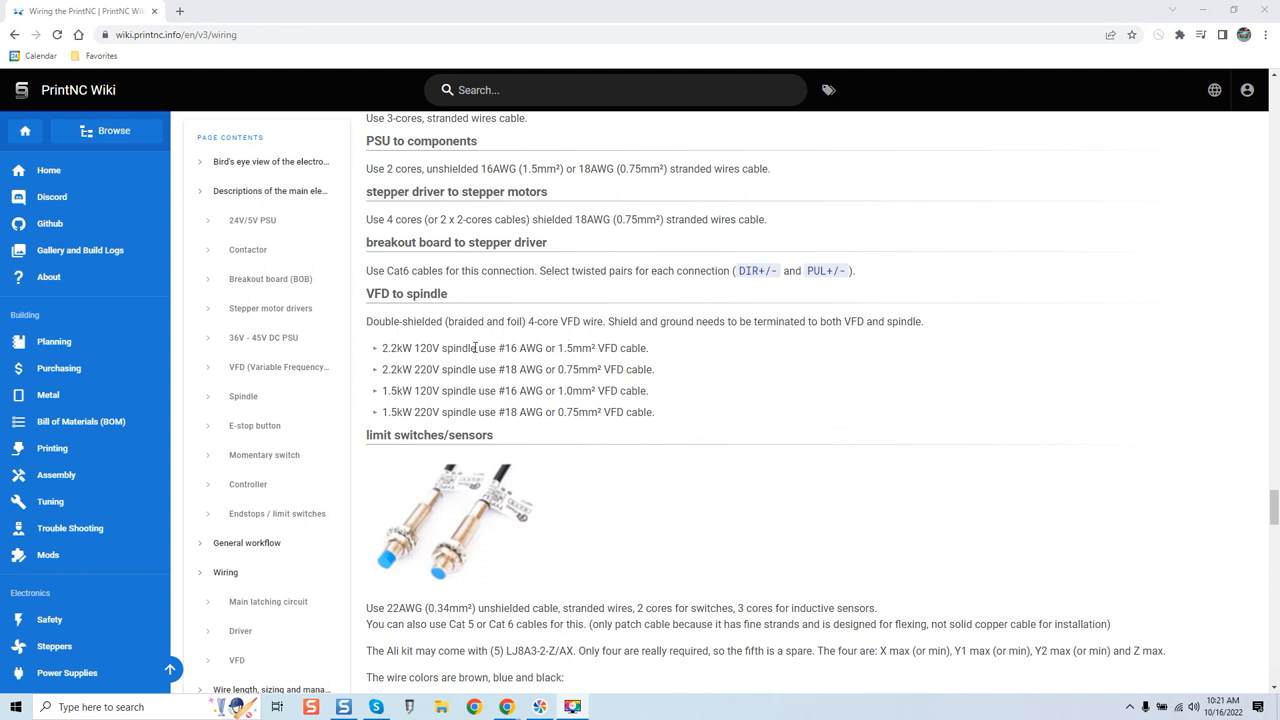
{"action": "mouse_move", "coordinate": [448, 372]}
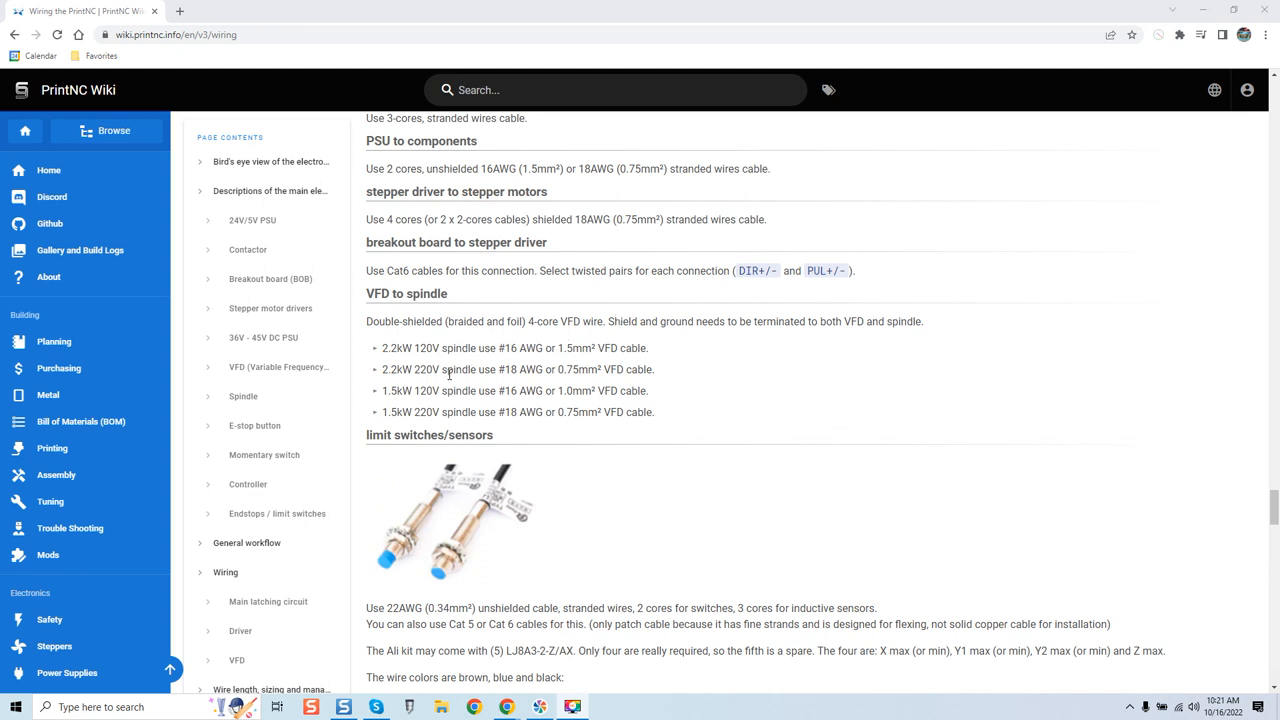
{"action": "mouse_move", "coordinate": [622, 318]}
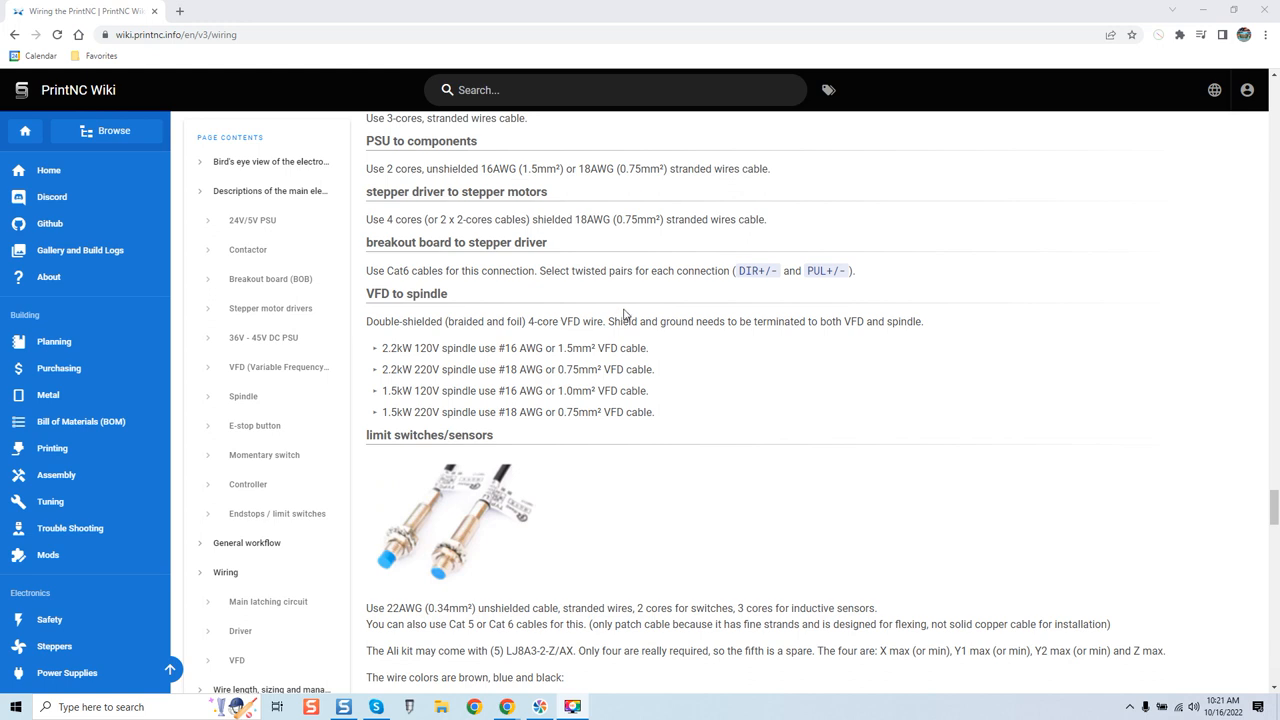
{"action": "mouse_move", "coordinate": [572, 316]}
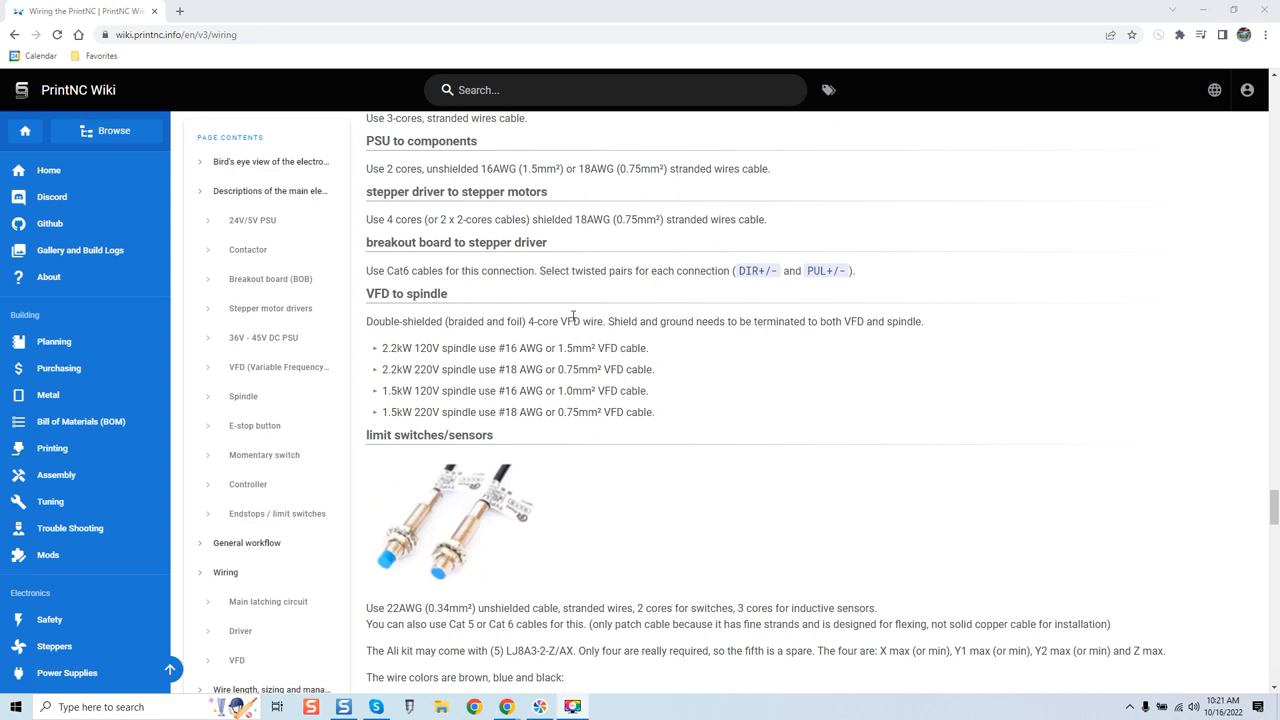
{"action": "mouse_move", "coordinate": [412, 328]}
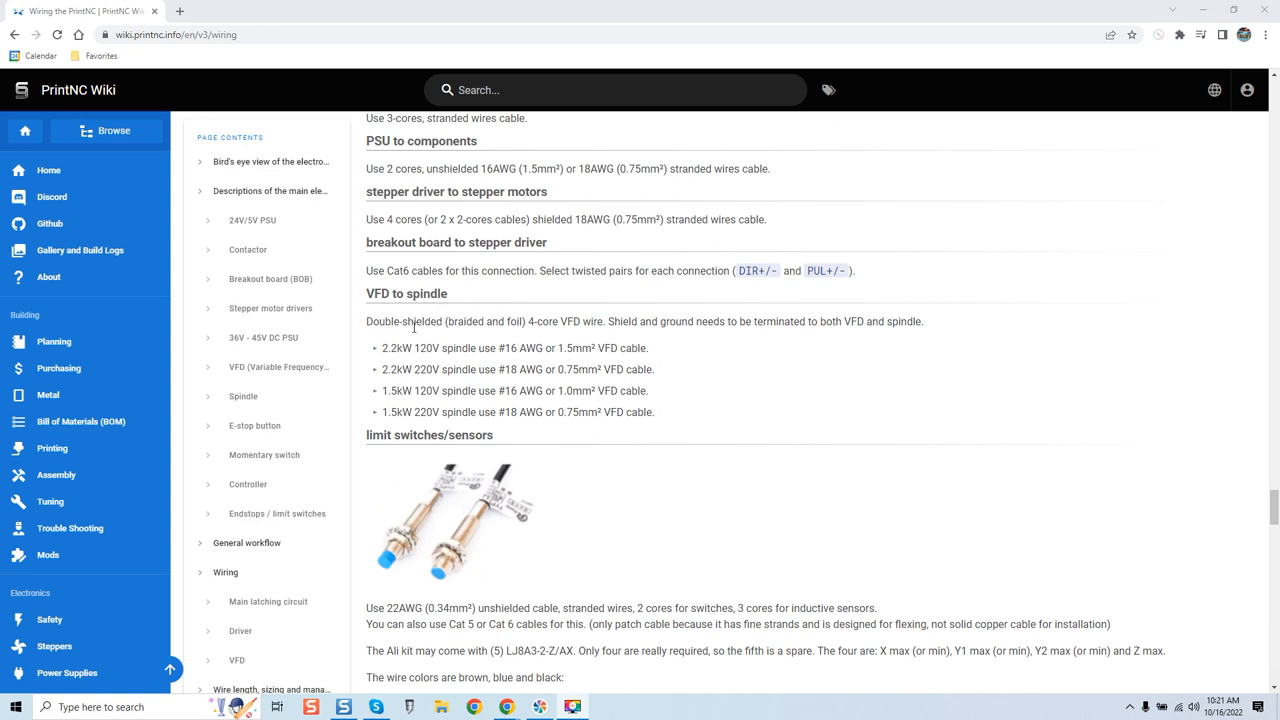
{"action": "mouse_move", "coordinate": [704, 390]}
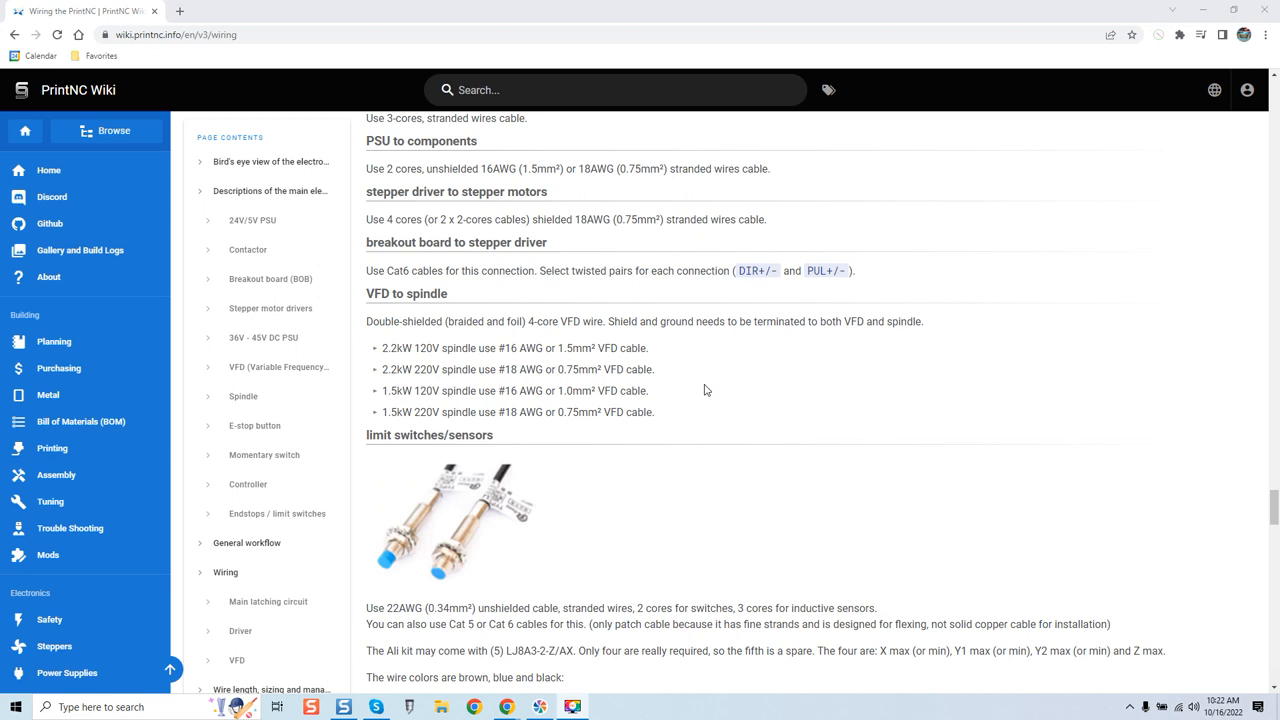
{"action": "mouse_move", "coordinate": [596, 320]}
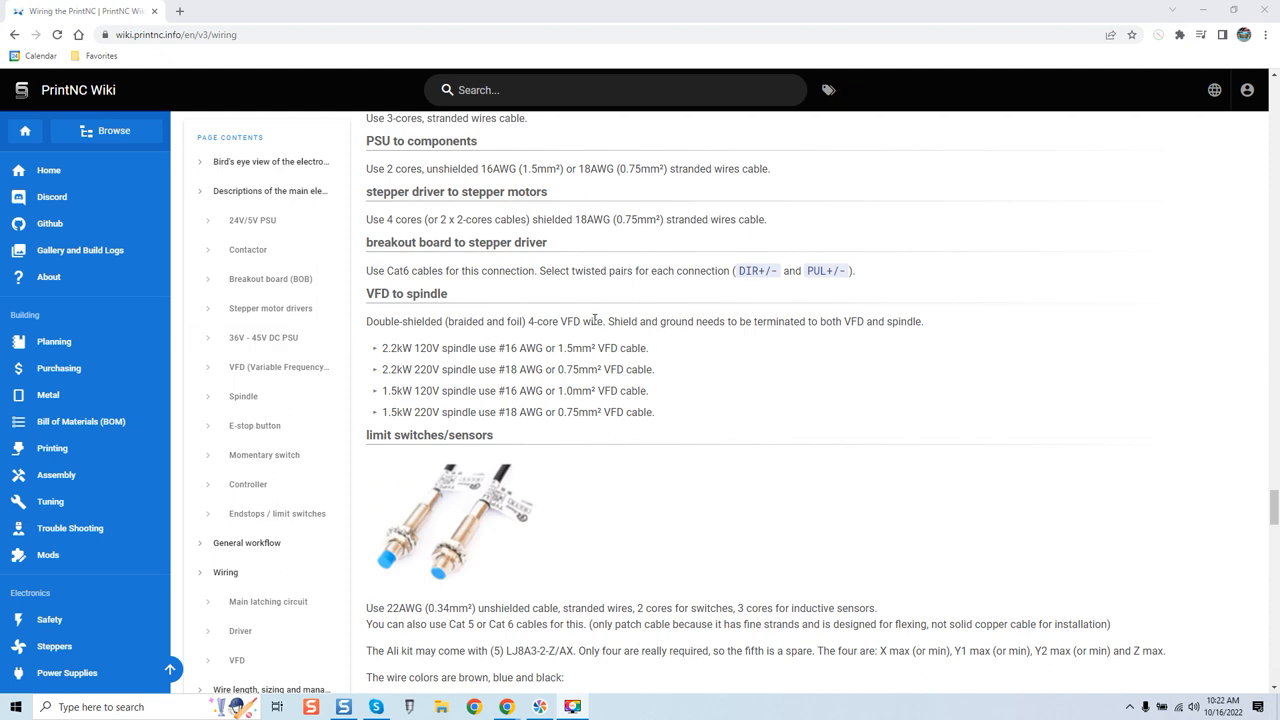
{"action": "mouse_move", "coordinate": [392, 364]}
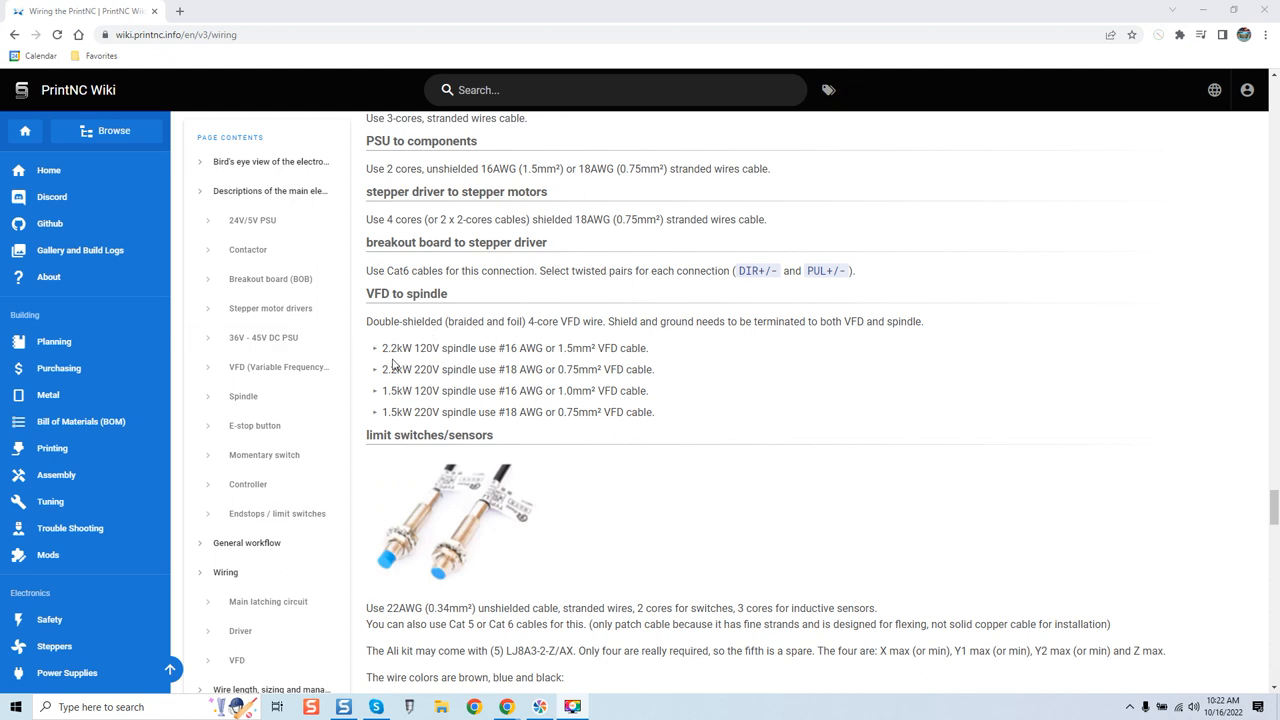
{"action": "mouse_move", "coordinate": [424, 364]}
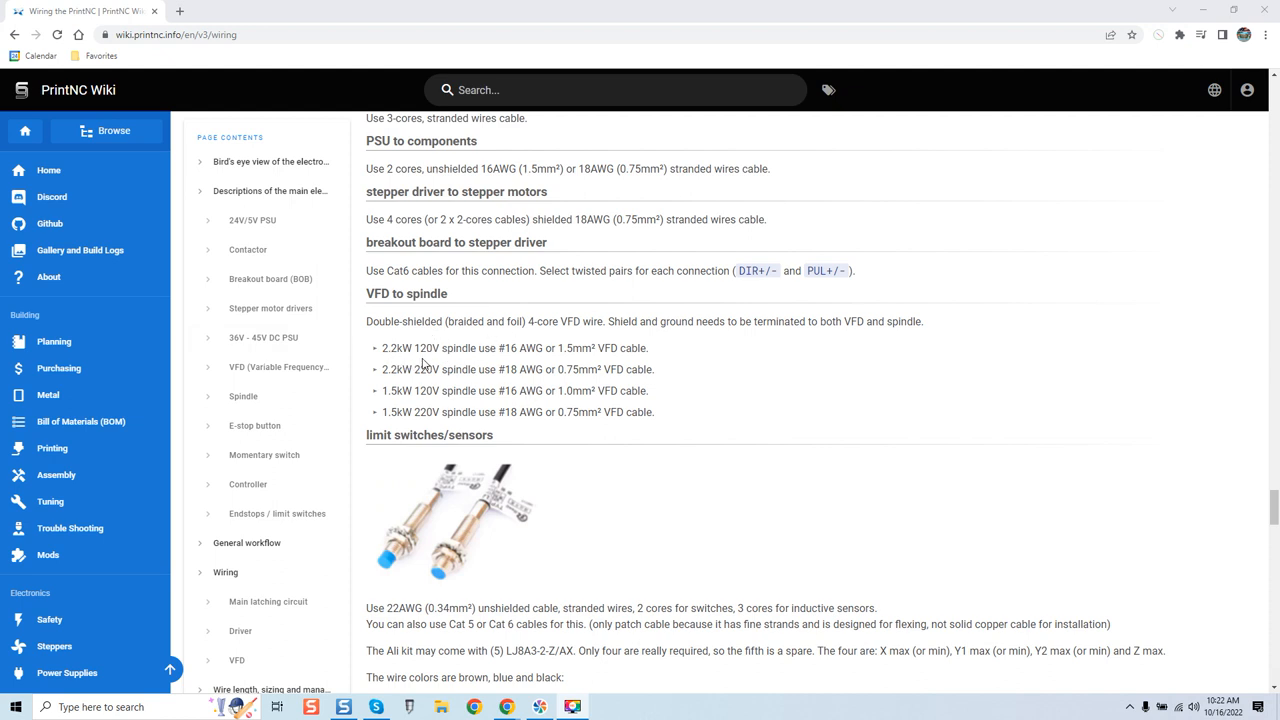
{"action": "mouse_move", "coordinate": [540, 360]}
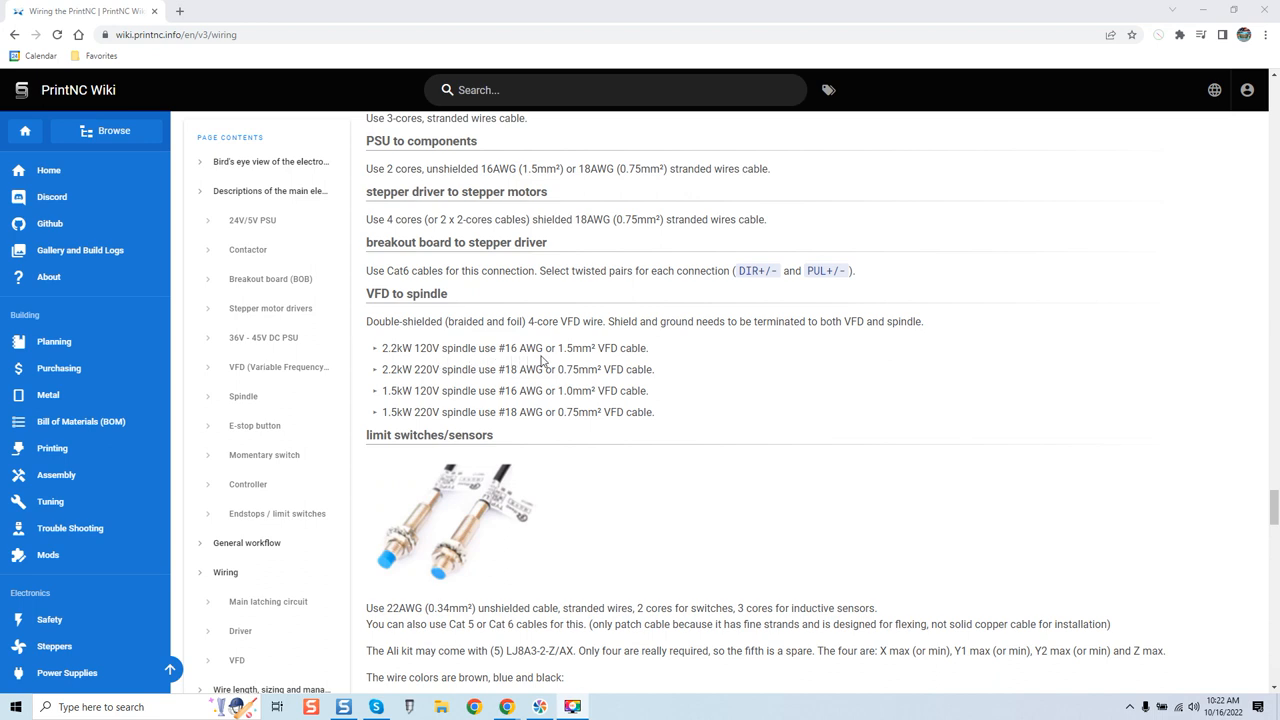
{"action": "mouse_move", "coordinate": [544, 358]}
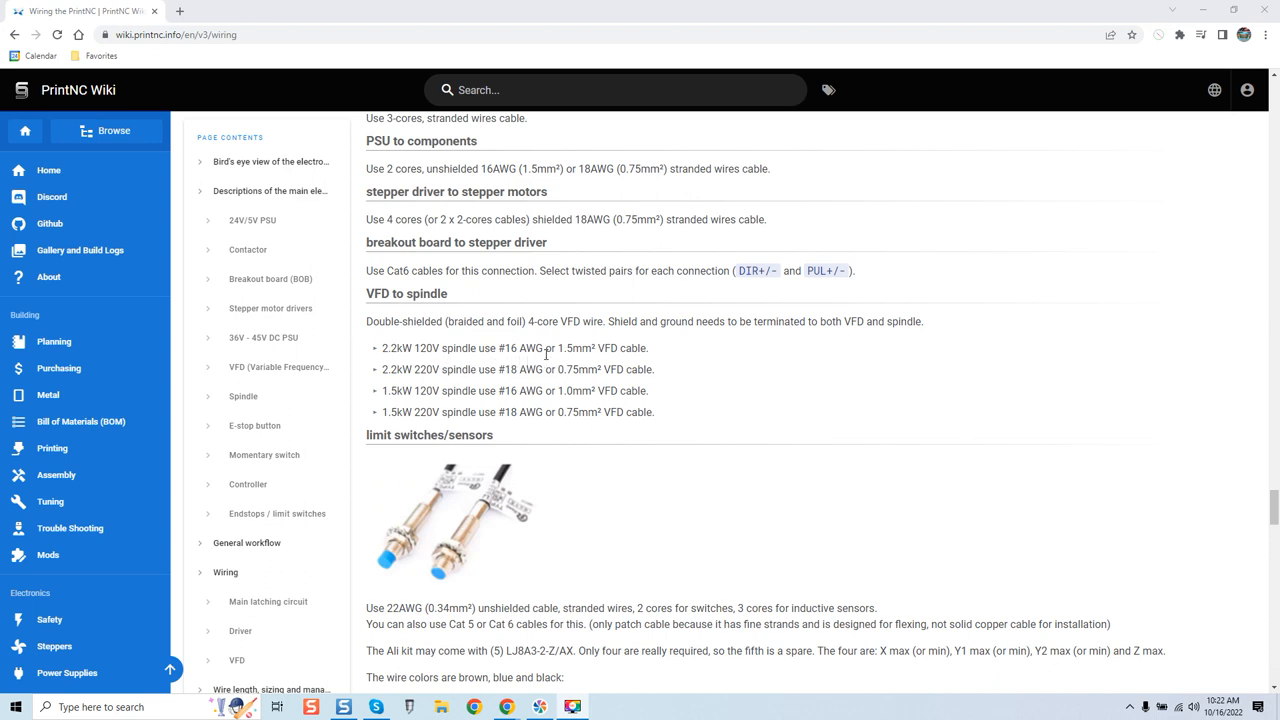
{"action": "mouse_move", "coordinate": [504, 360]}
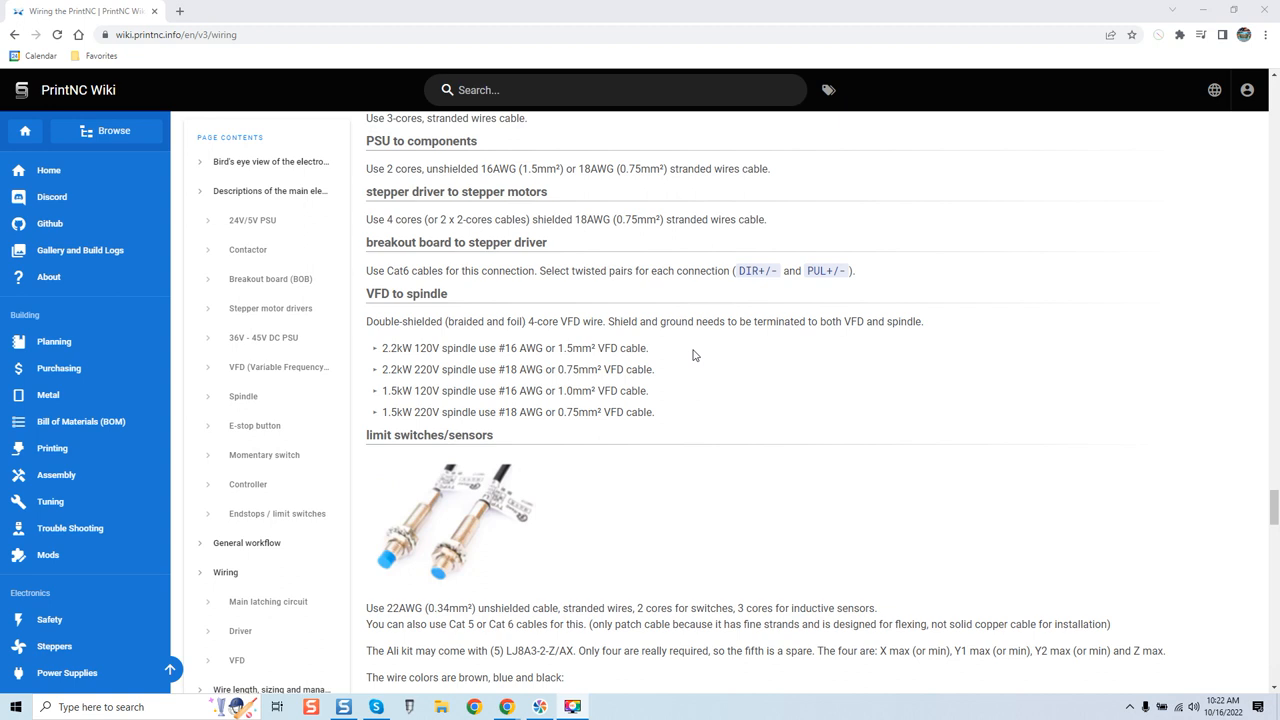
{"action": "mouse_move", "coordinate": [390, 388]}
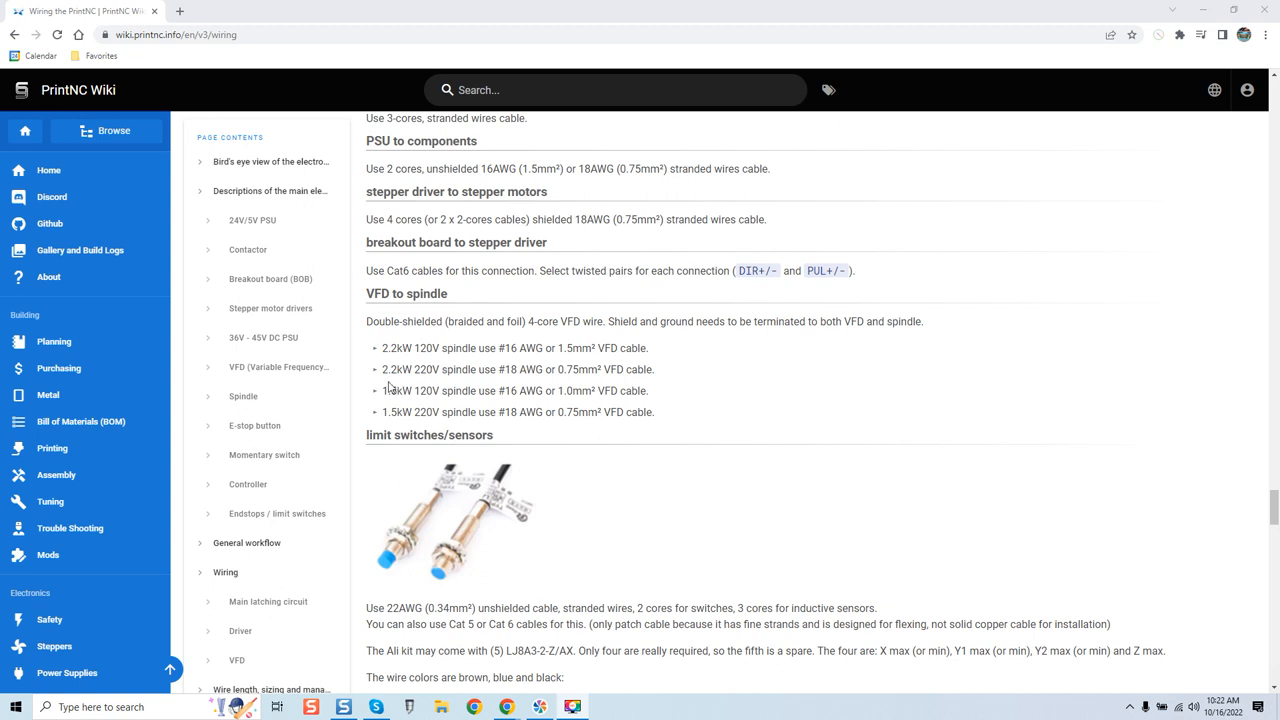
{"action": "mouse_move", "coordinate": [400, 388]}
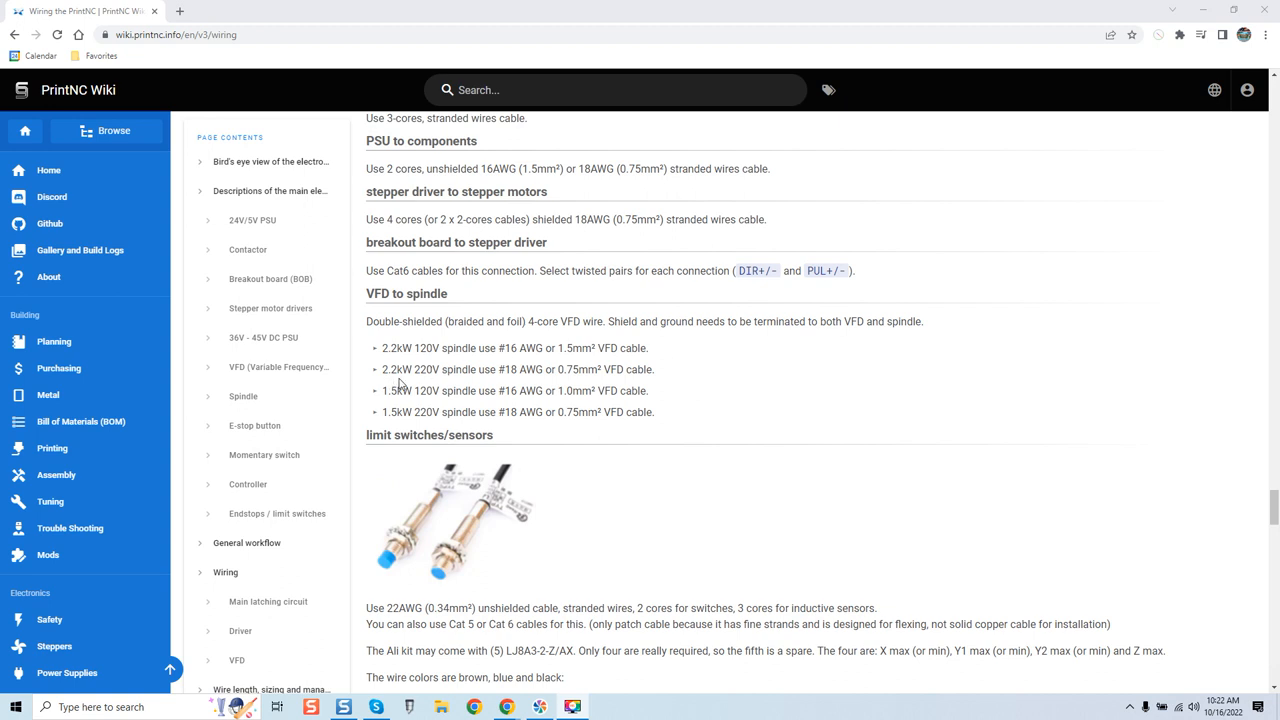
{"action": "mouse_move", "coordinate": [420, 388]}
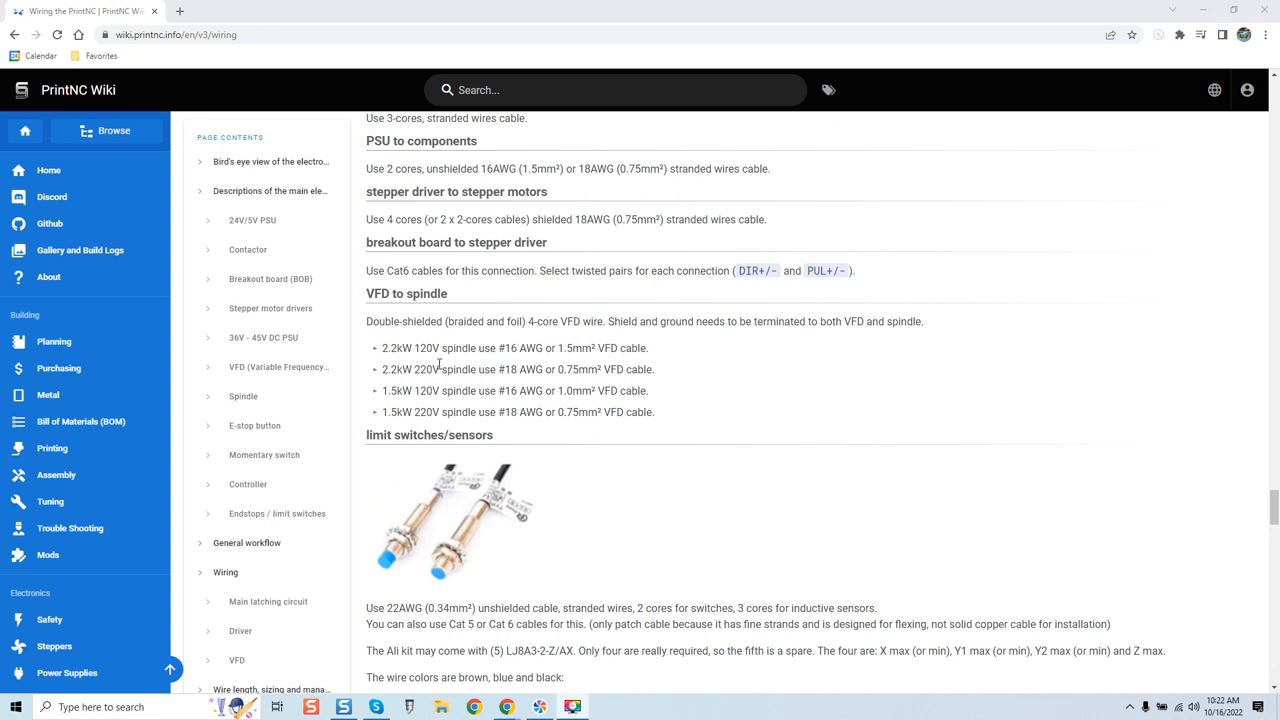
{"action": "mouse_move", "coordinate": [442, 388]}
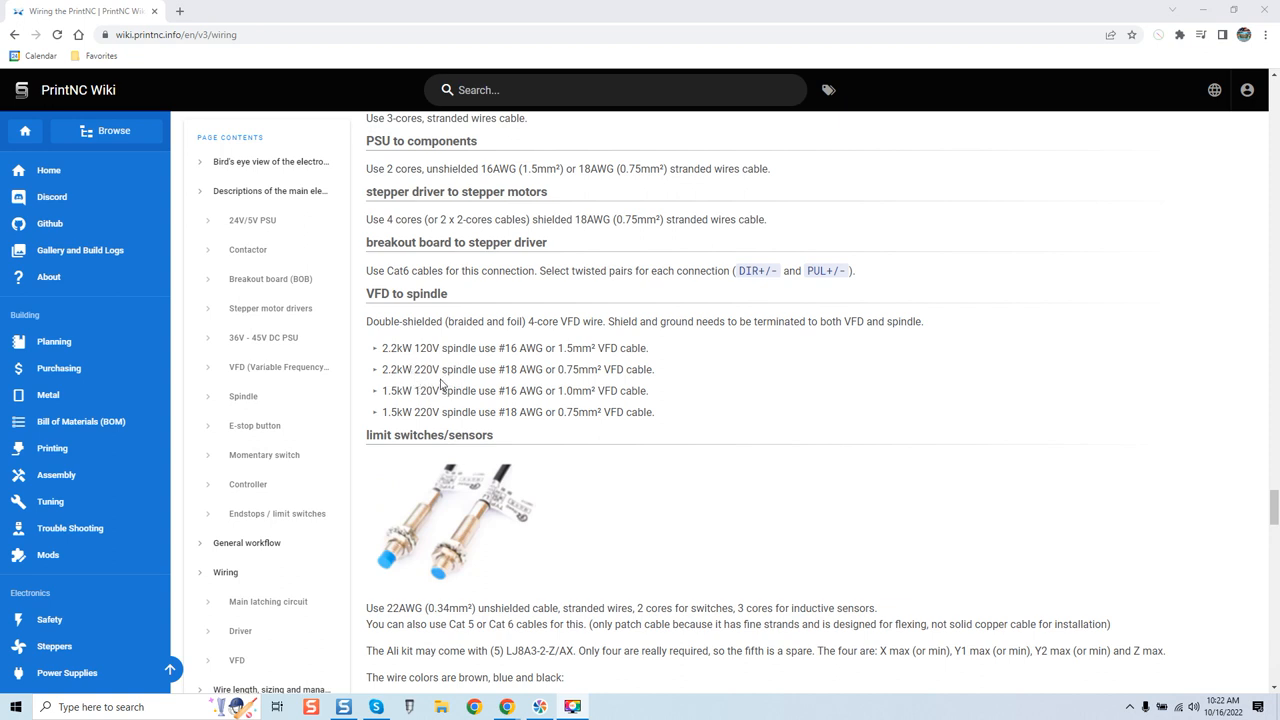
{"action": "mouse_move", "coordinate": [434, 384]}
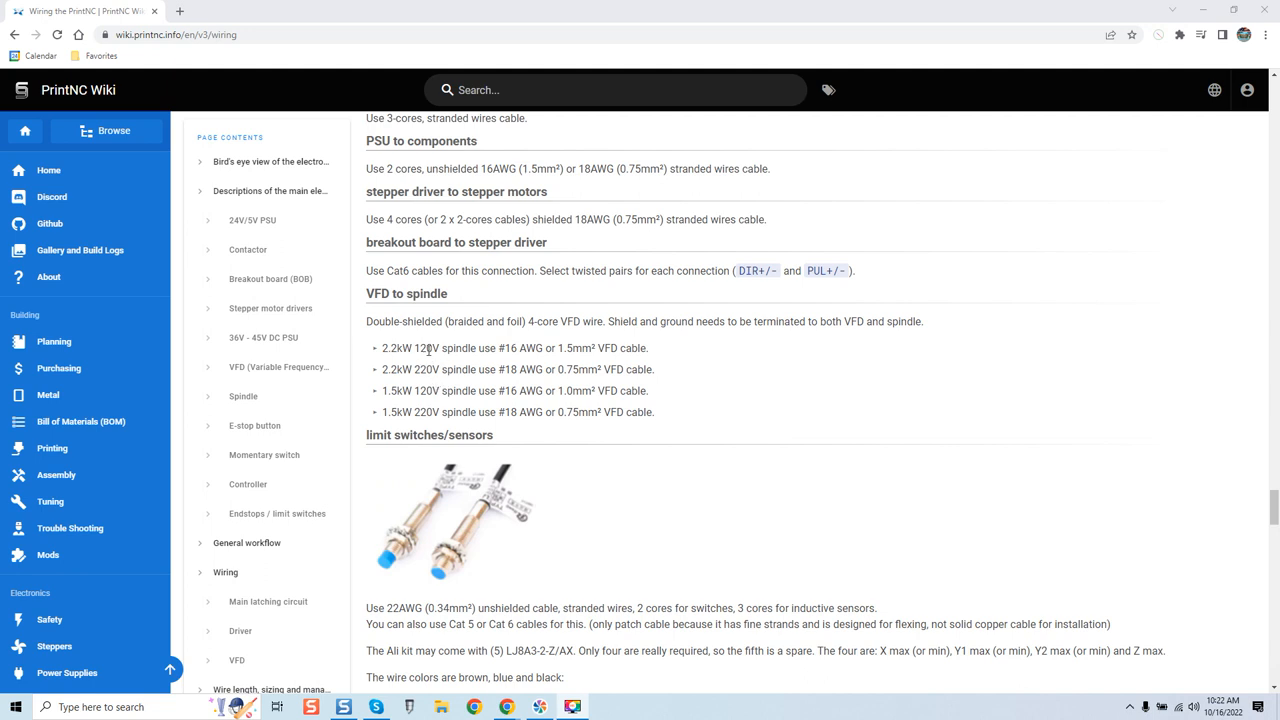
{"action": "mouse_move", "coordinate": [484, 388]}
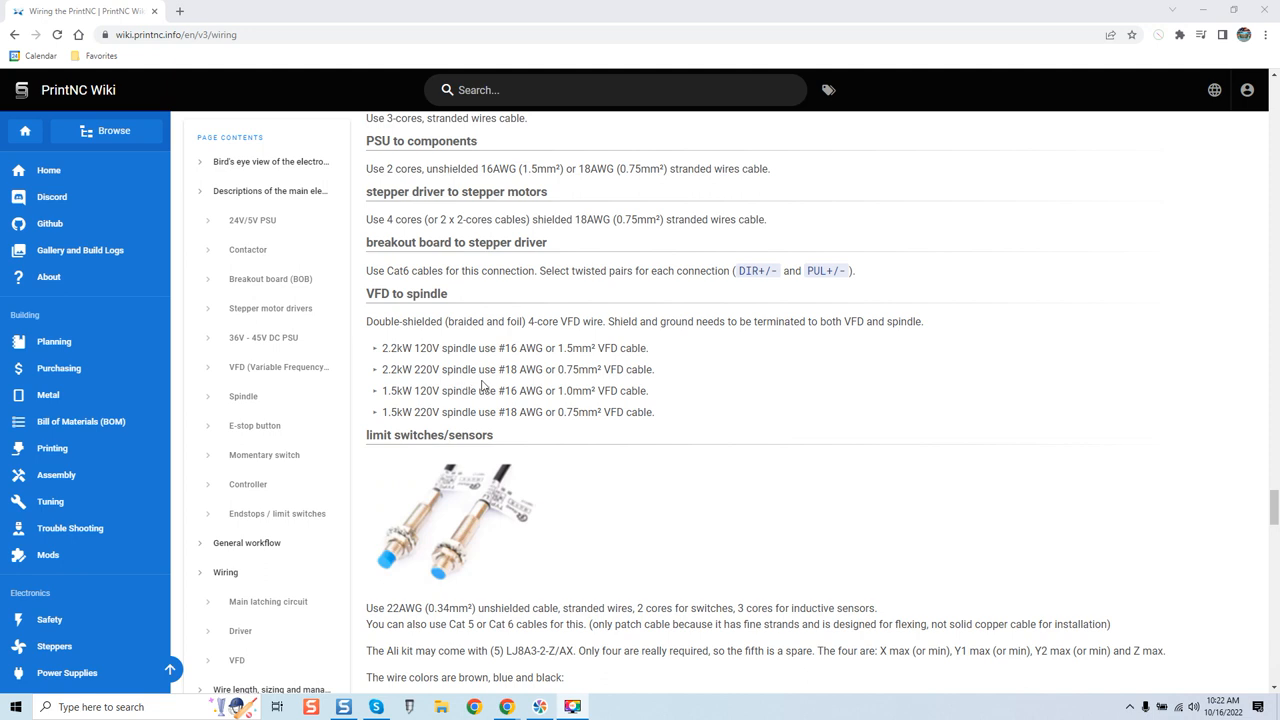
{"action": "mouse_move", "coordinate": [780, 388]}
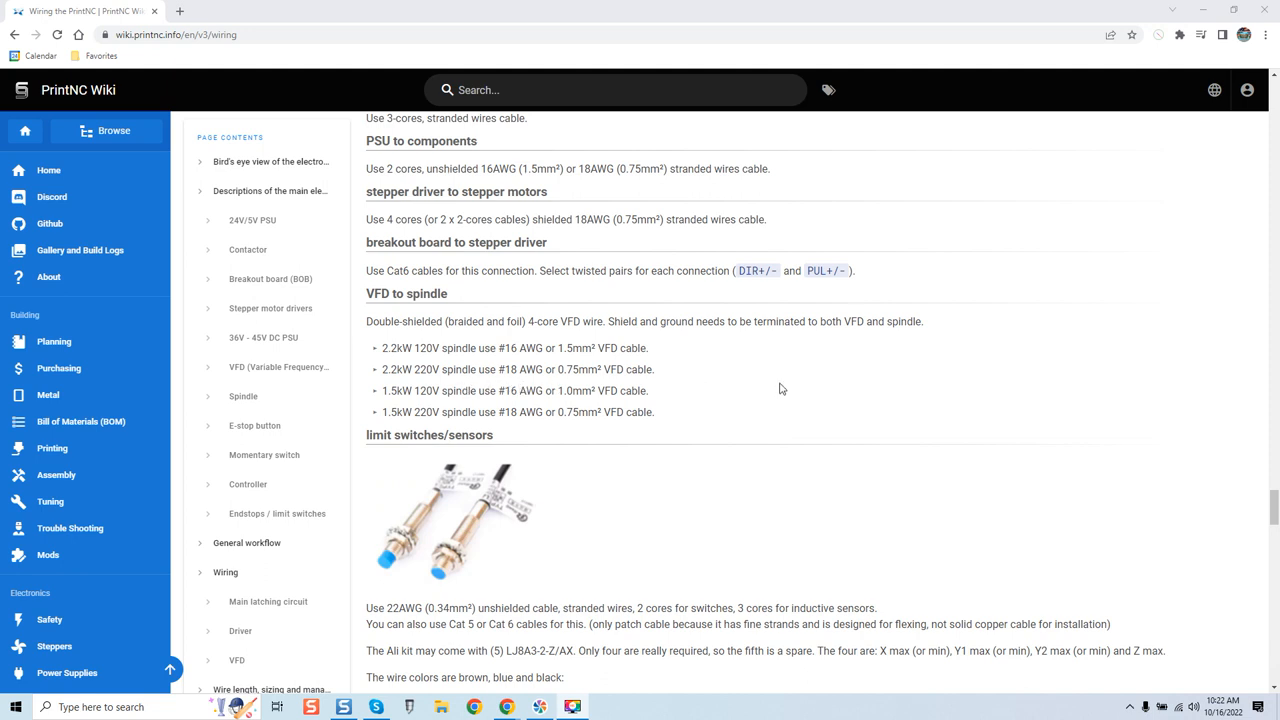
{"action": "mouse_move", "coordinate": [796, 388]}
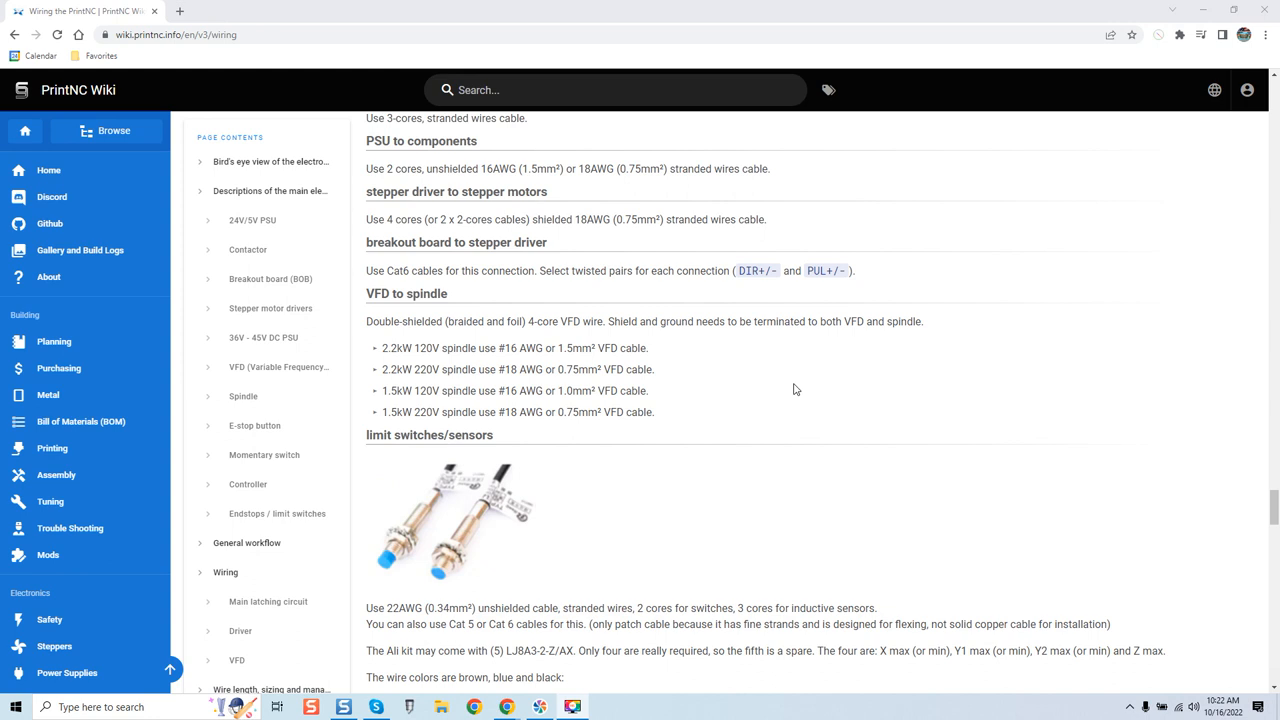
{"action": "mouse_move", "coordinate": [820, 358]}
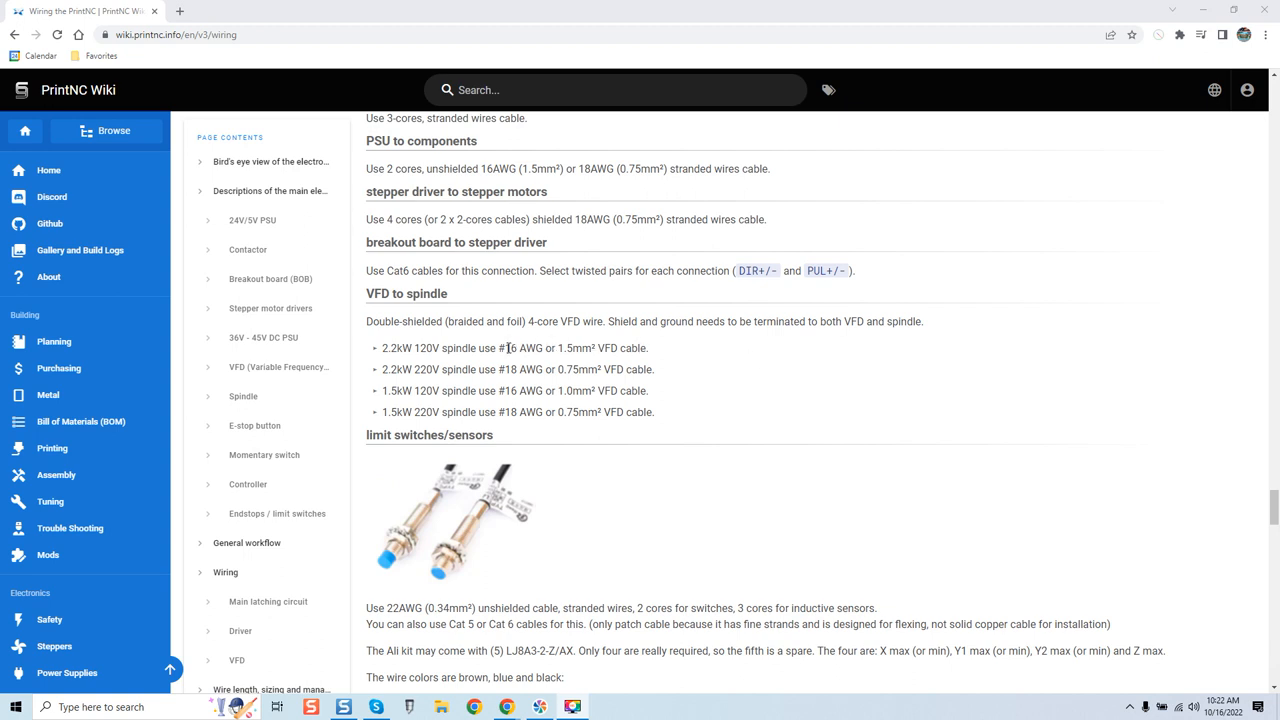
{"action": "mouse_move", "coordinate": [540, 360]}
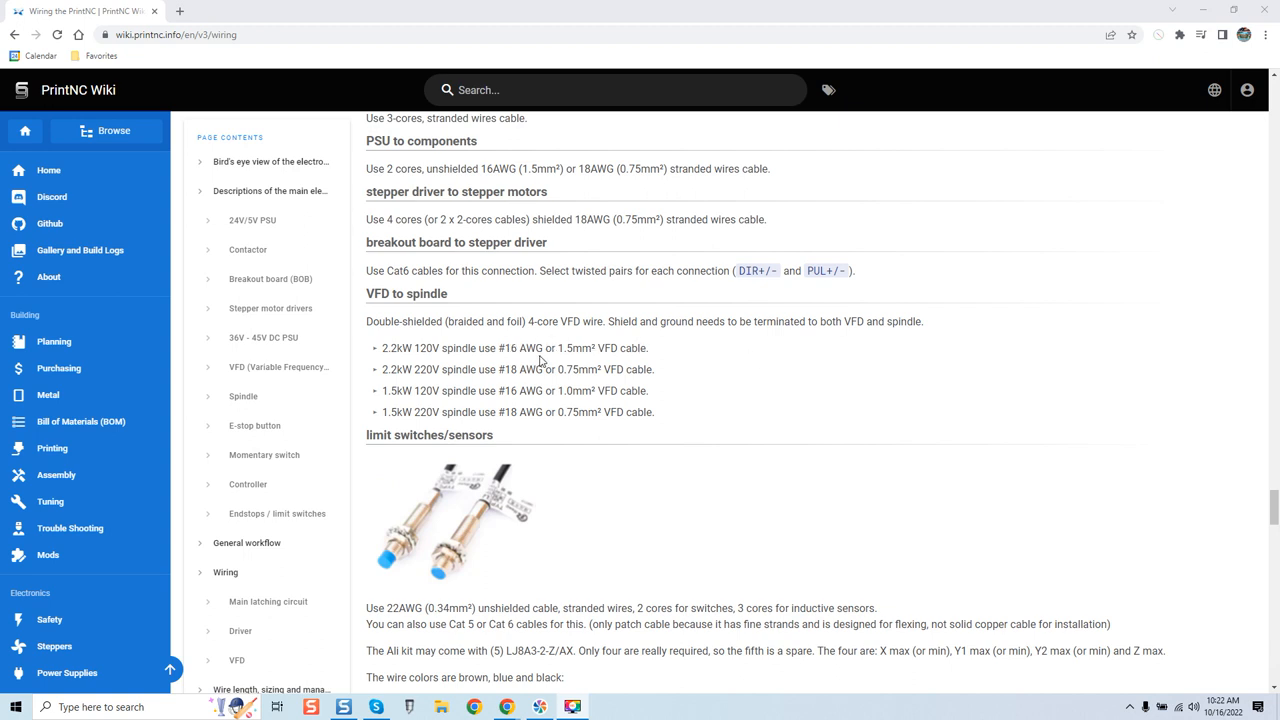
{"action": "mouse_move", "coordinate": [518, 364]}
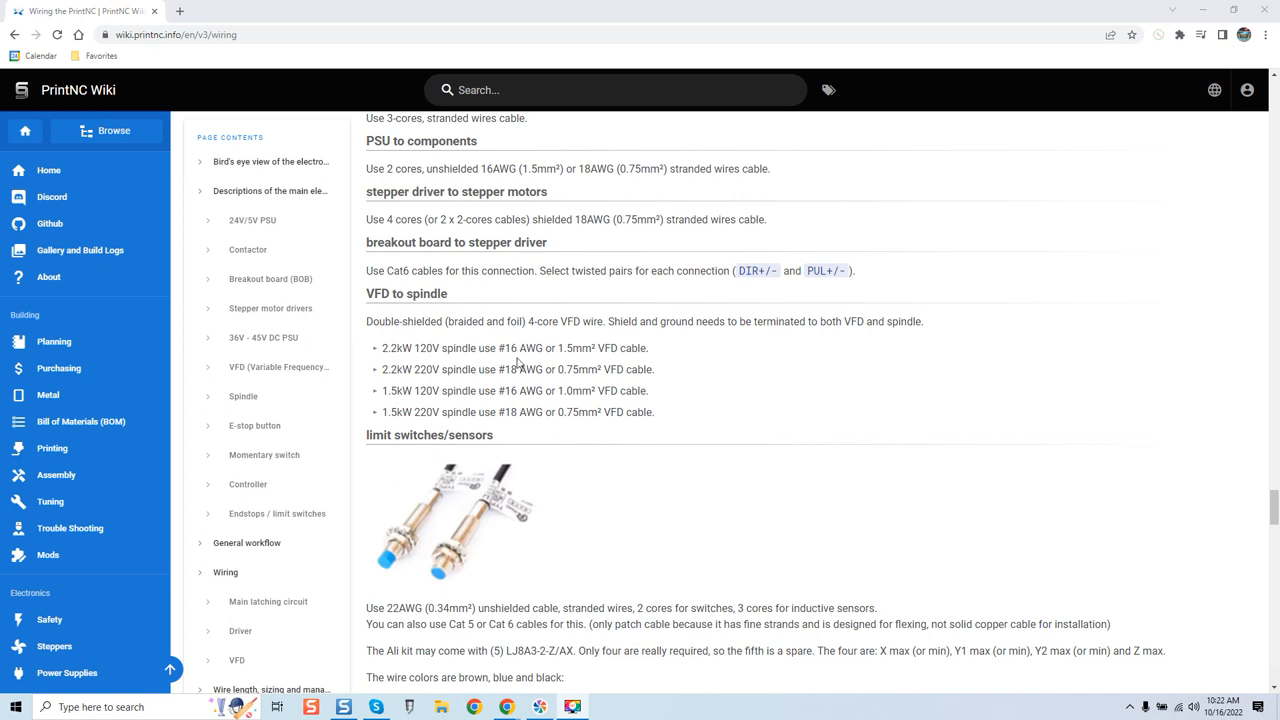
{"action": "mouse_move", "coordinate": [576, 340]}
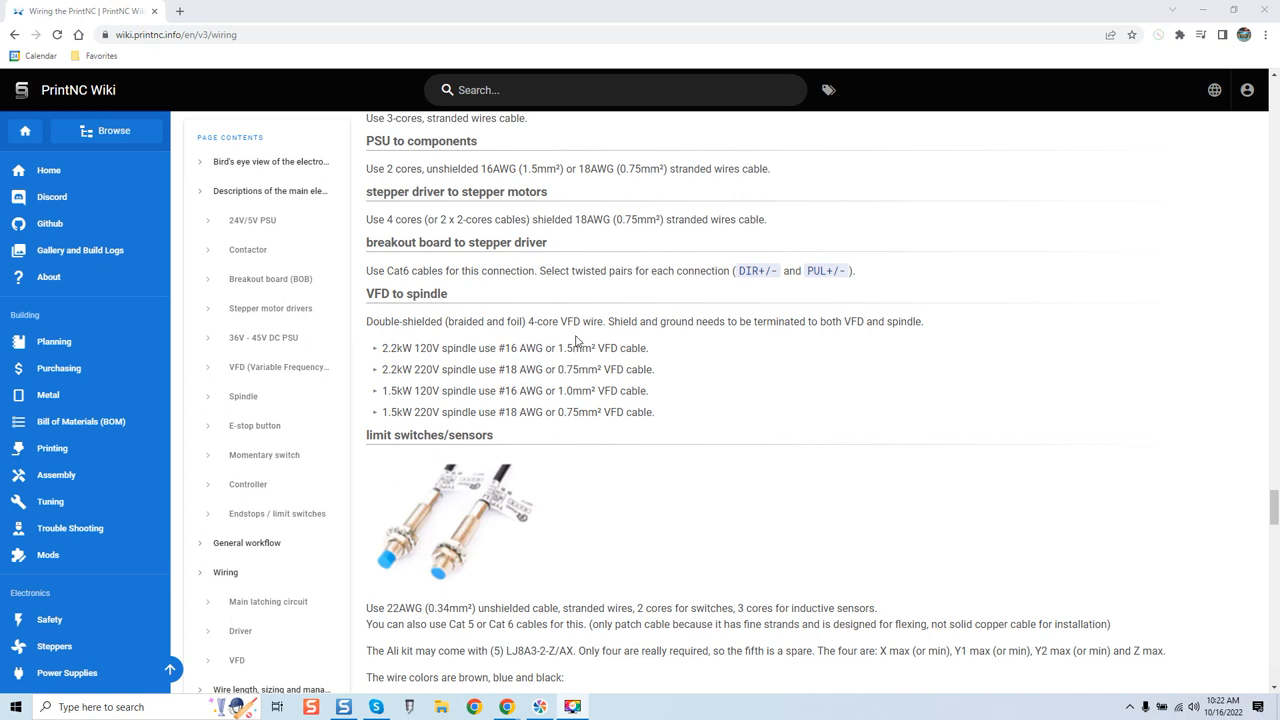
{"action": "mouse_move", "coordinate": [570, 364]}
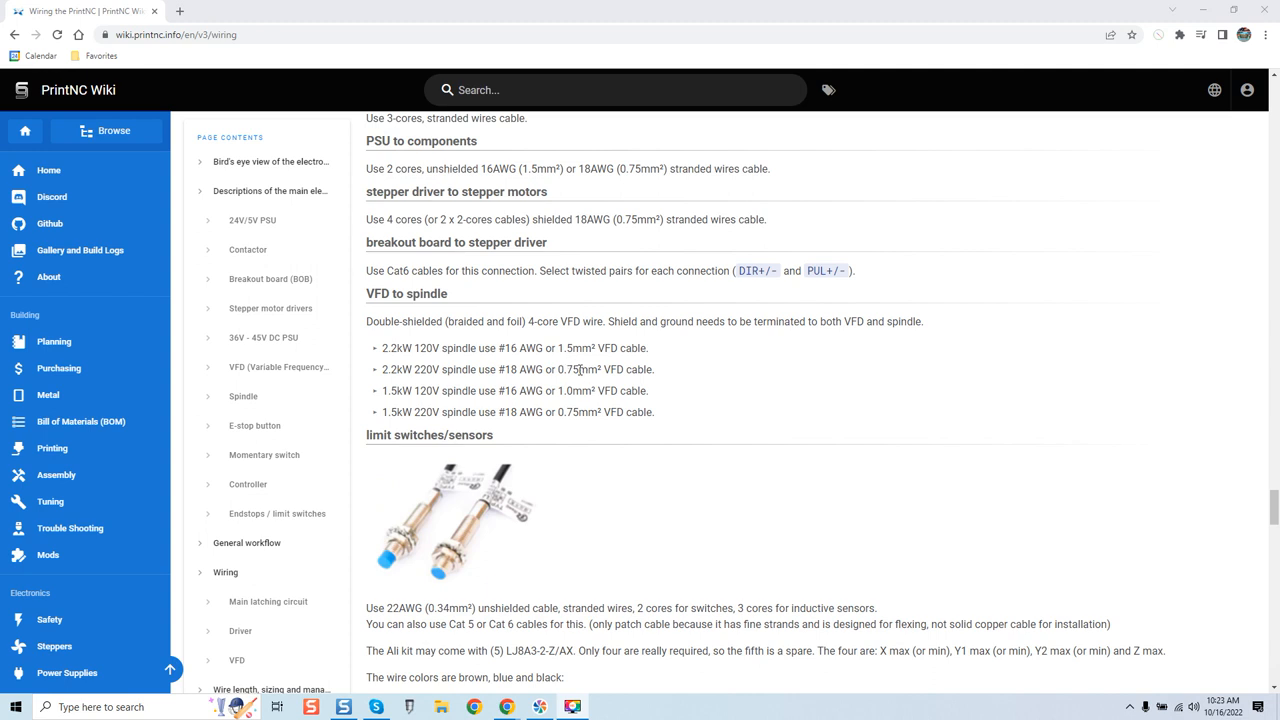
{"action": "mouse_move", "coordinate": [568, 384]}
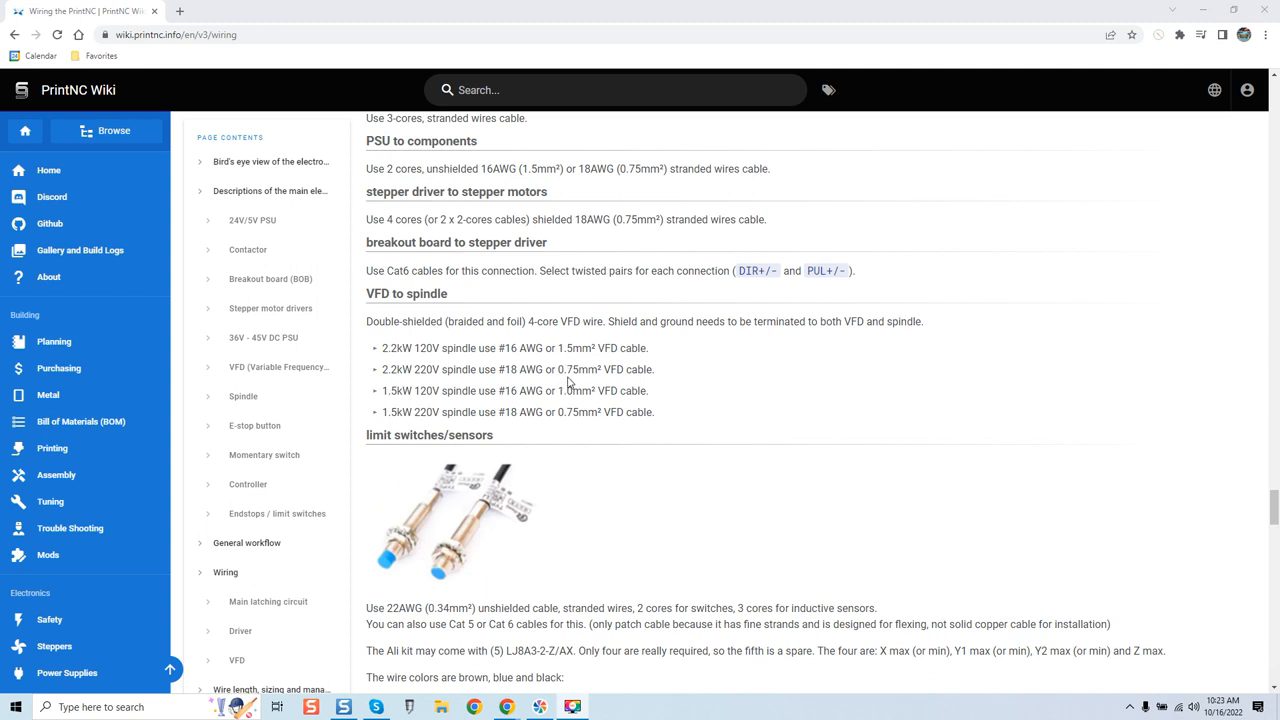
{"action": "mouse_move", "coordinate": [518, 384]}
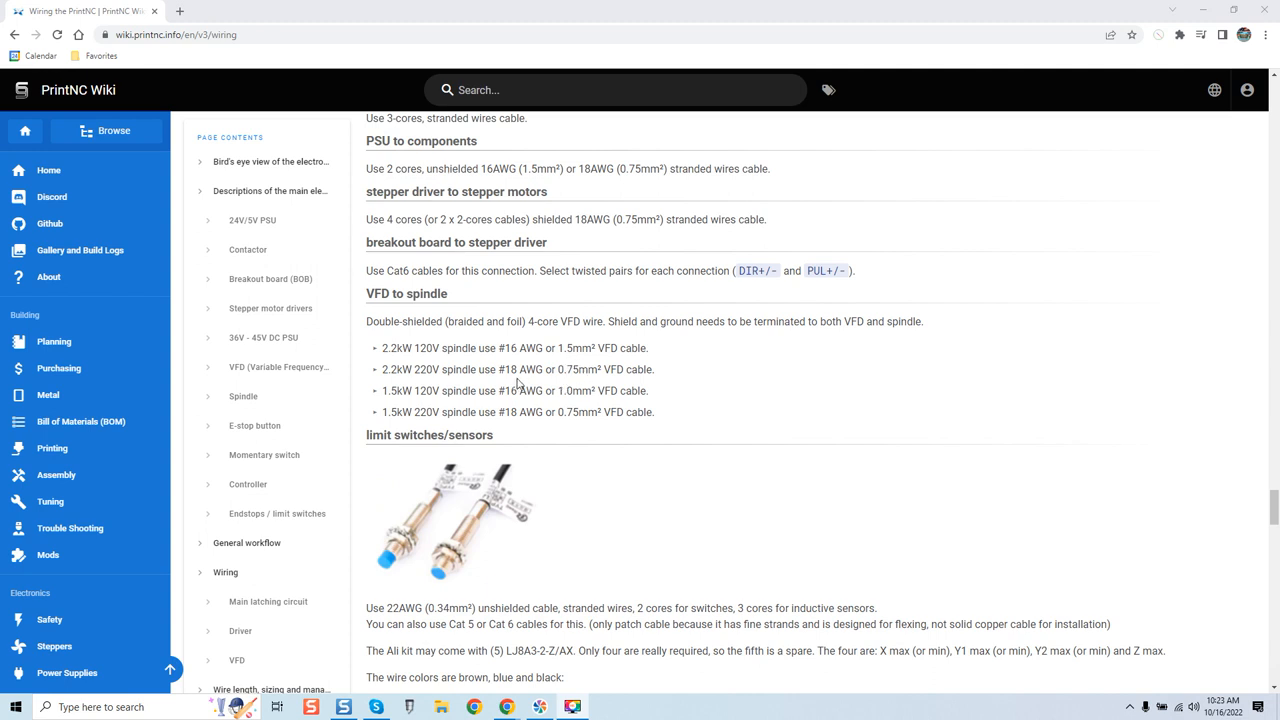
{"action": "mouse_move", "coordinate": [532, 362]}
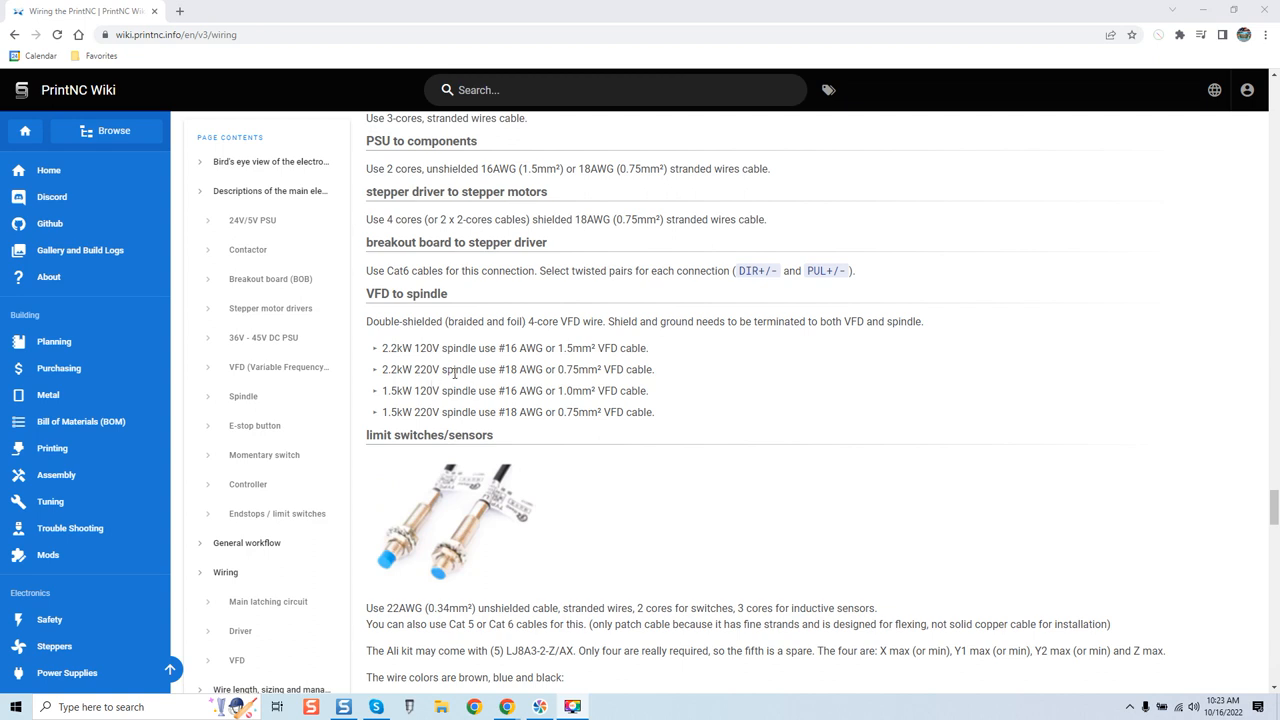
{"action": "mouse_move", "coordinate": [488, 372]}
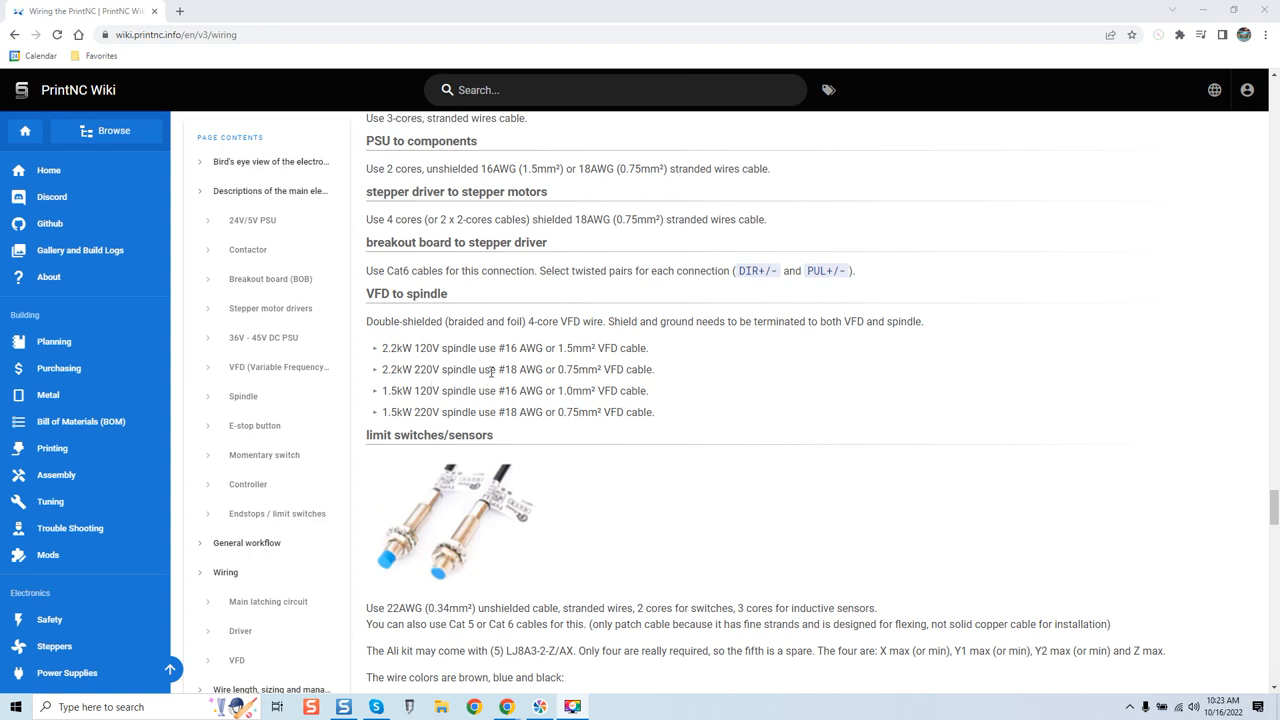
{"action": "mouse_move", "coordinate": [432, 360]}
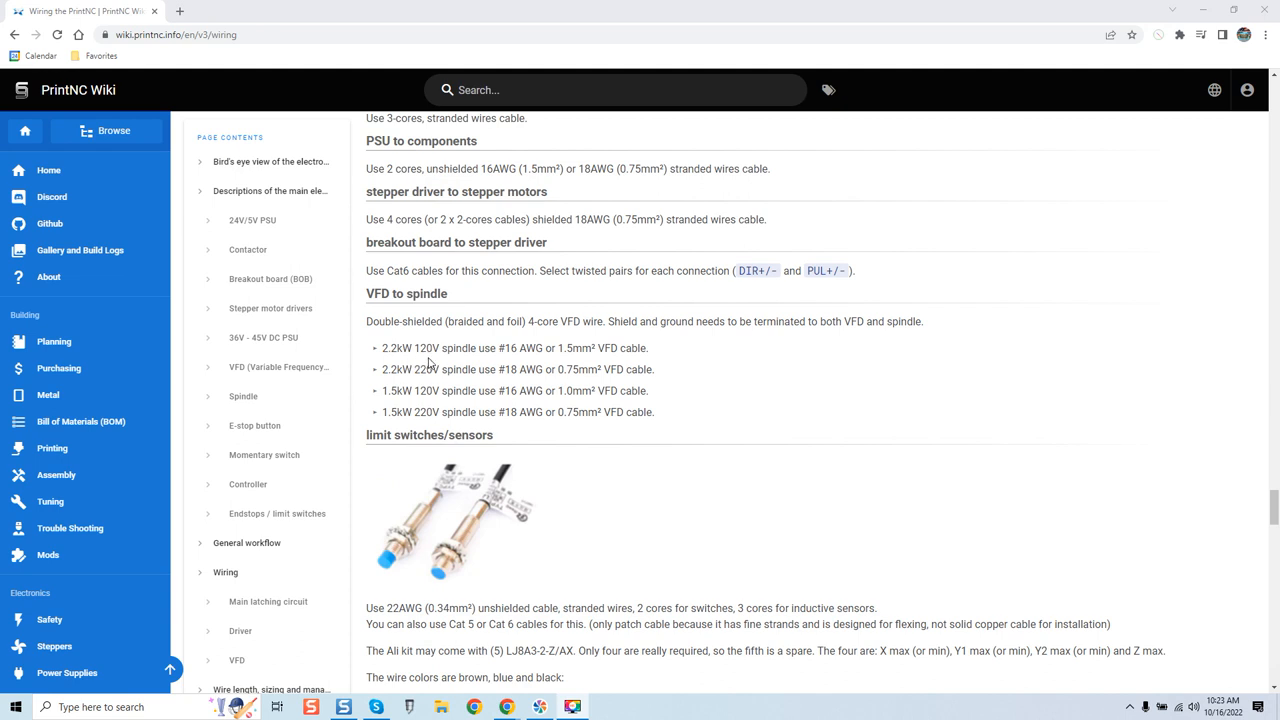
{"action": "mouse_move", "coordinate": [460, 364]}
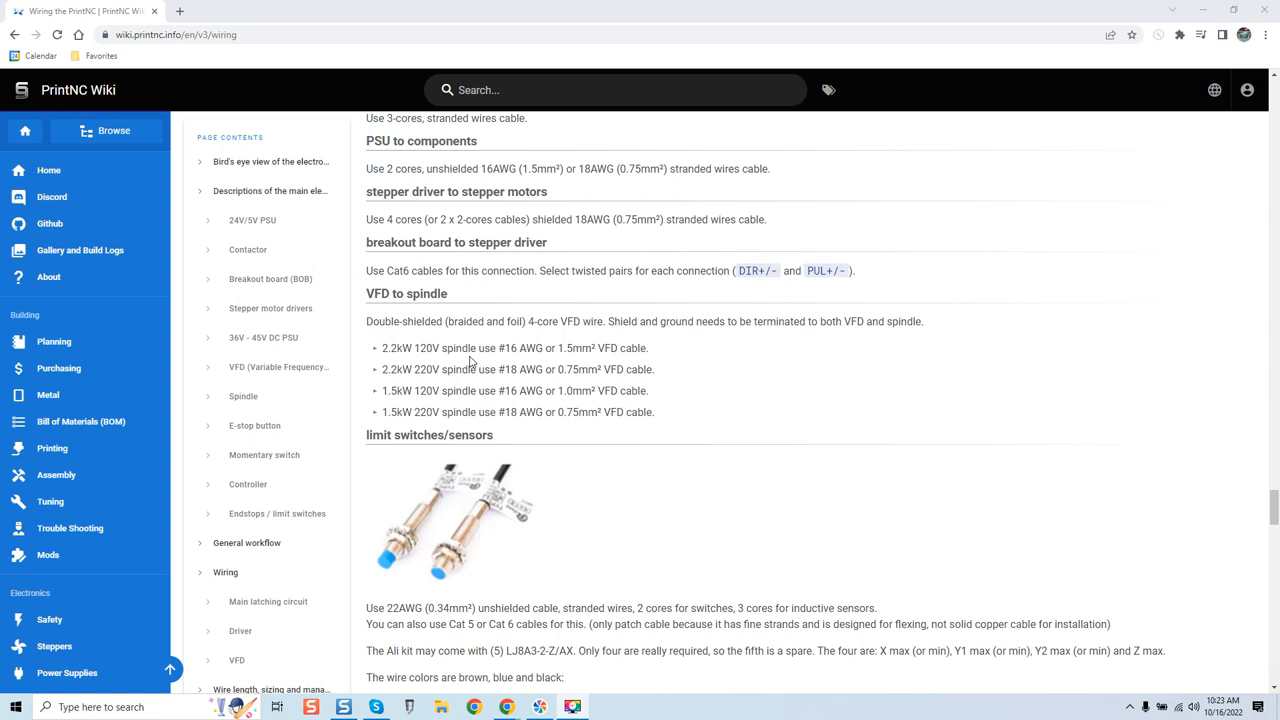
{"action": "mouse_move", "coordinate": [470, 364]}
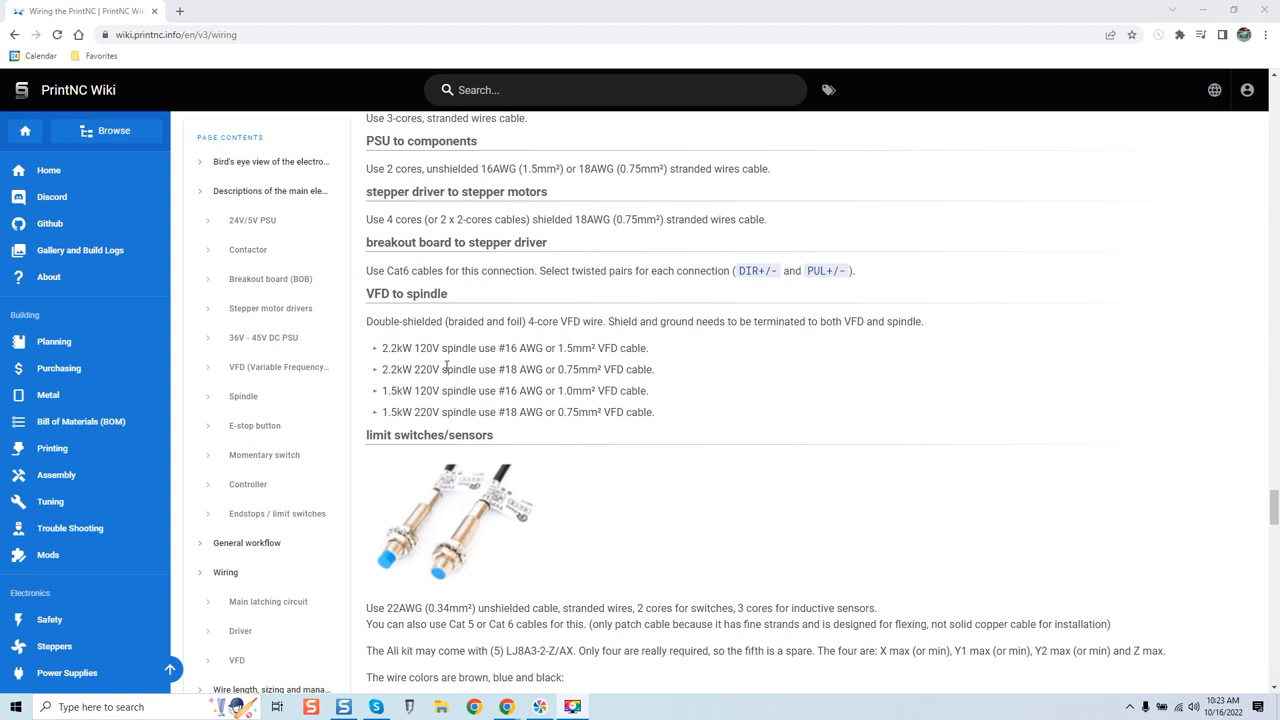
{"action": "mouse_move", "coordinate": [470, 388]}
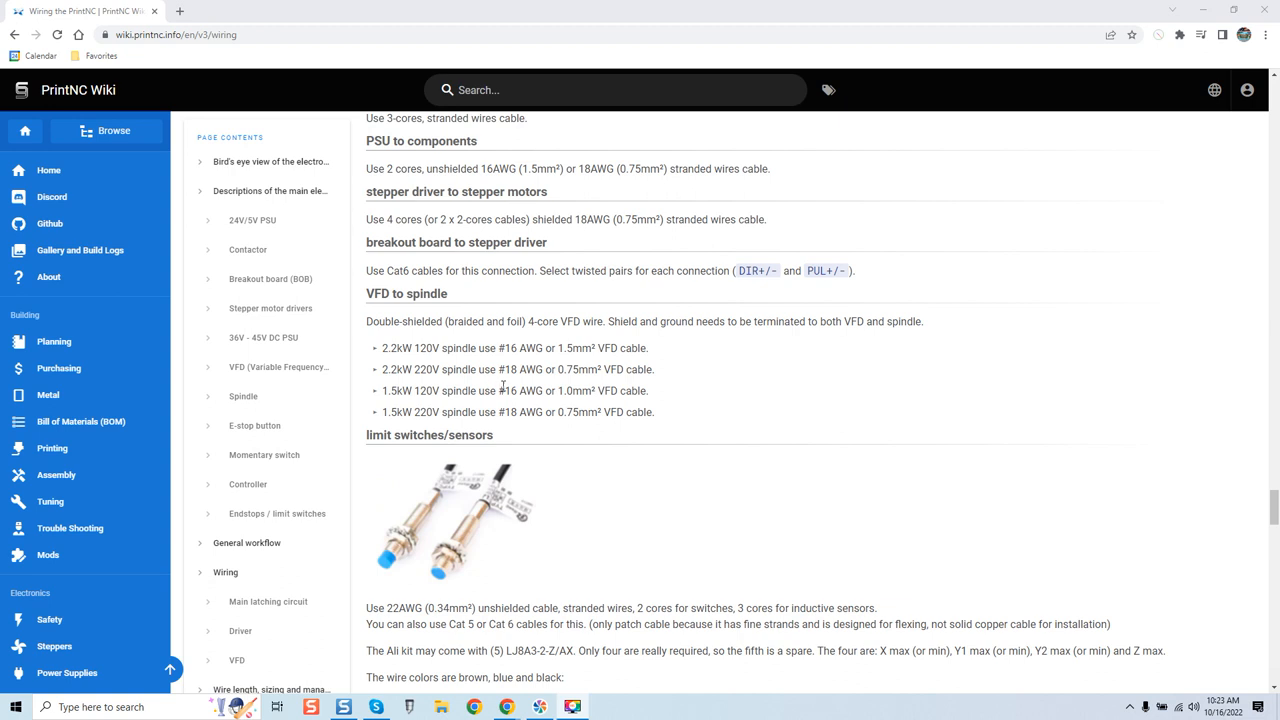
{"action": "mouse_move", "coordinate": [464, 388]}
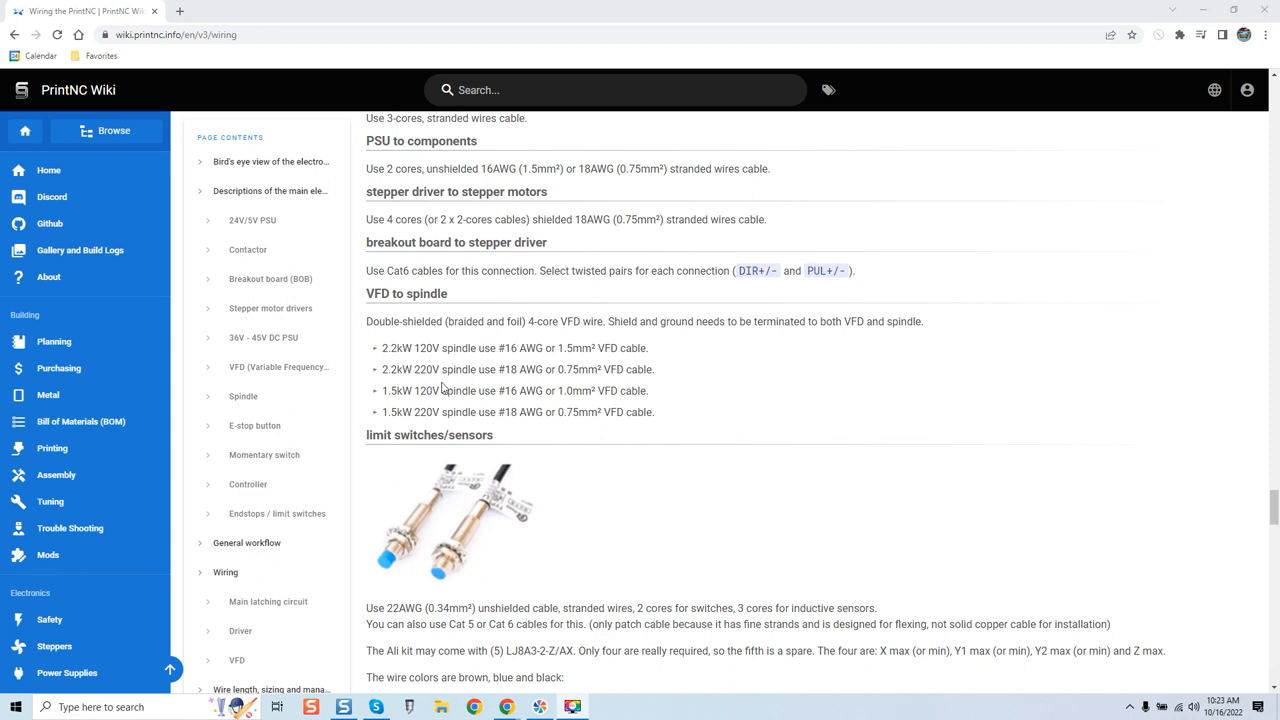
{"action": "mouse_move", "coordinate": [476, 374]}
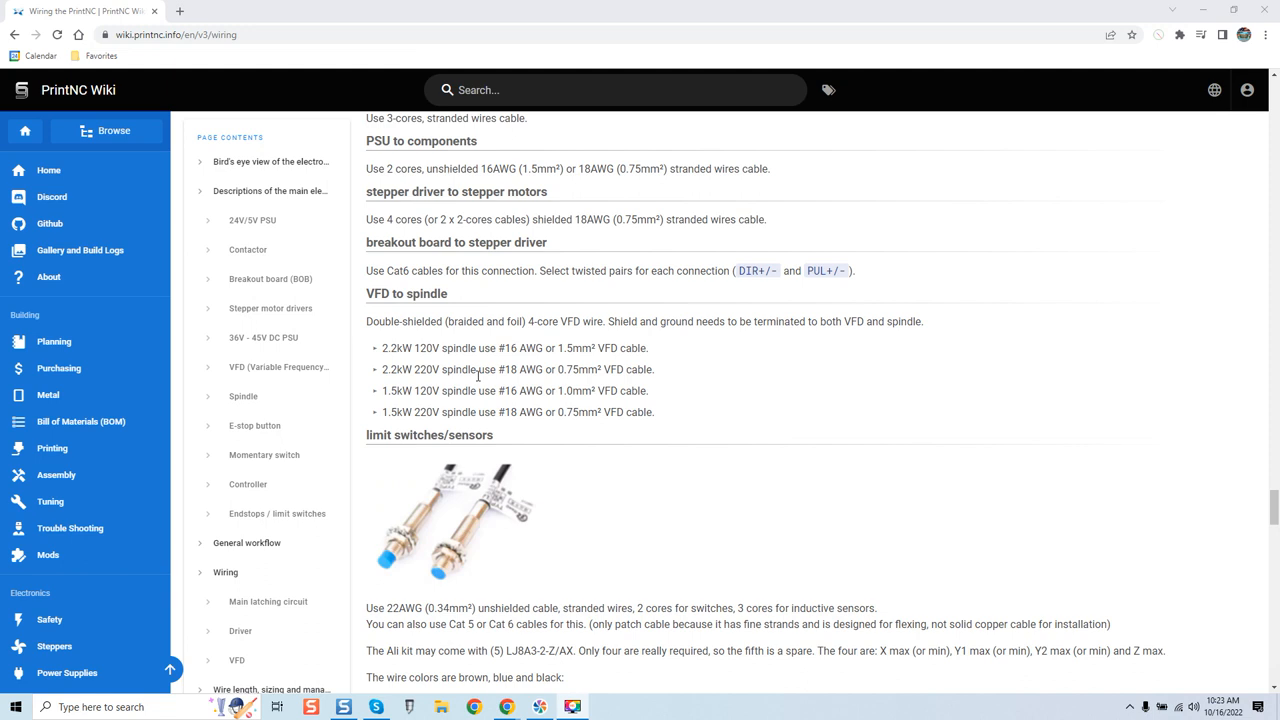
{"action": "mouse_move", "coordinate": [480, 384]}
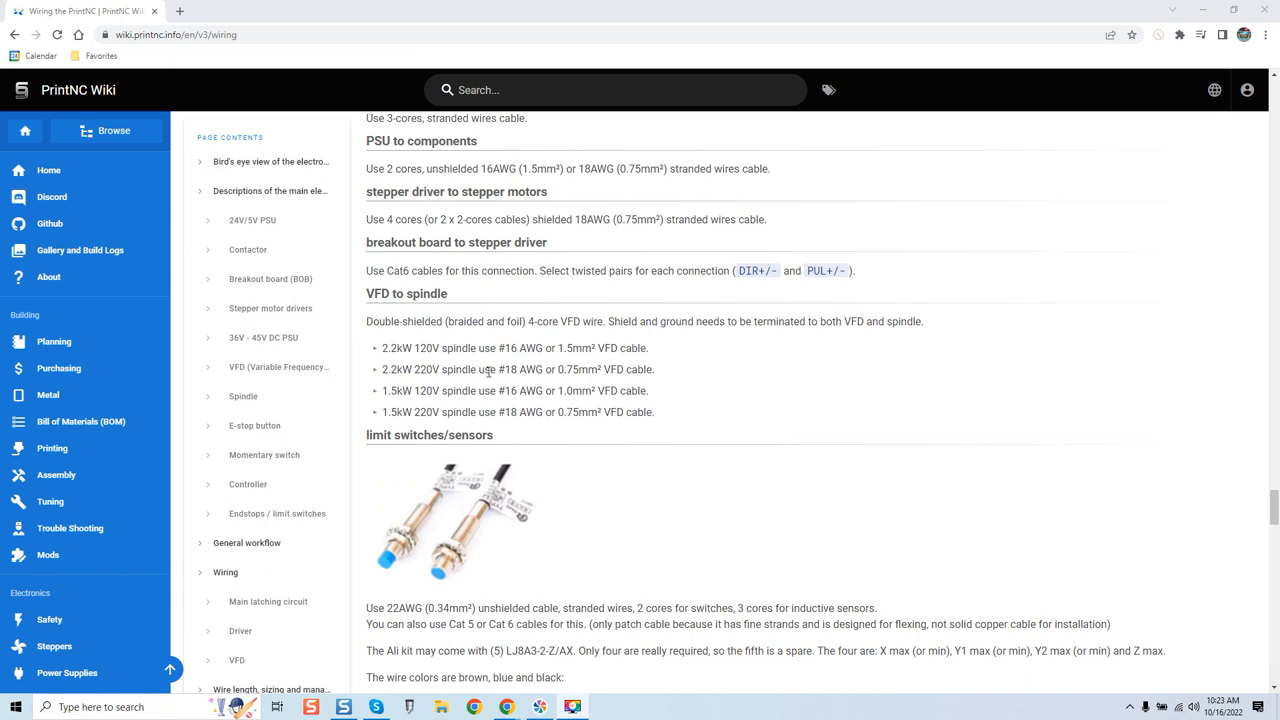
{"action": "mouse_move", "coordinate": [432, 356]}
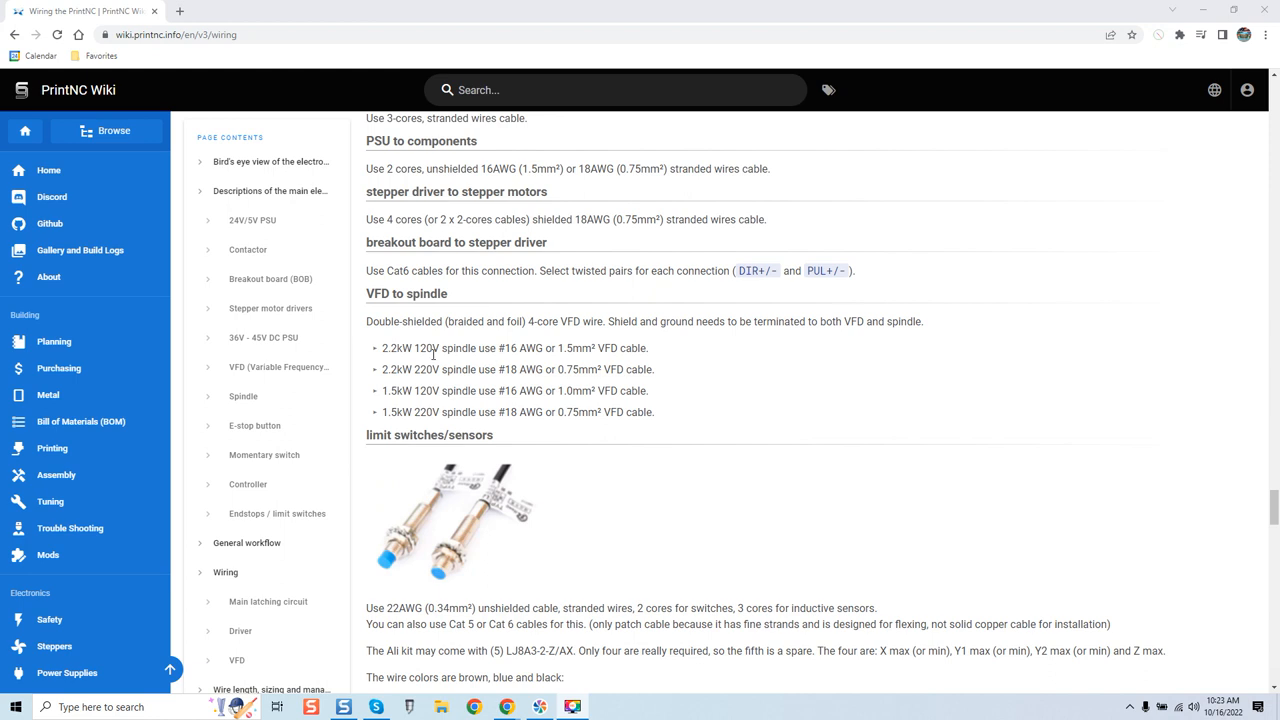
{"action": "mouse_move", "coordinate": [436, 384]}
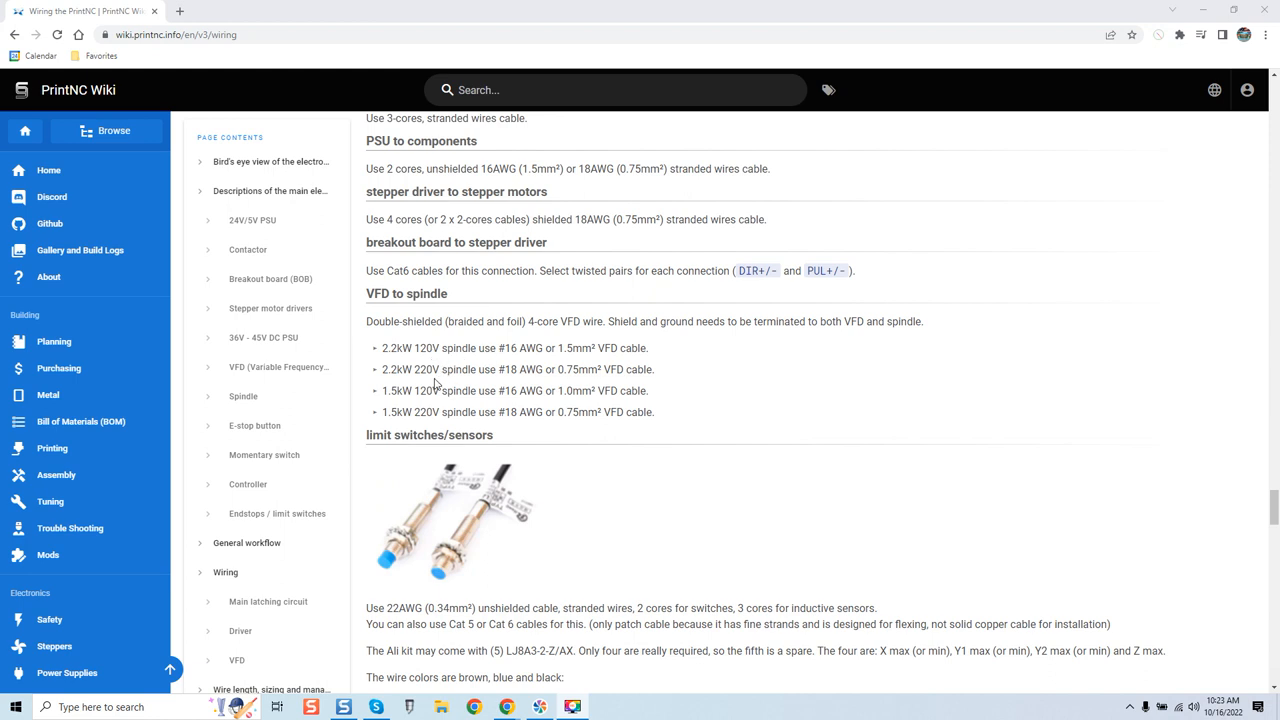
{"action": "mouse_move", "coordinate": [508, 384]}
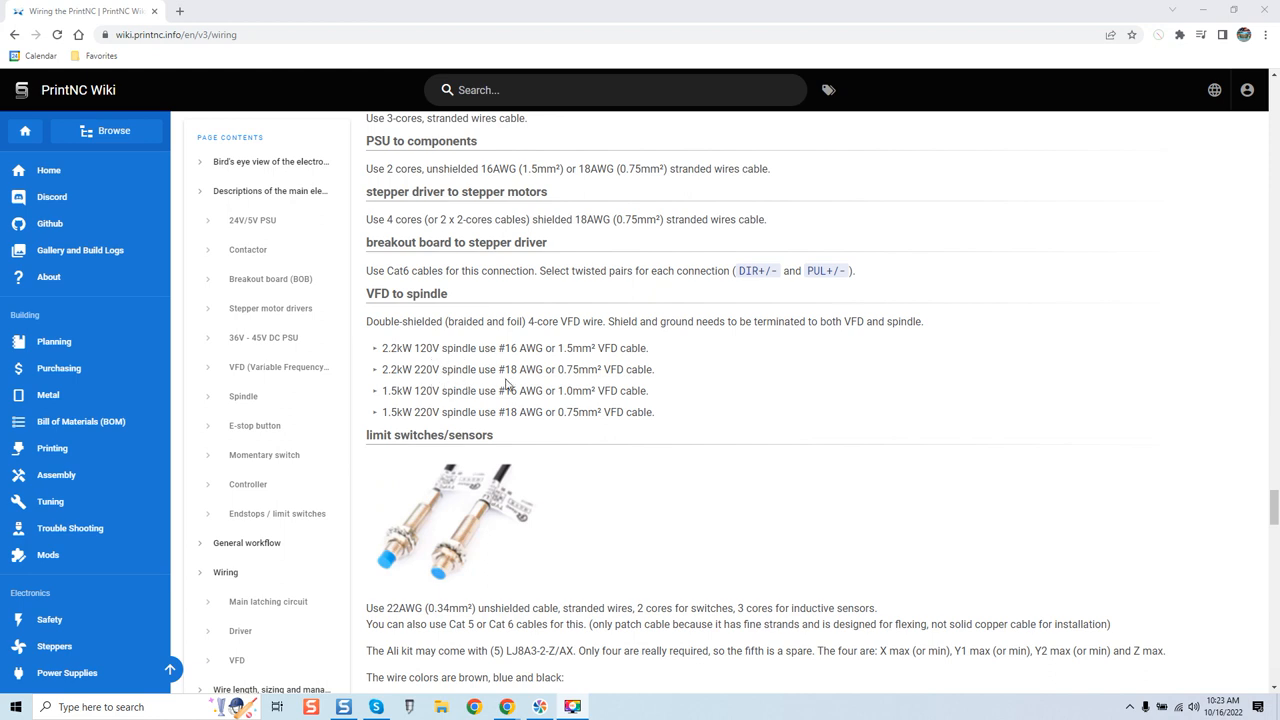
{"action": "mouse_move", "coordinate": [528, 390]}
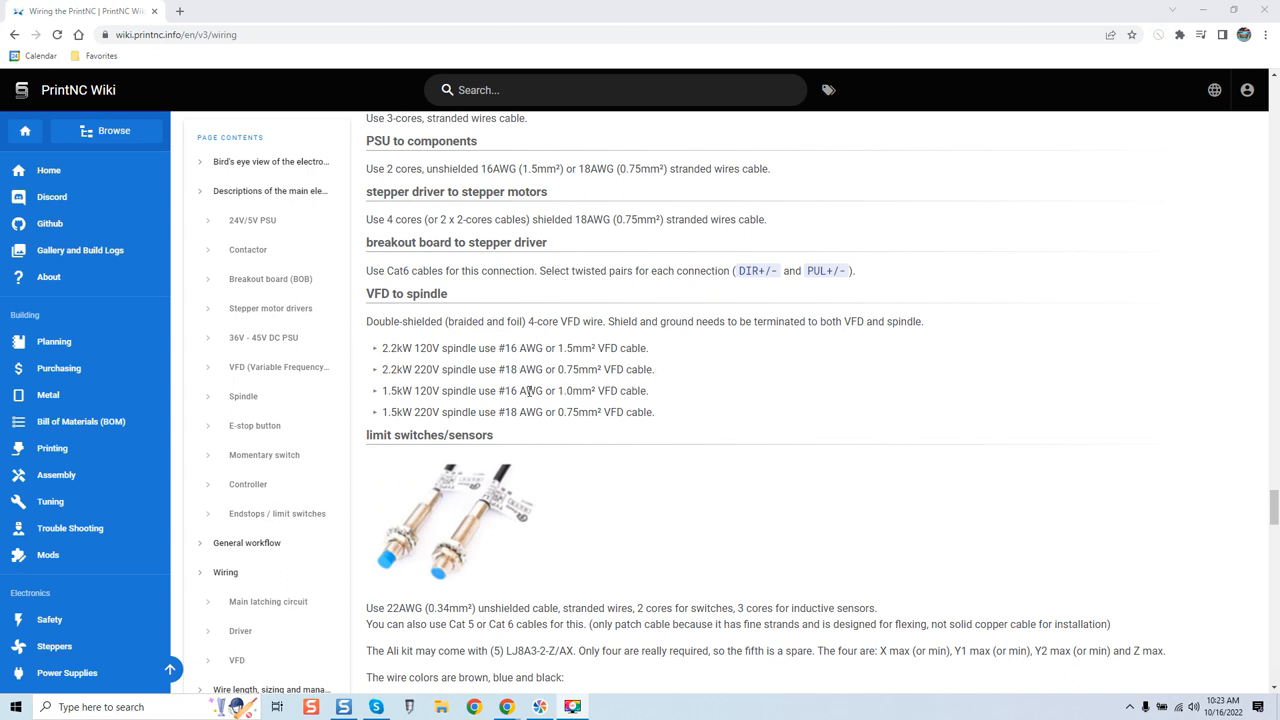
{"action": "mouse_move", "coordinate": [510, 384]}
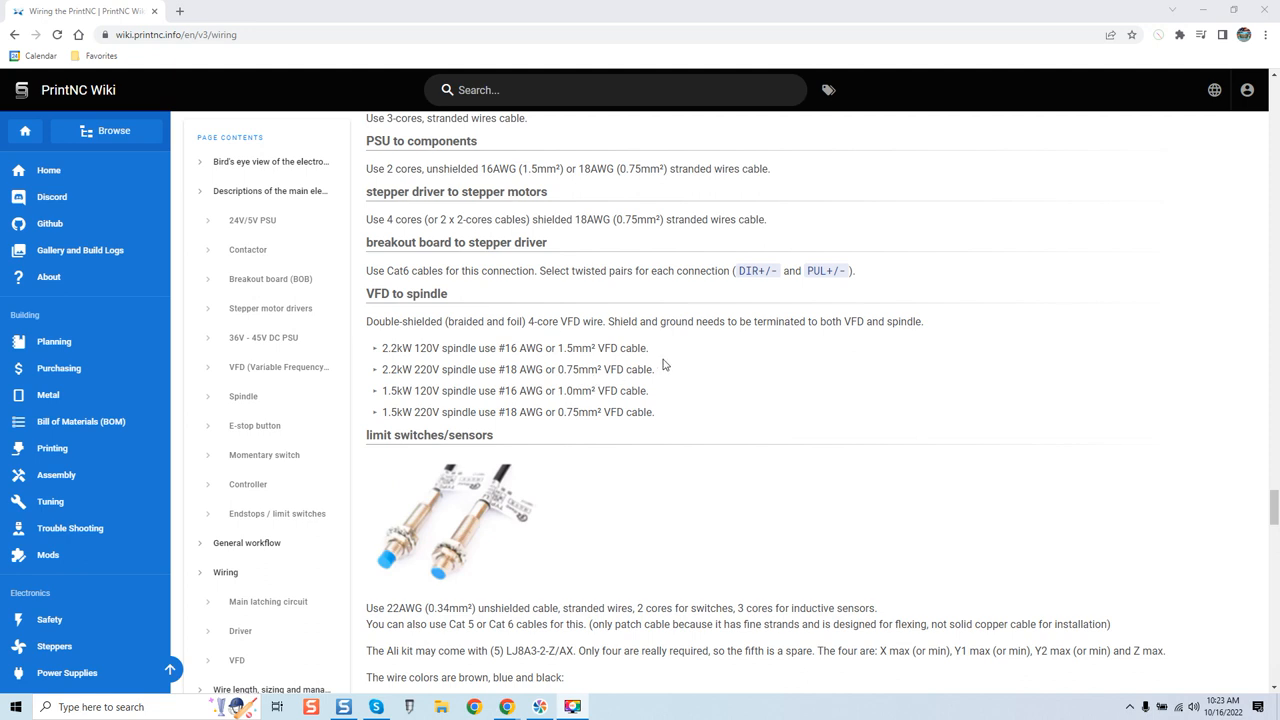
{"action": "mouse_move", "coordinate": [668, 344]}
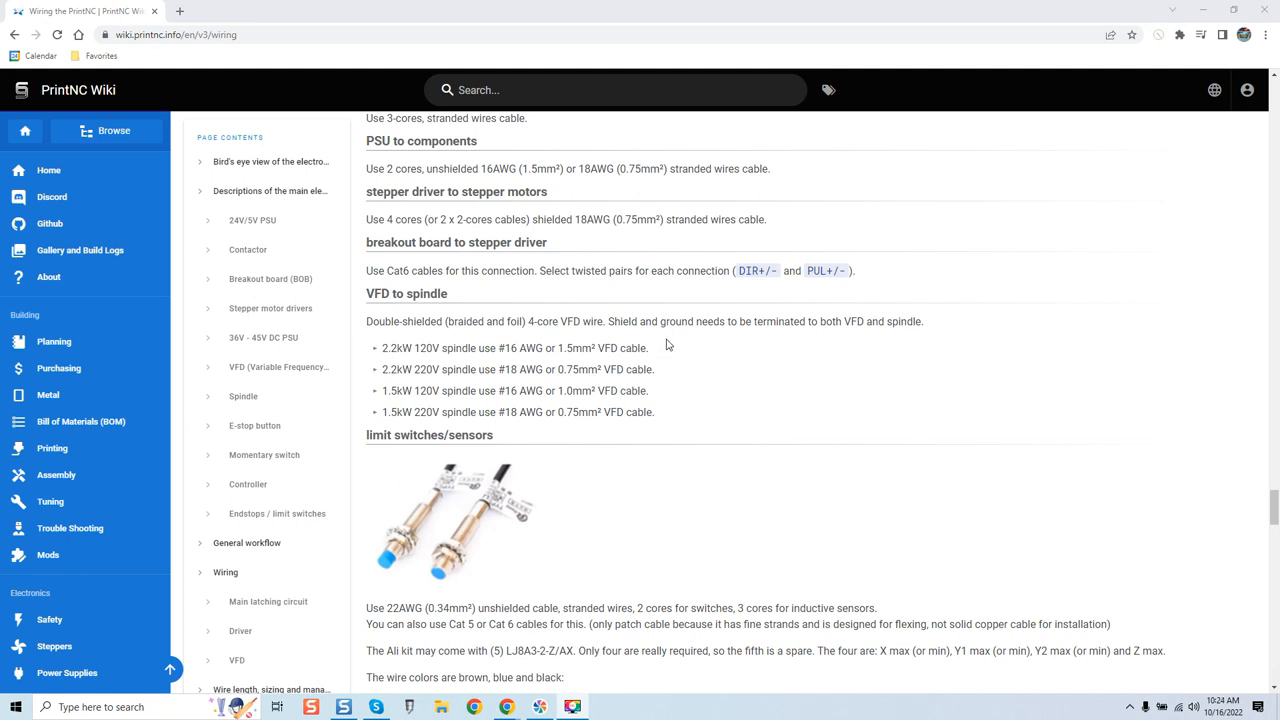
{"action": "mouse_move", "coordinate": [512, 388]}
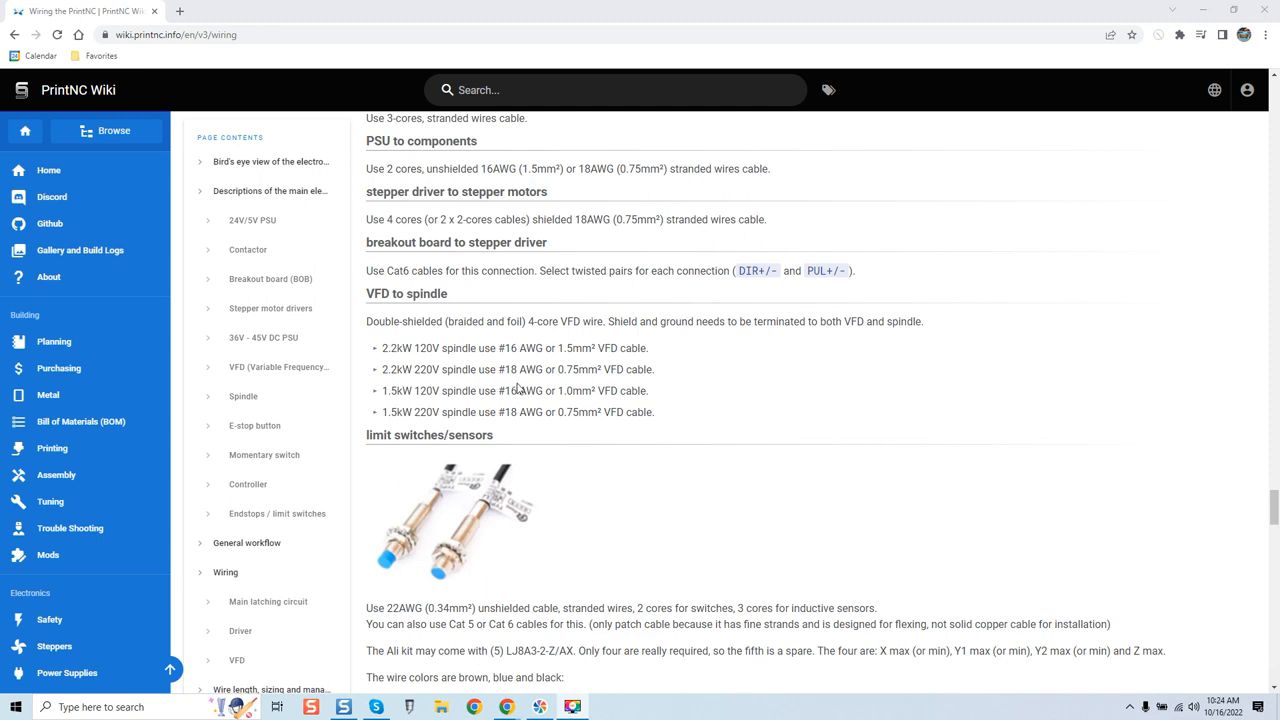
{"action": "mouse_move", "coordinate": [556, 388]}
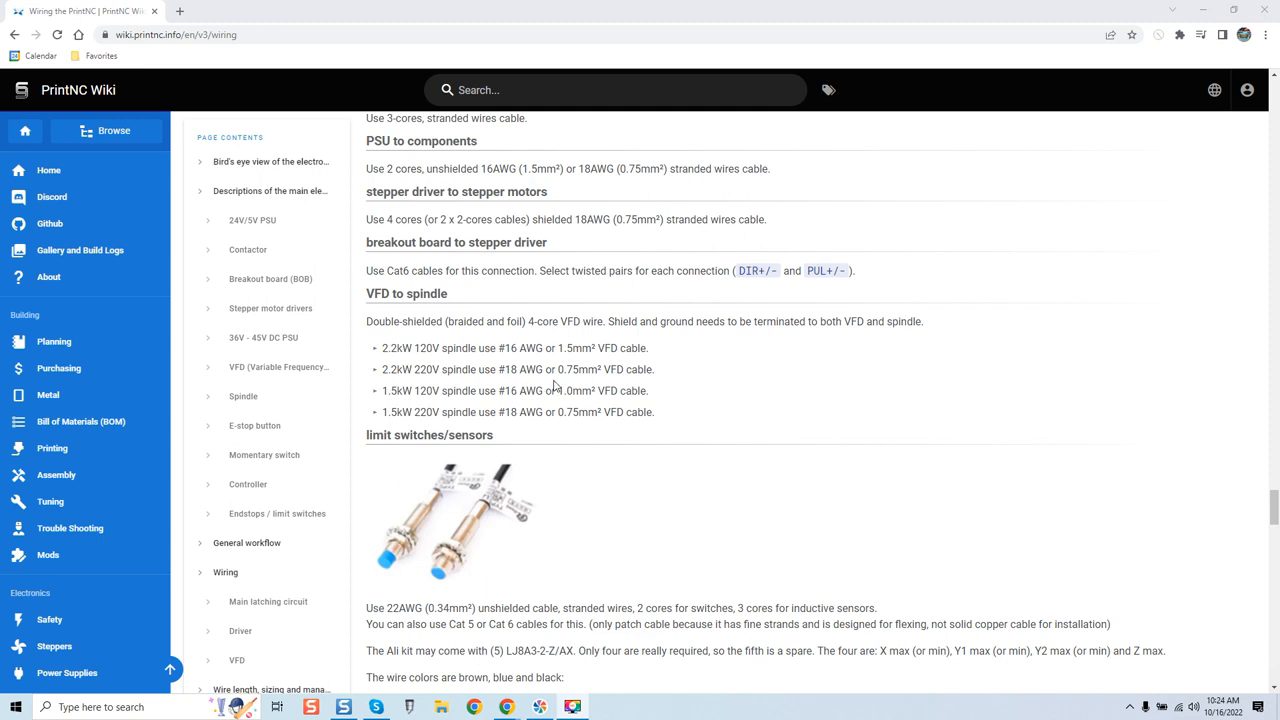
{"action": "mouse_move", "coordinate": [588, 370]}
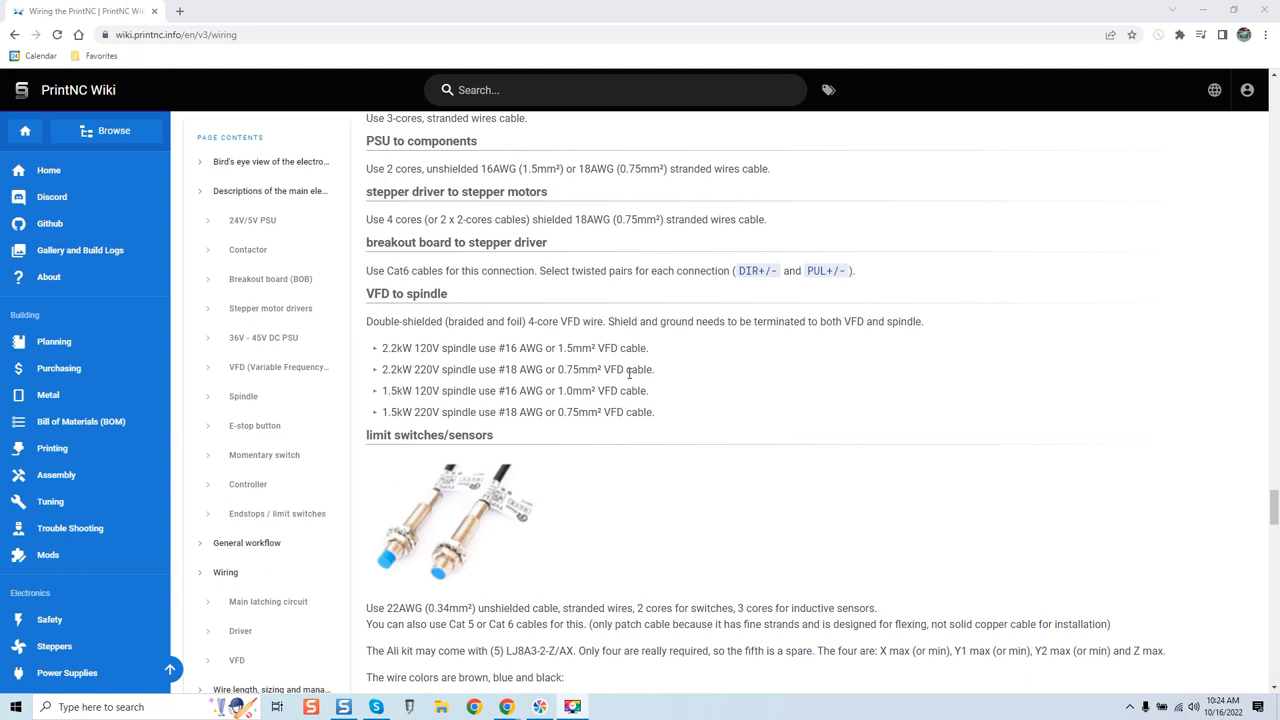
{"action": "mouse_move", "coordinate": [660, 374]}
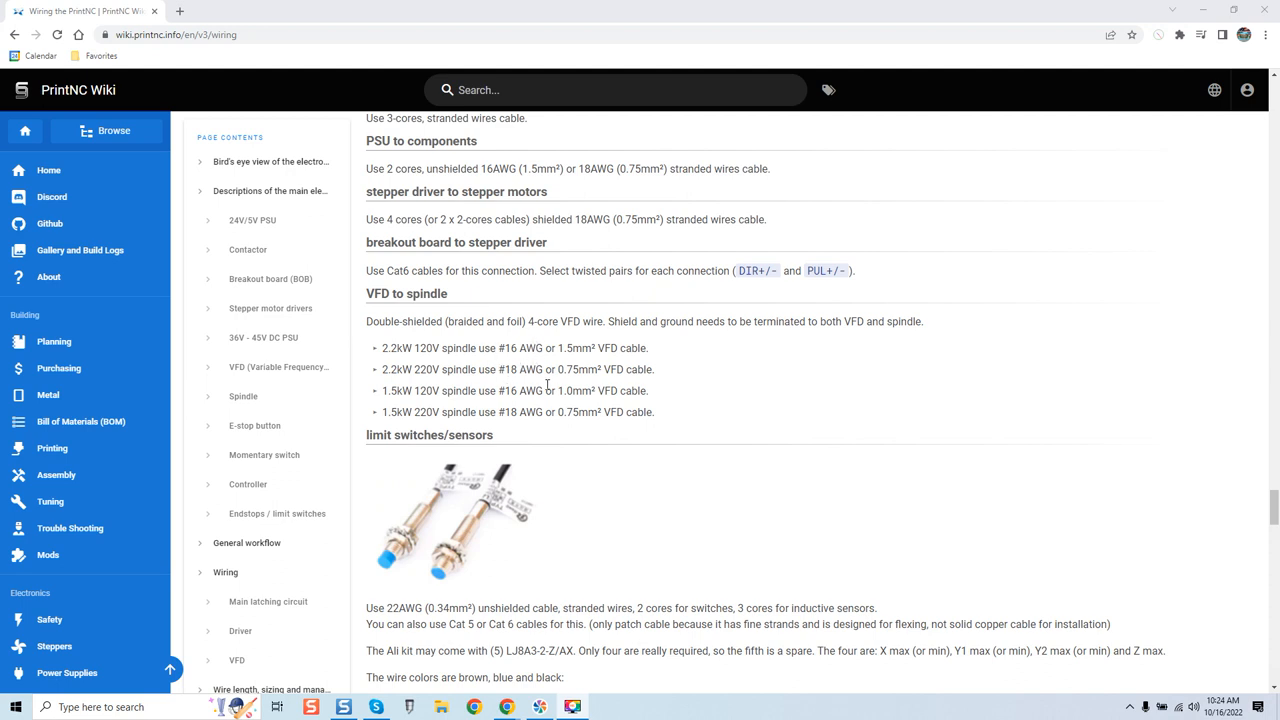
{"action": "mouse_move", "coordinate": [532, 388]}
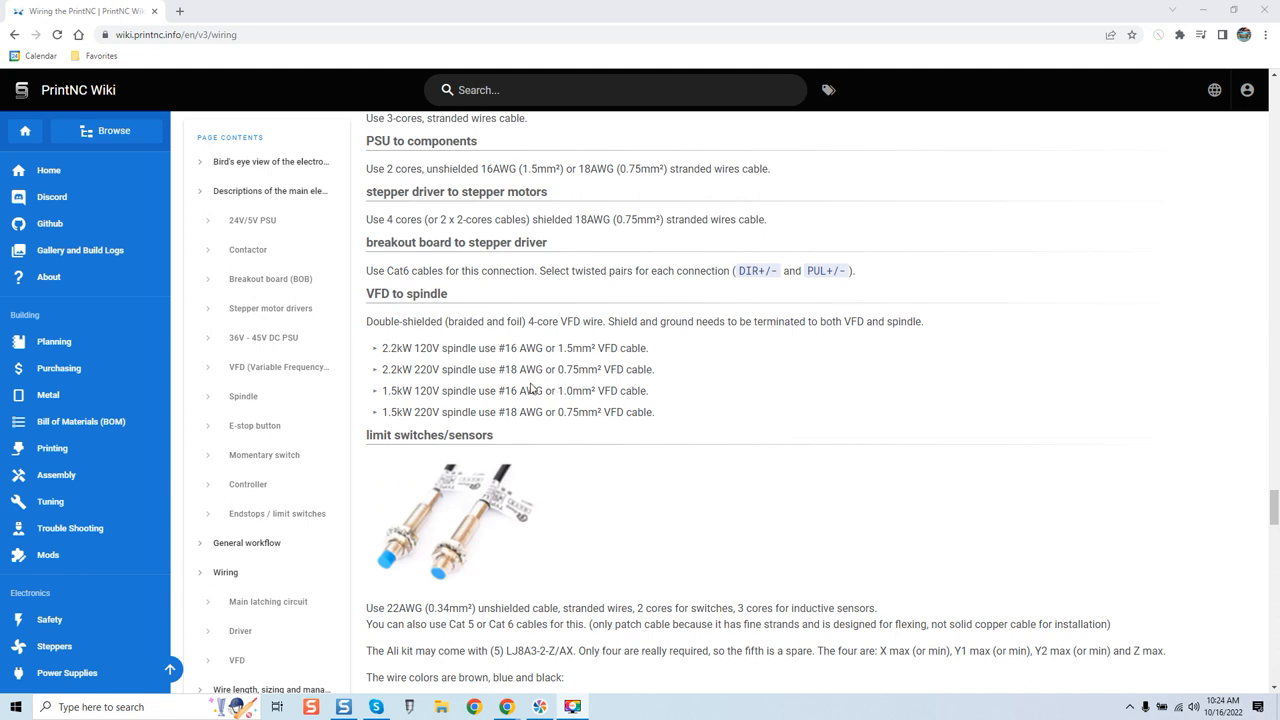
{"action": "mouse_move", "coordinate": [526, 368]}
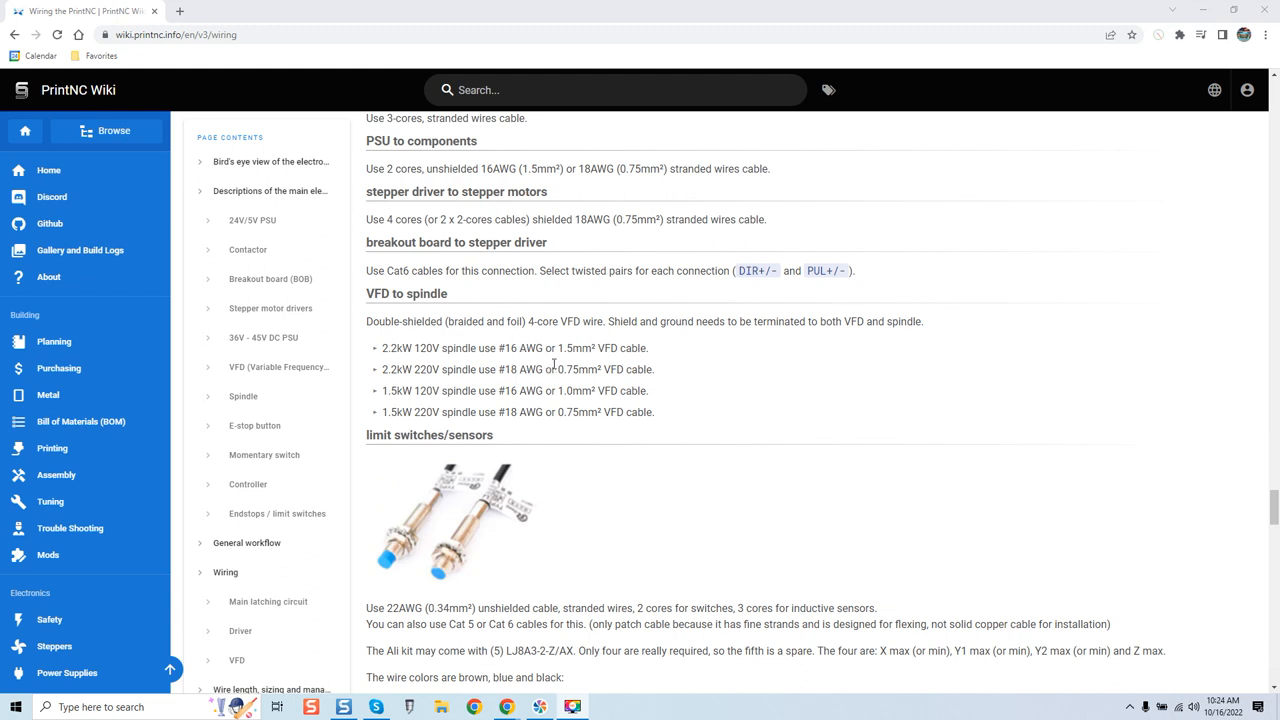
{"action": "mouse_move", "coordinate": [500, 368]}
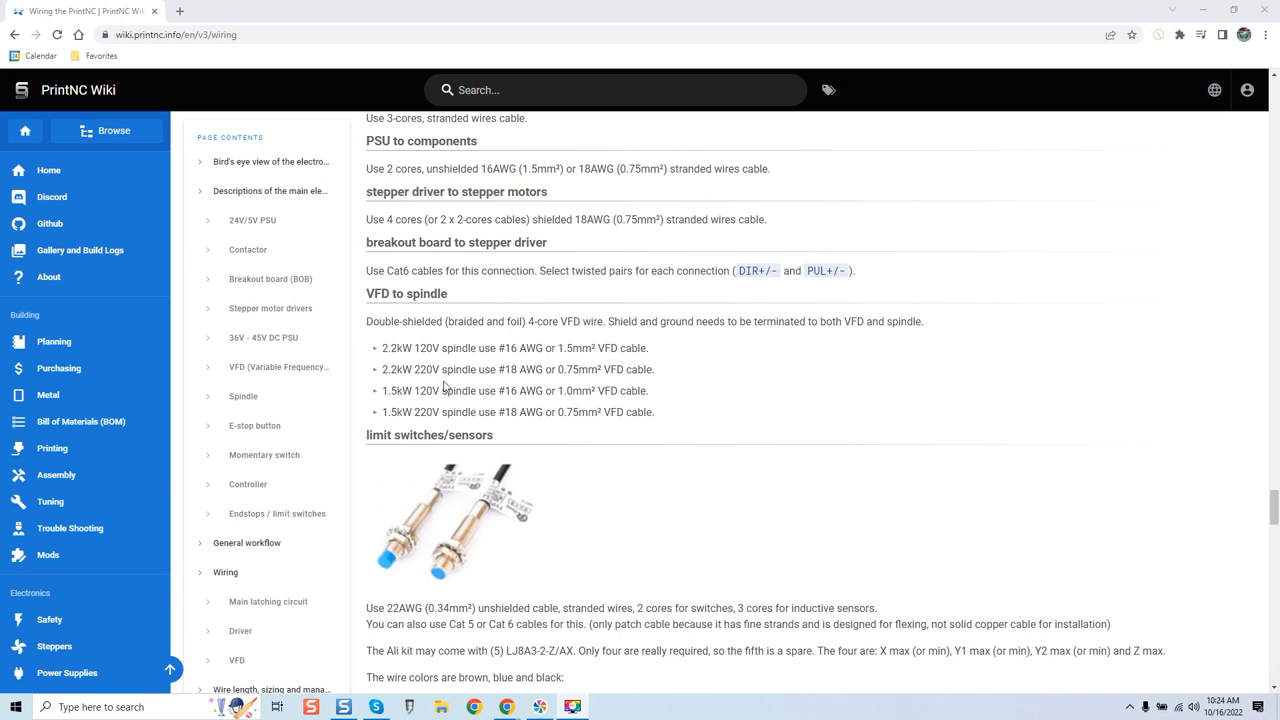
{"action": "mouse_move", "coordinate": [600, 364]}
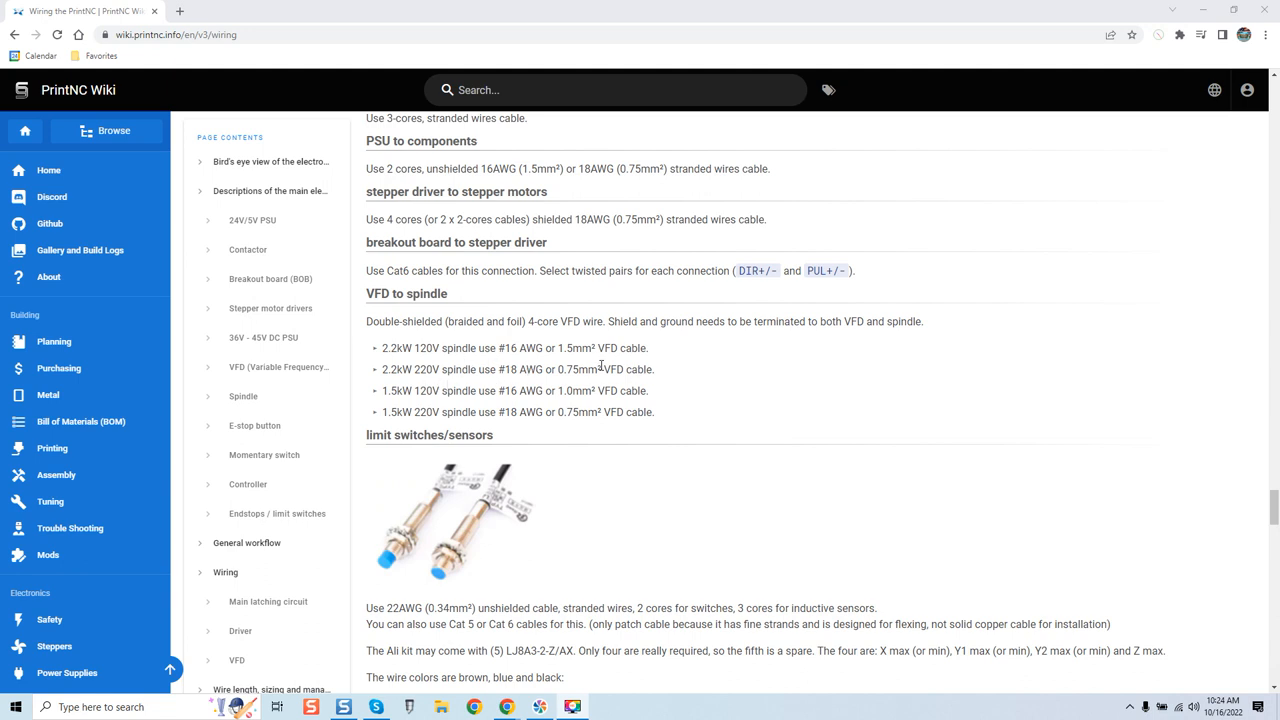
{"action": "mouse_move", "coordinate": [508, 364]}
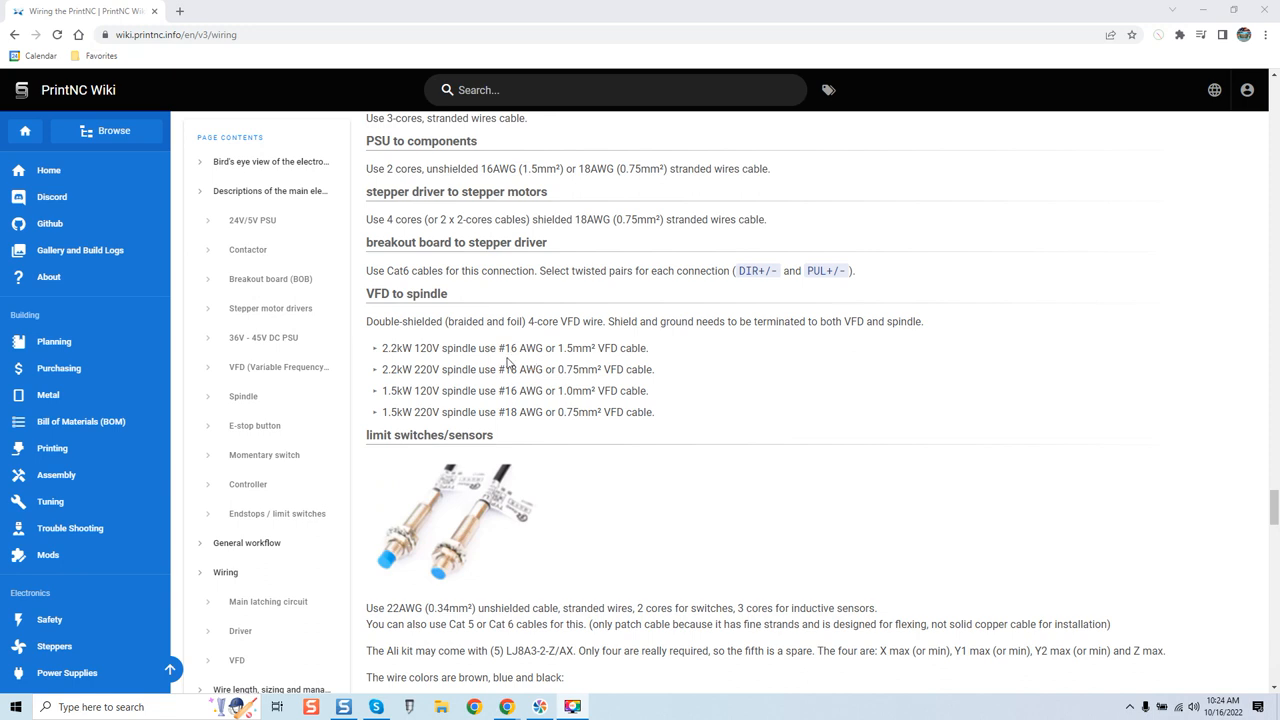
{"action": "mouse_move", "coordinate": [396, 404]}
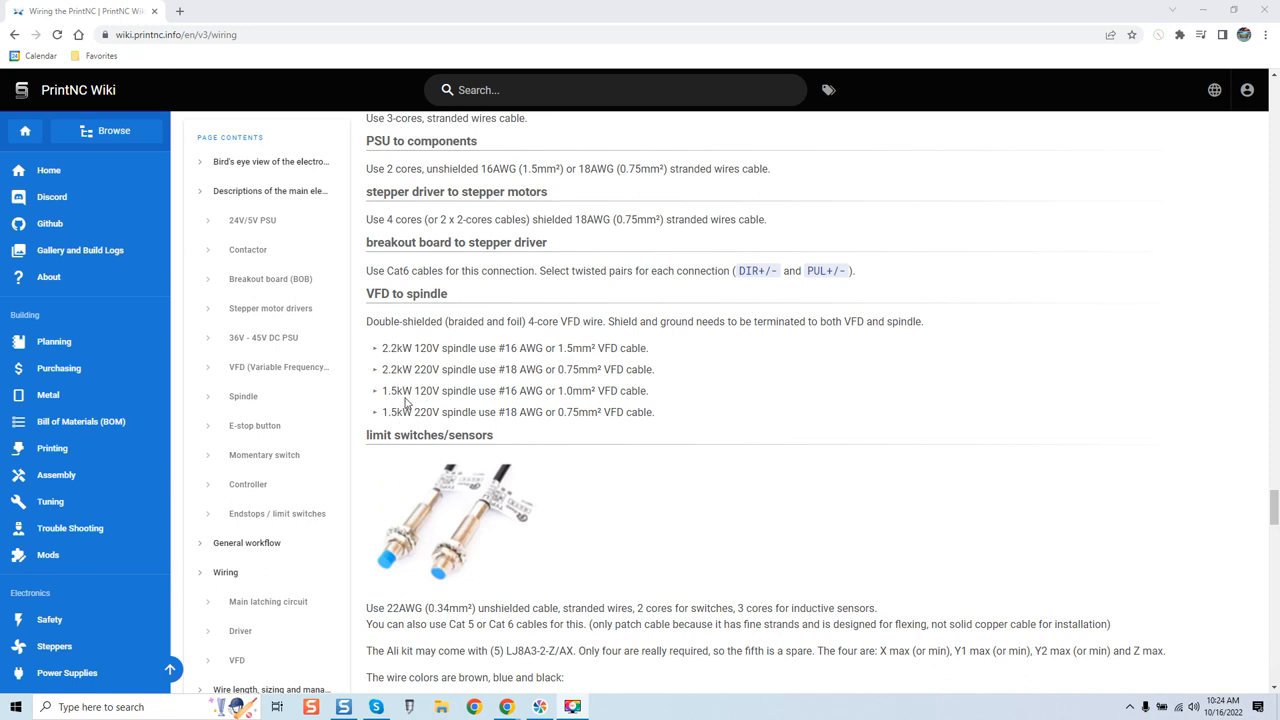
{"action": "mouse_move", "coordinate": [524, 404]}
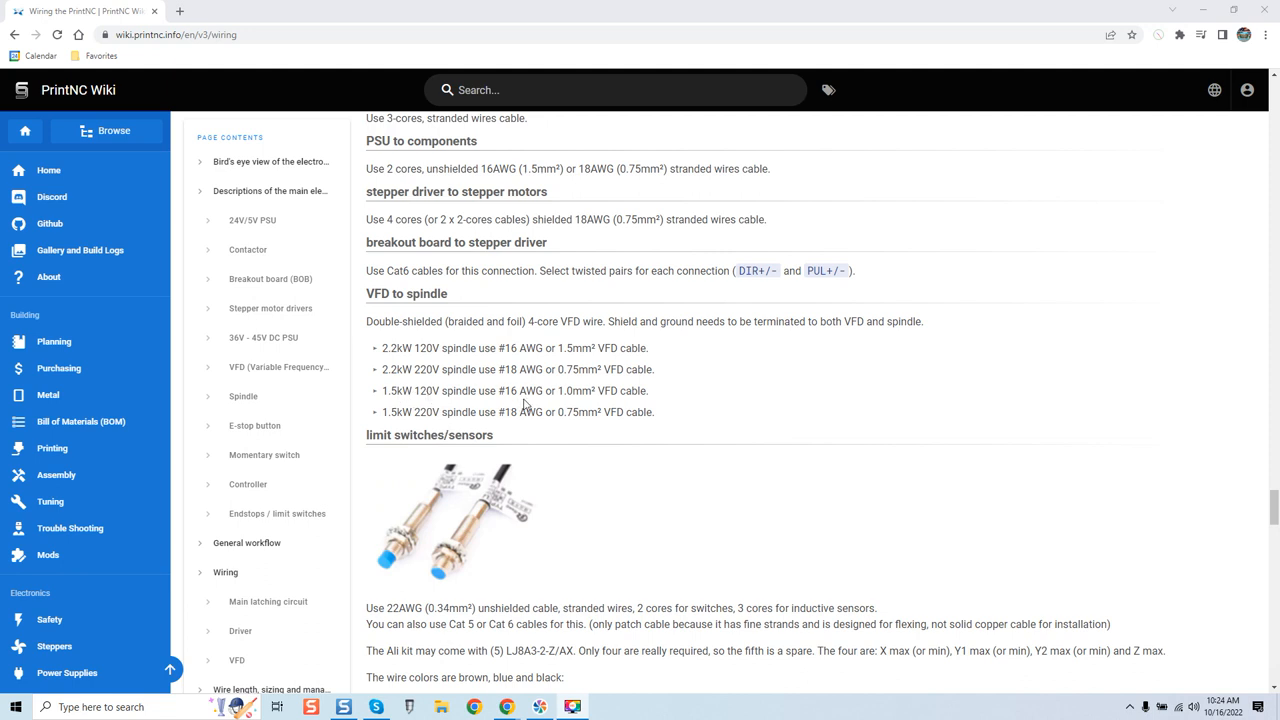
{"action": "mouse_move", "coordinate": [788, 360]}
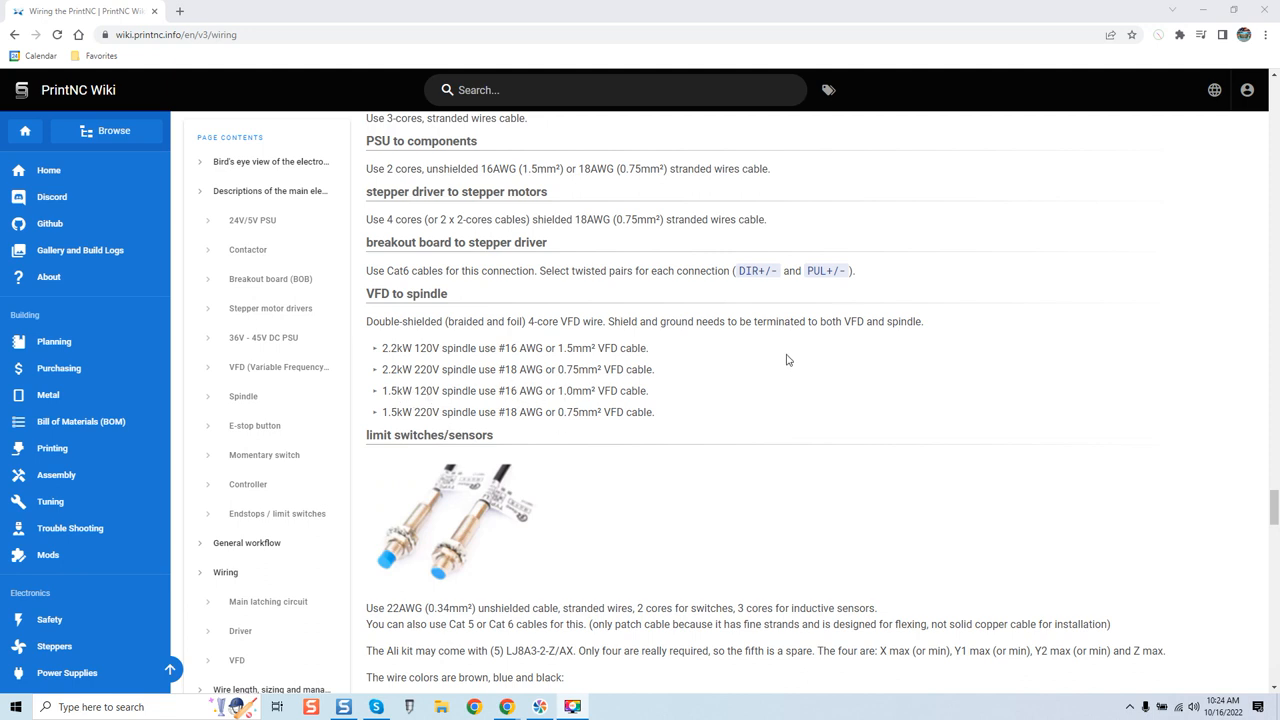
{"action": "mouse_move", "coordinate": [628, 344]}
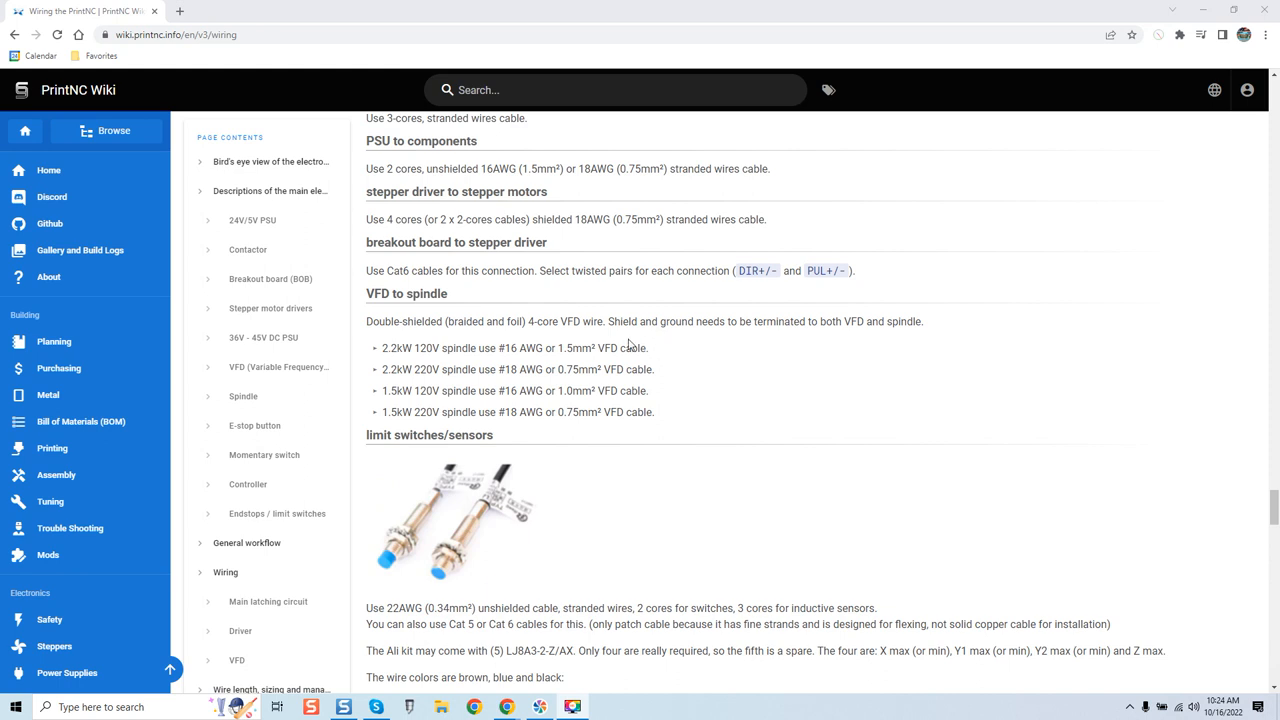
{"action": "mouse_move", "coordinate": [716, 338]}
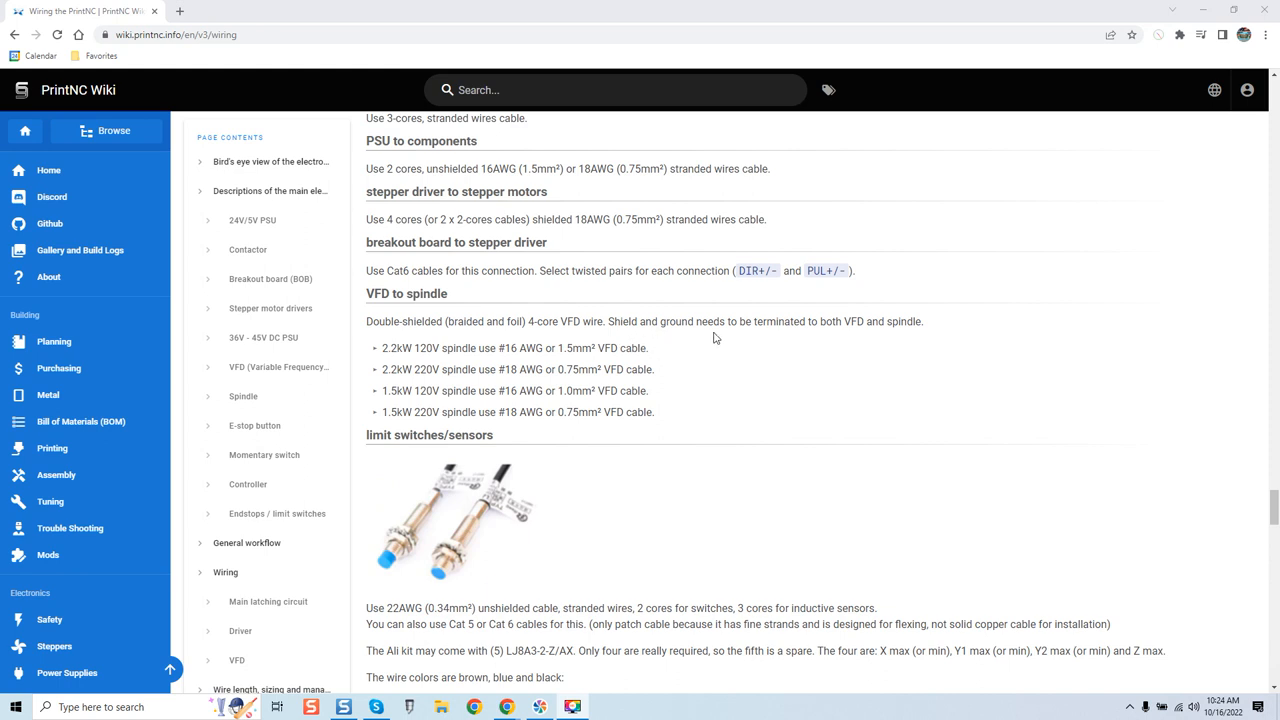
{"action": "mouse_move", "coordinate": [872, 338]}
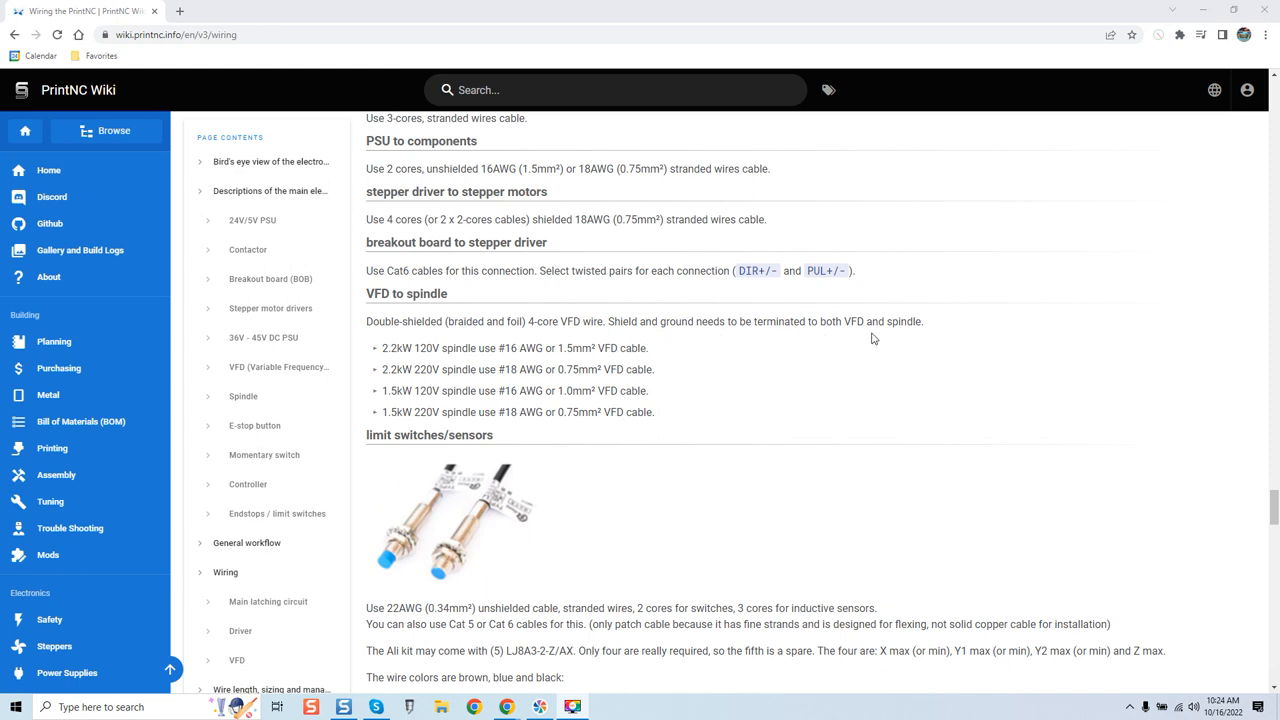
{"action": "mouse_move", "coordinate": [852, 356]}
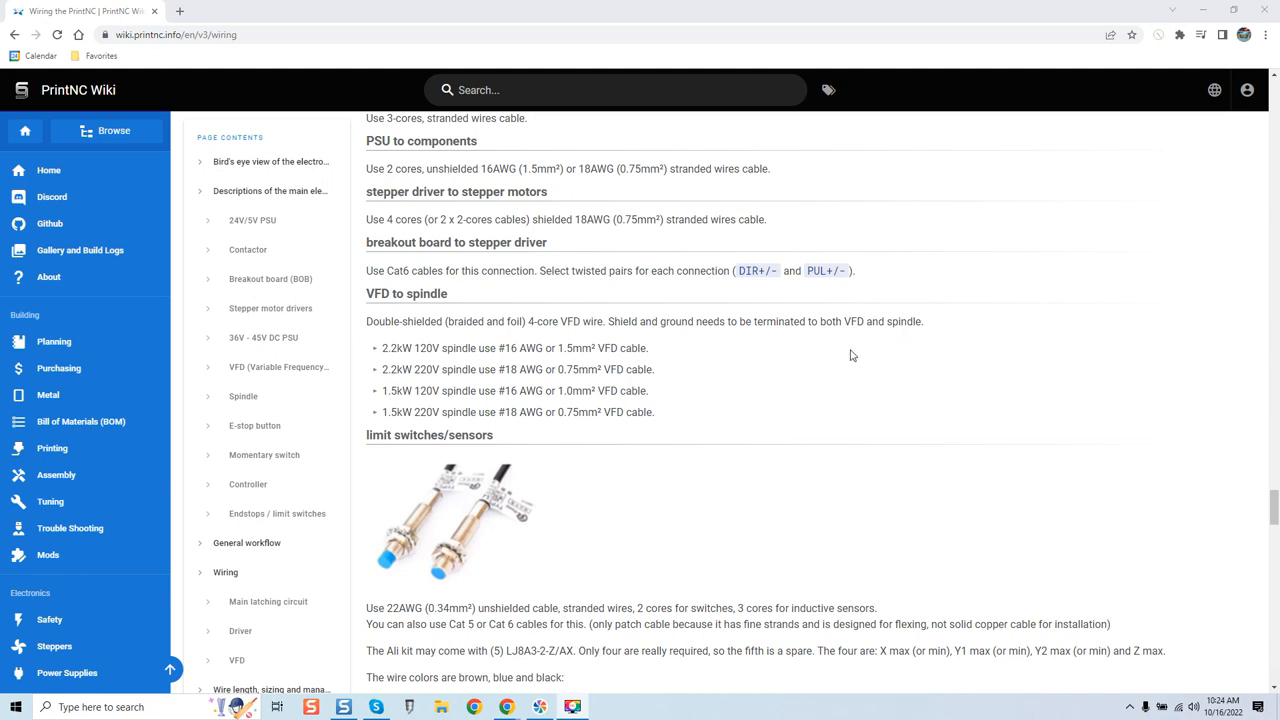
{"action": "mouse_move", "coordinate": [816, 364]}
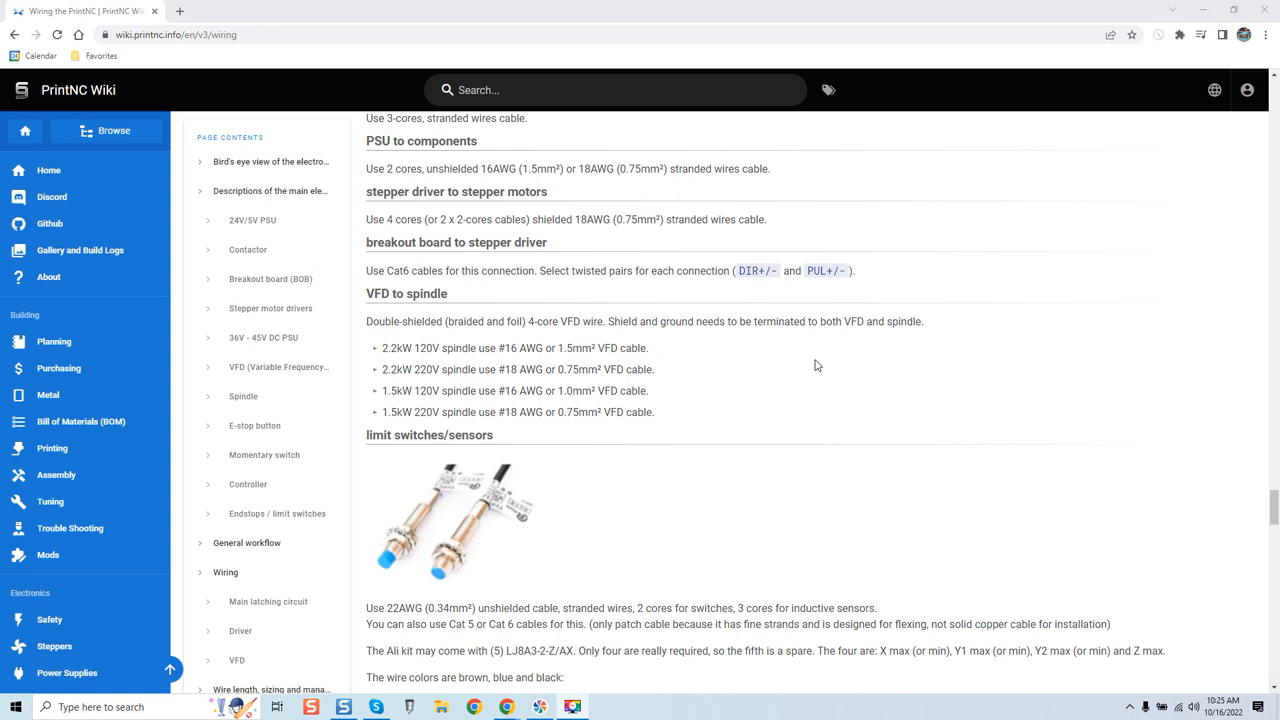
{"action": "mouse_move", "coordinate": [686, 472]}
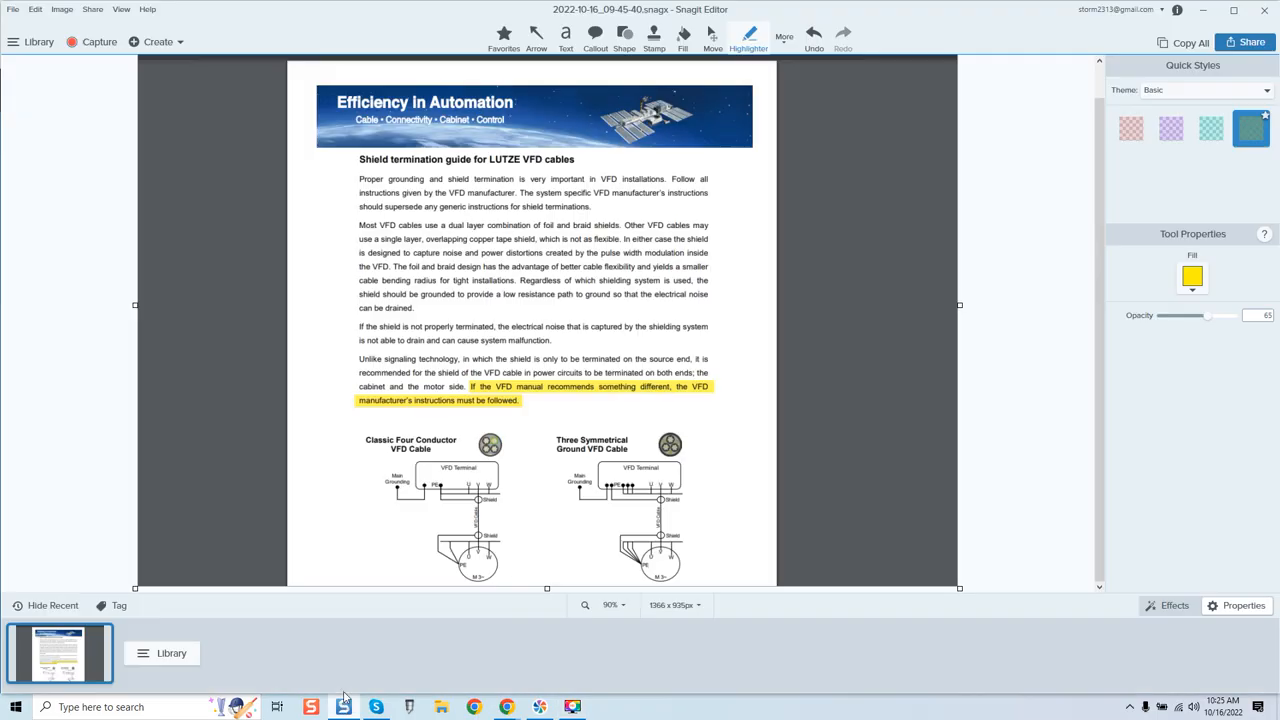
{"action": "mouse_move", "coordinate": [544, 212]}
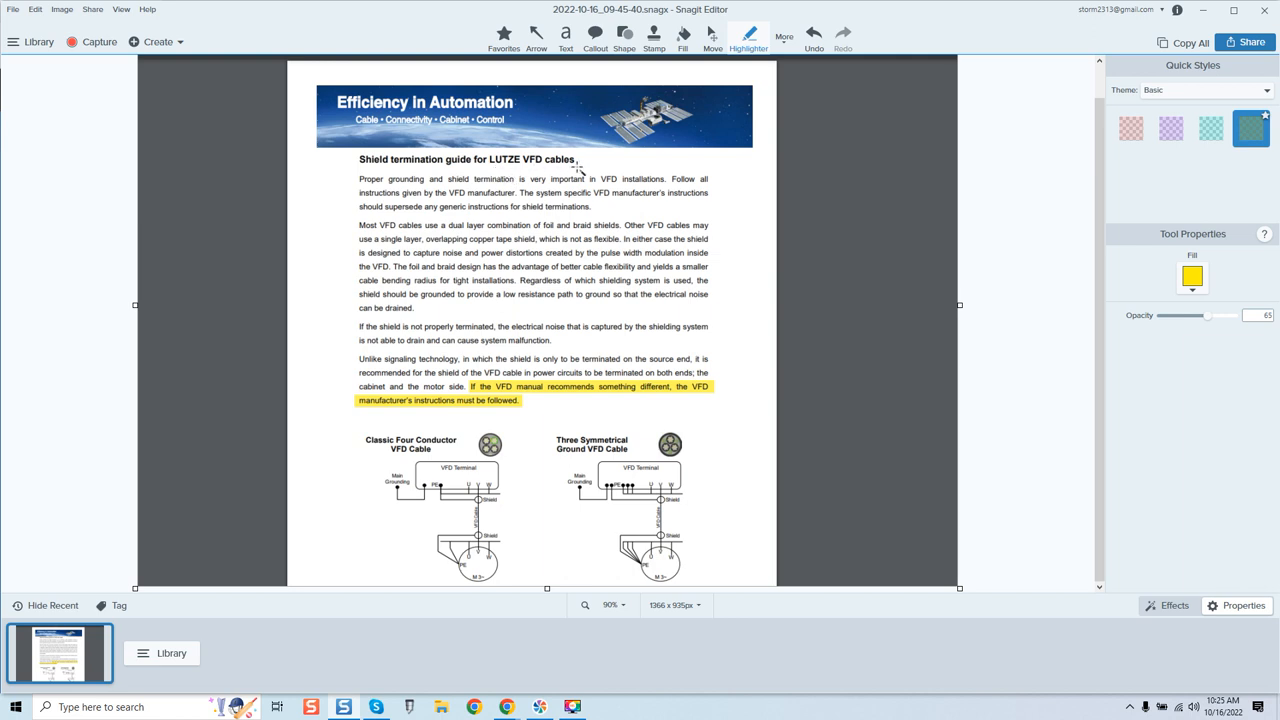
{"action": "mouse_move", "coordinate": [562, 248]}
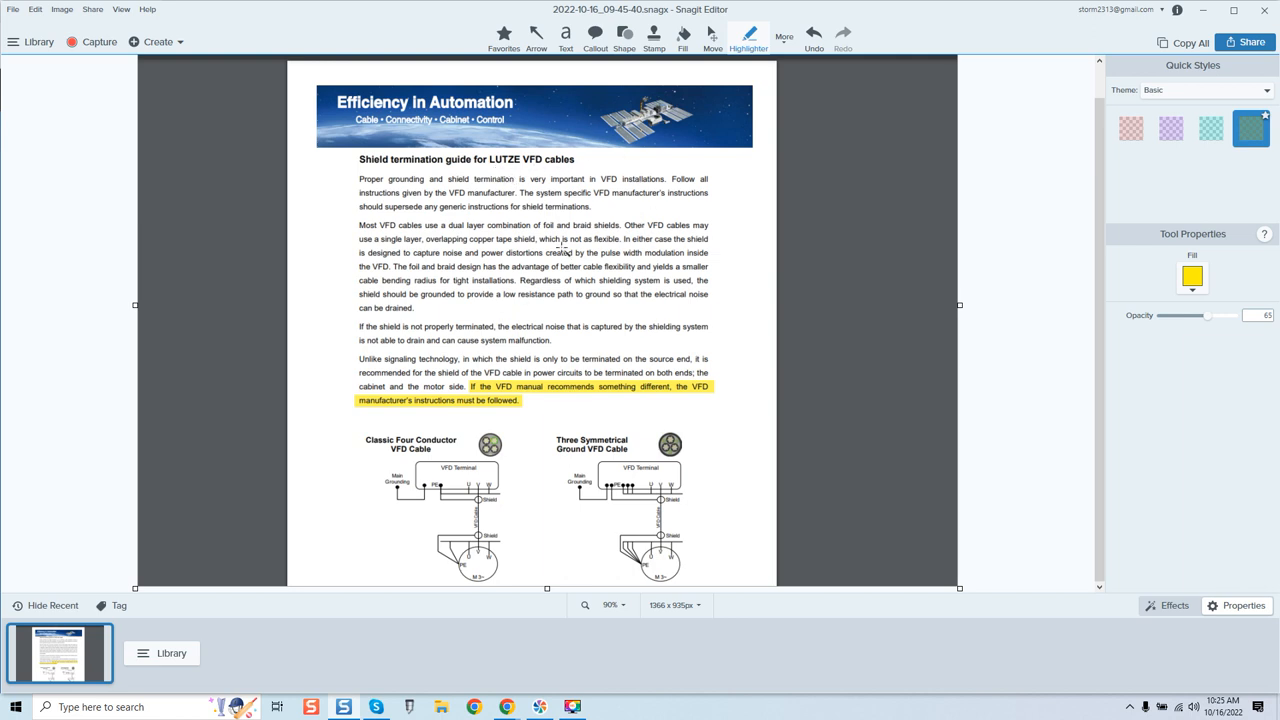
{"action": "mouse_move", "coordinate": [670, 260]}
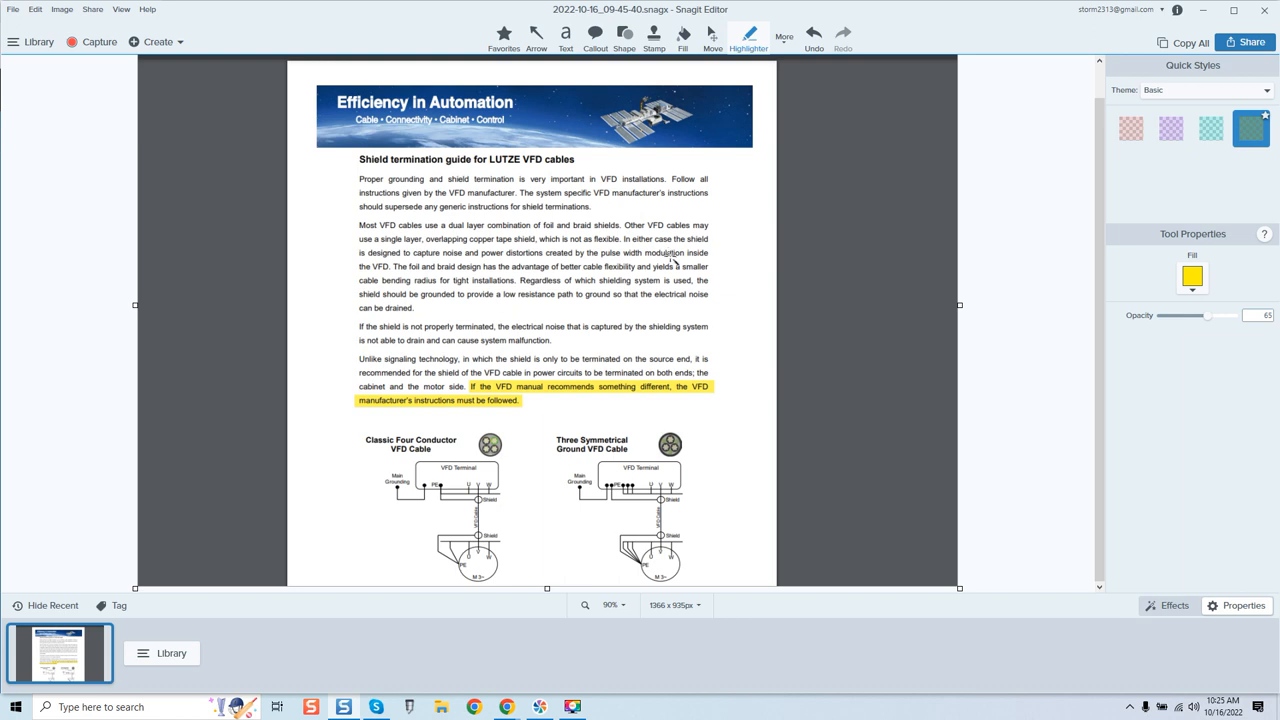
{"action": "mouse_move", "coordinate": [724, 280]}
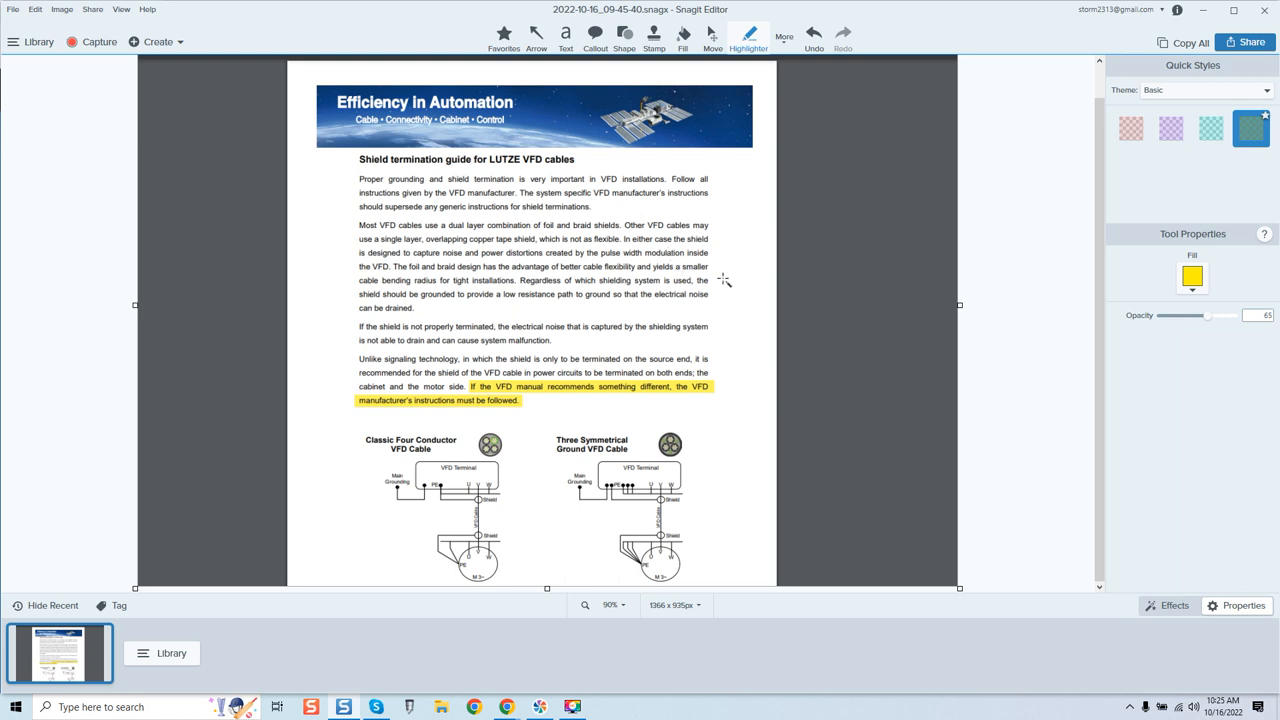
{"action": "mouse_move", "coordinate": [588, 332]}
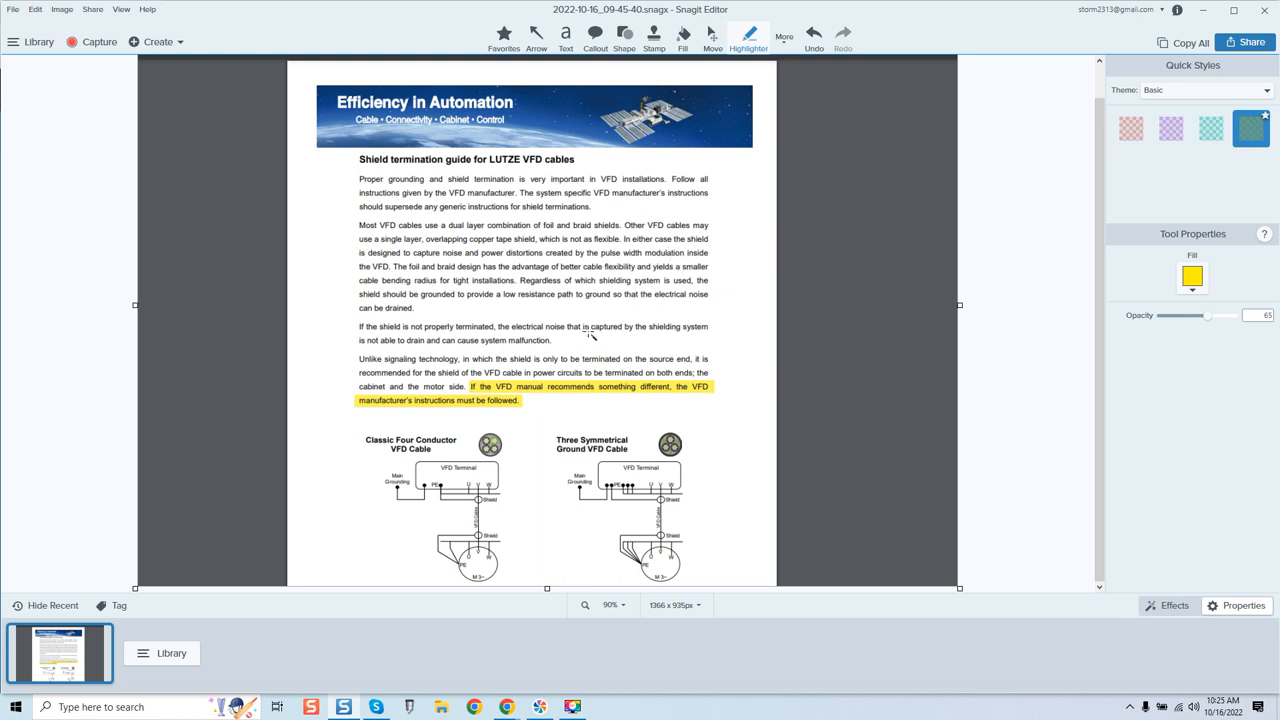
{"action": "mouse_move", "coordinate": [436, 236]}
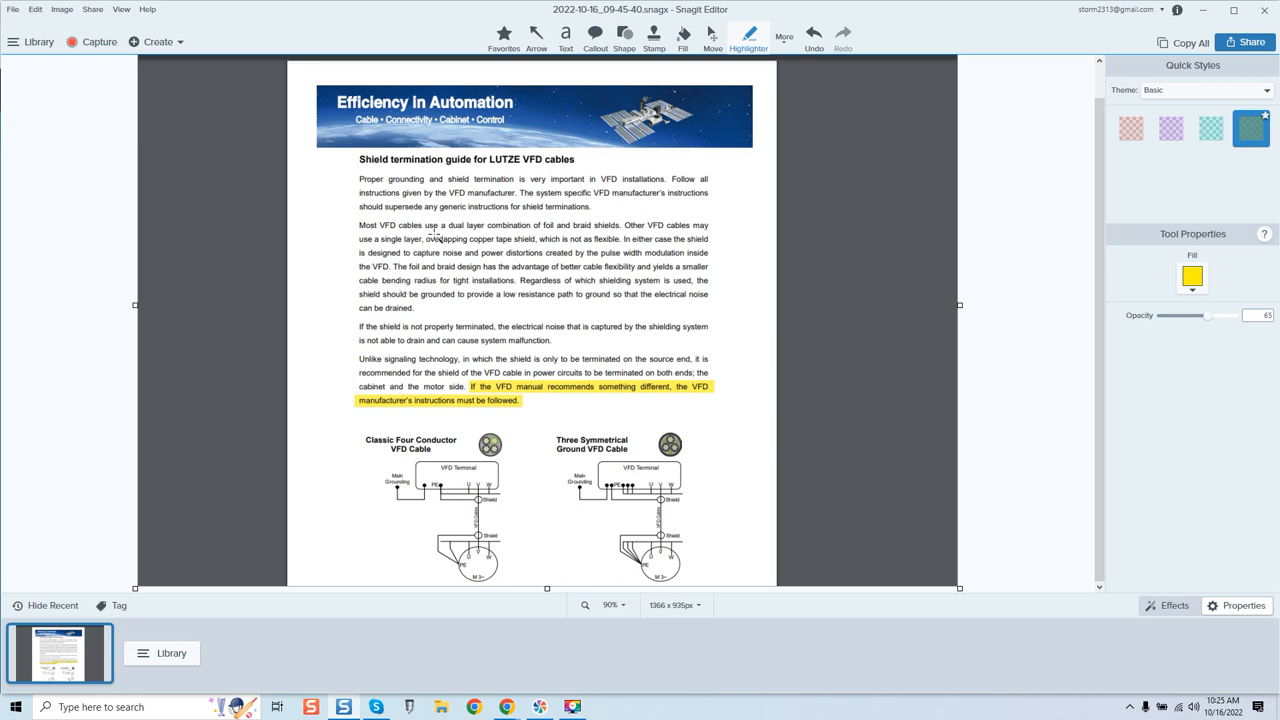
{"action": "mouse_move", "coordinate": [558, 236]}
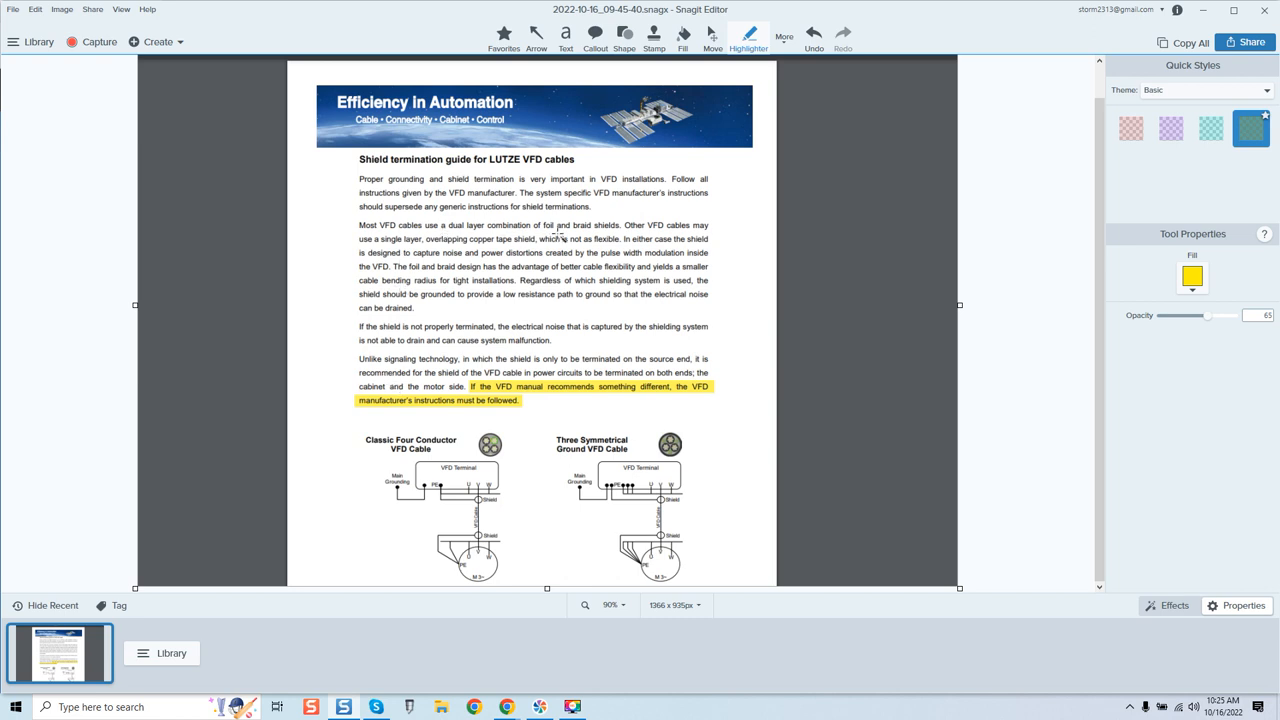
{"action": "mouse_move", "coordinate": [410, 244]}
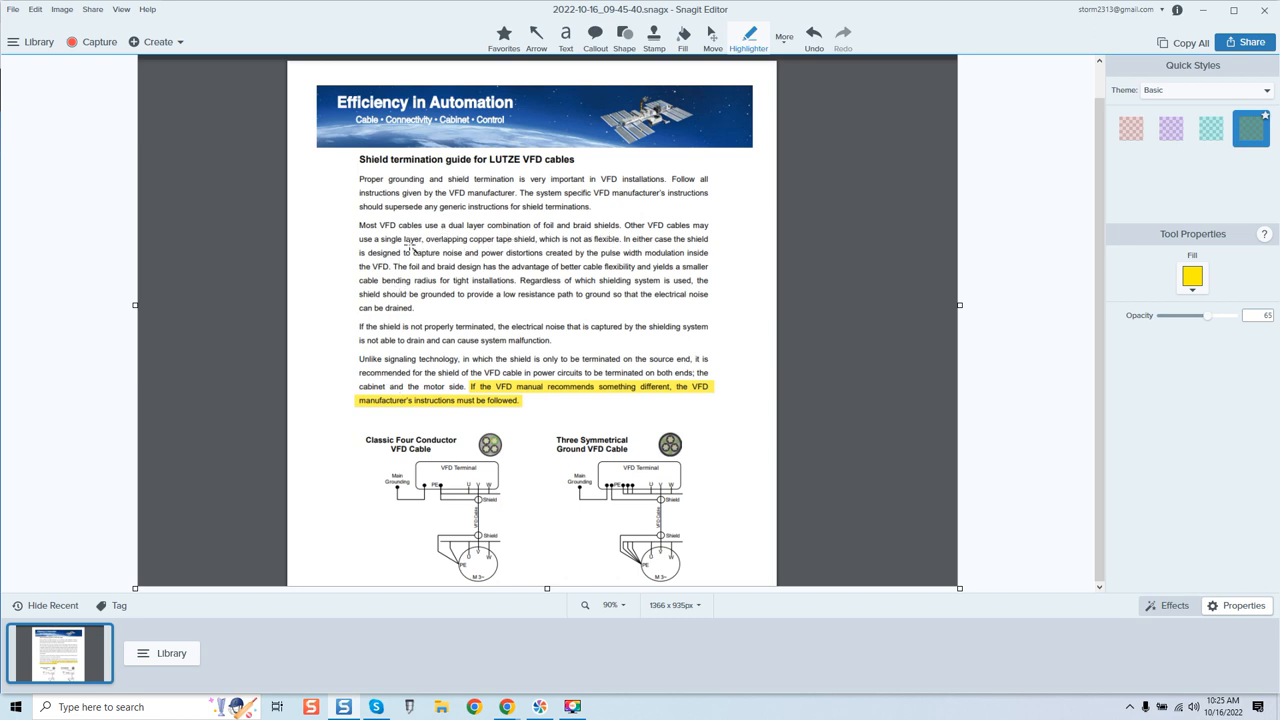
{"action": "mouse_move", "coordinate": [504, 252]}
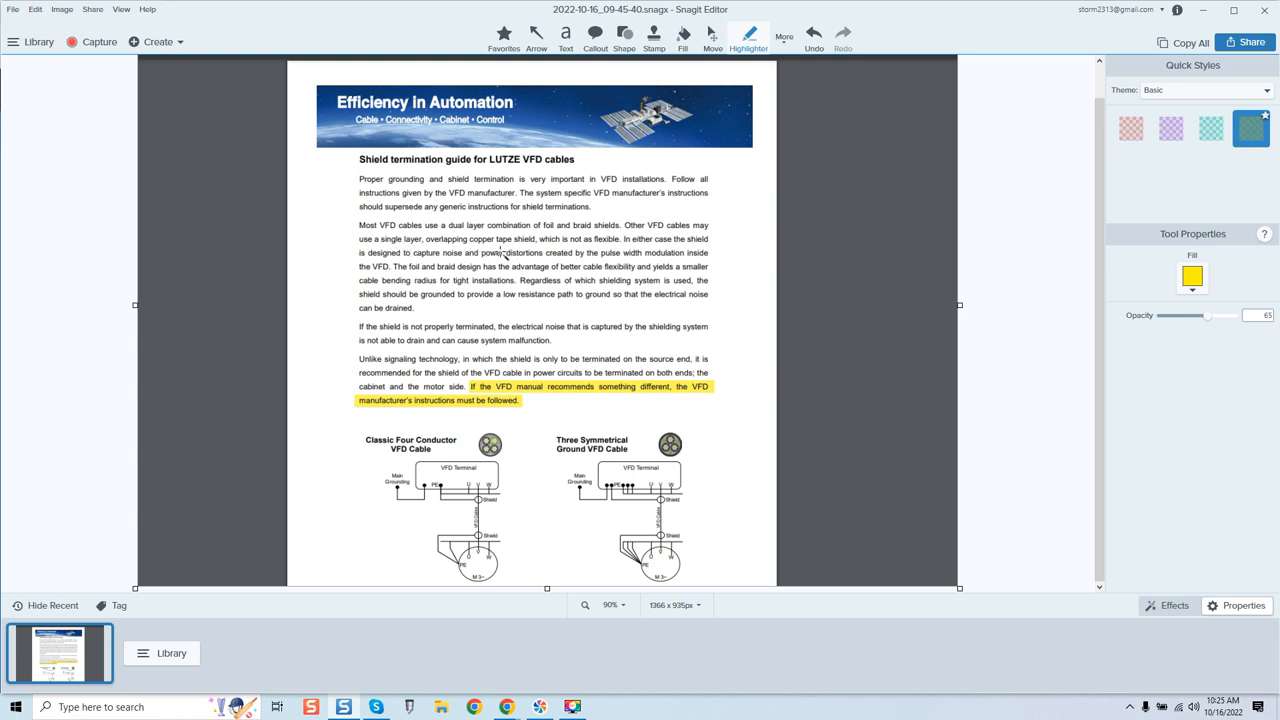
{"action": "mouse_move", "coordinate": [596, 252]}
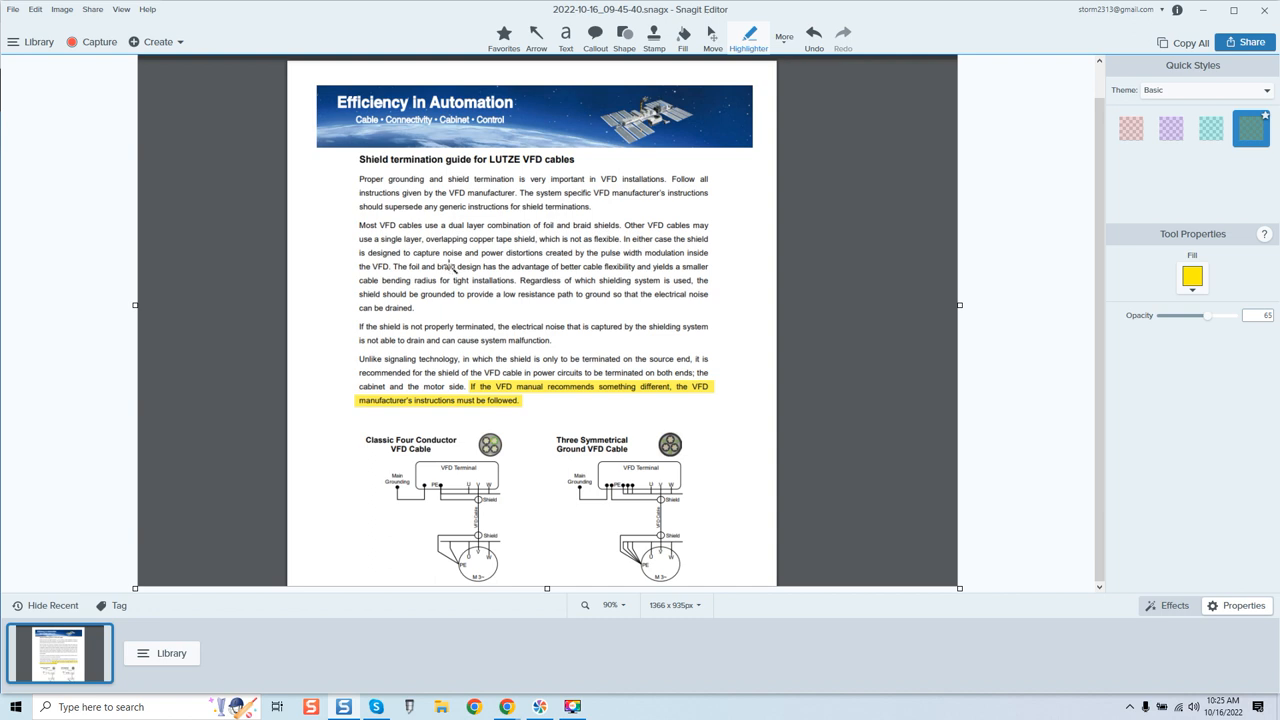
{"action": "mouse_move", "coordinate": [584, 264]}
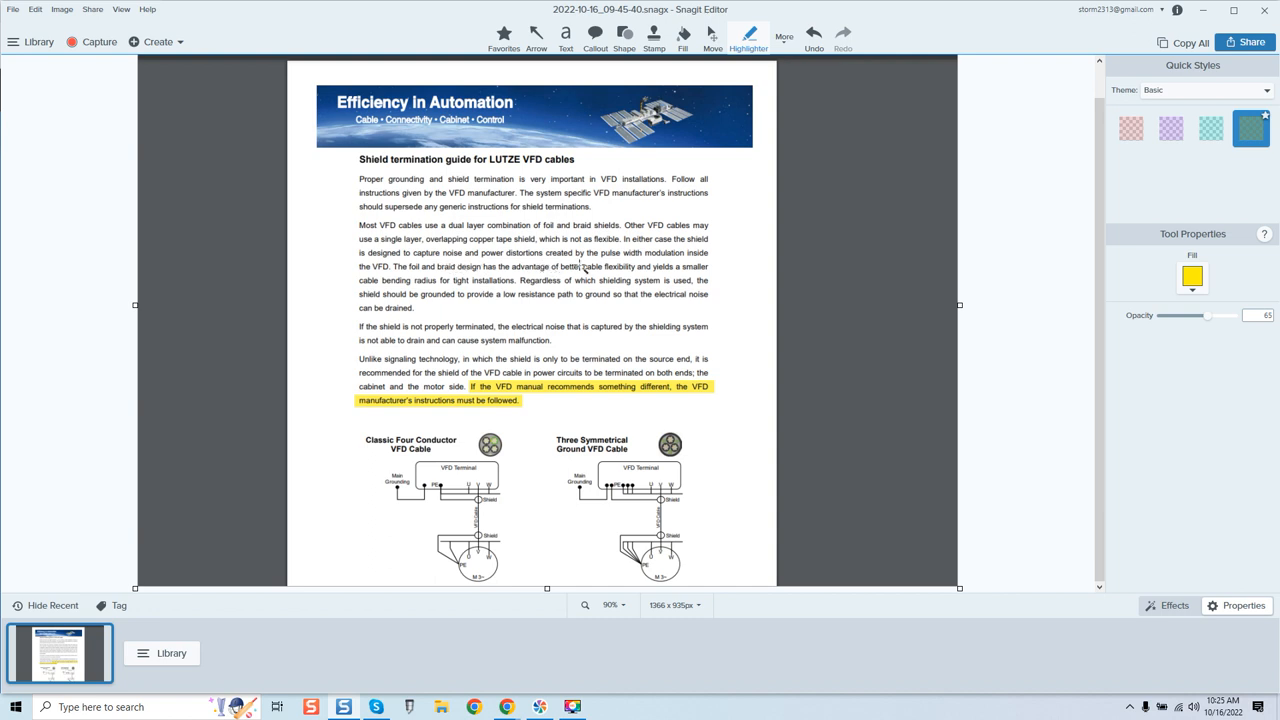
{"action": "mouse_move", "coordinate": [406, 272]}
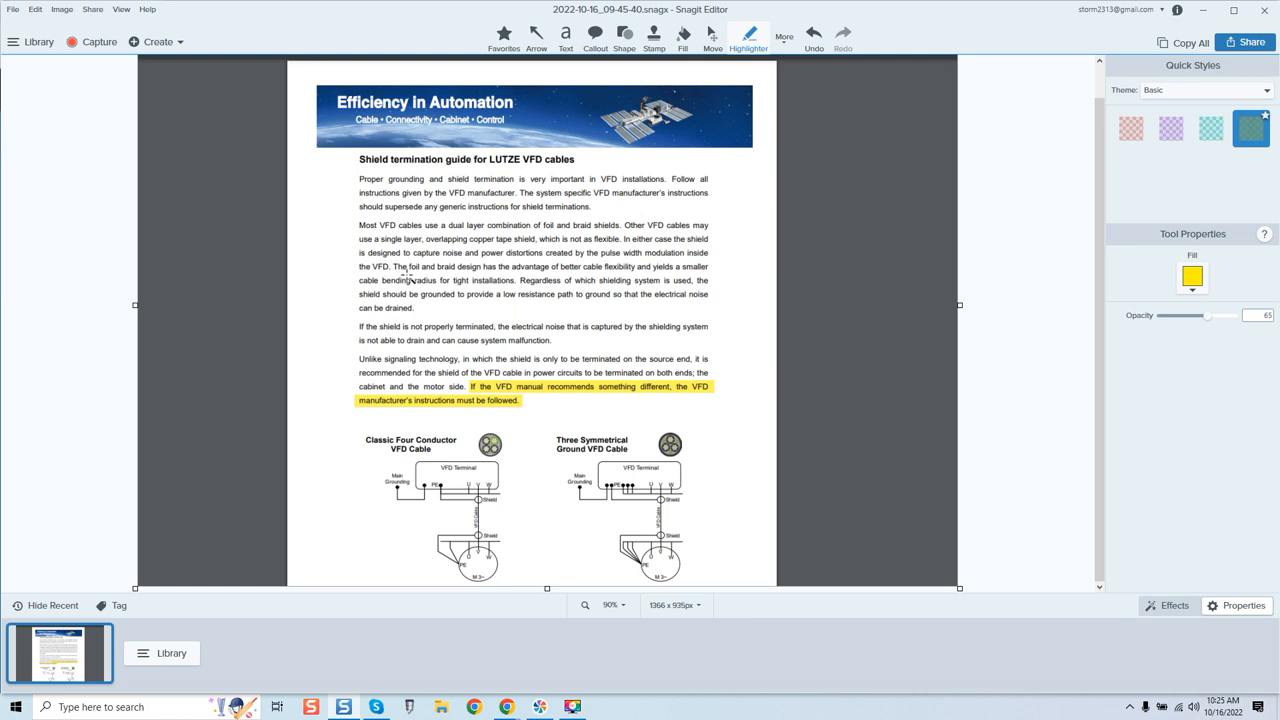
{"action": "mouse_move", "coordinate": [410, 280]}
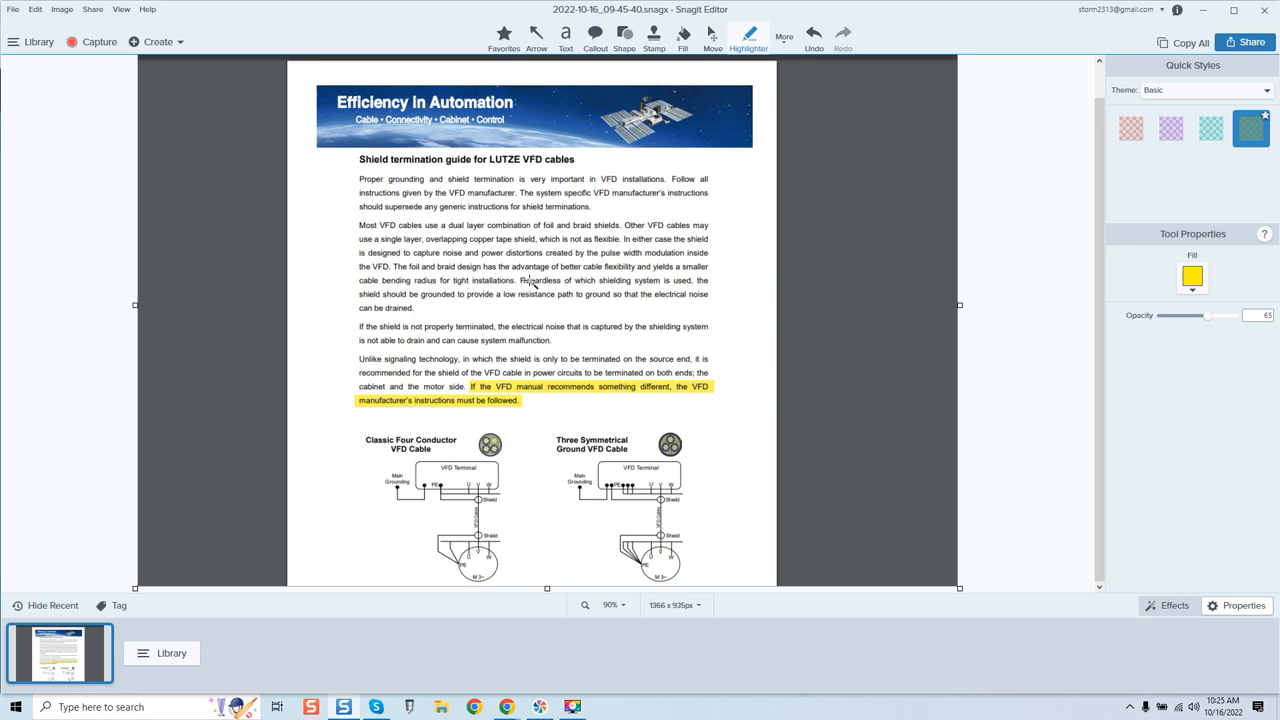
{"action": "mouse_move", "coordinate": [532, 284]}
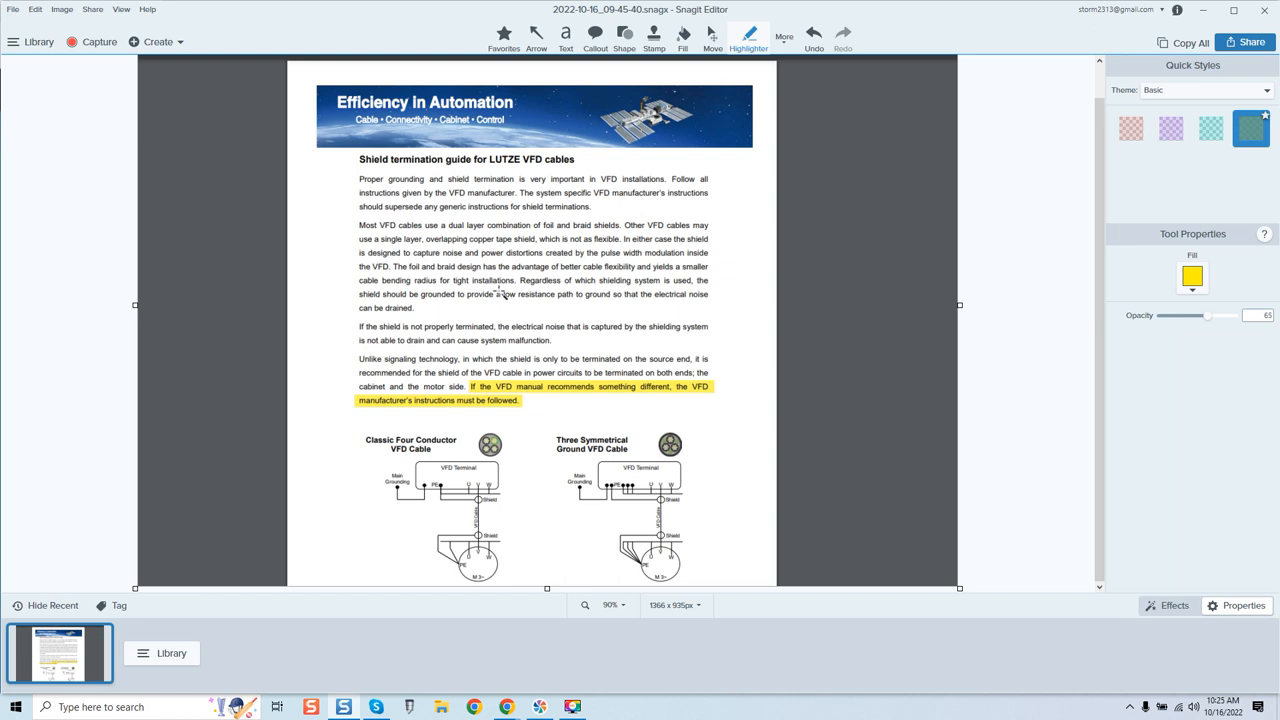
{"action": "mouse_move", "coordinate": [536, 294]}
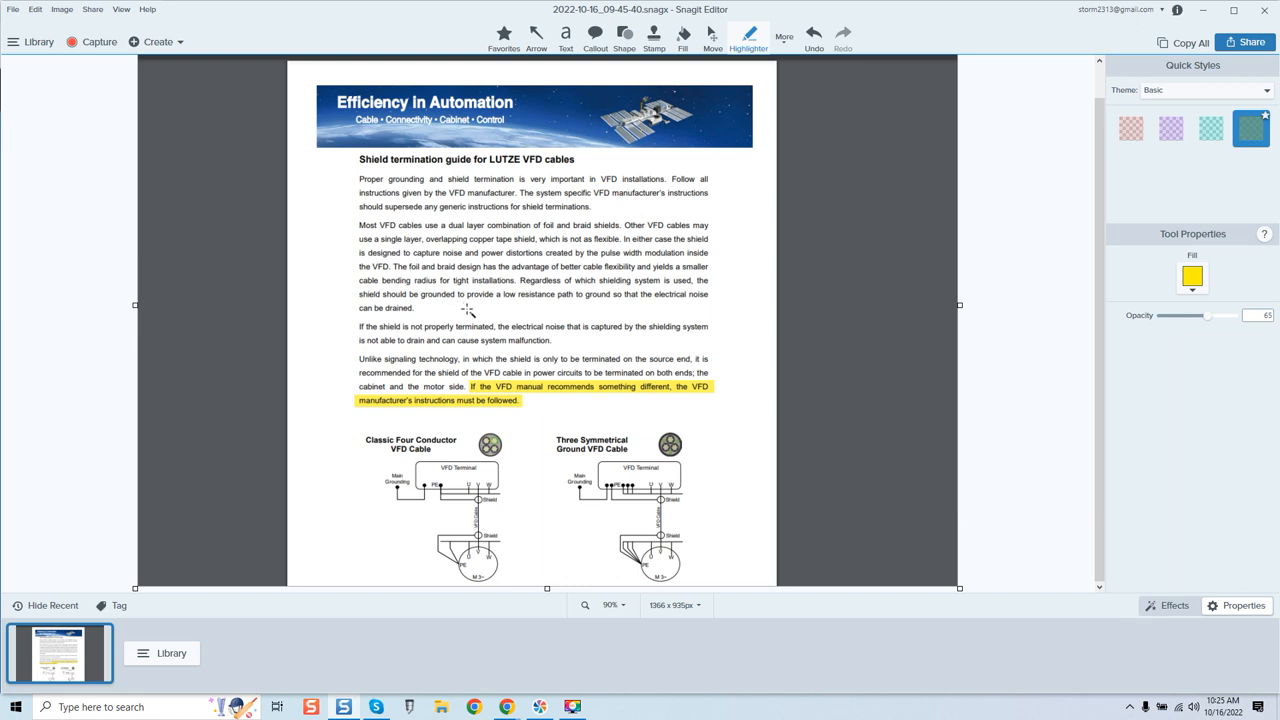
{"action": "mouse_move", "coordinate": [604, 316]}
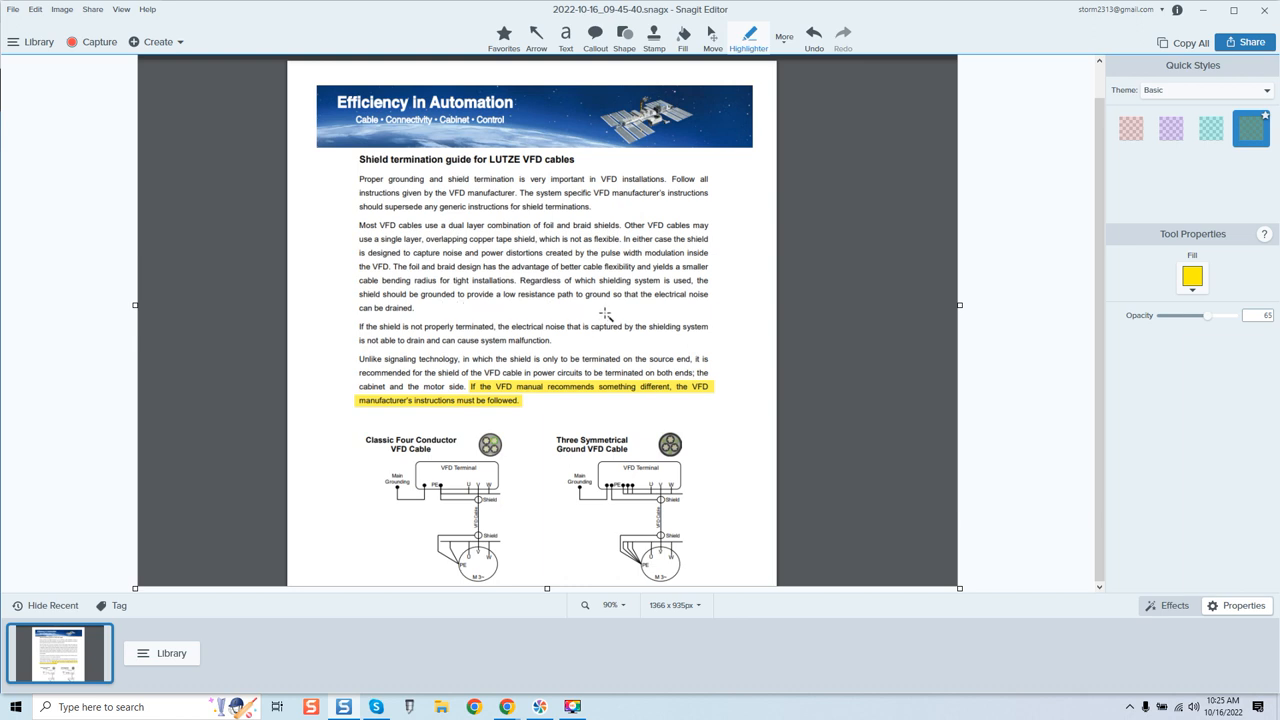
{"action": "mouse_move", "coordinate": [404, 316]}
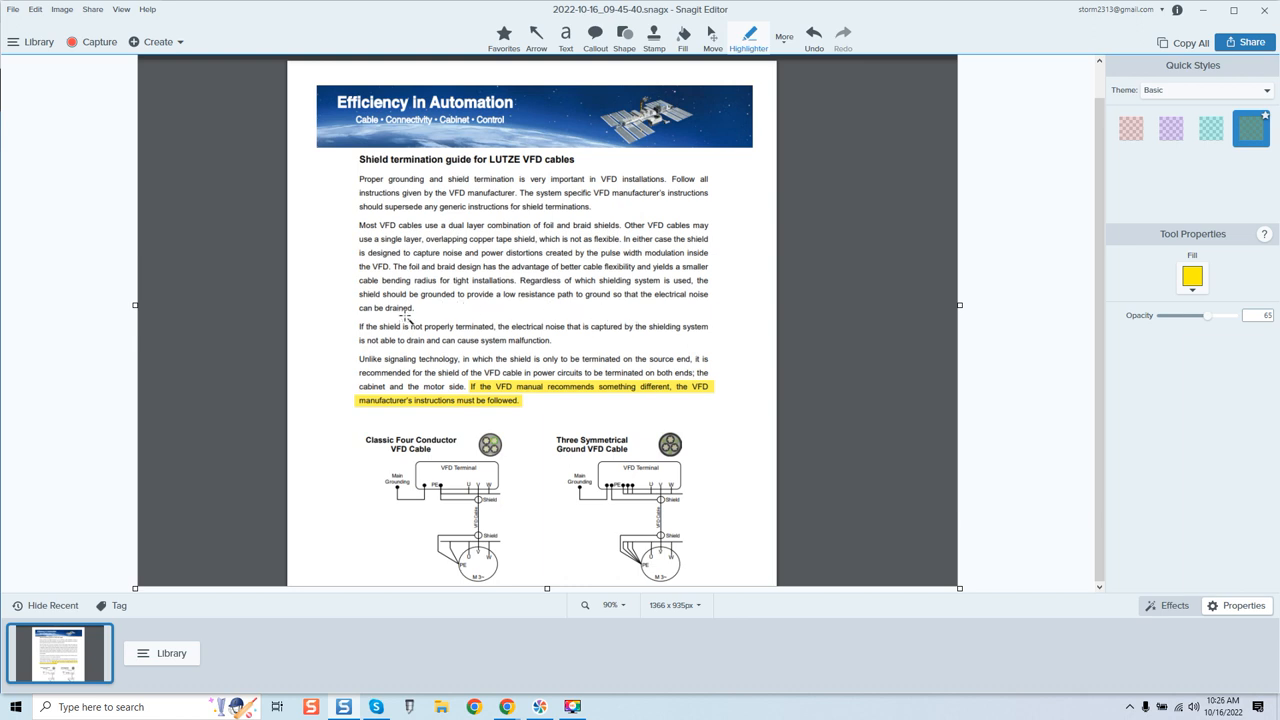
{"action": "mouse_move", "coordinate": [364, 332]}
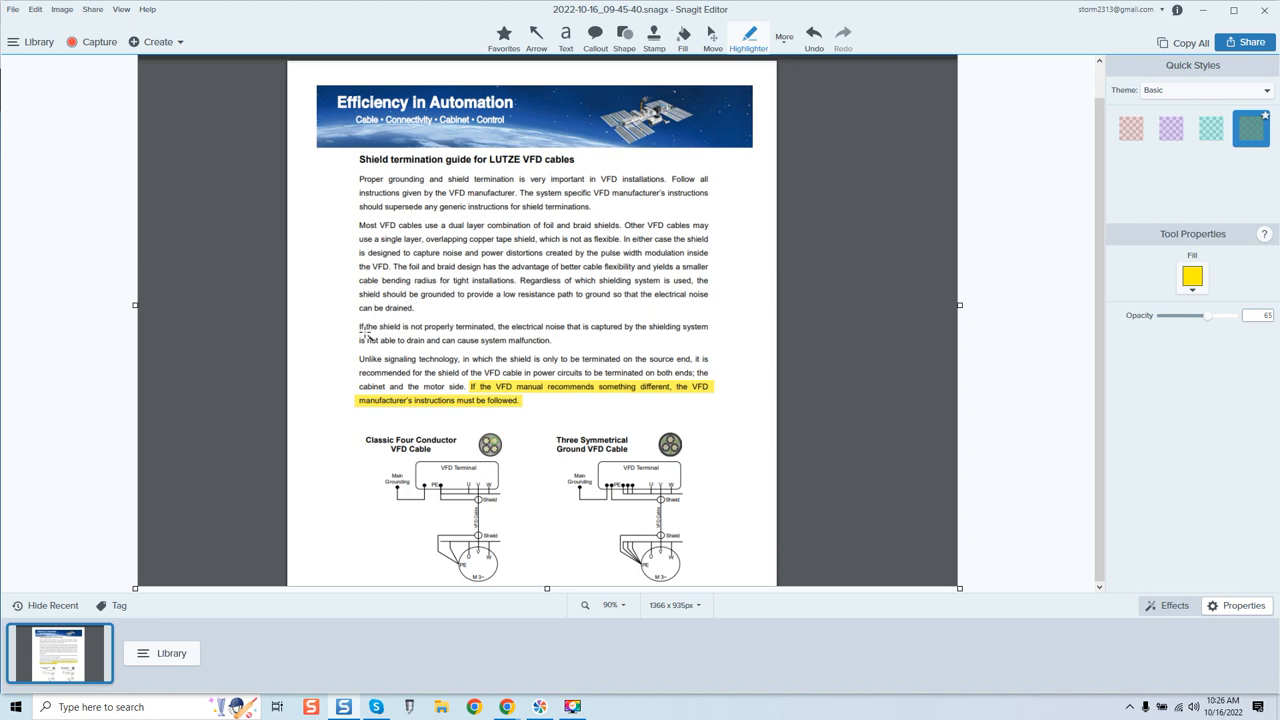
{"action": "mouse_move", "coordinate": [462, 340]}
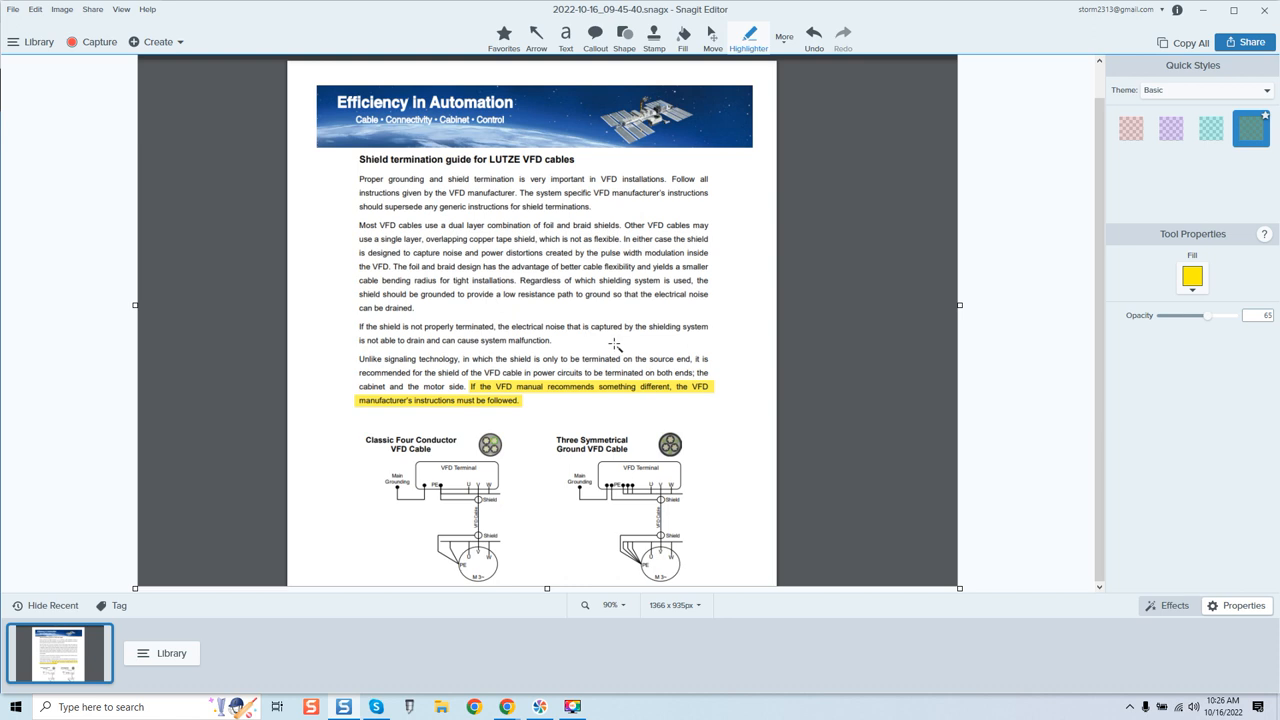
{"action": "mouse_move", "coordinate": [450, 352]}
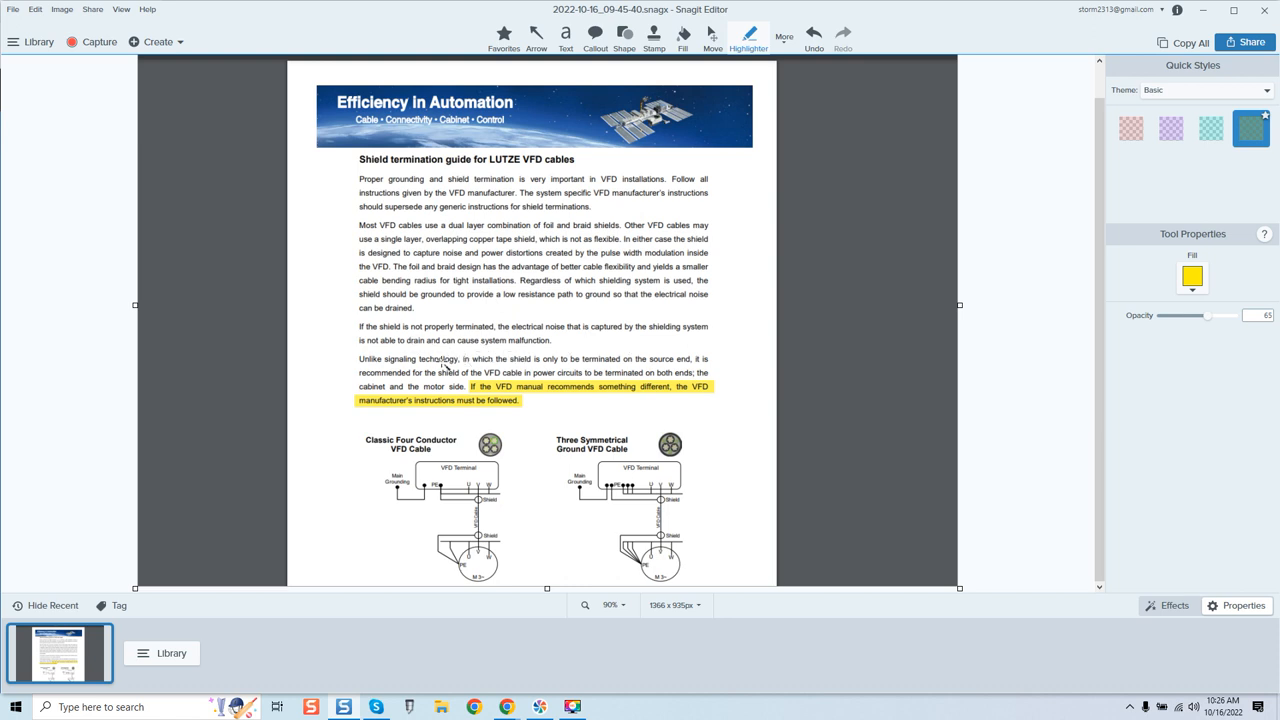
{"action": "mouse_move", "coordinate": [450, 372]}
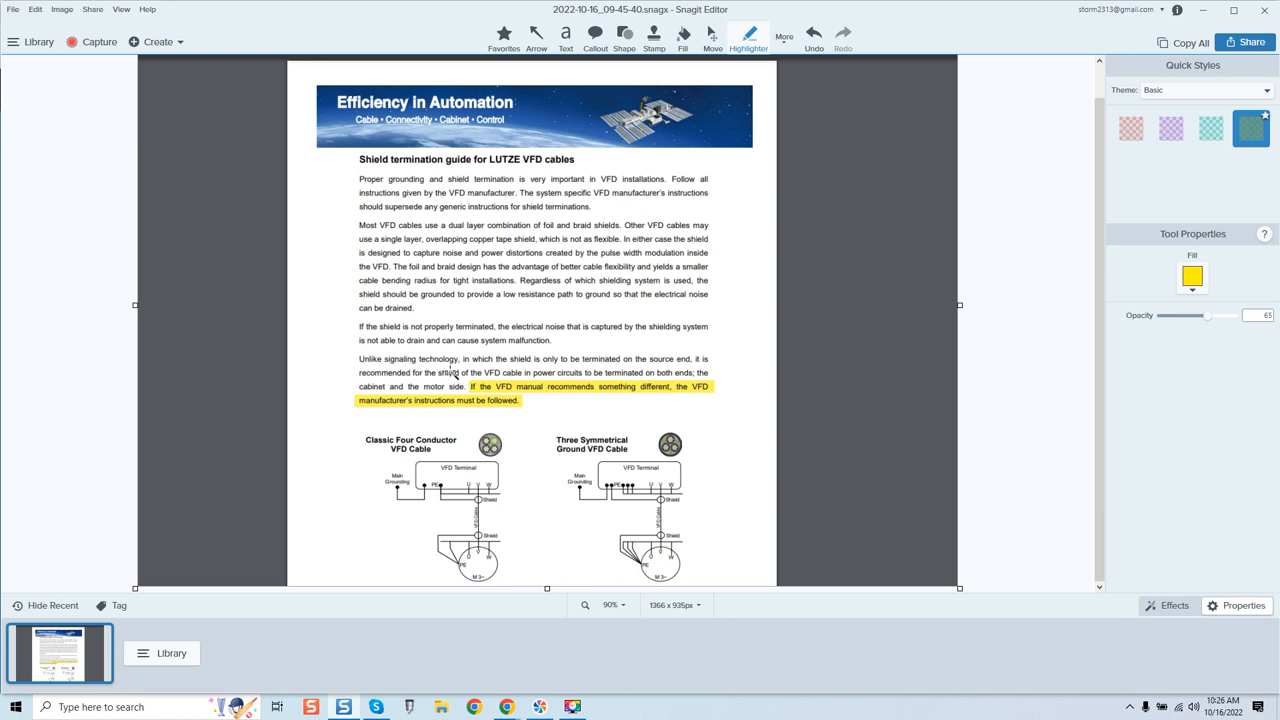
{"action": "mouse_move", "coordinate": [492, 372]}
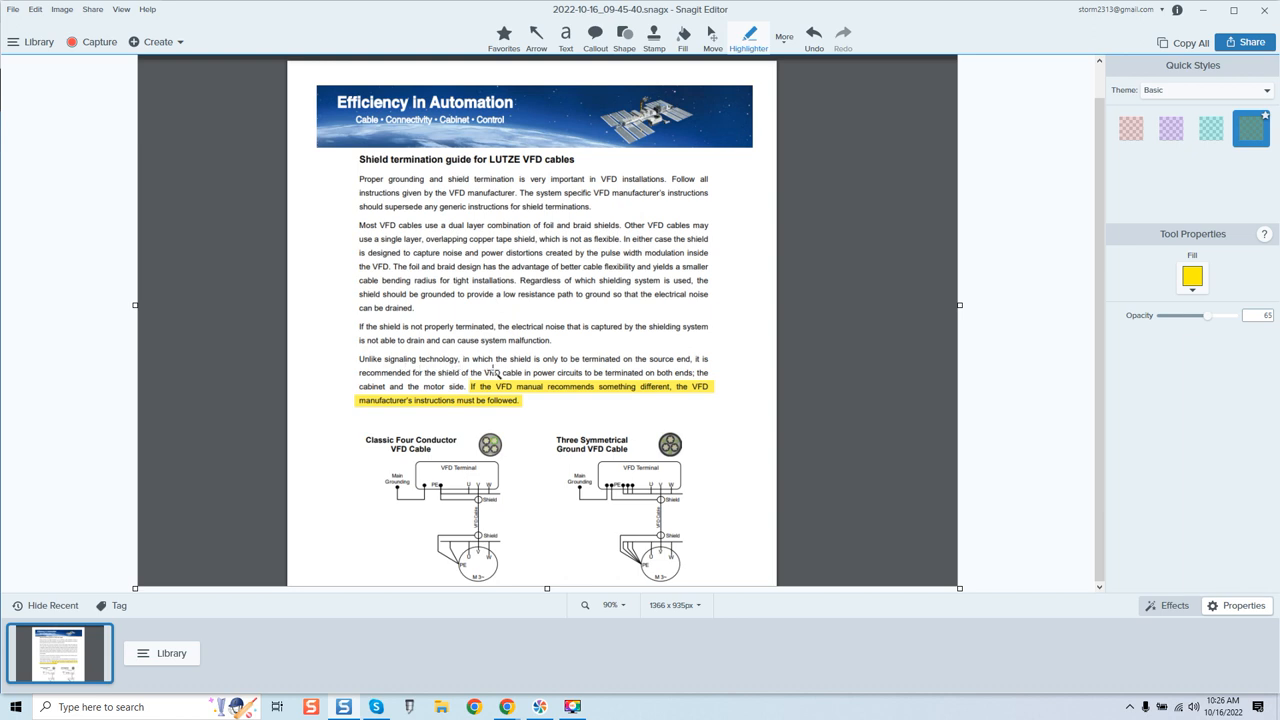
{"action": "mouse_move", "coordinate": [656, 372]}
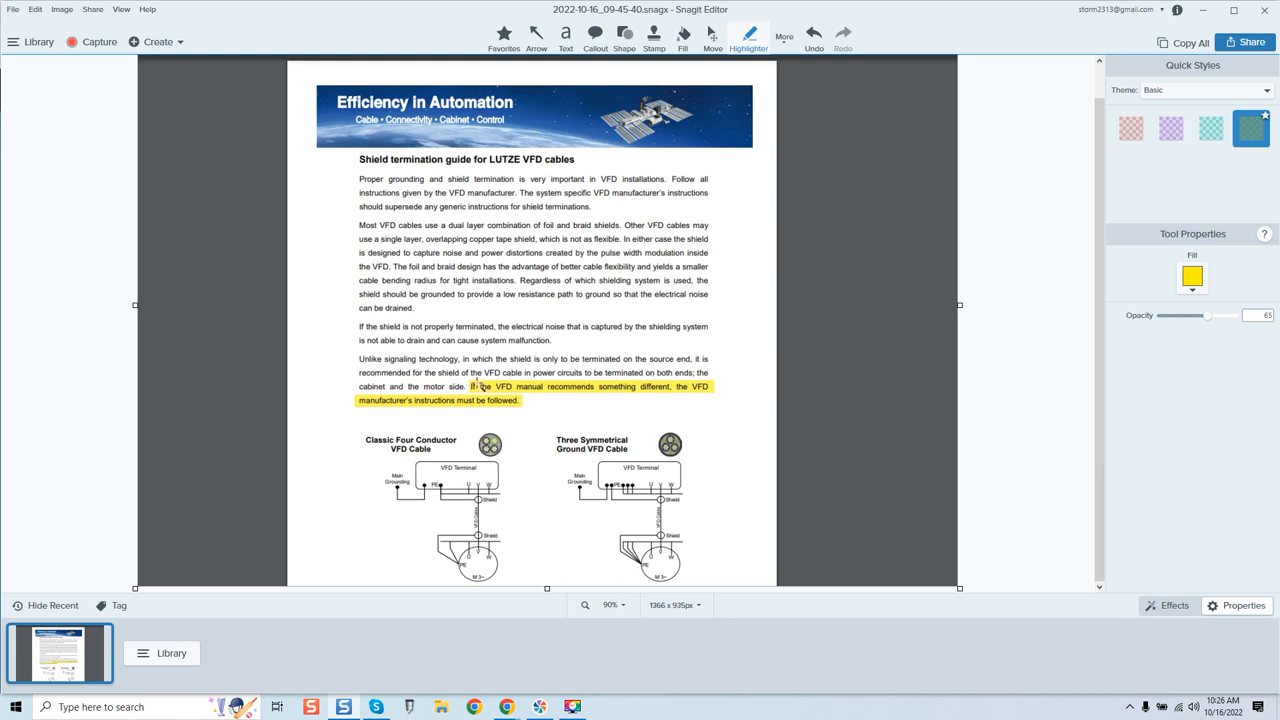
{"action": "mouse_move", "coordinate": [576, 384]}
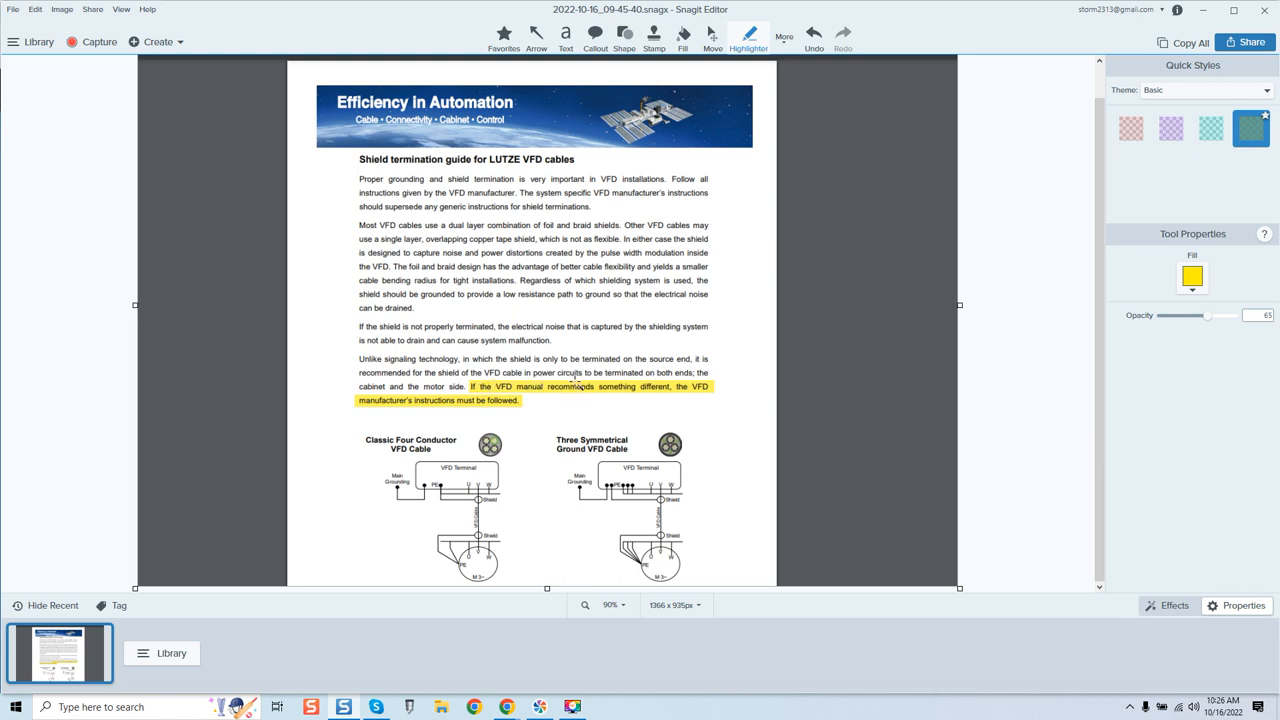
{"action": "mouse_move", "coordinate": [648, 384]}
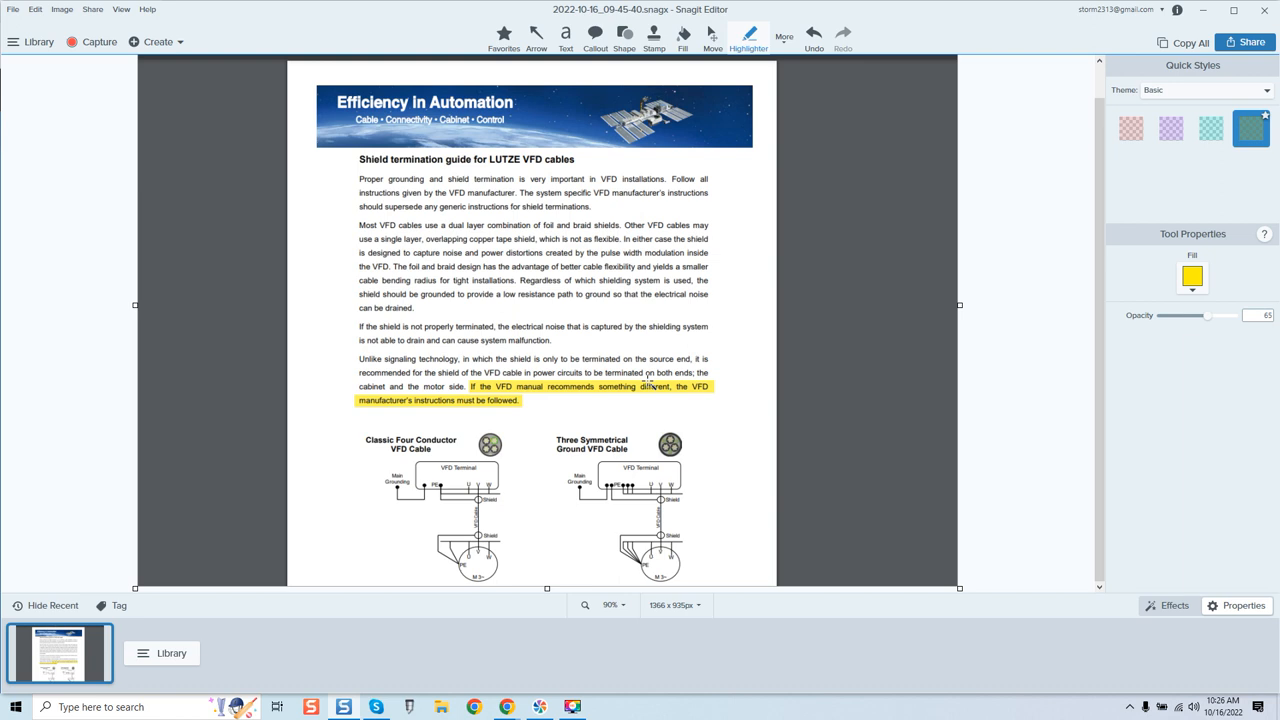
{"action": "mouse_move", "coordinate": [476, 400]}
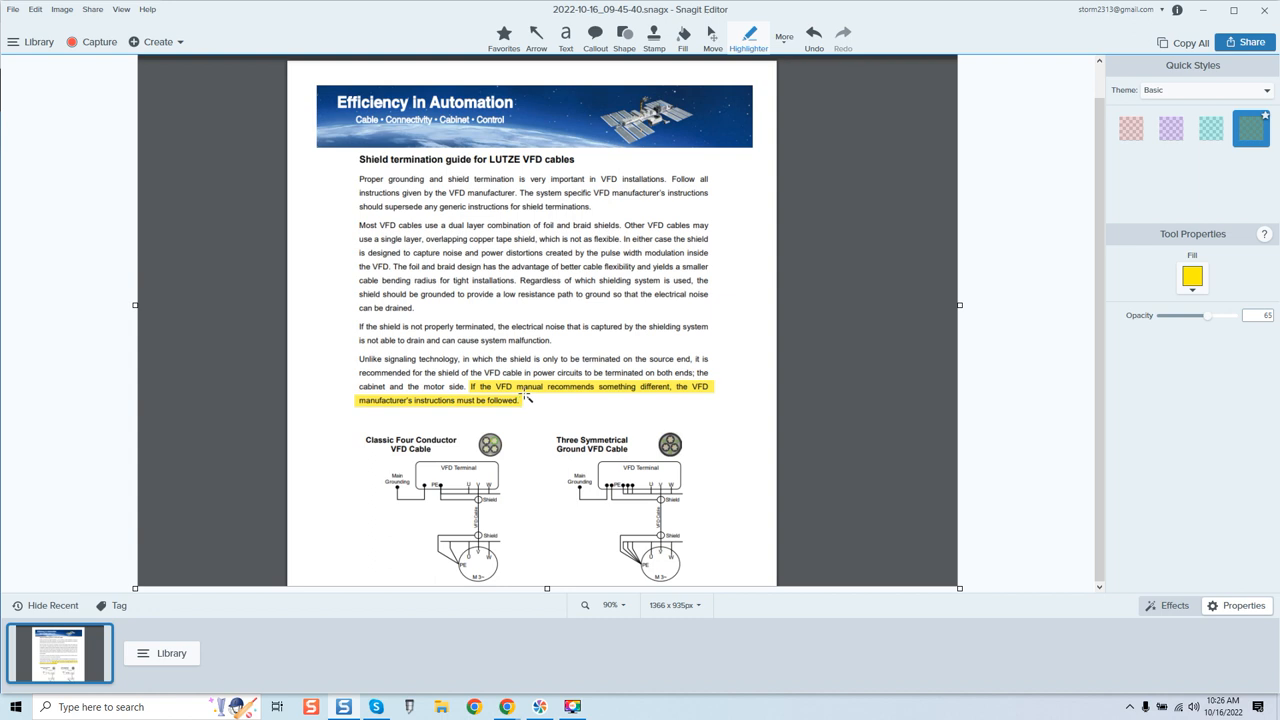
{"action": "mouse_move", "coordinate": [582, 396]}
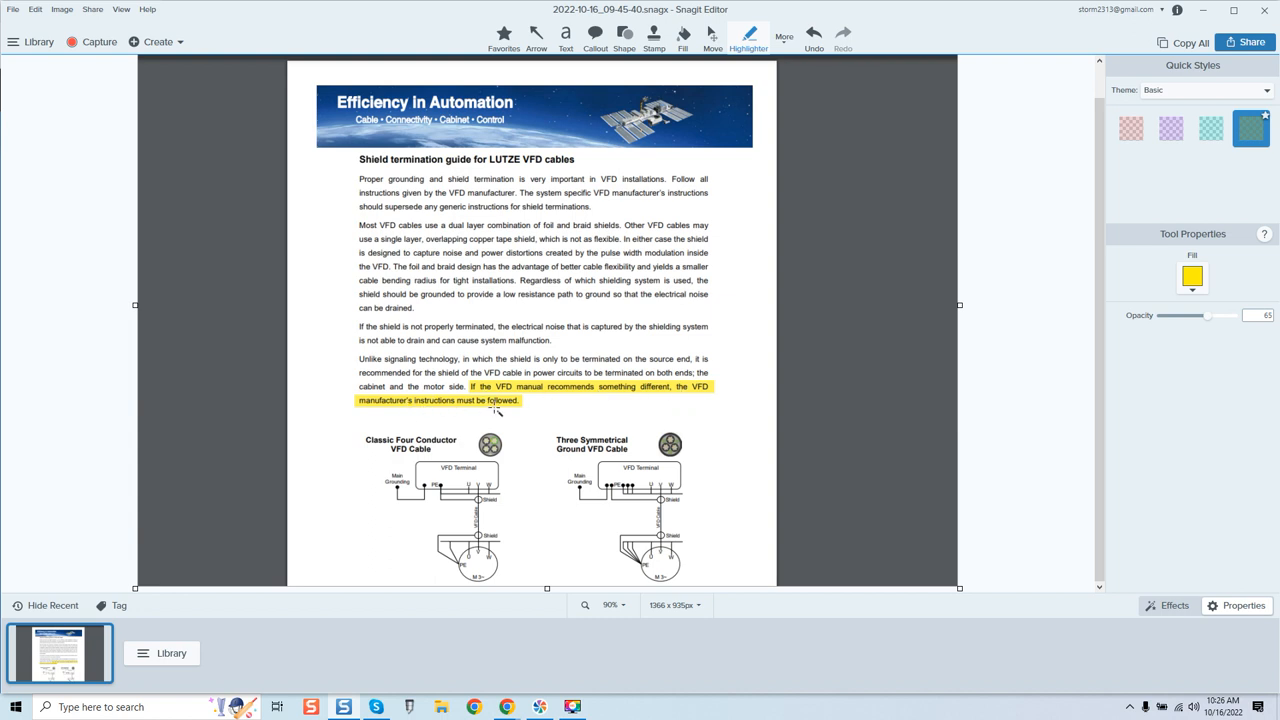
{"action": "mouse_move", "coordinate": [562, 412]}
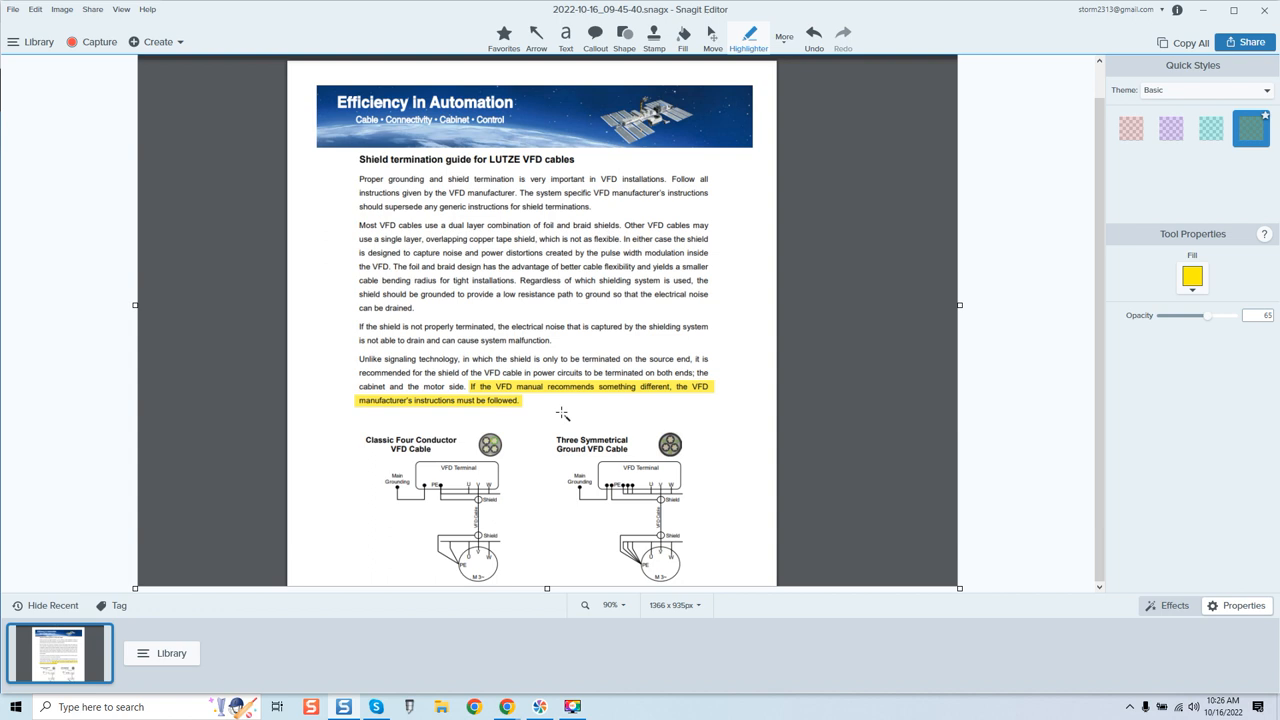
{"action": "mouse_move", "coordinate": [596, 396]}
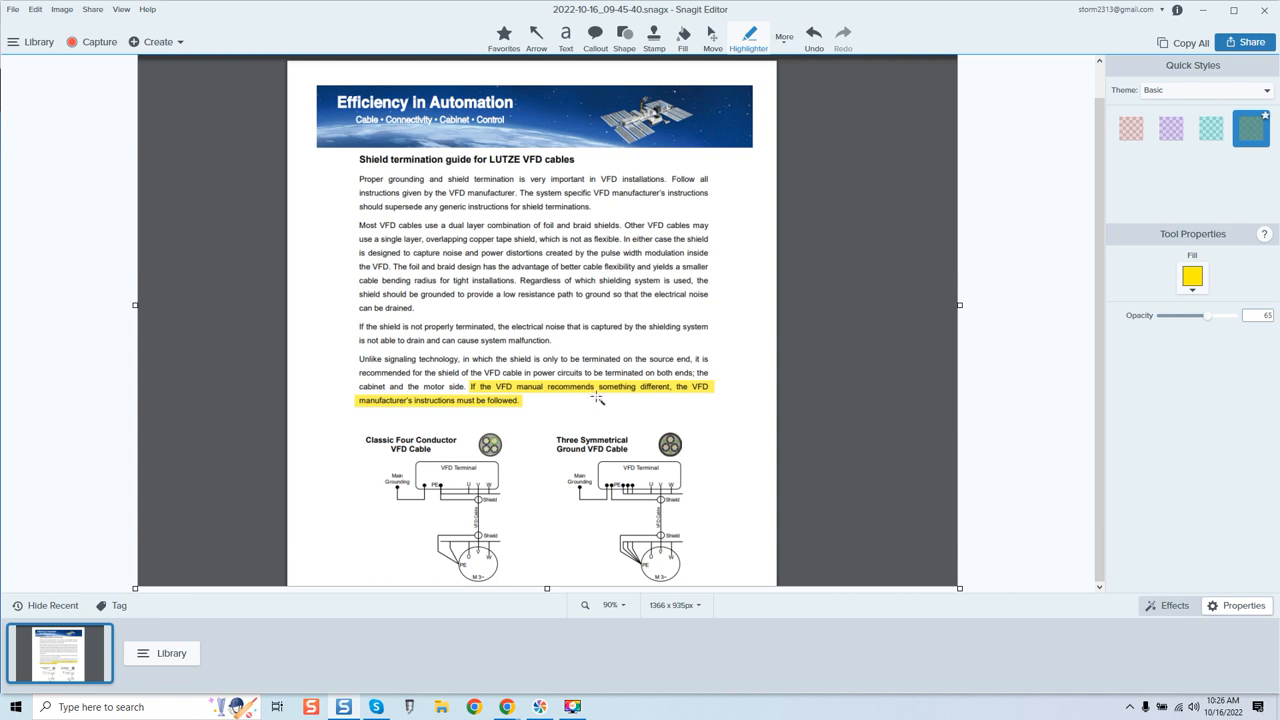
{"action": "mouse_move", "coordinate": [644, 310]}
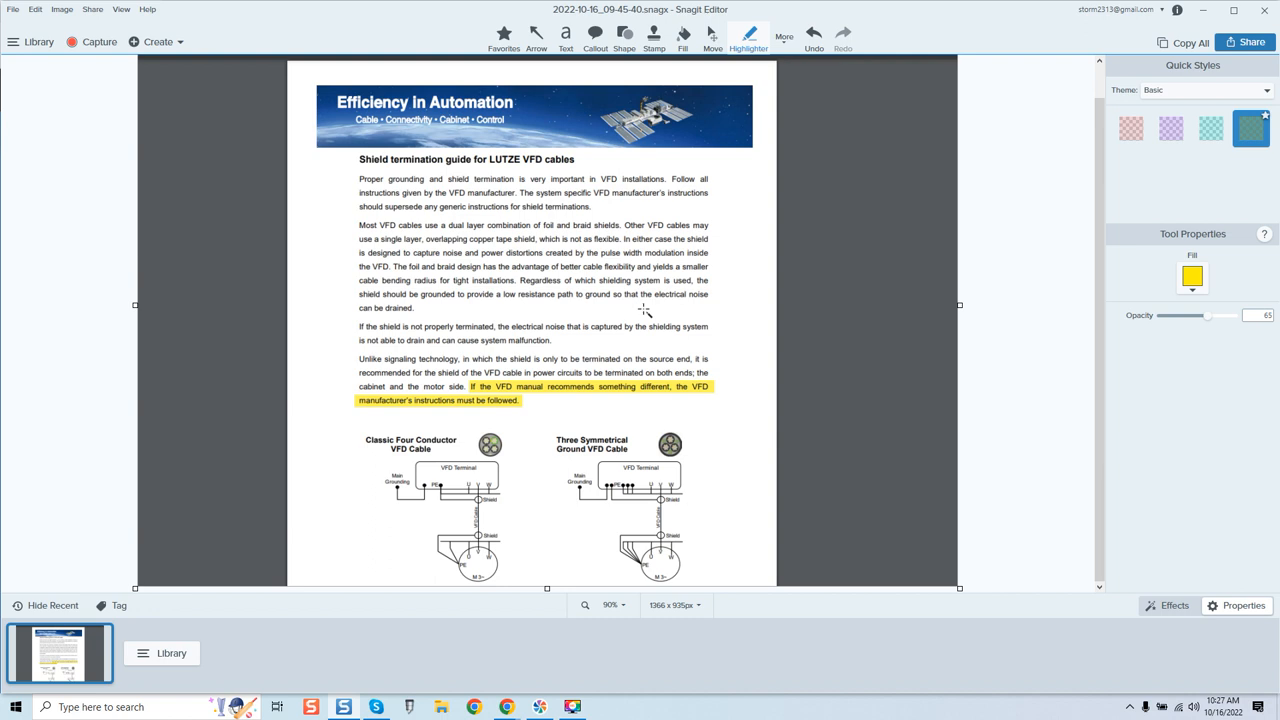
{"action": "mouse_move", "coordinate": [470, 392]}
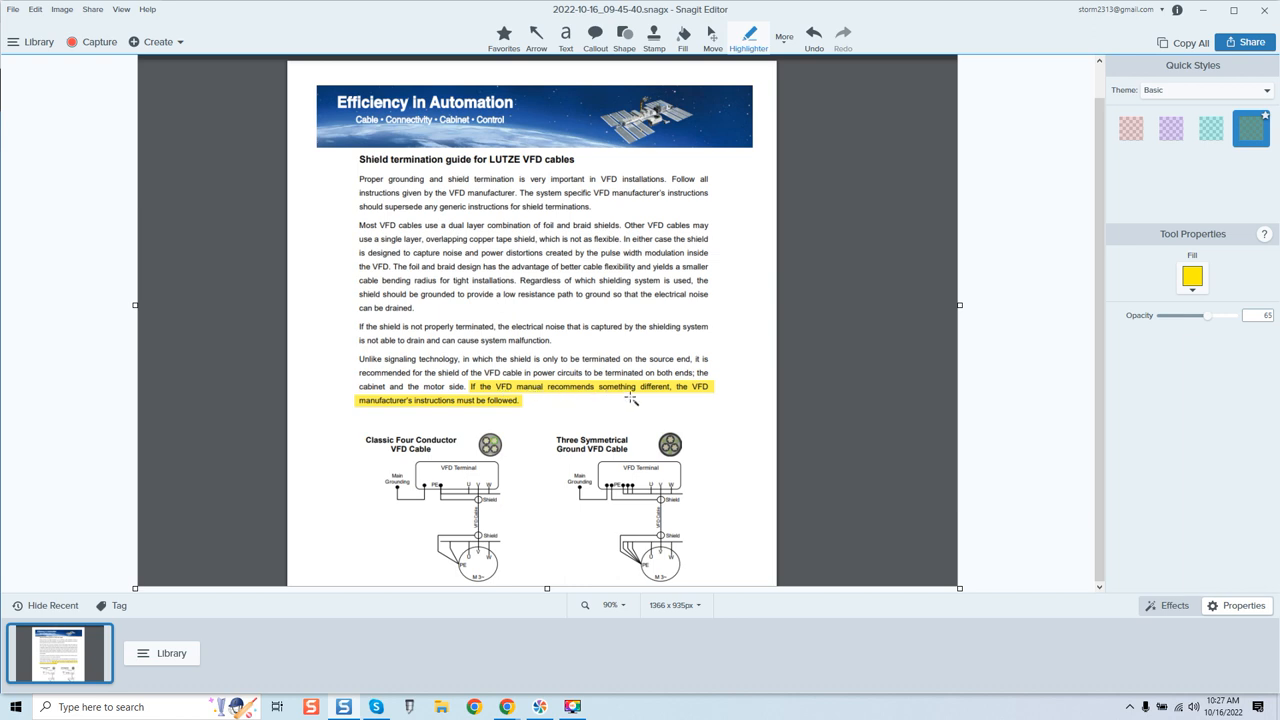
{"action": "mouse_move", "coordinate": [444, 416]}
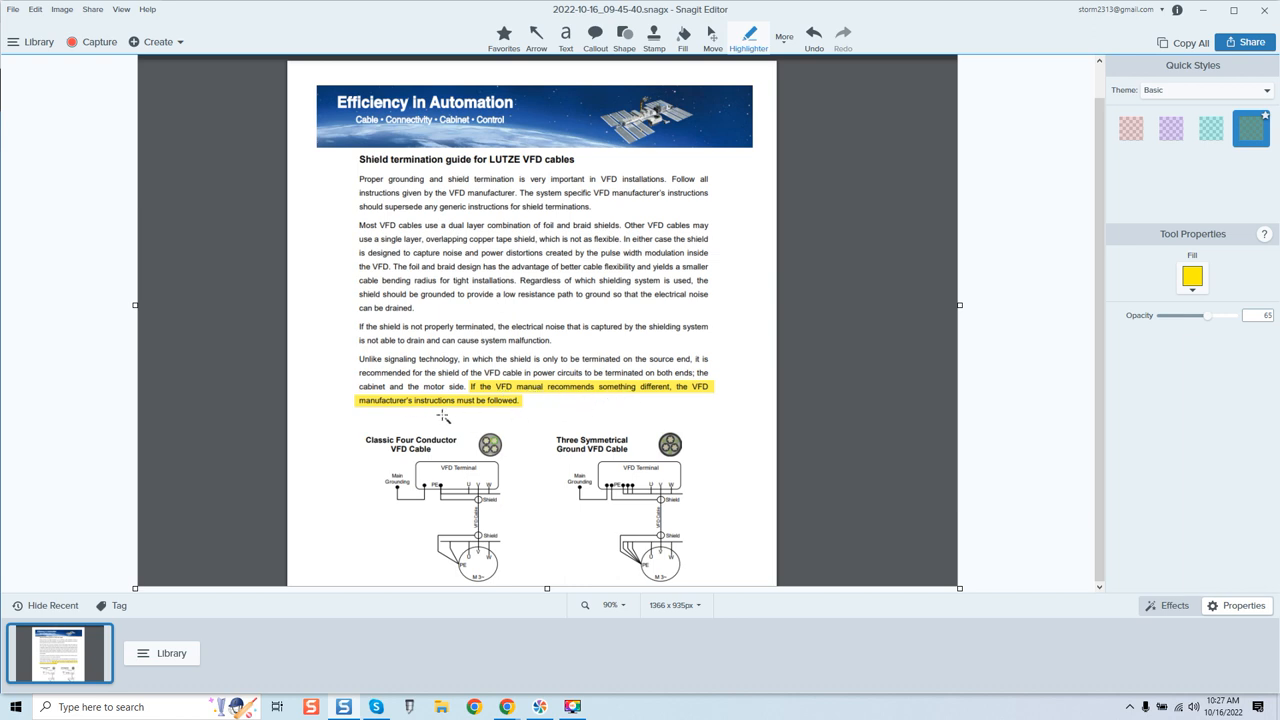
{"action": "mouse_move", "coordinate": [530, 696]}
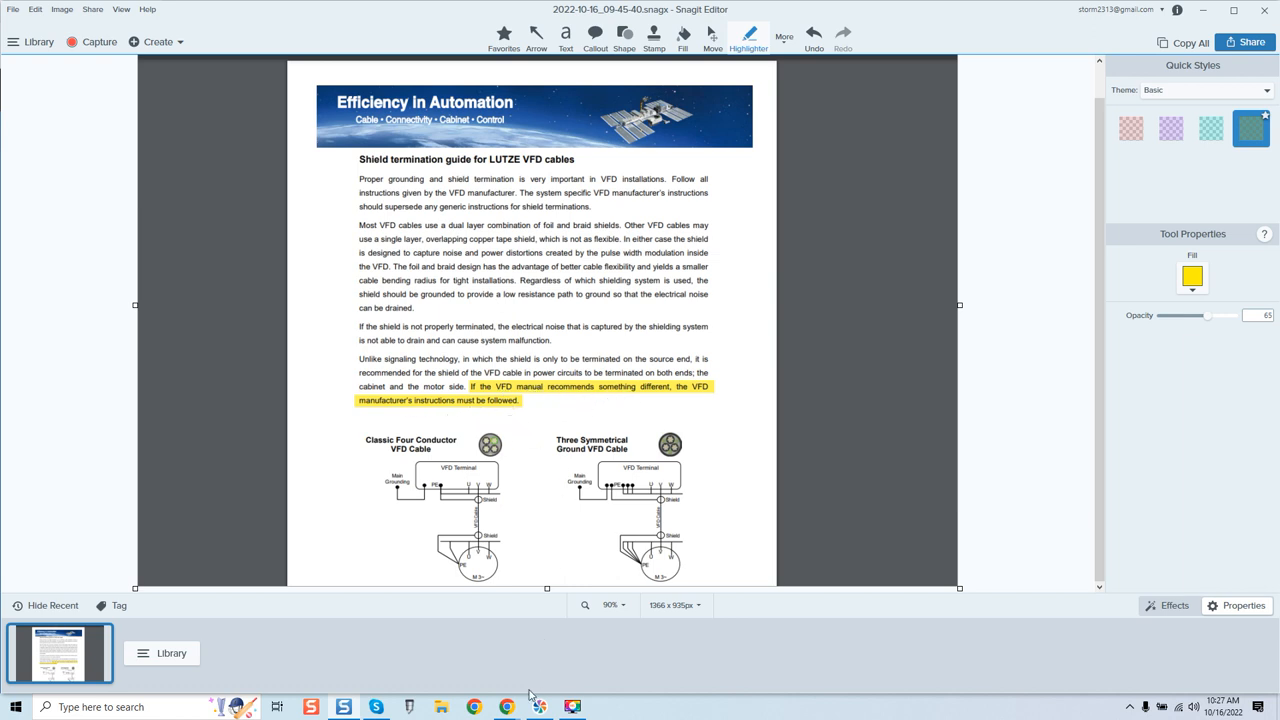
{"action": "mouse_move", "coordinate": [504, 708]}
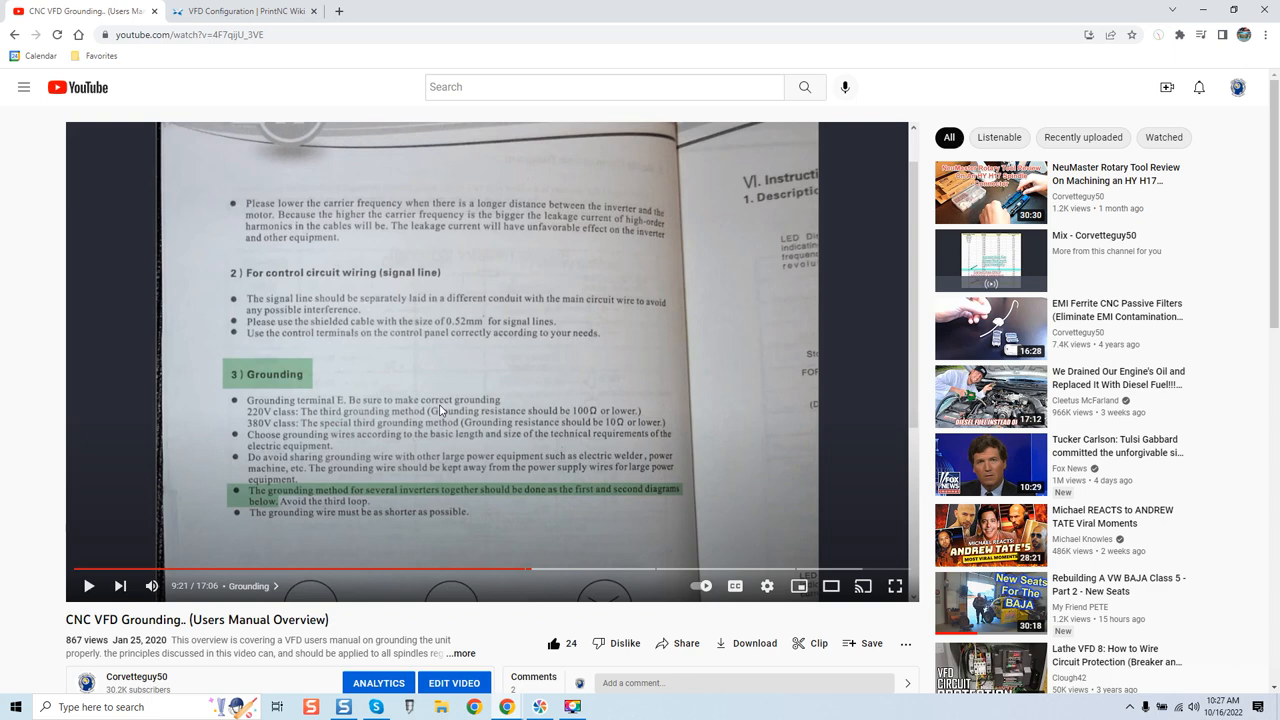
{"action": "mouse_move", "coordinate": [488, 428]}
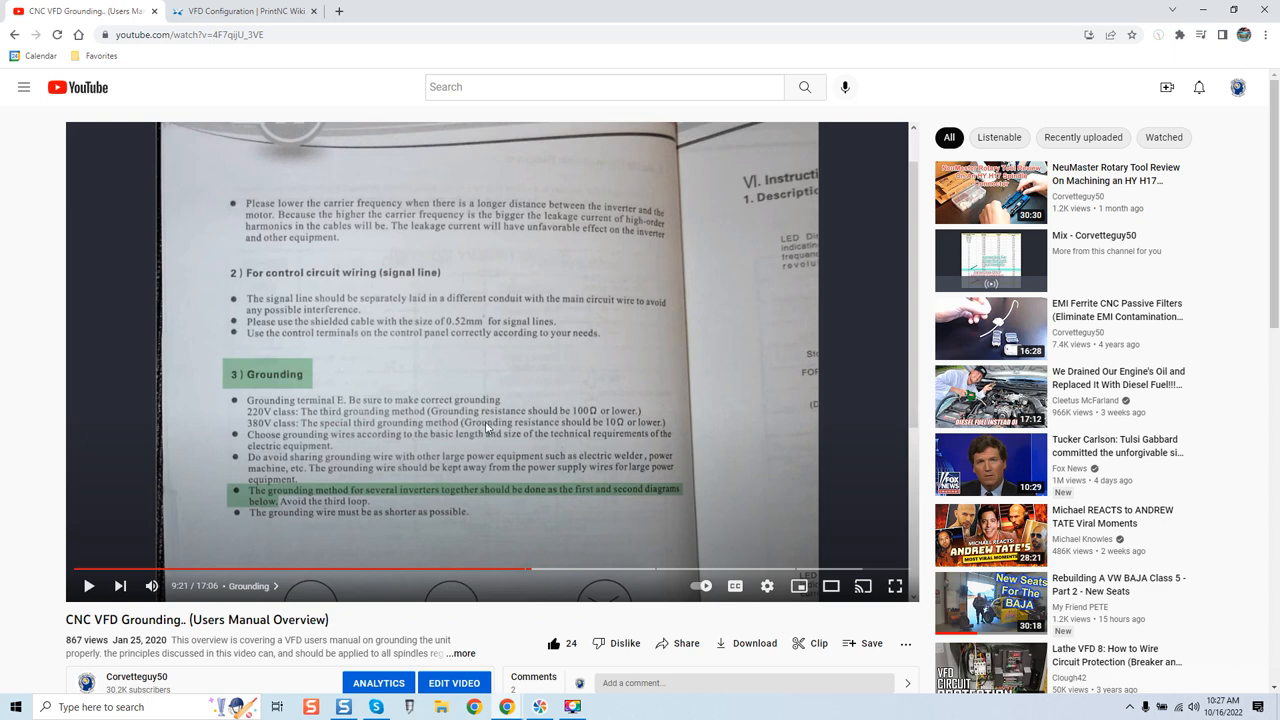
{"action": "mouse_move", "coordinate": [384, 390]}
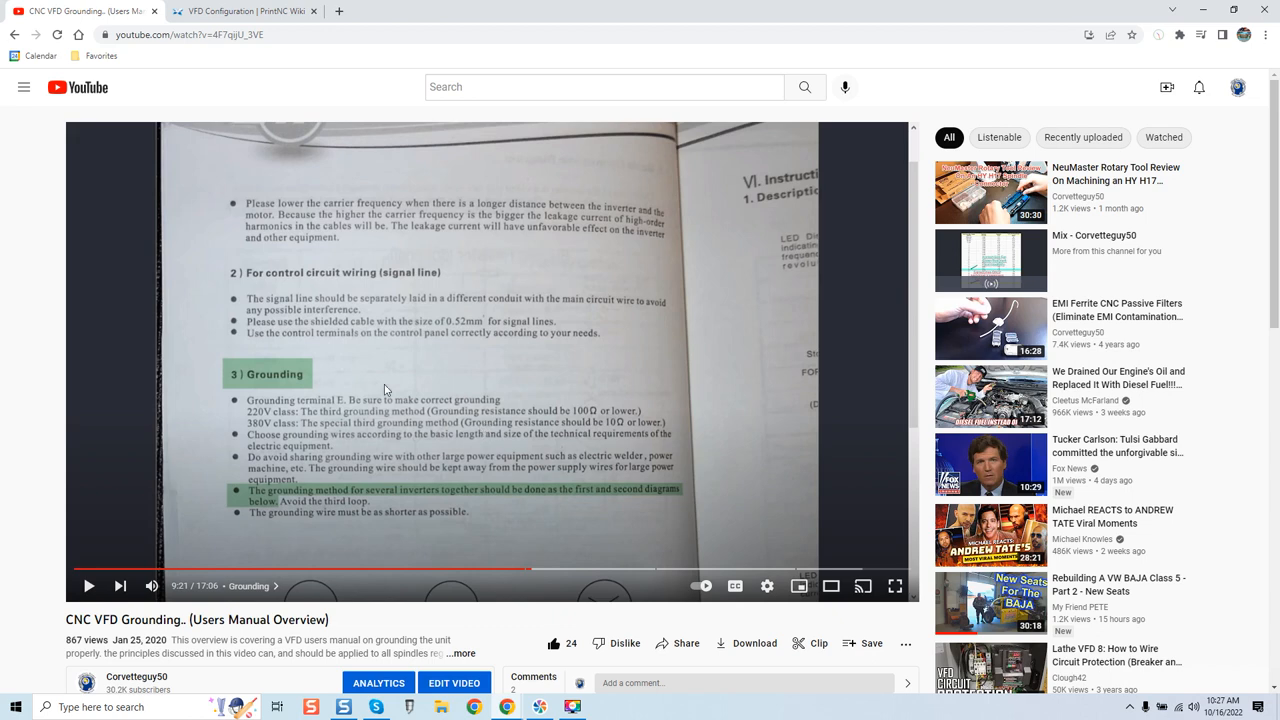
{"action": "mouse_move", "coordinate": [272, 376]}
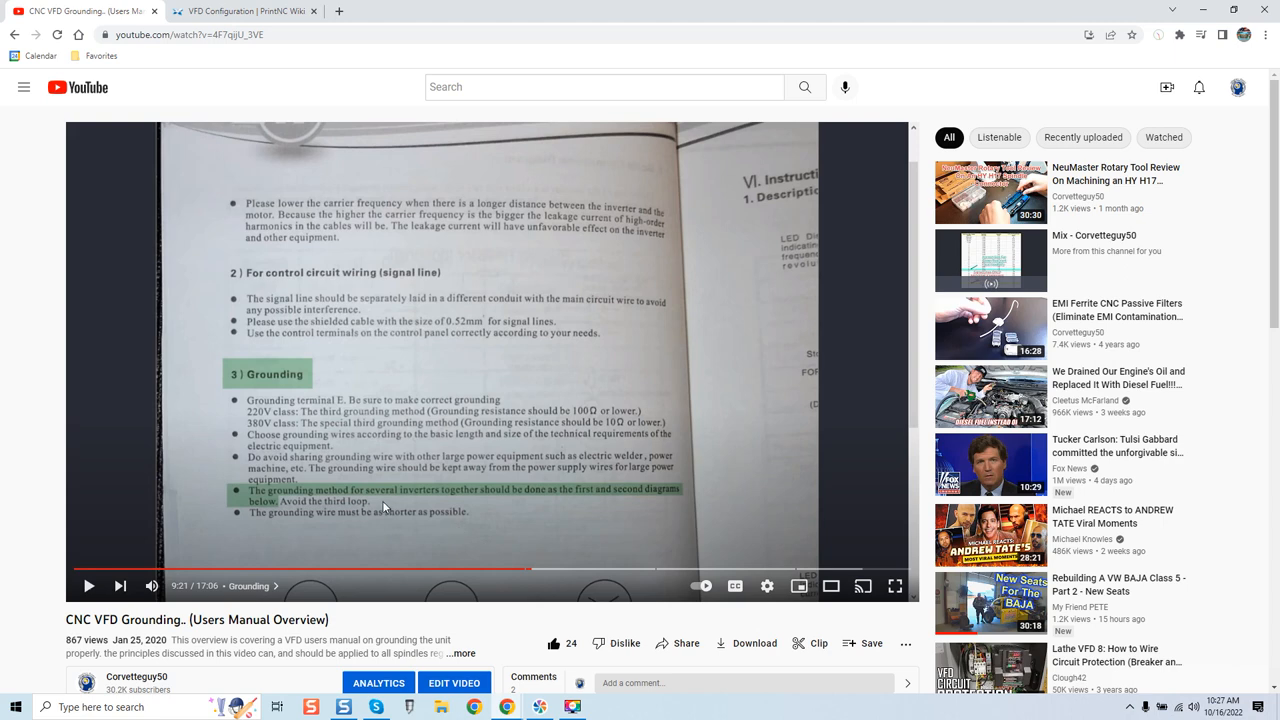
{"action": "mouse_move", "coordinate": [120, 652]}
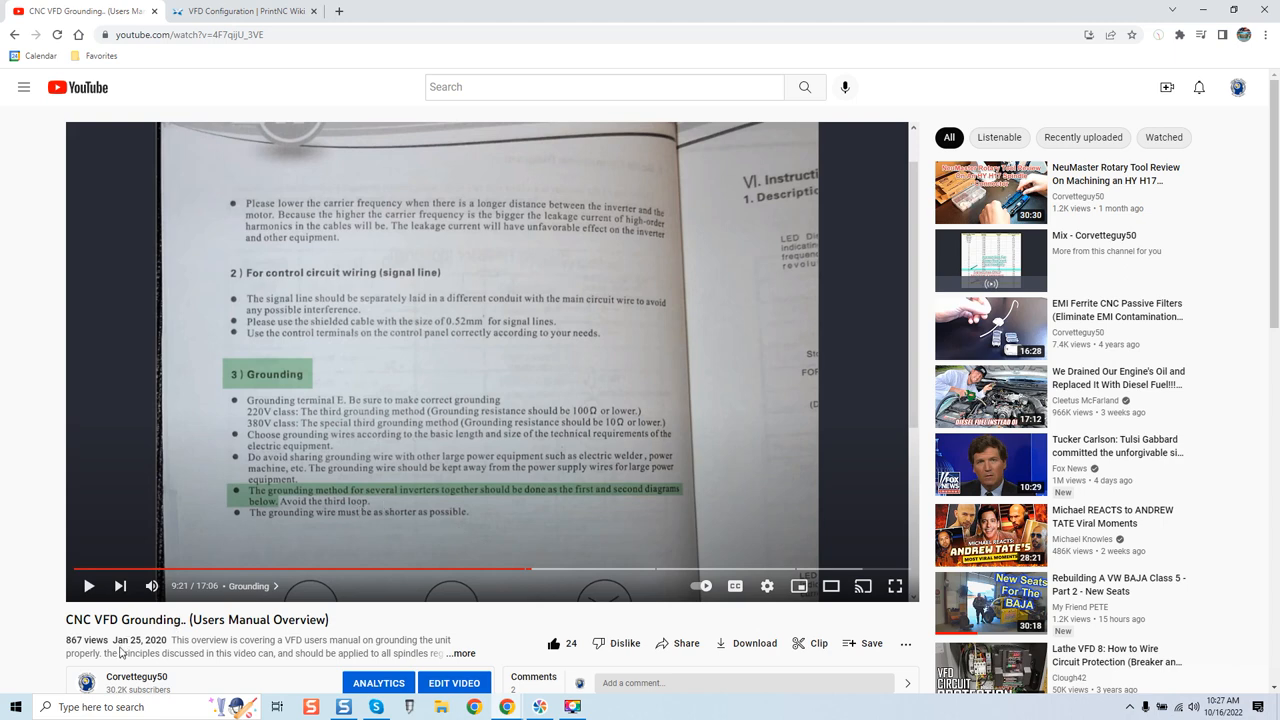
{"action": "mouse_move", "coordinate": [260, 512]}
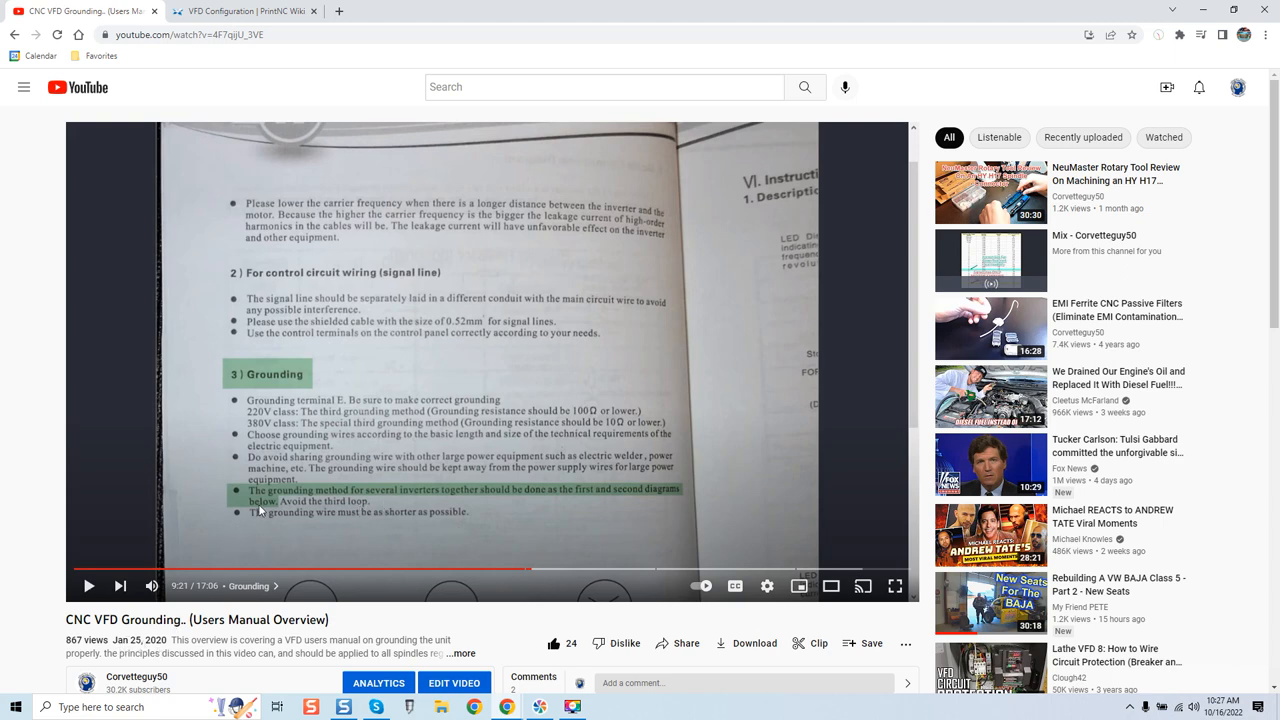
{"action": "mouse_move", "coordinate": [342, 480]}
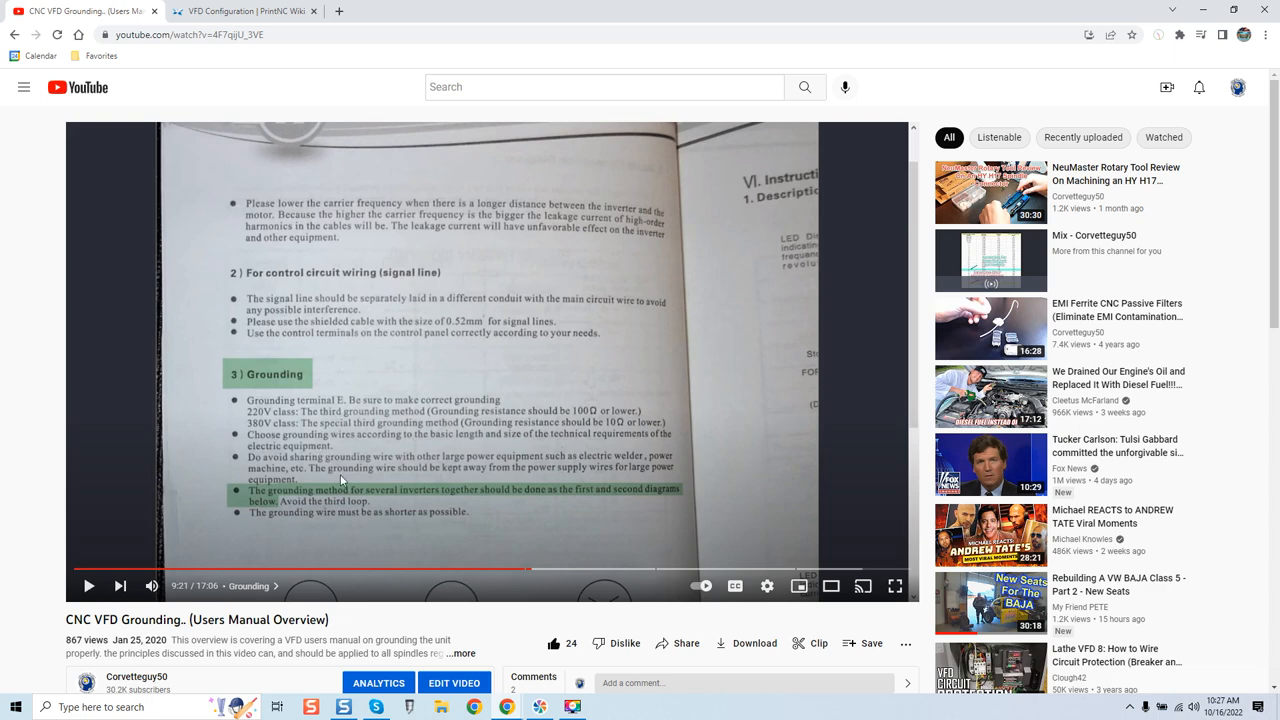
{"action": "mouse_move", "coordinate": [280, 424]}
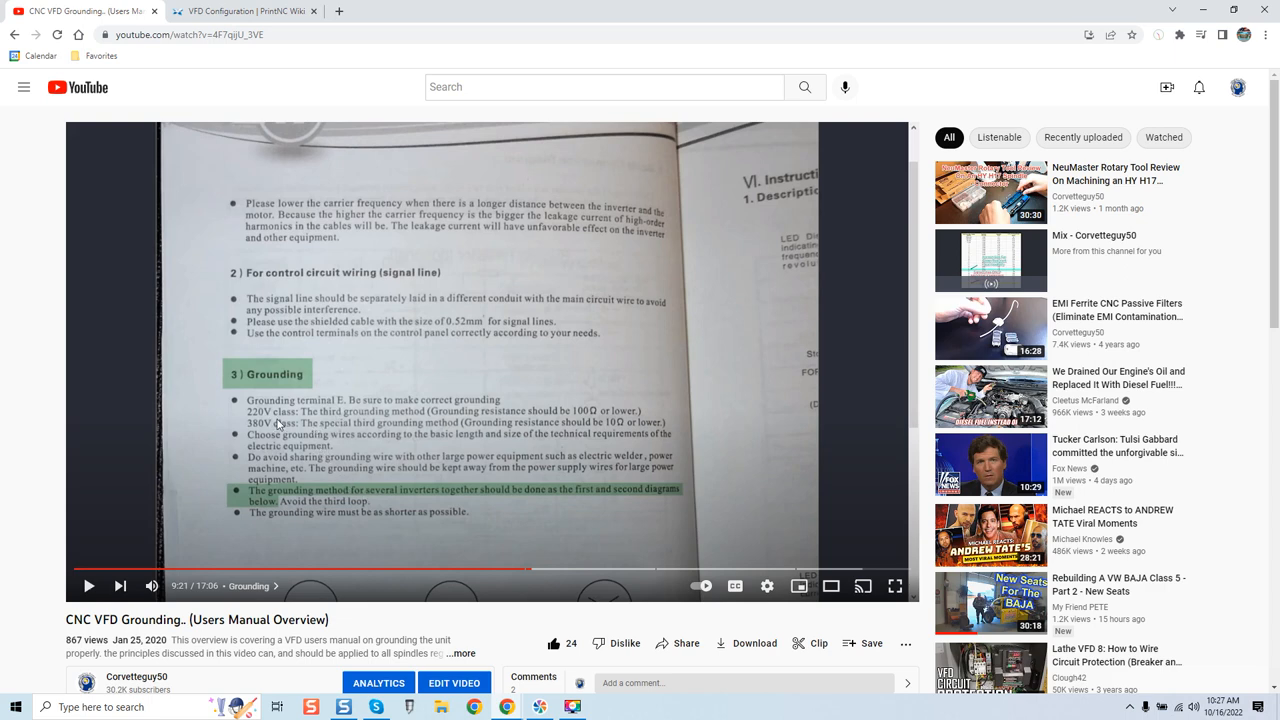
{"action": "mouse_move", "coordinate": [480, 414]}
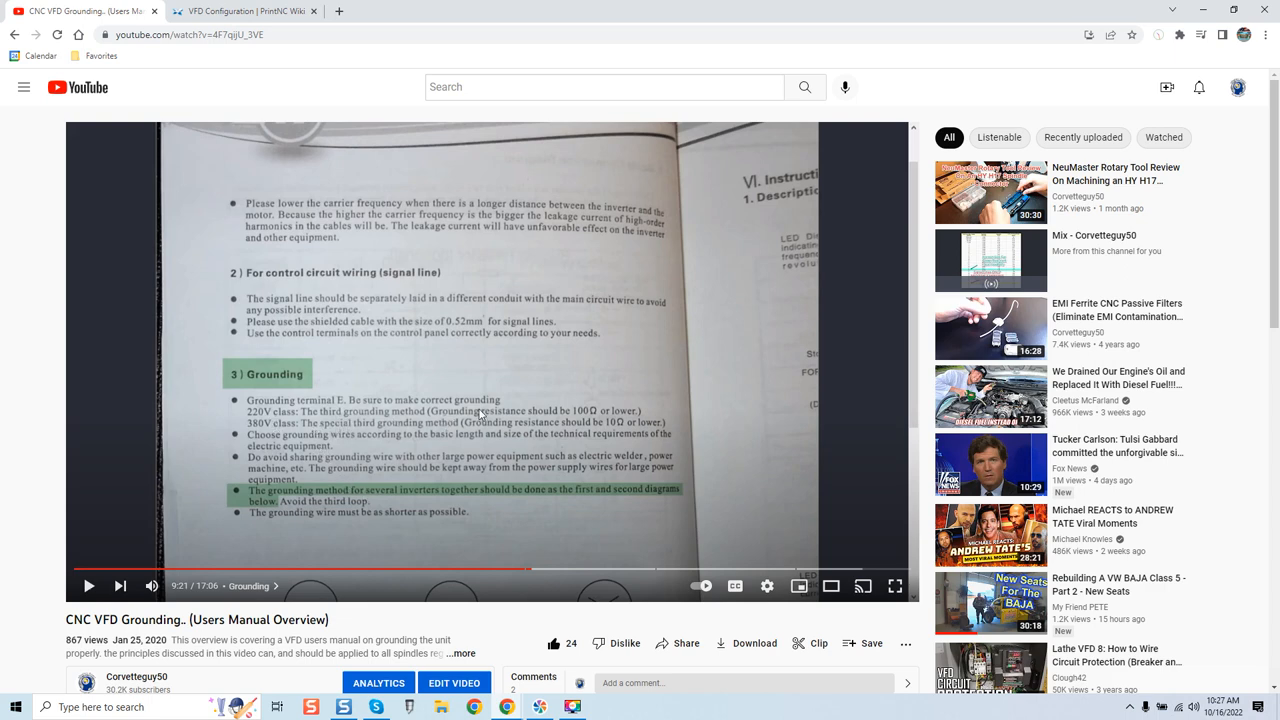
{"action": "mouse_move", "coordinate": [418, 436]}
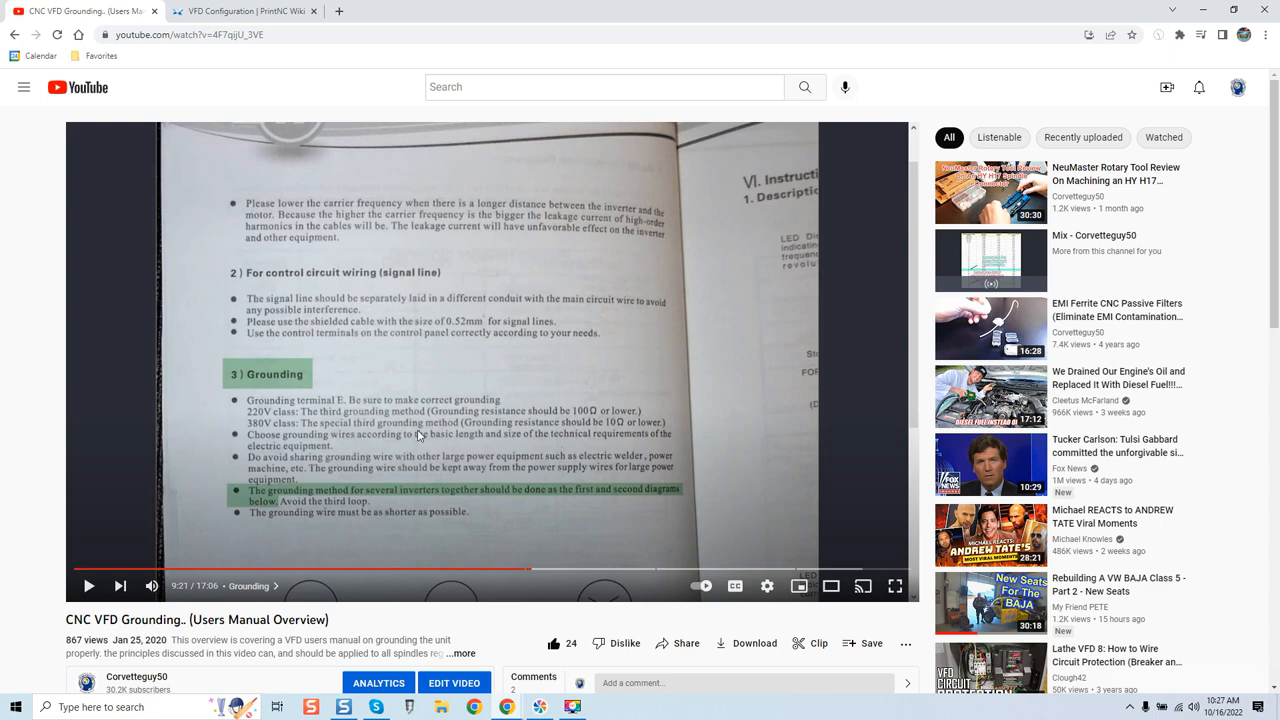
{"action": "mouse_move", "coordinate": [424, 436]}
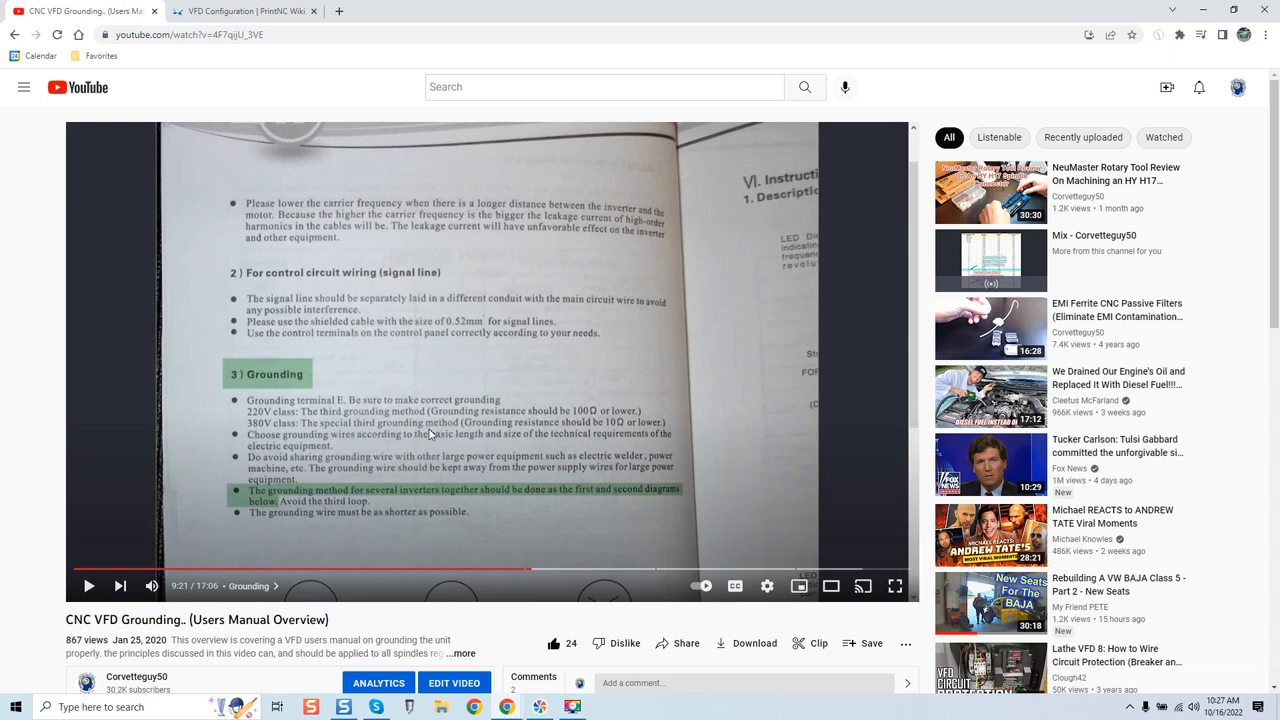
{"action": "mouse_move", "coordinate": [504, 404]}
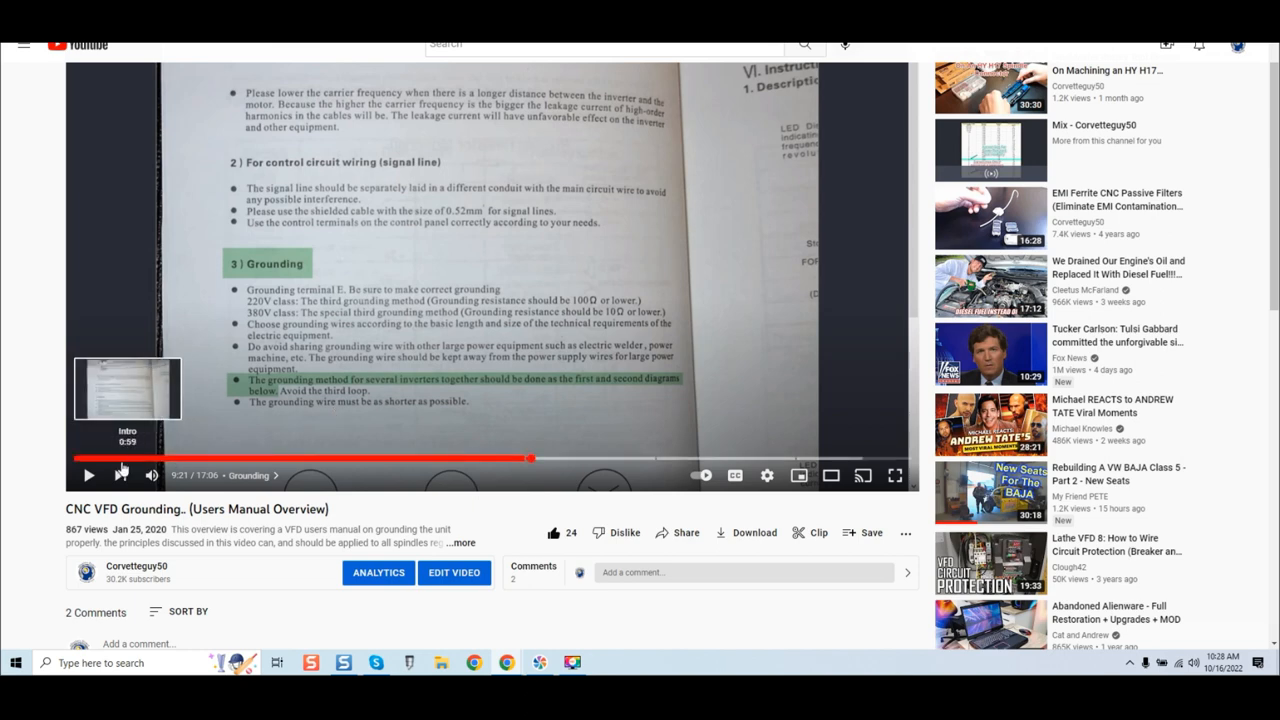
{"action": "mouse_move", "coordinate": [228, 476]}
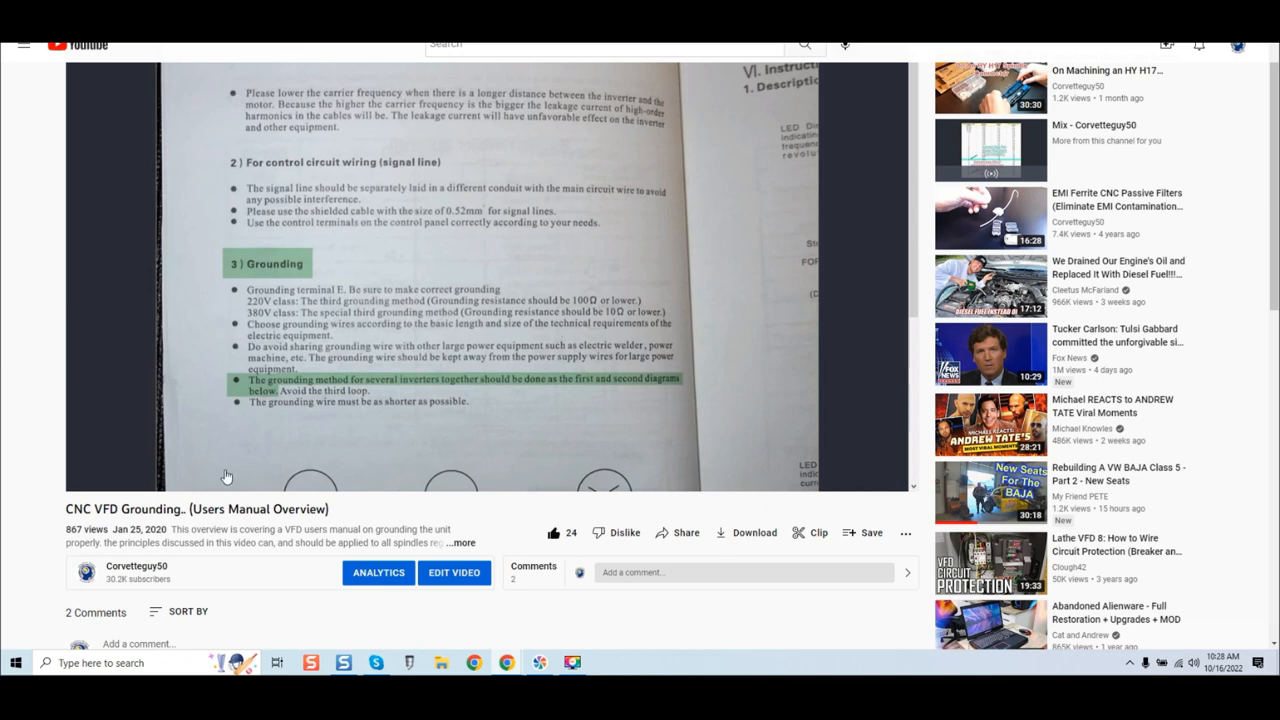
{"action": "mouse_move", "coordinate": [228, 476]}
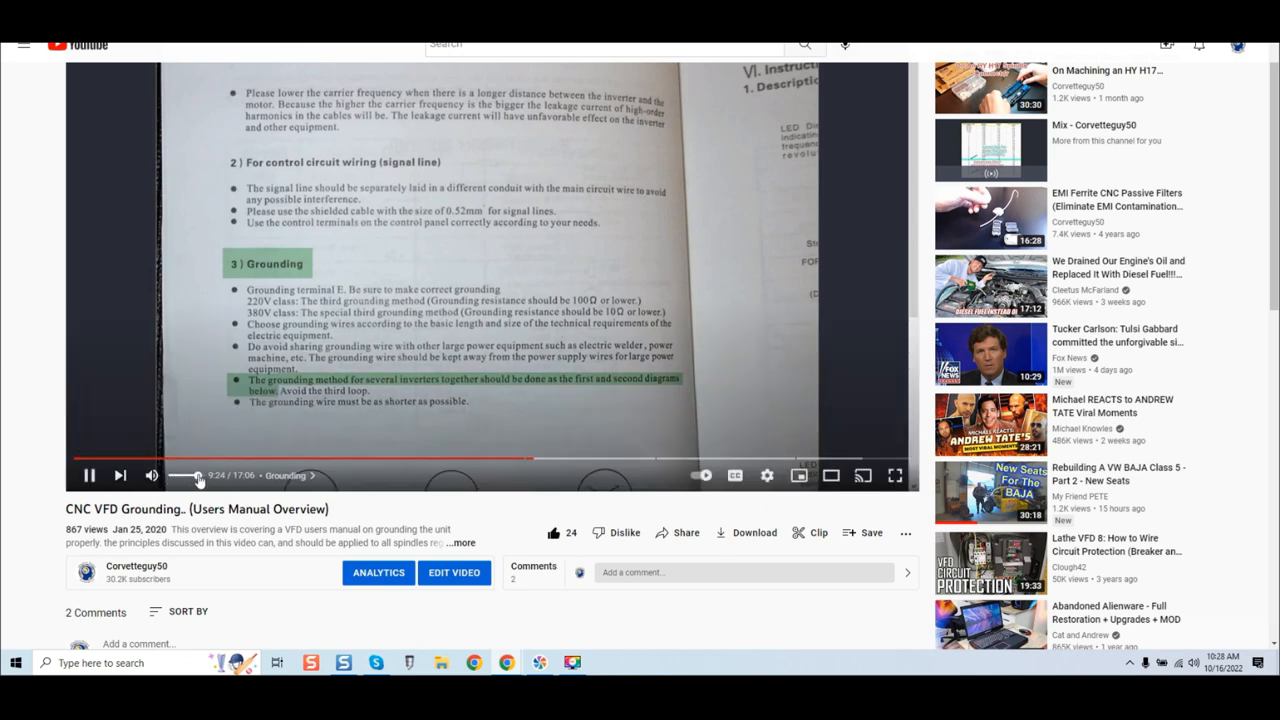
{"action": "mouse_move", "coordinate": [598, 532]}
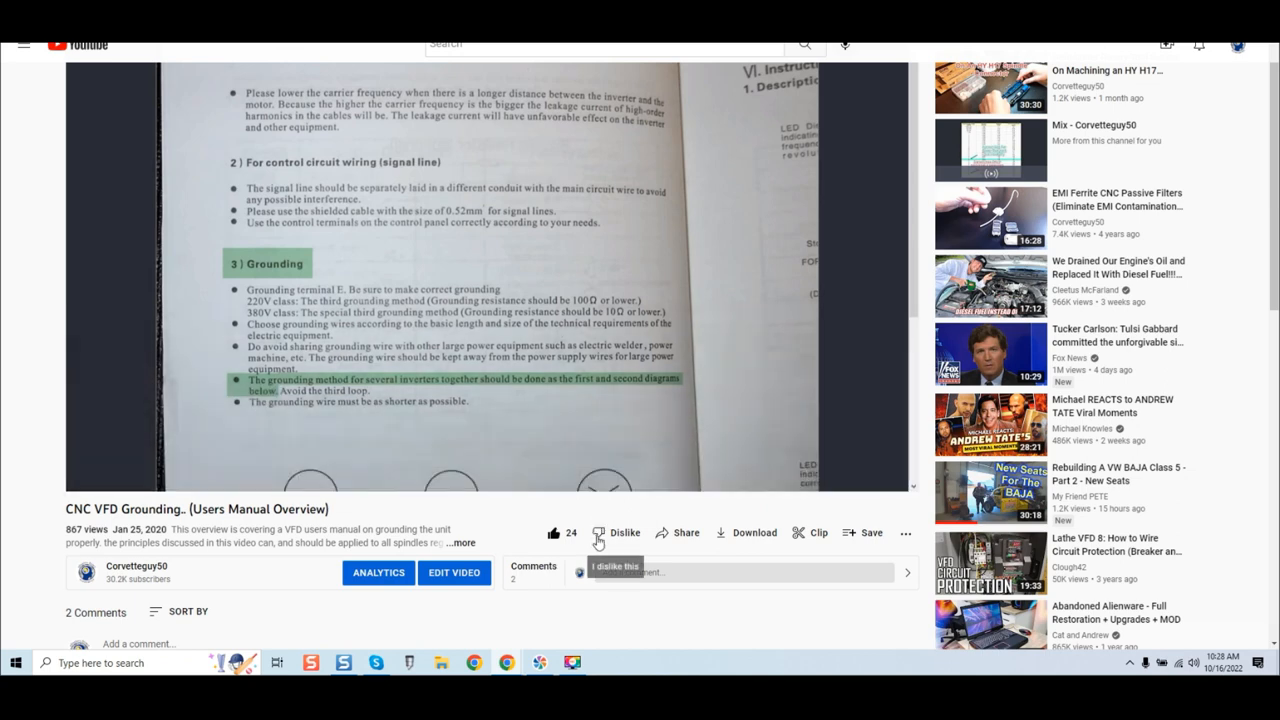
{"action": "mouse_move", "coordinate": [584, 524]}
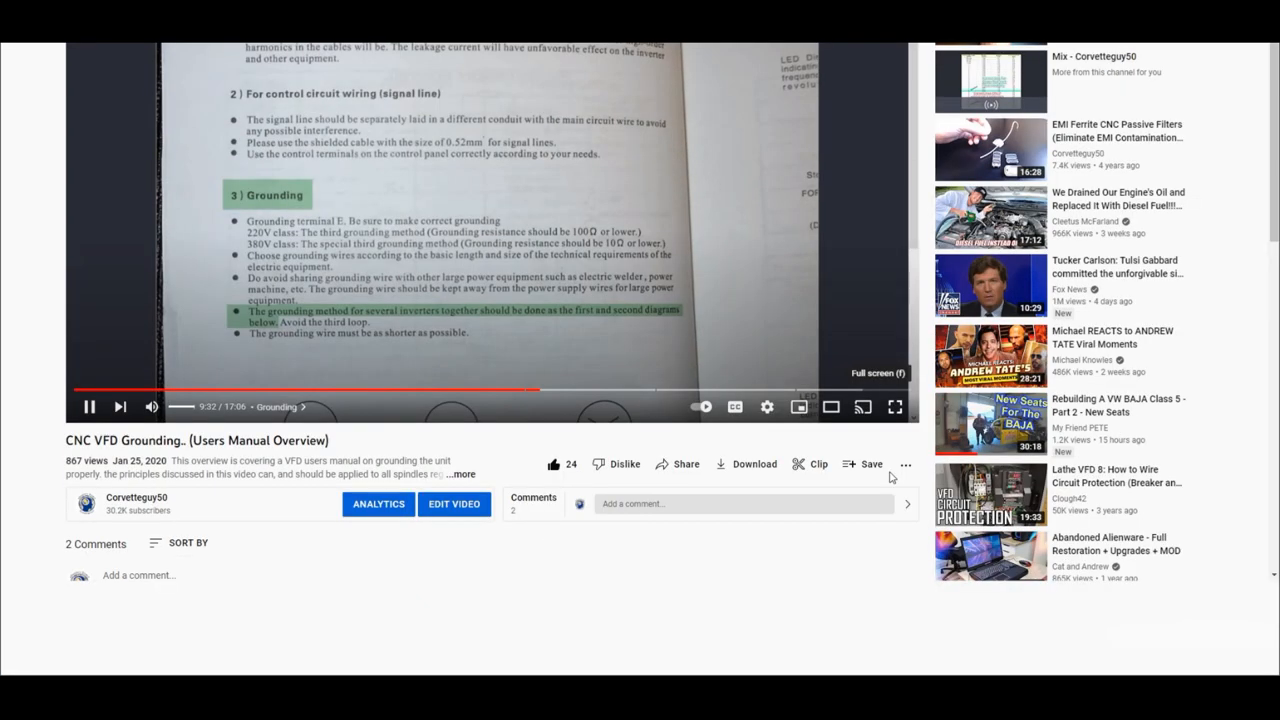
- Start the CNC VFD Grounding video and watch its Grounding section in full screen
{"action": "left_click", "coordinate": [894, 406]}
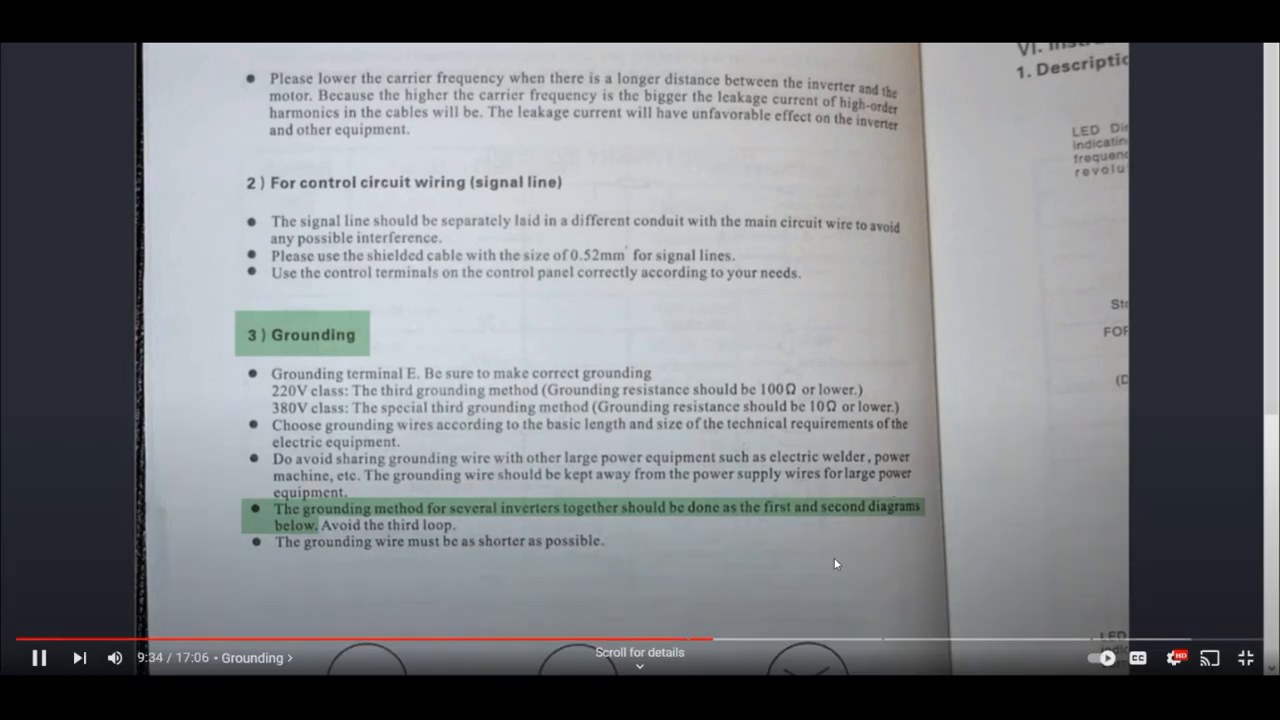
{"action": "mouse_move", "coordinate": [728, 640]}
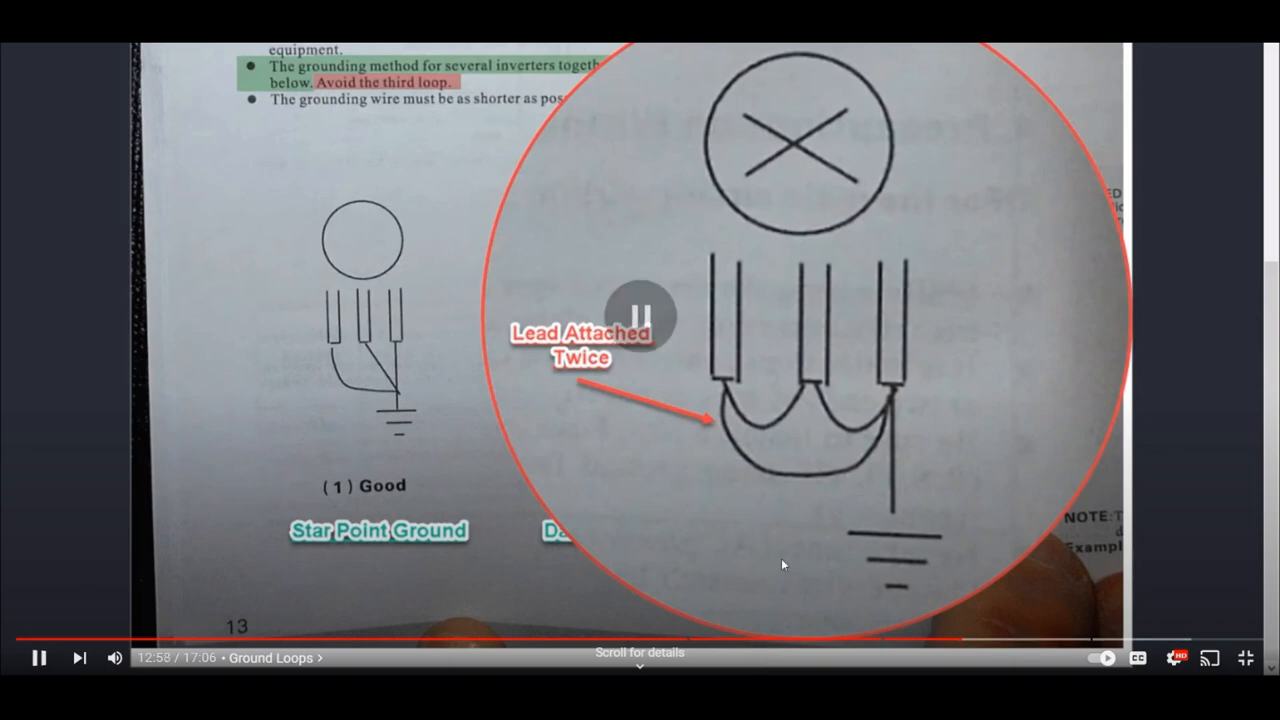
- Pause on the 'Lead Attached Twice' ground loop diagram, resume playback, then leave full screen
{"action": "left_click", "coordinate": [640, 316]}
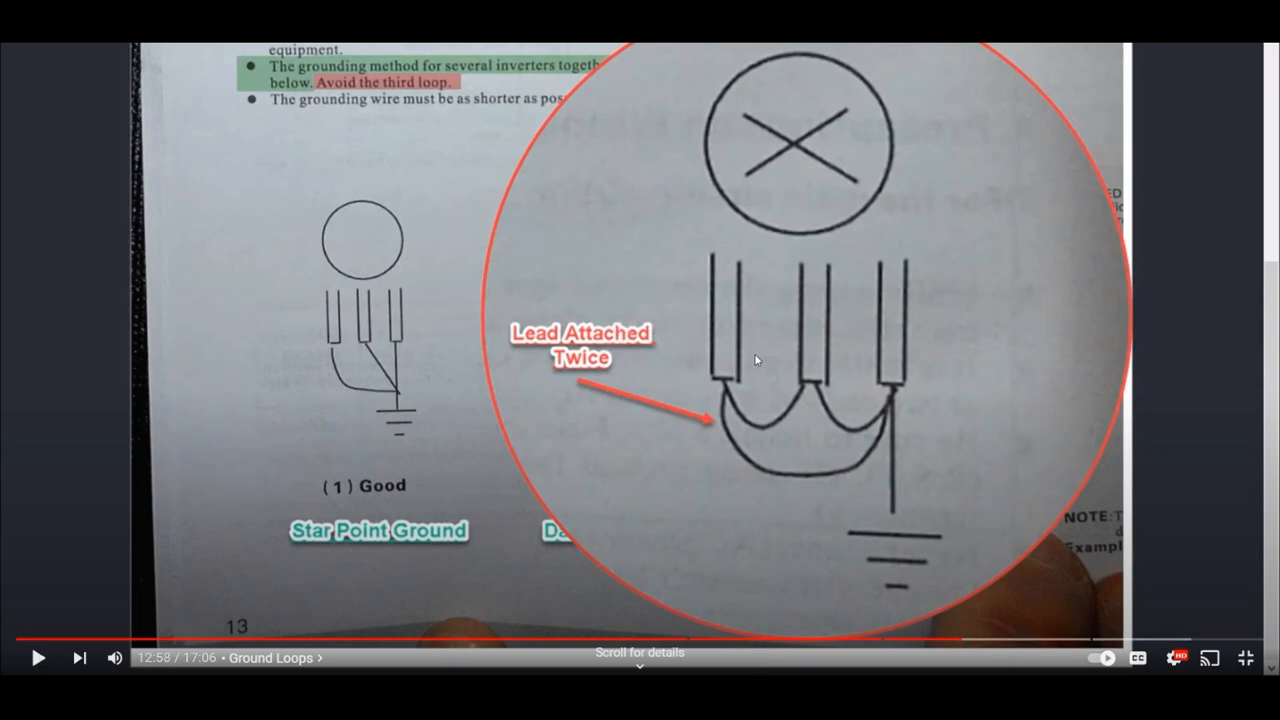
{"action": "mouse_move", "coordinate": [918, 456]}
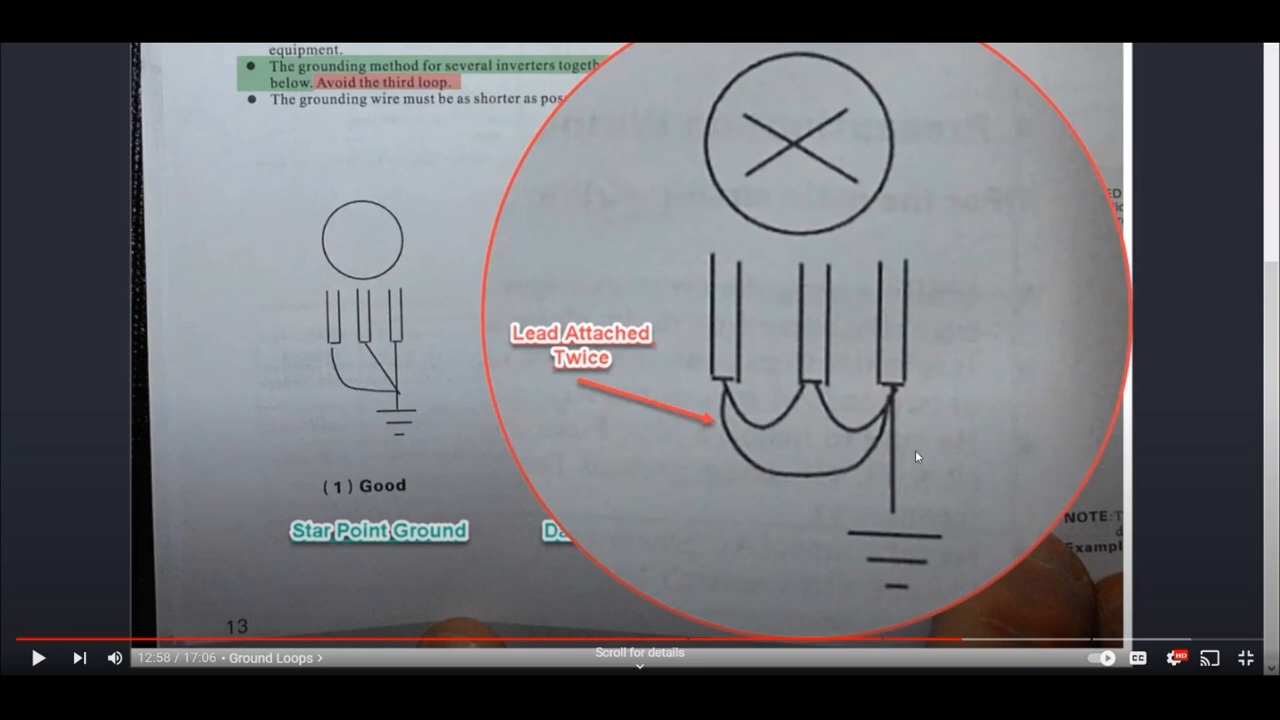
{"action": "mouse_move", "coordinate": [804, 464]}
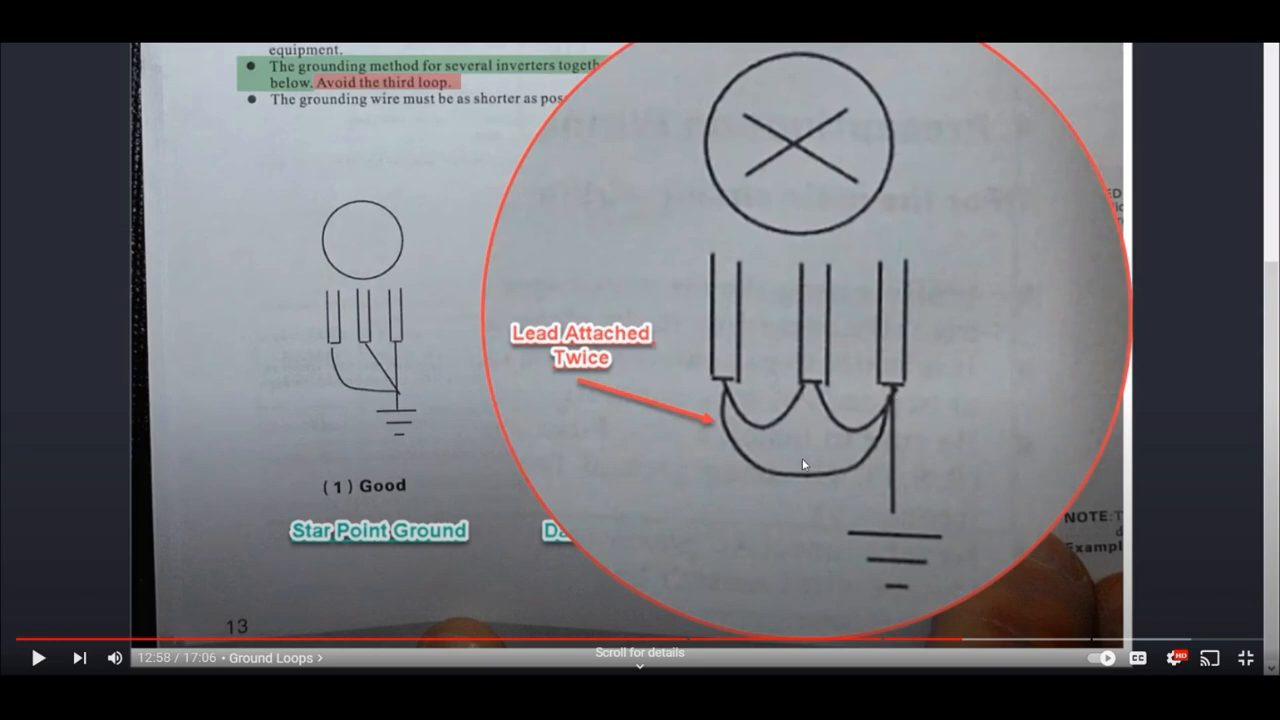
{"action": "mouse_move", "coordinate": [732, 392]}
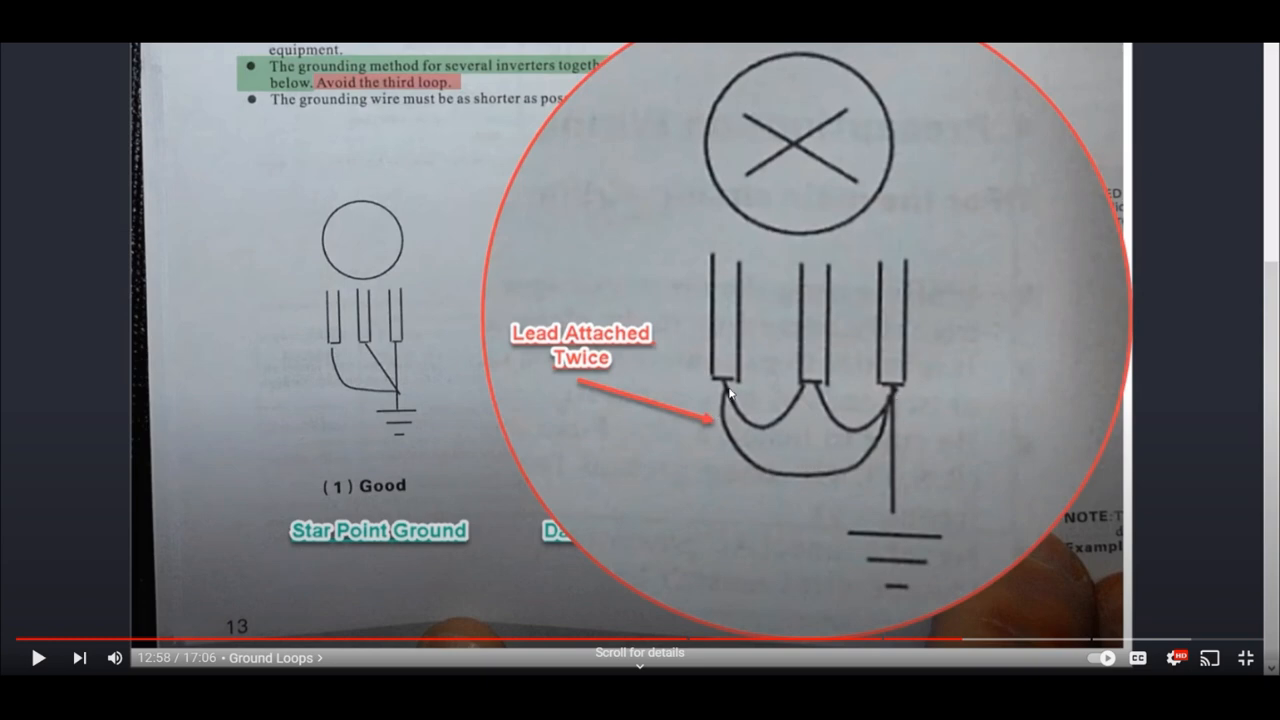
{"action": "mouse_move", "coordinate": [864, 474]}
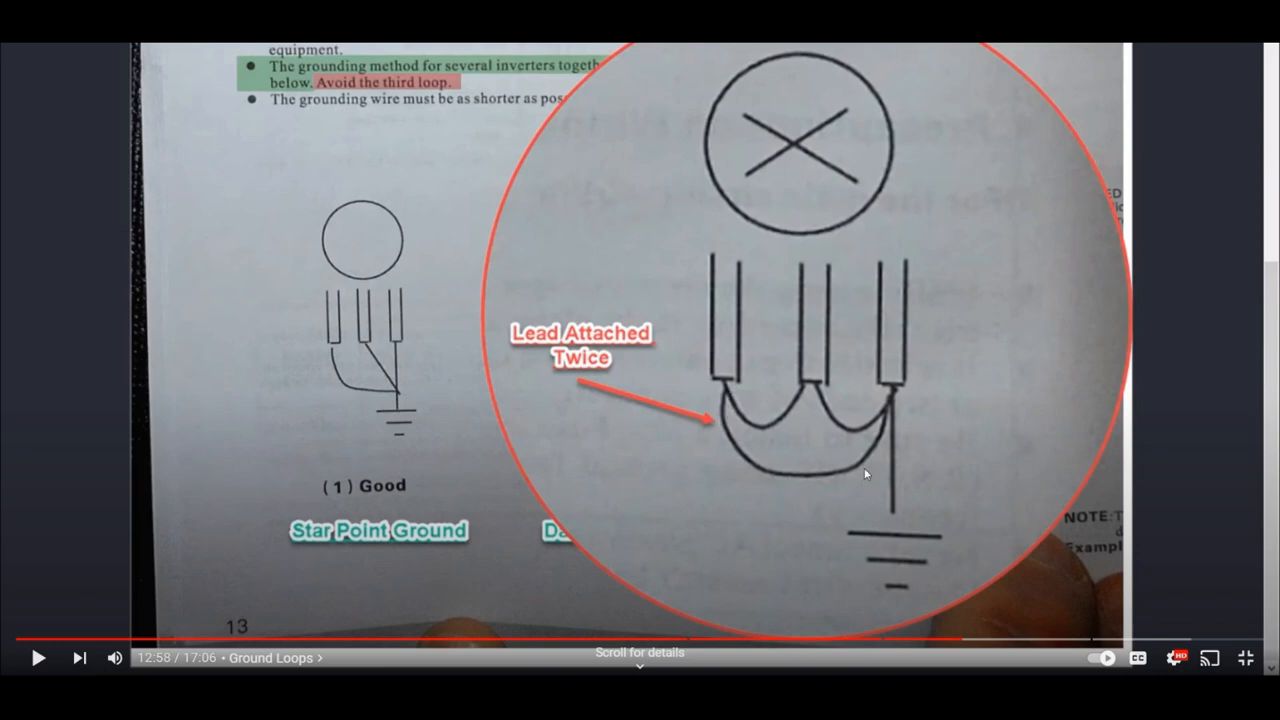
{"action": "mouse_move", "coordinate": [856, 508]}
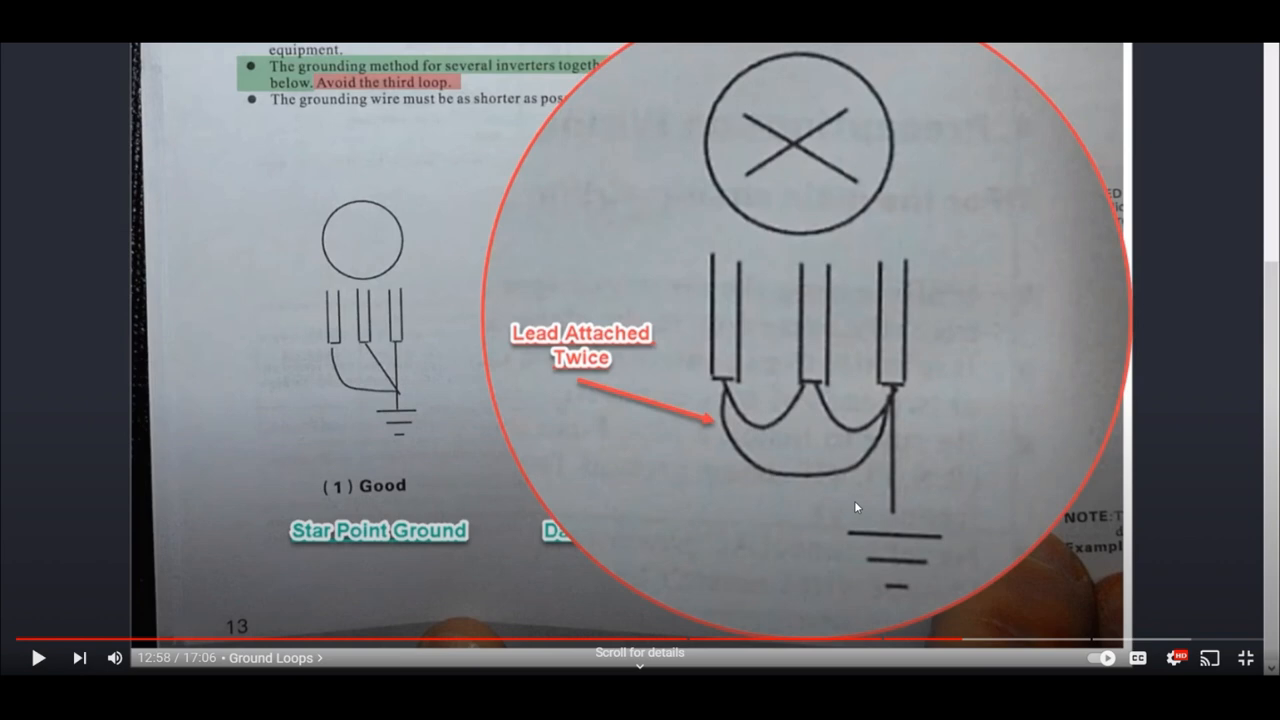
{"action": "mouse_move", "coordinate": [818, 564]}
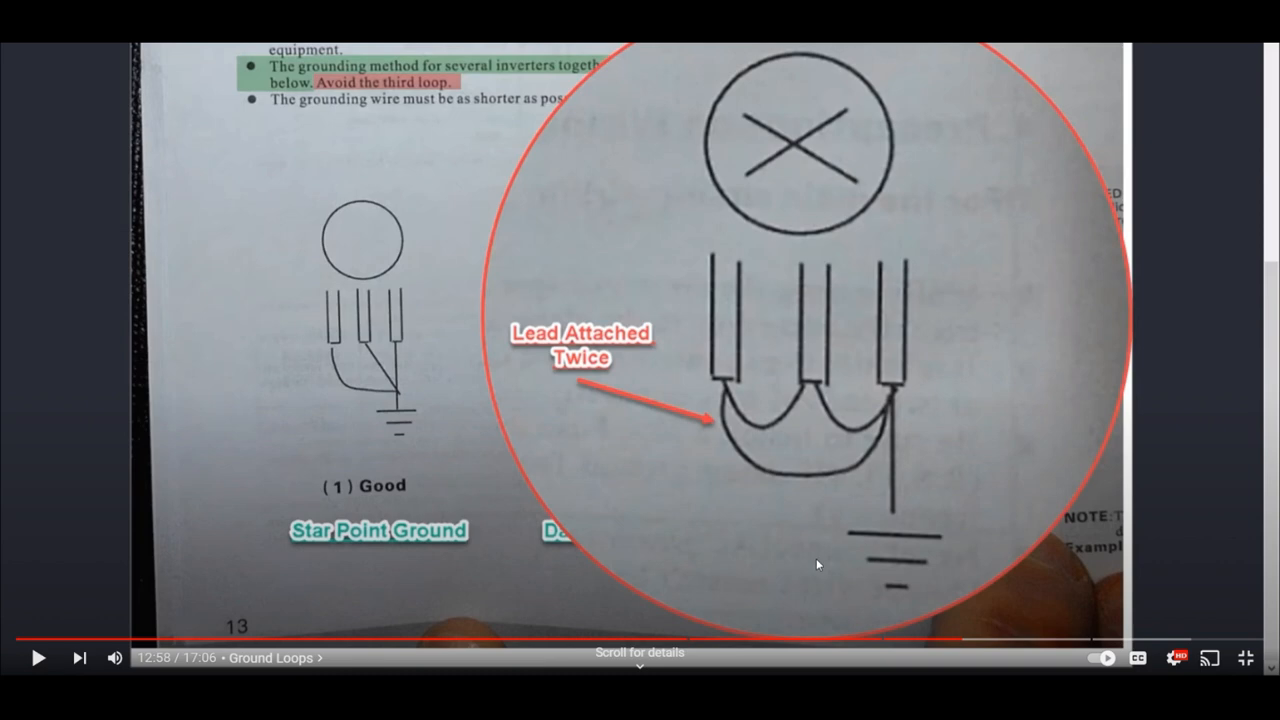
{"action": "left_click", "coordinate": [40, 656]}
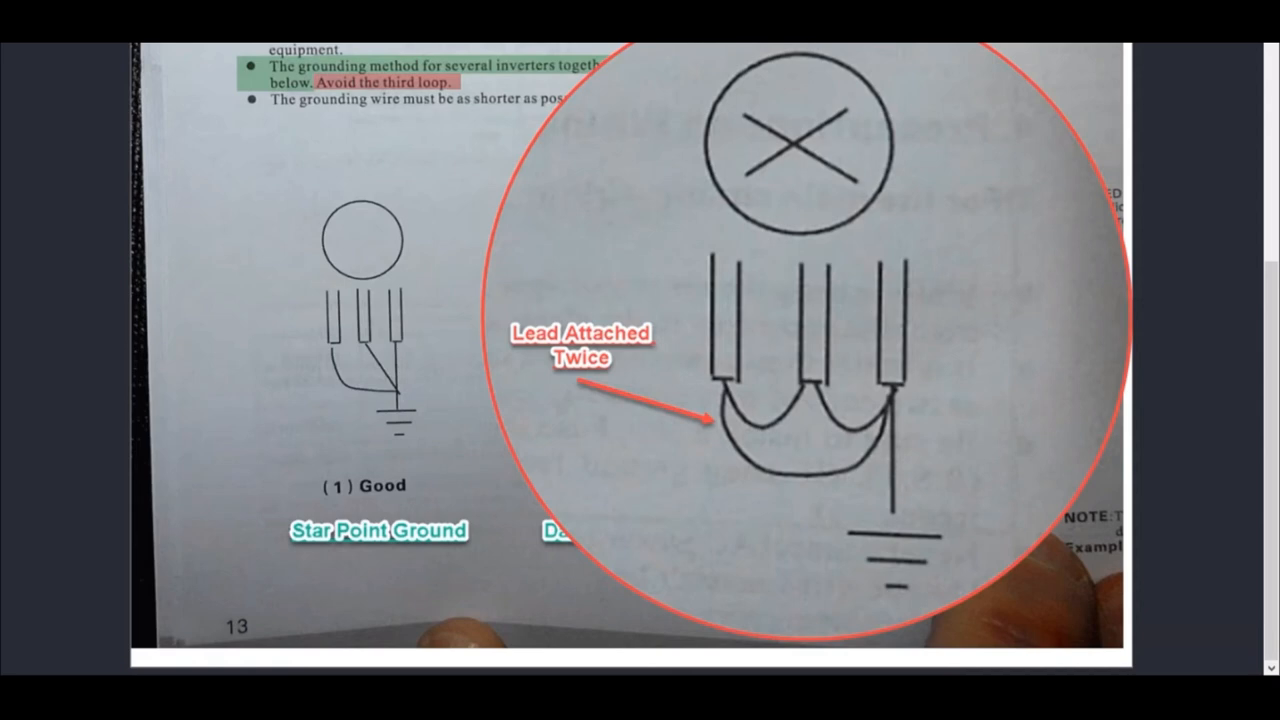
{"action": "mouse_move", "coordinate": [816, 564]}
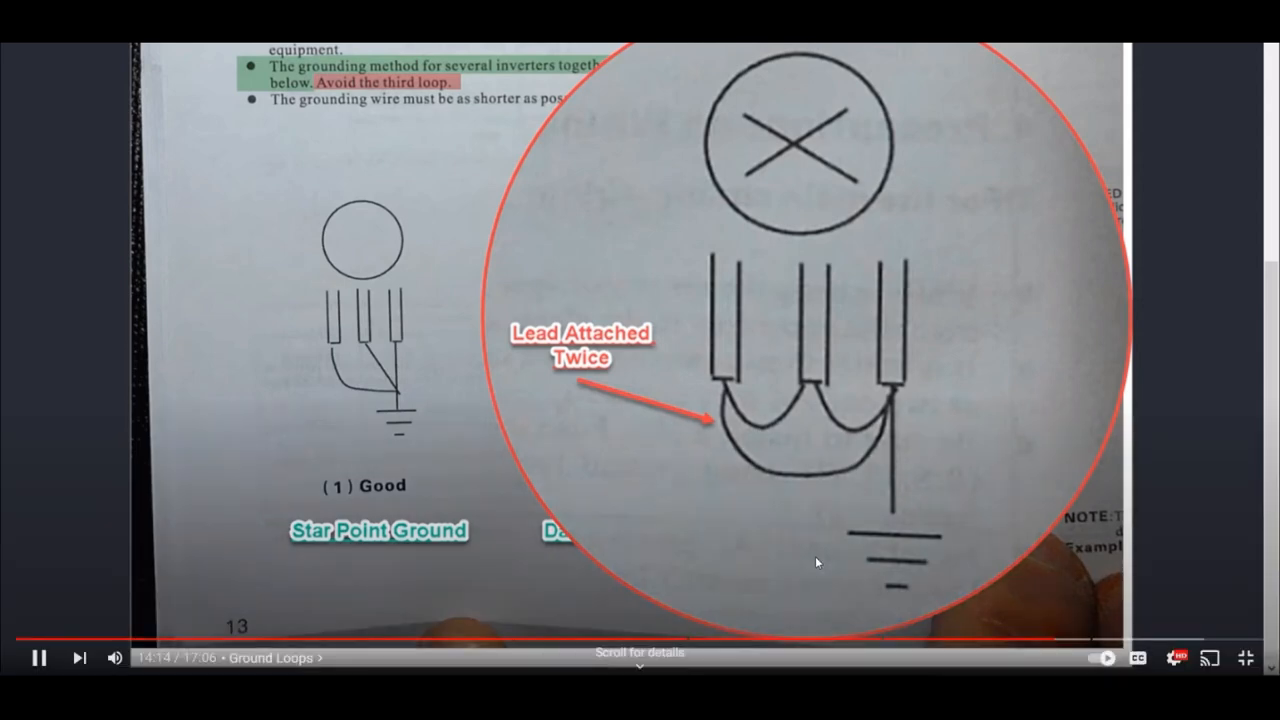
{"action": "left_click", "coordinate": [40, 658]}
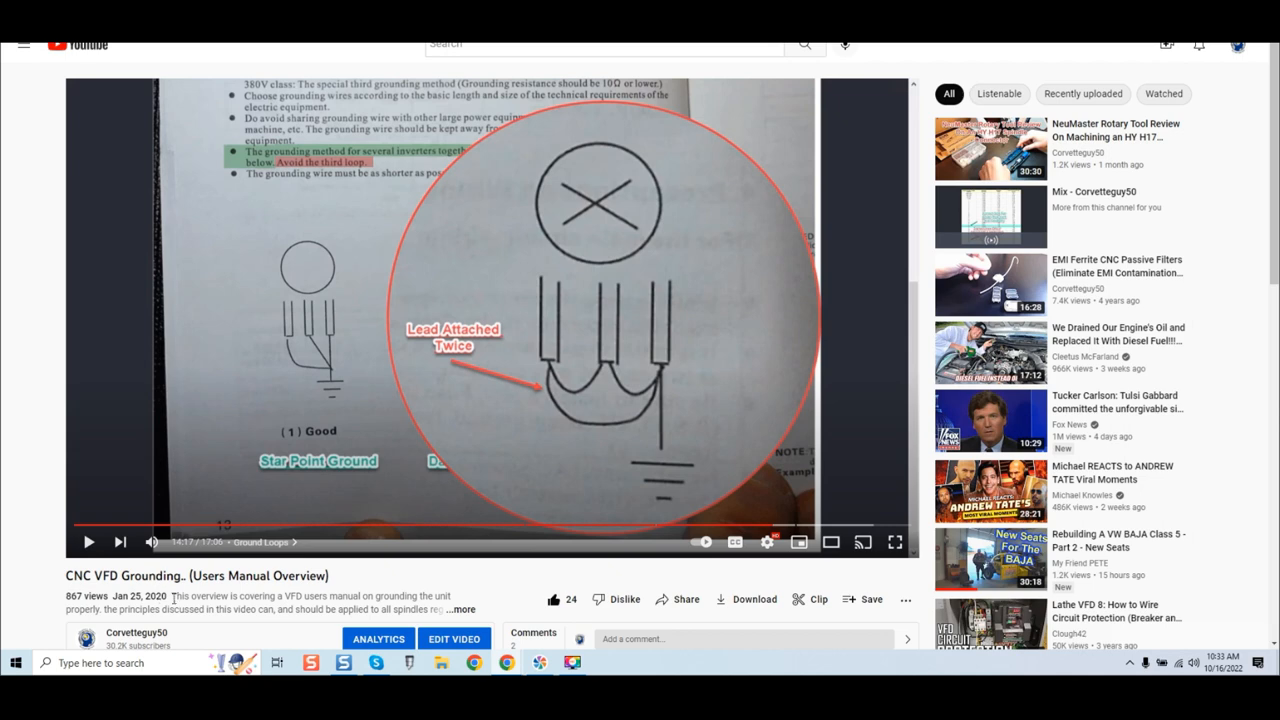
{"action": "mouse_move", "coordinate": [600, 408]}
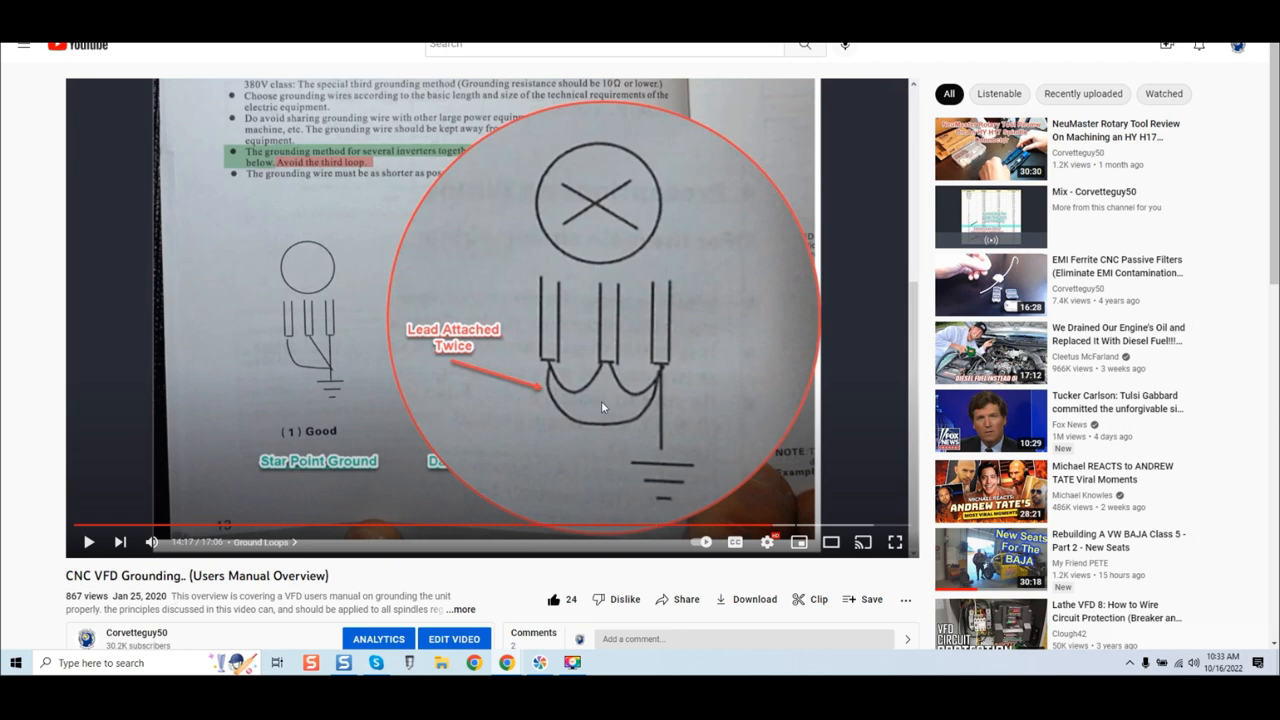
{"action": "mouse_move", "coordinate": [572, 532]}
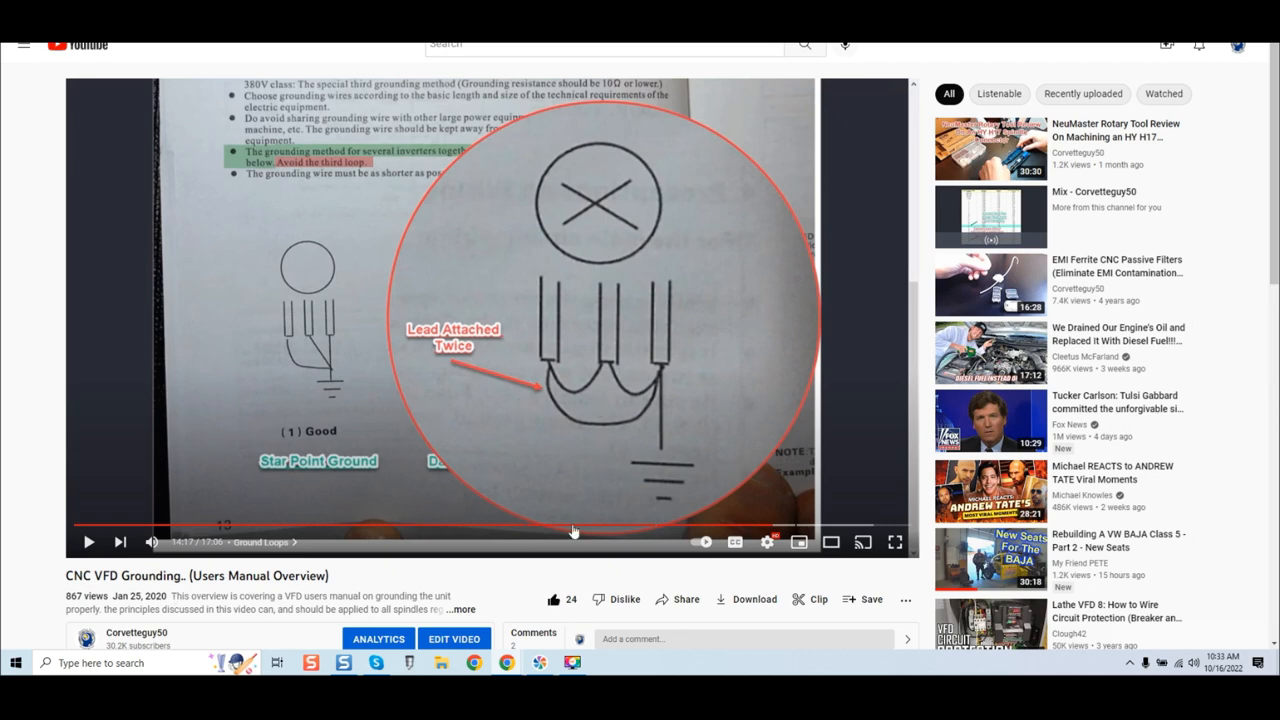
{"action": "mouse_move", "coordinate": [472, 662]}
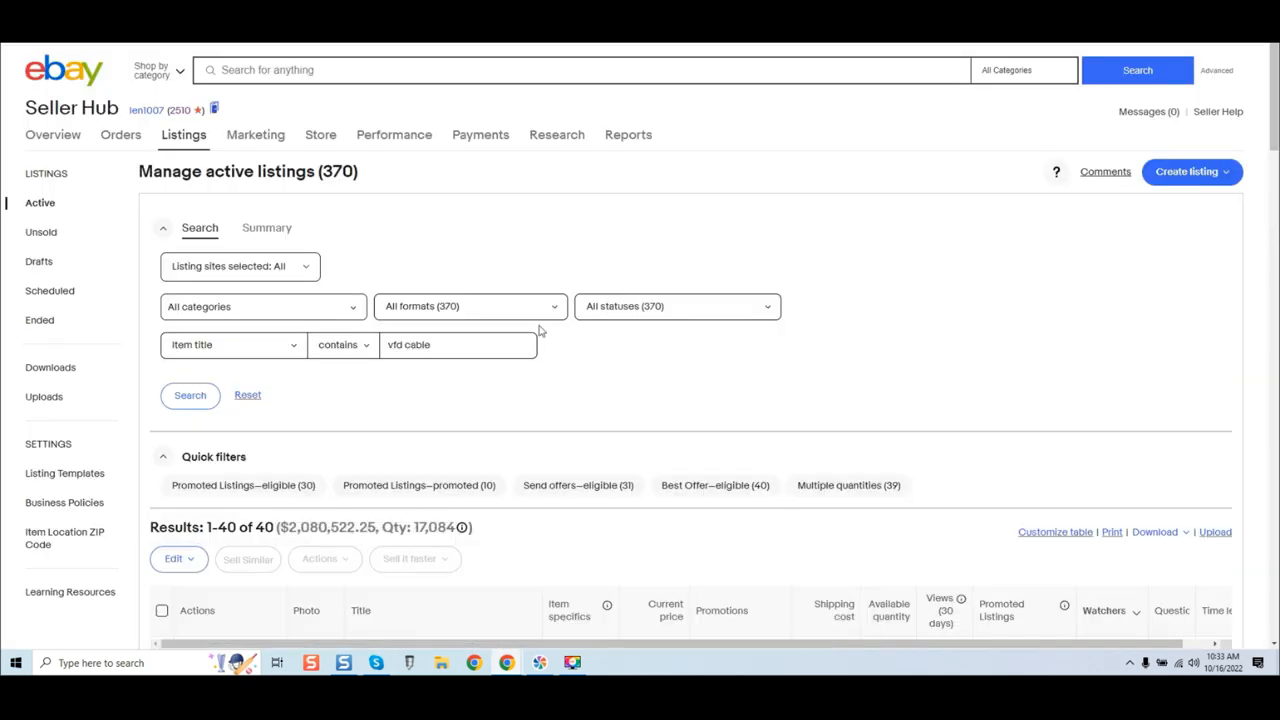
- Scroll through the active VFD cable listings and open the 10ft double shielded cable listing
{"action": "scroll", "scroll_direction": "down", "scroll_amount": 3}
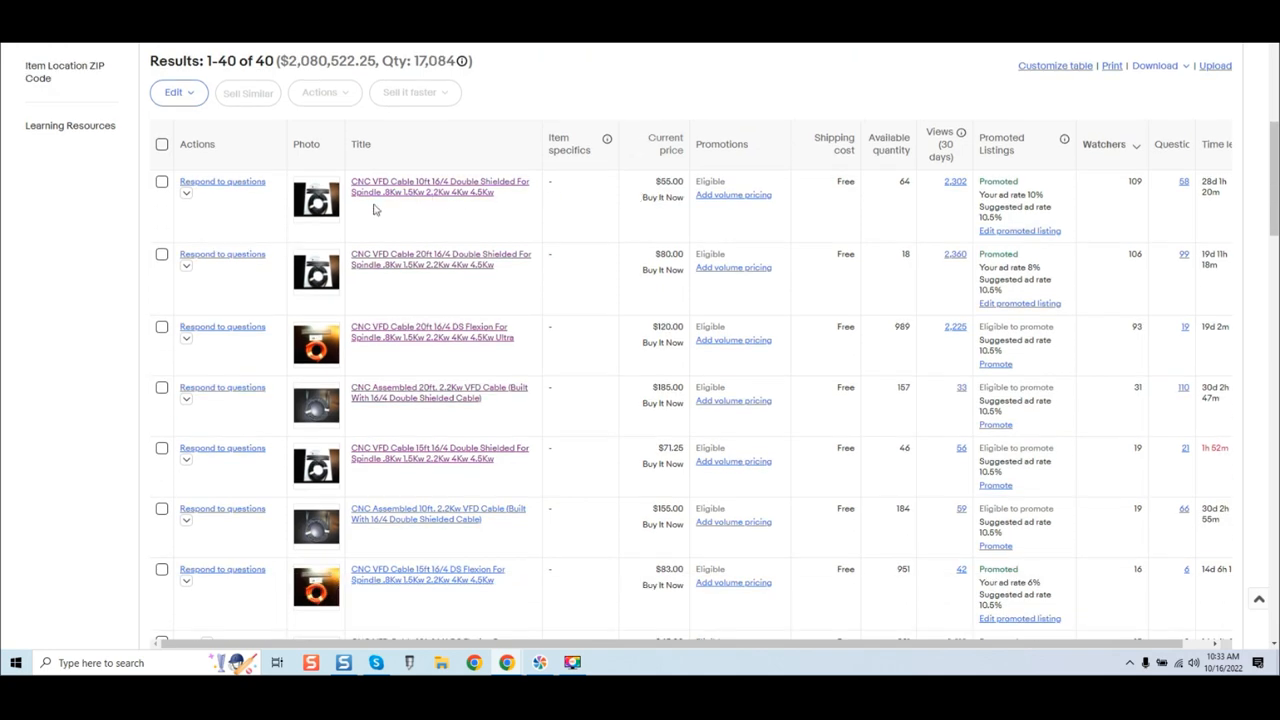
{"action": "scroll", "scroll_direction": "down", "scroll_amount": 3}
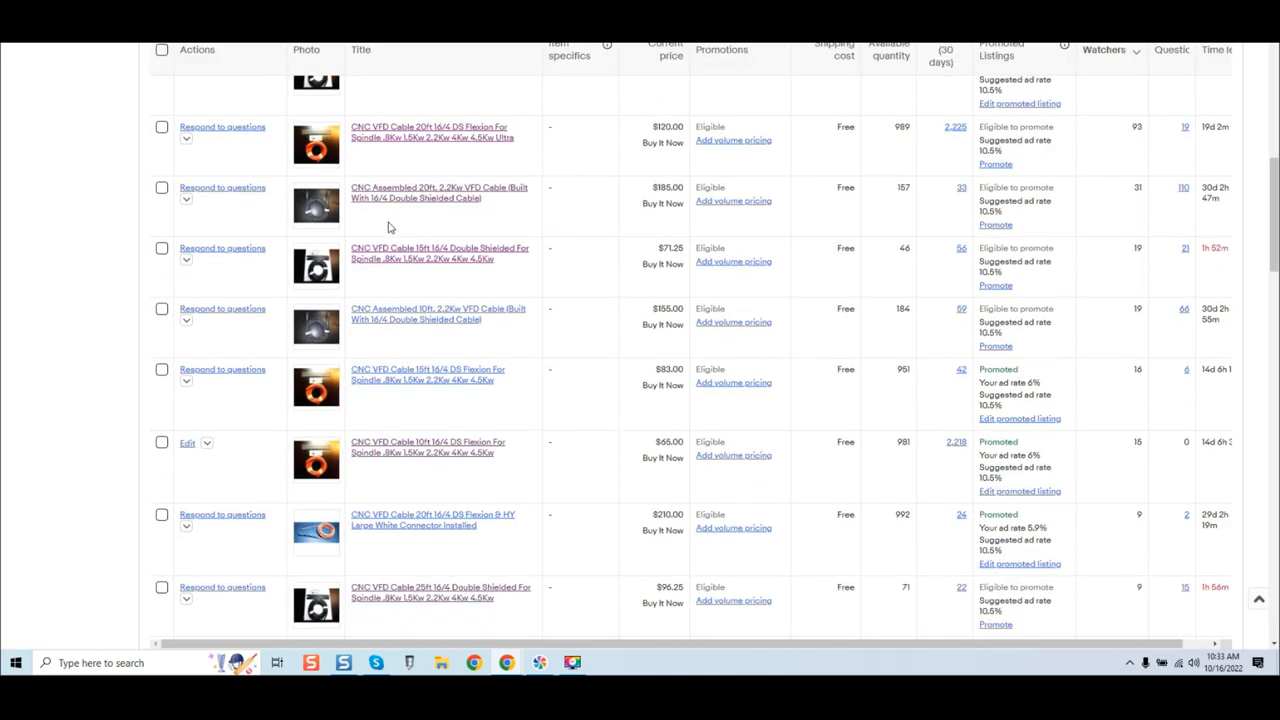
{"action": "scroll", "scroll_direction": "down", "scroll_amount": 3}
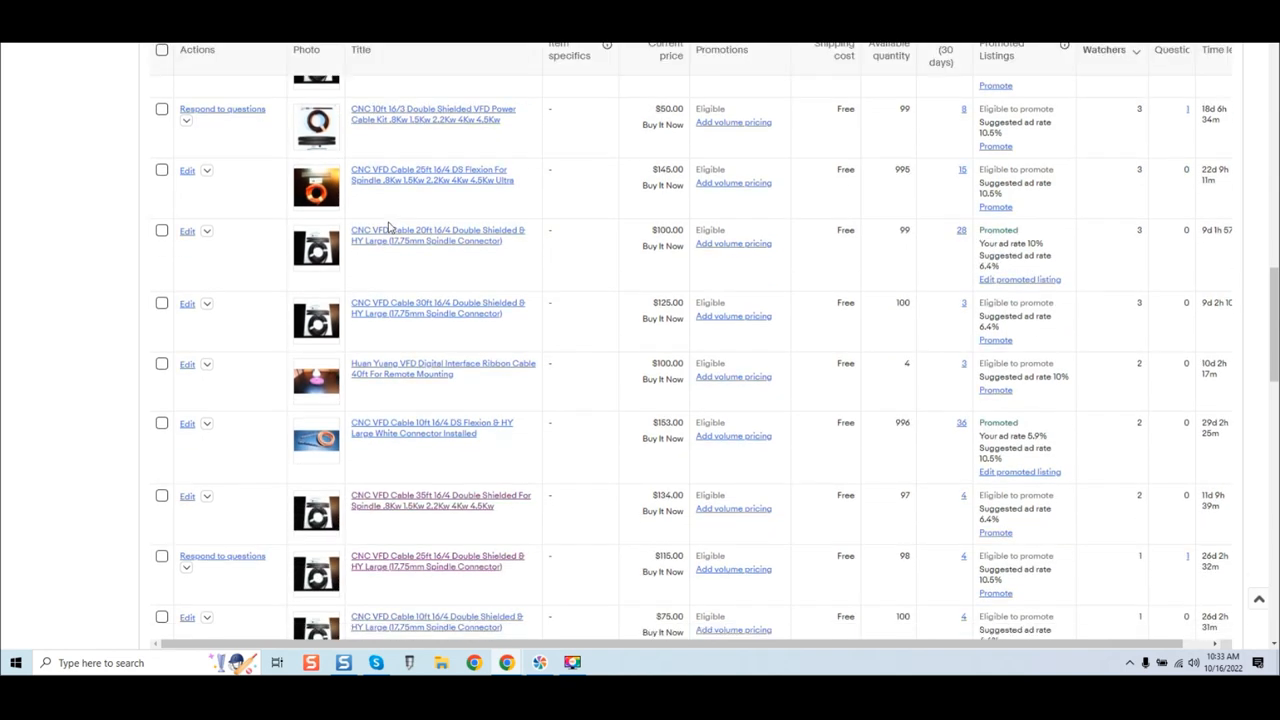
{"action": "scroll", "scroll_direction": "down", "scroll_amount": 3}
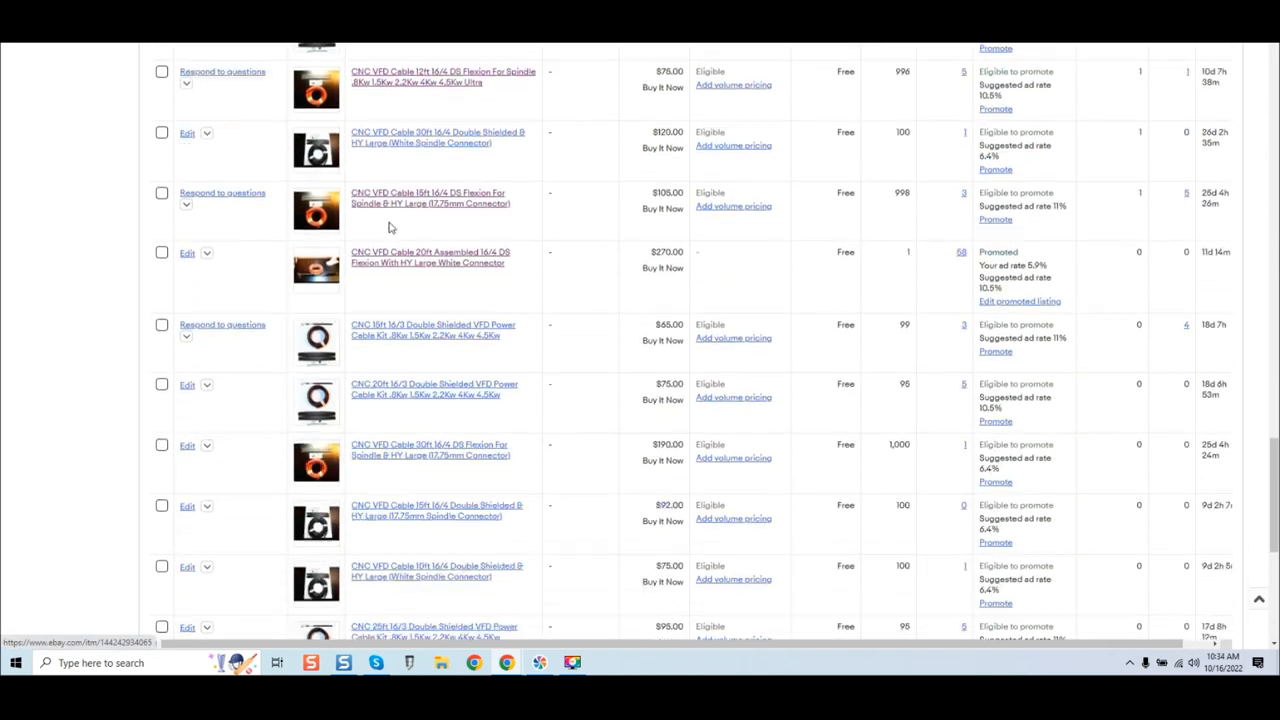
{"action": "scroll", "scroll_direction": "down", "scroll_amount": 3}
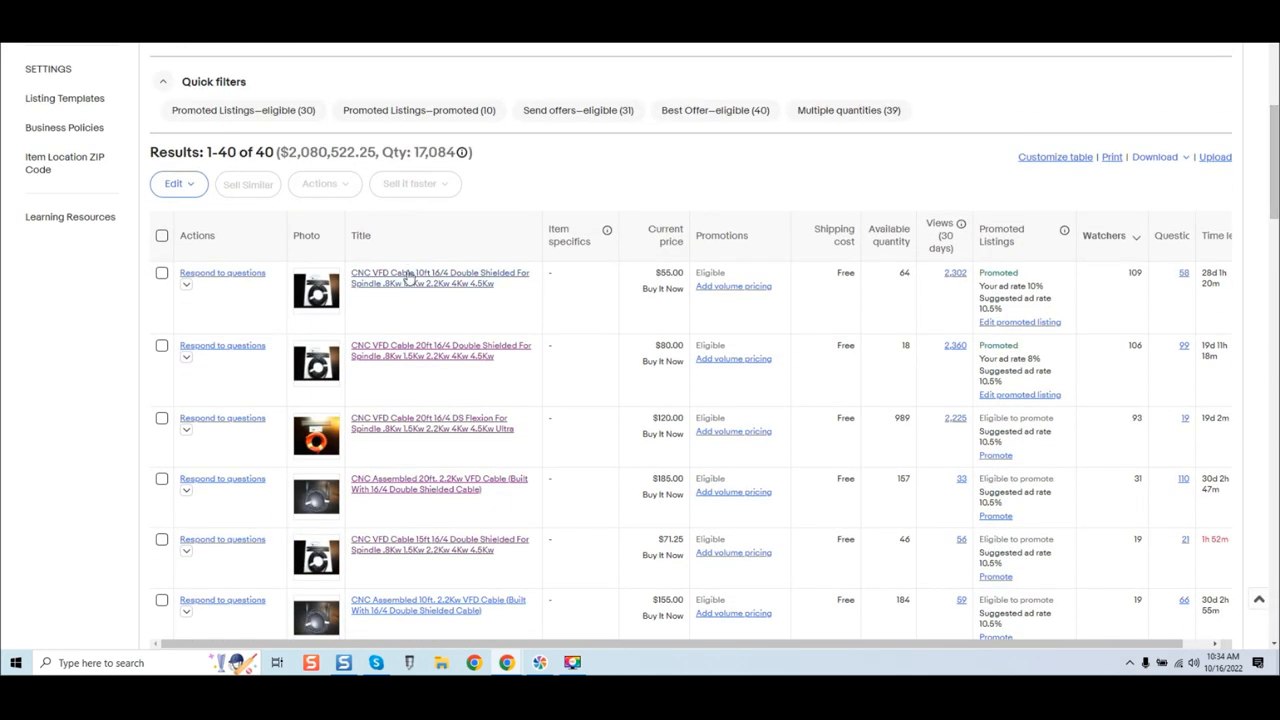
{"action": "left_click", "coordinate": [440, 276]}
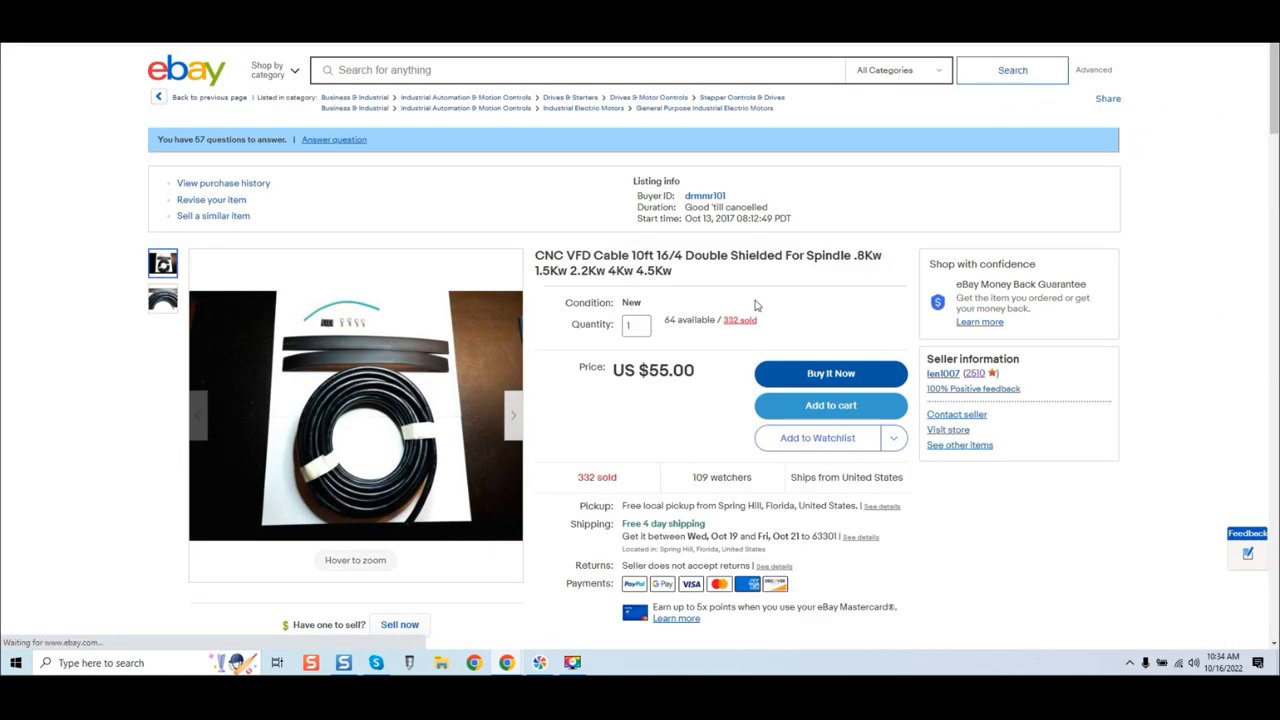
{"action": "mouse_move", "coordinate": [698, 336]}
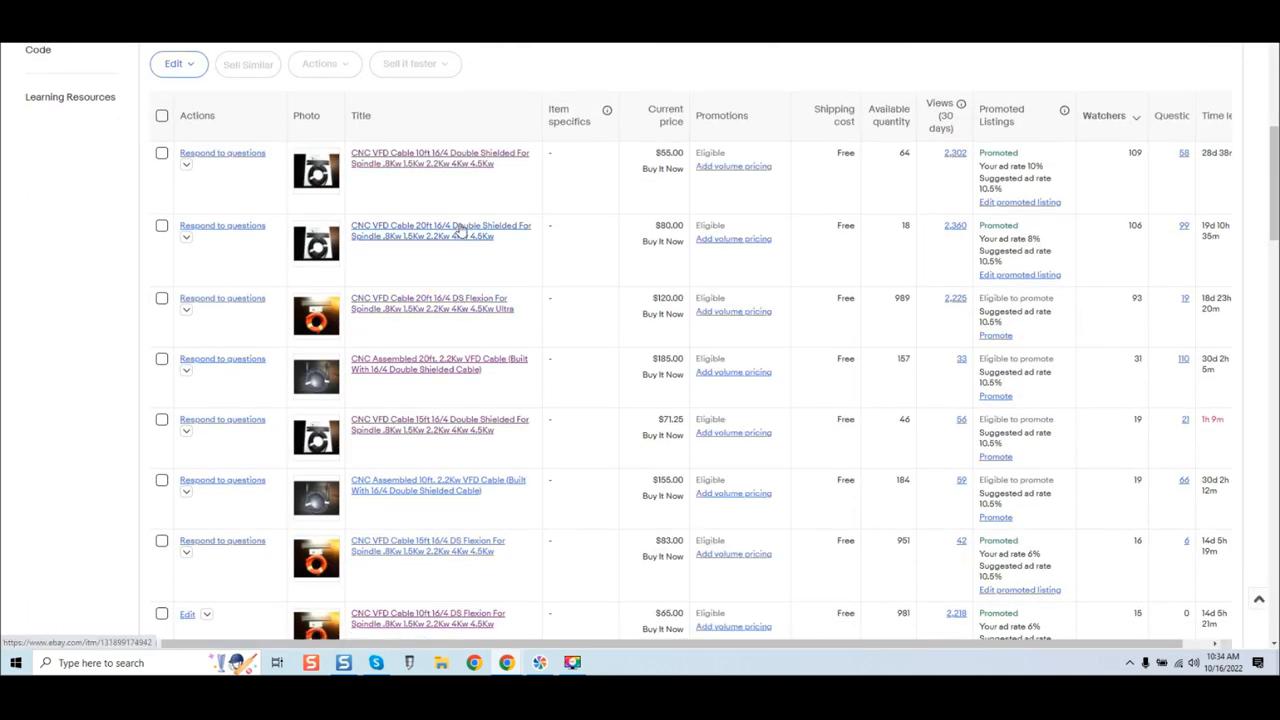
{"action": "mouse_move", "coordinate": [818, 268]}
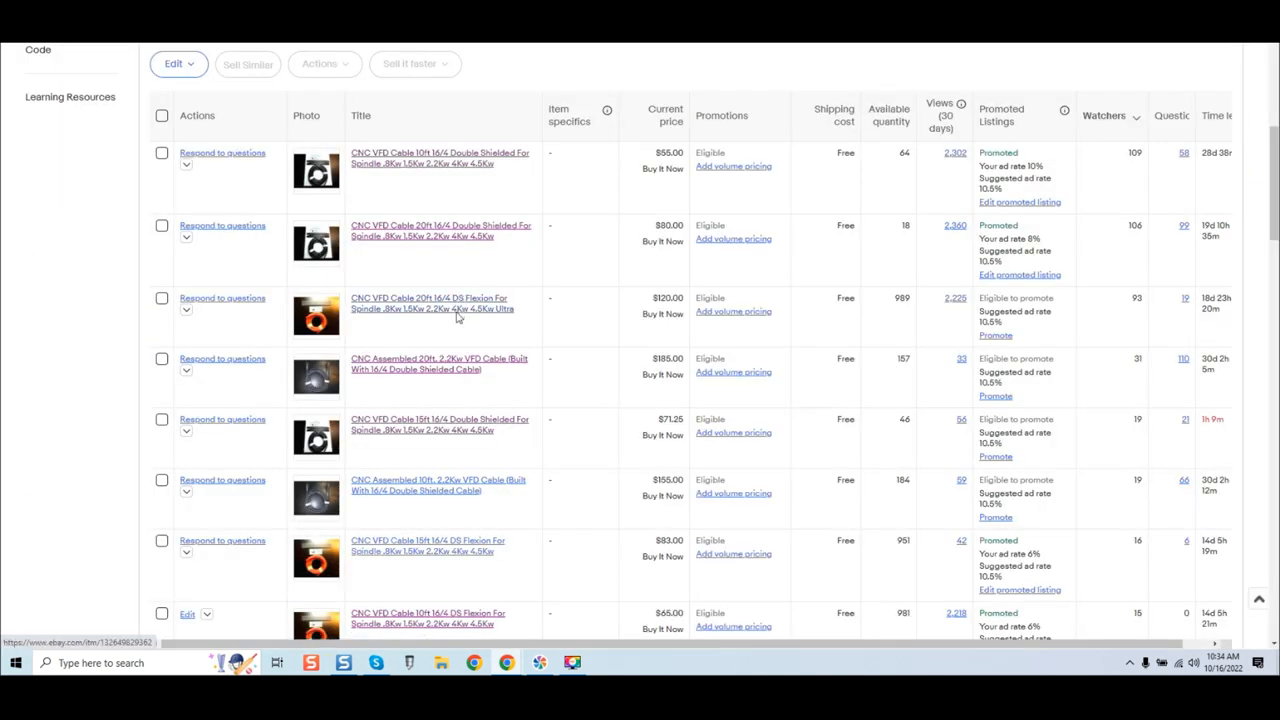
{"action": "left_click", "coordinate": [432, 304]}
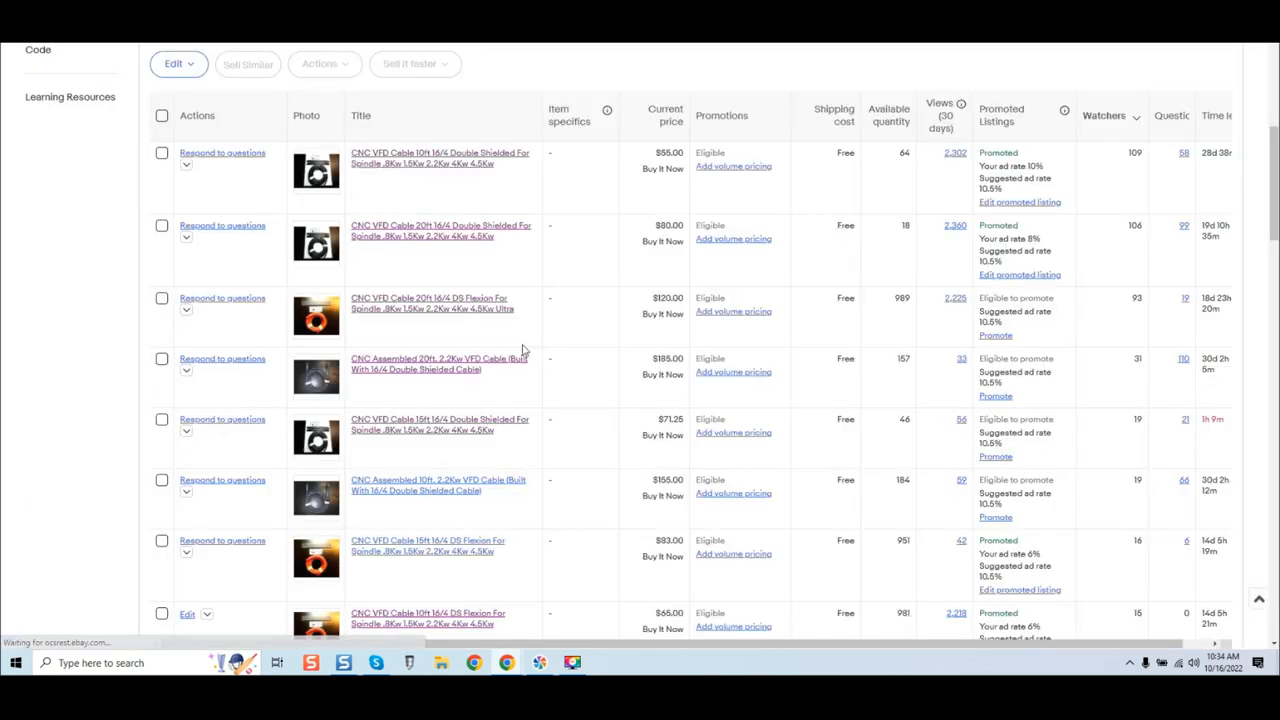
{"action": "left_click", "coordinate": [440, 364]}
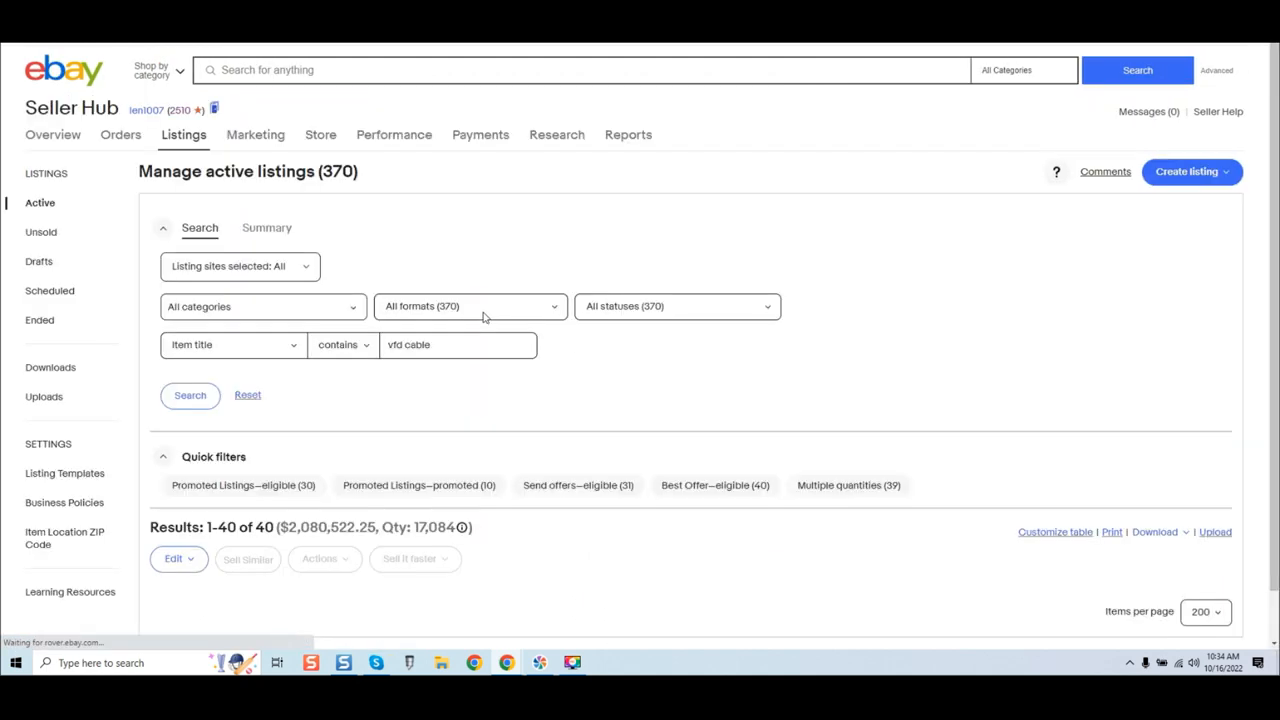
- Open the 15ft double shielded cable listing, return to the active listings, and continue on to the store page
{"action": "scroll", "scroll_direction": "down", "scroll_amount": 3}
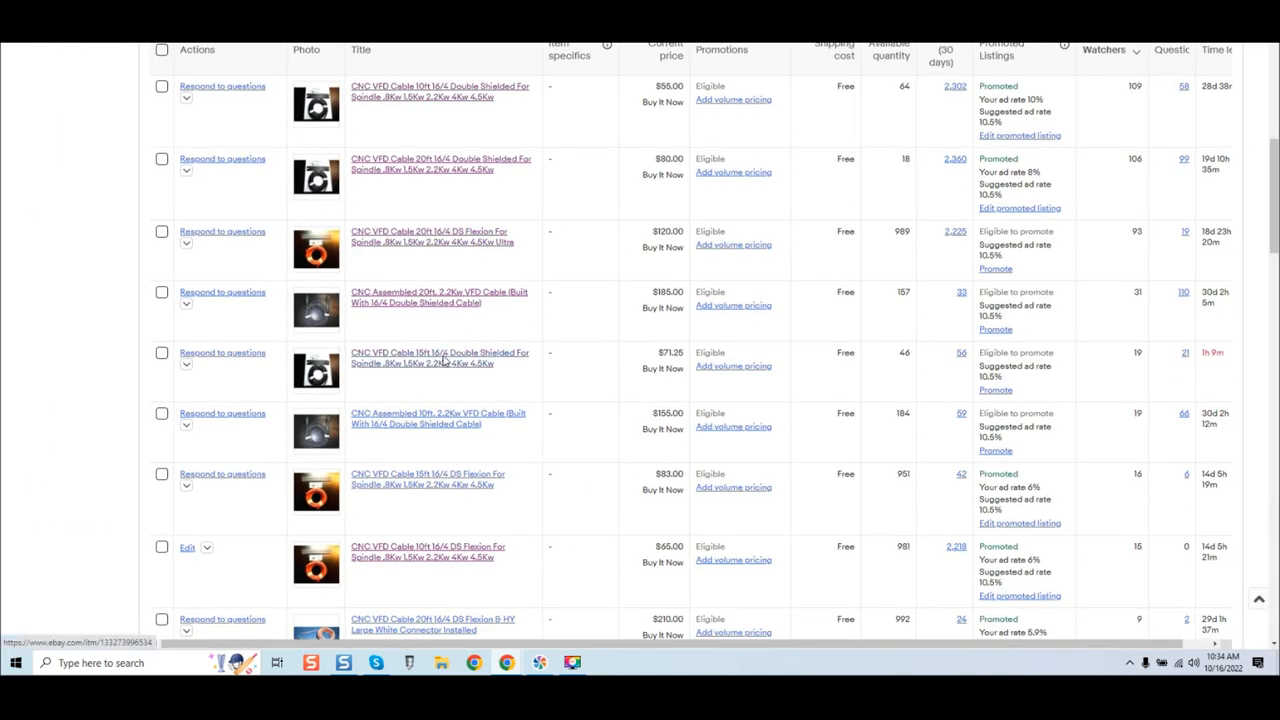
{"action": "left_click", "coordinate": [440, 358]}
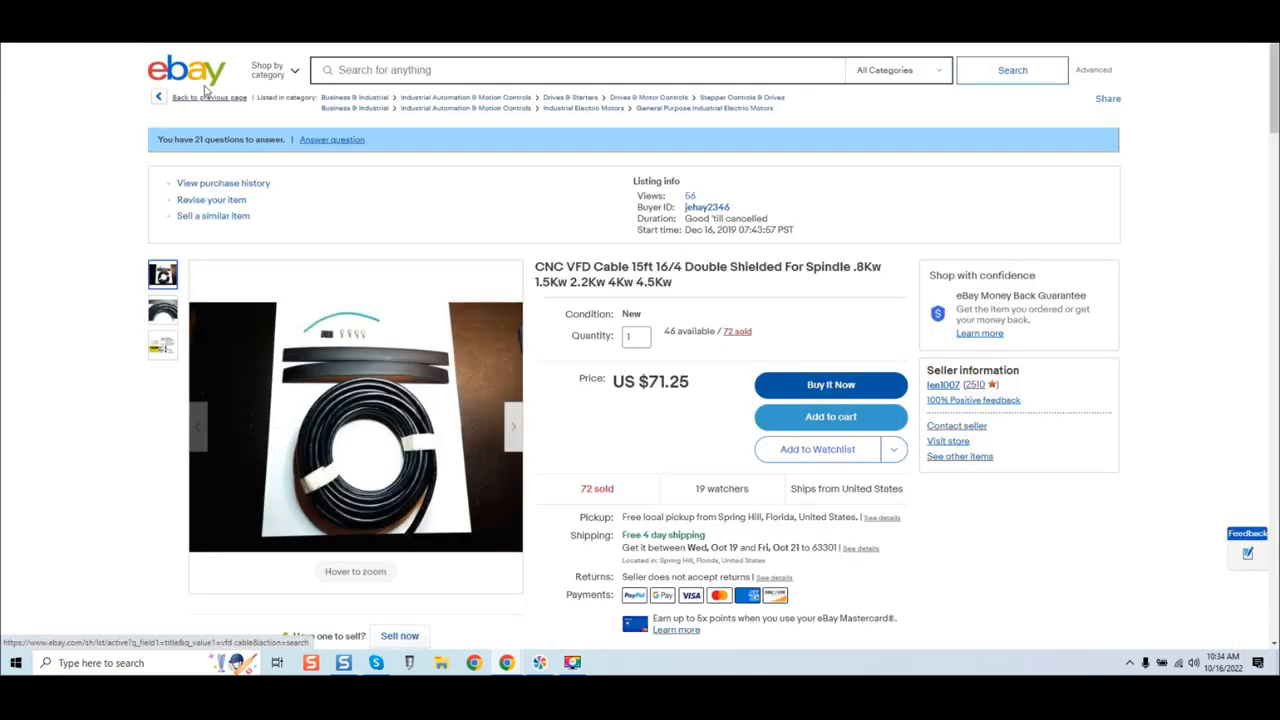
{"action": "left_click", "coordinate": [204, 96]}
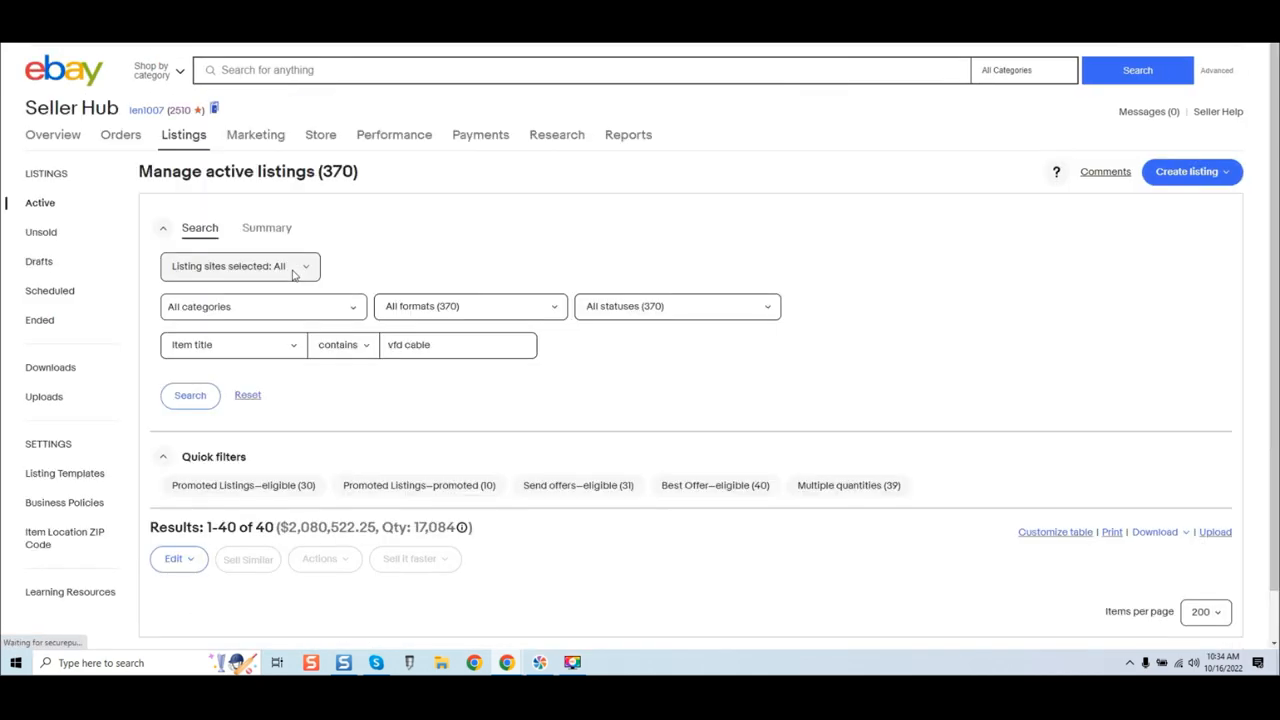
{"action": "scroll", "scroll_direction": "down", "scroll_amount": 3}
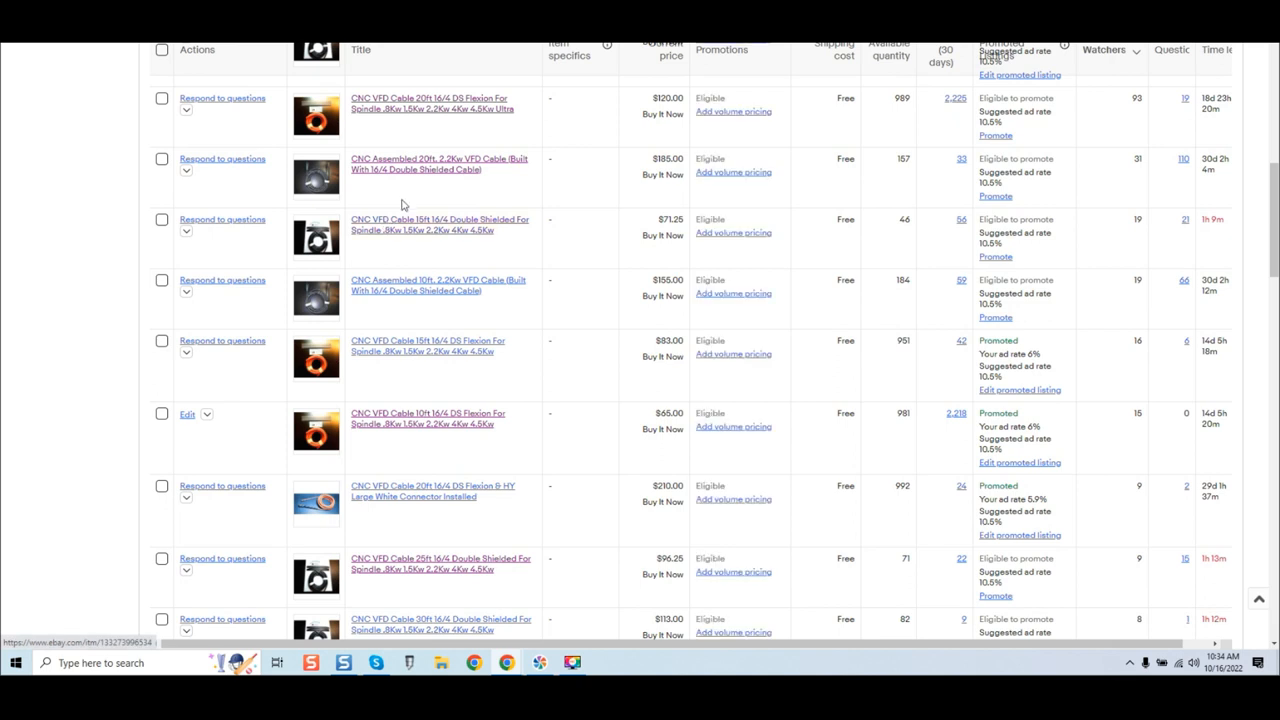
{"action": "left_click", "coordinate": [438, 284]}
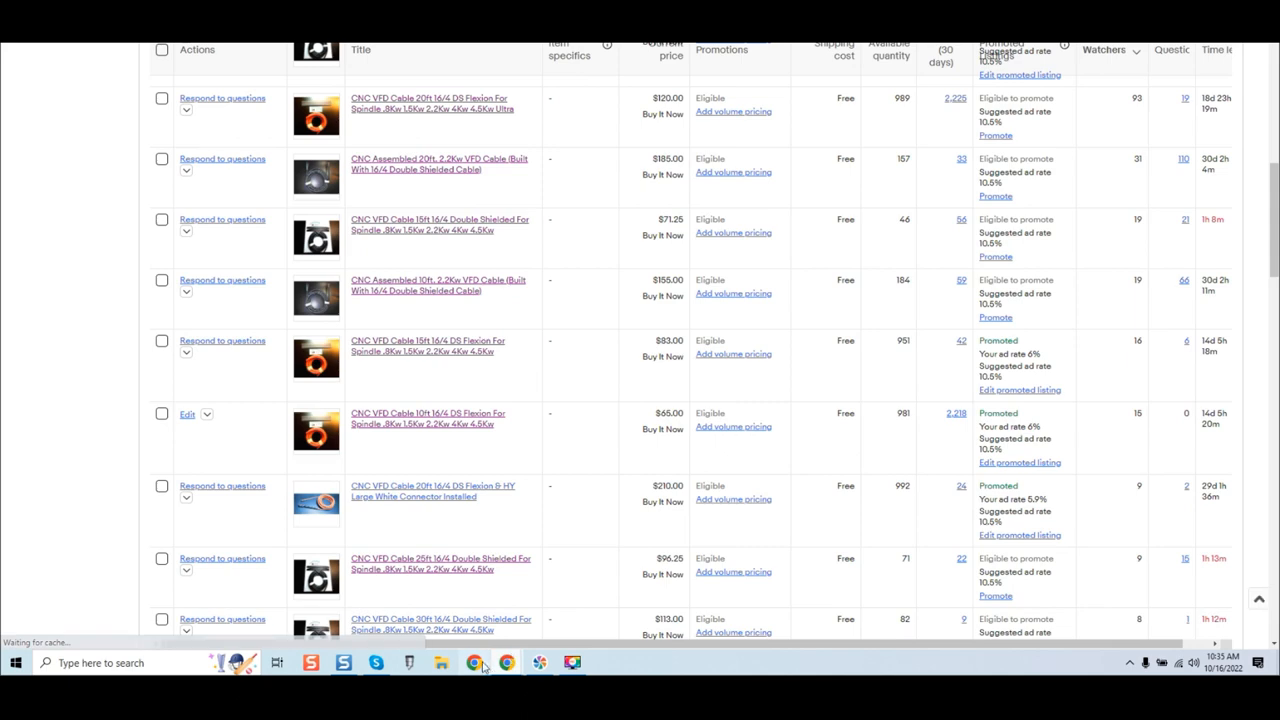
{"action": "scroll", "scroll_direction": "down", "scroll_amount": 3}
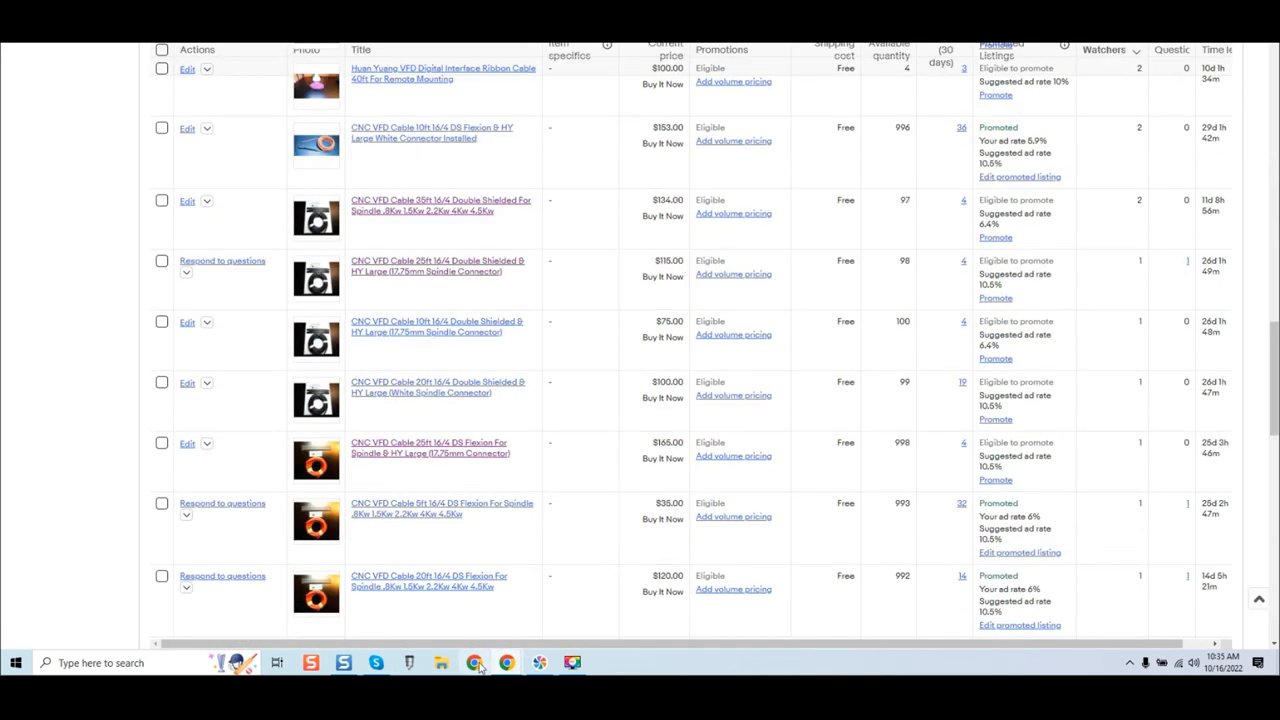
{"action": "mouse_move", "coordinate": [556, 504]}
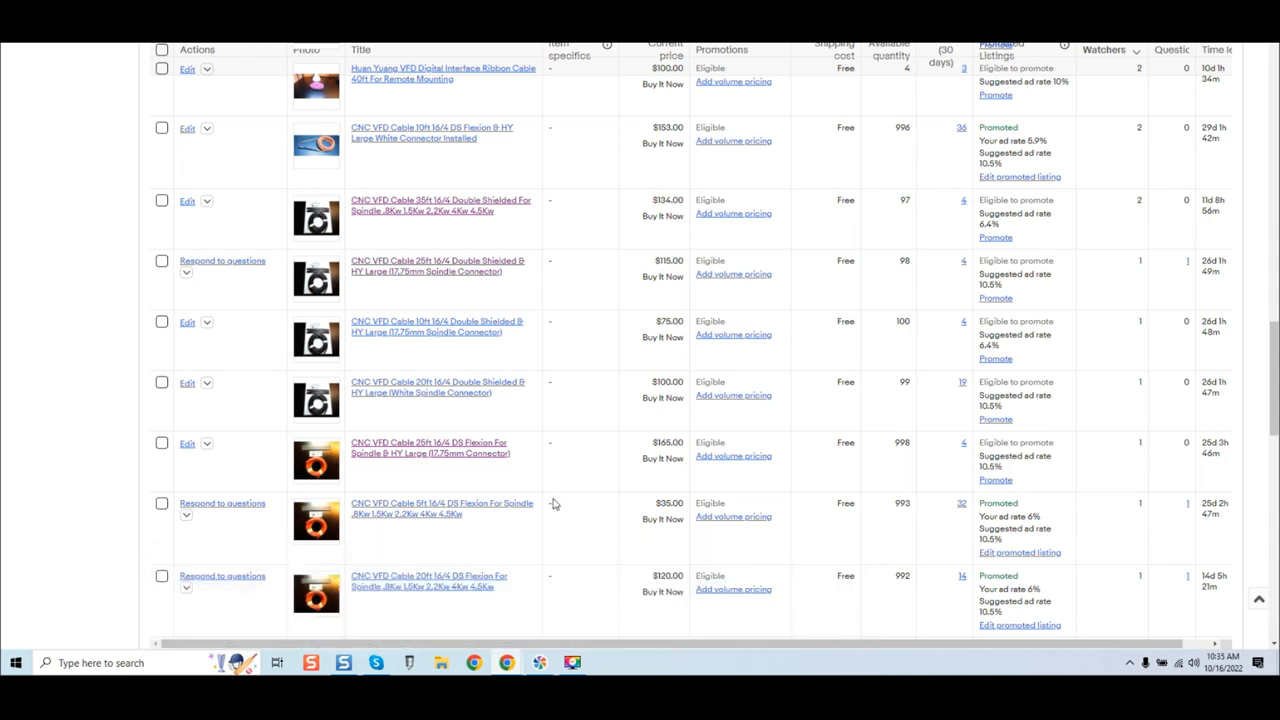
{"action": "mouse_move", "coordinate": [506, 662]}
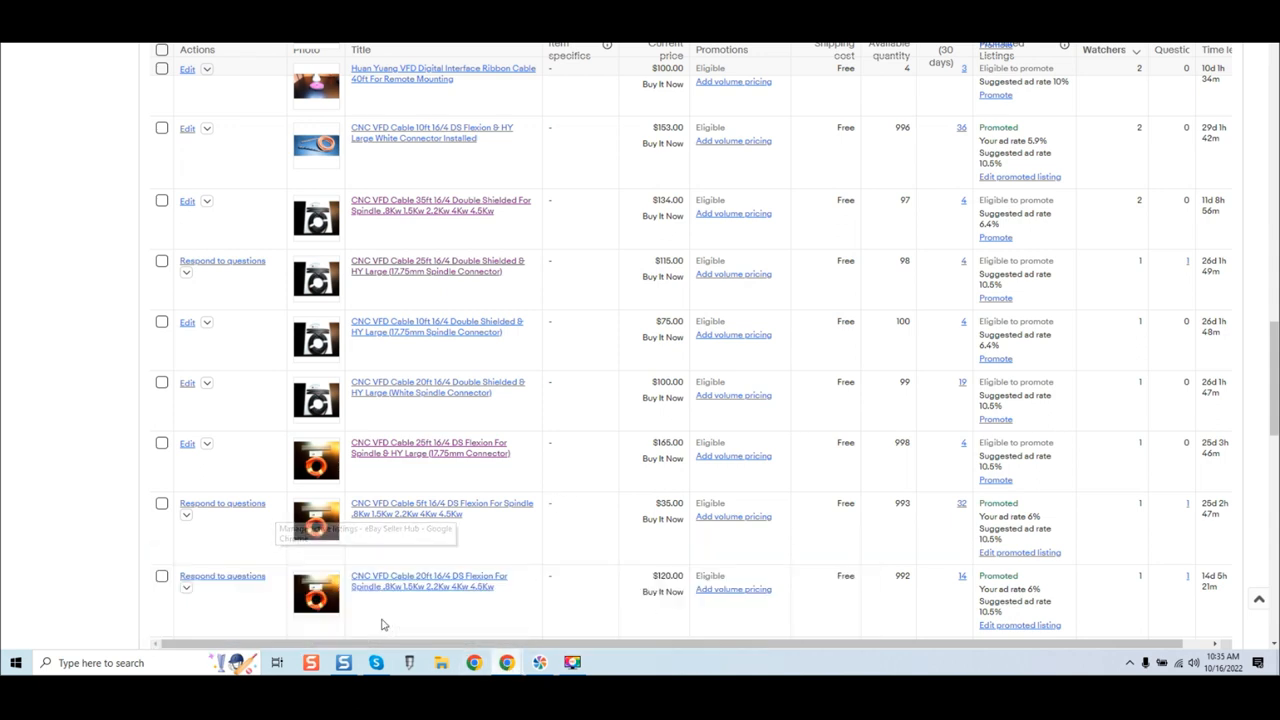
{"action": "scroll", "scroll_direction": "up", "scroll_amount": 3}
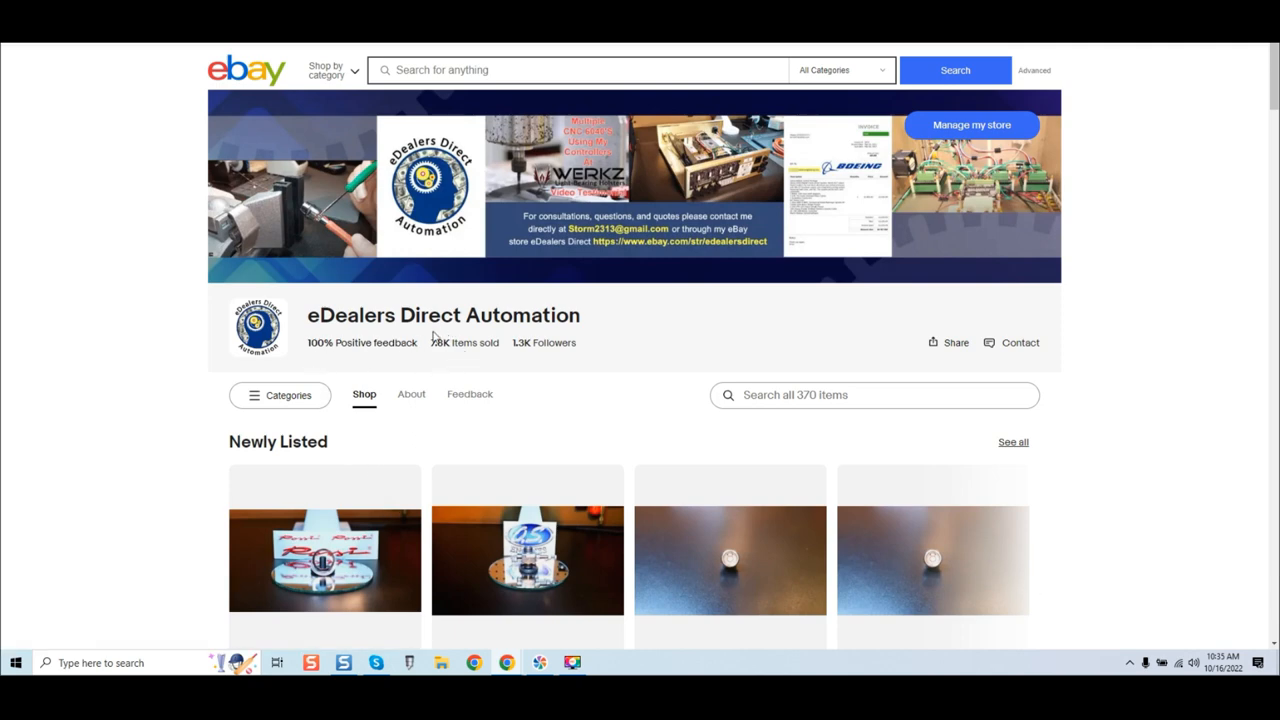
{"action": "mouse_move", "coordinate": [444, 330]}
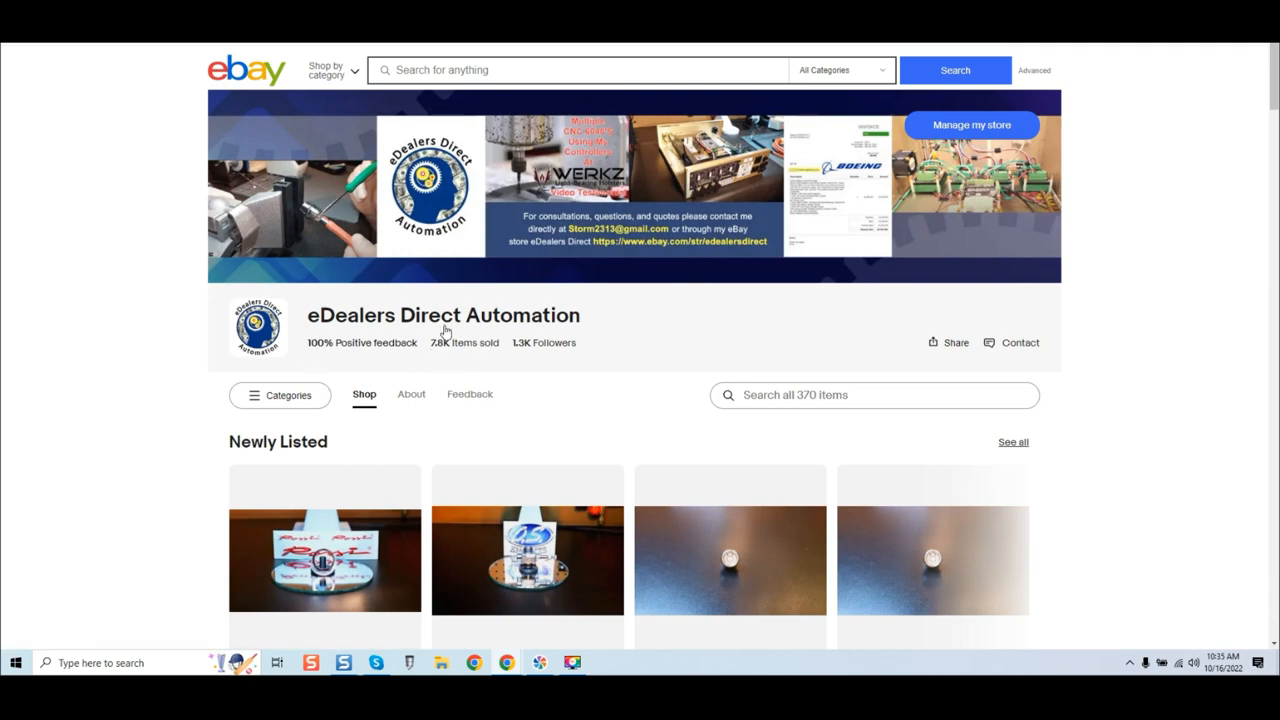
{"action": "mouse_move", "coordinate": [528, 344]}
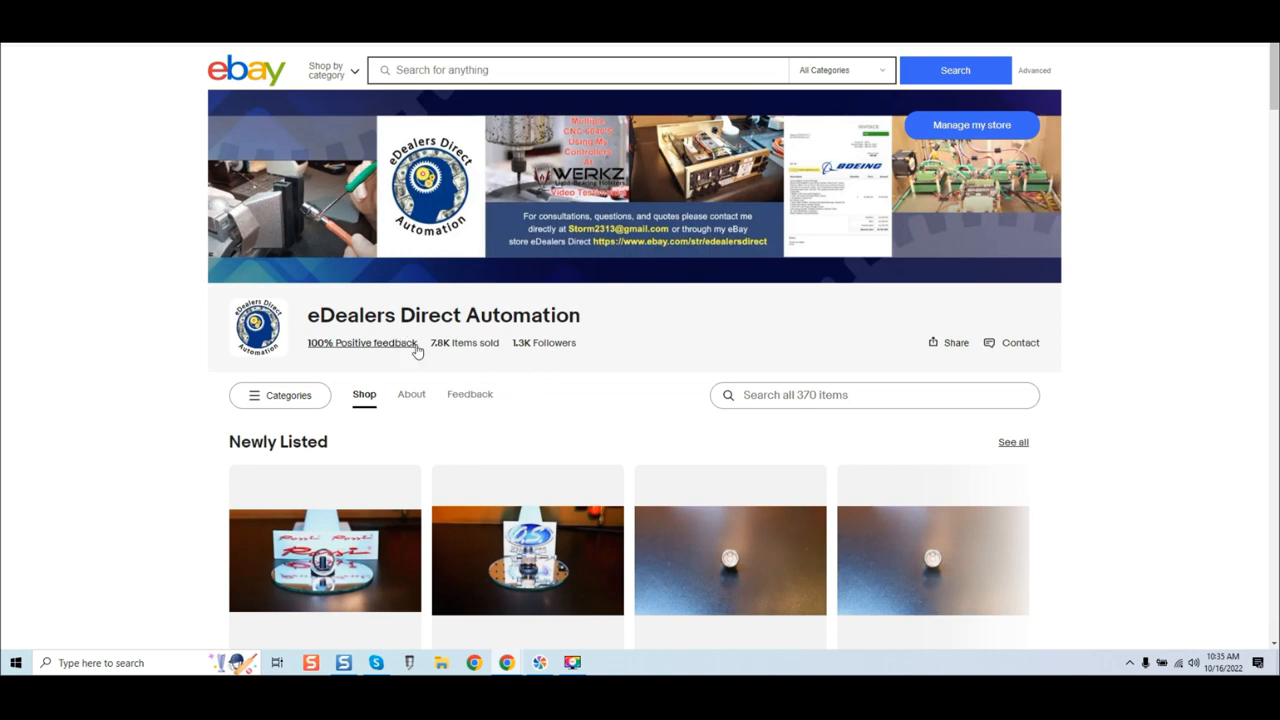
{"action": "mouse_move", "coordinate": [392, 204]}
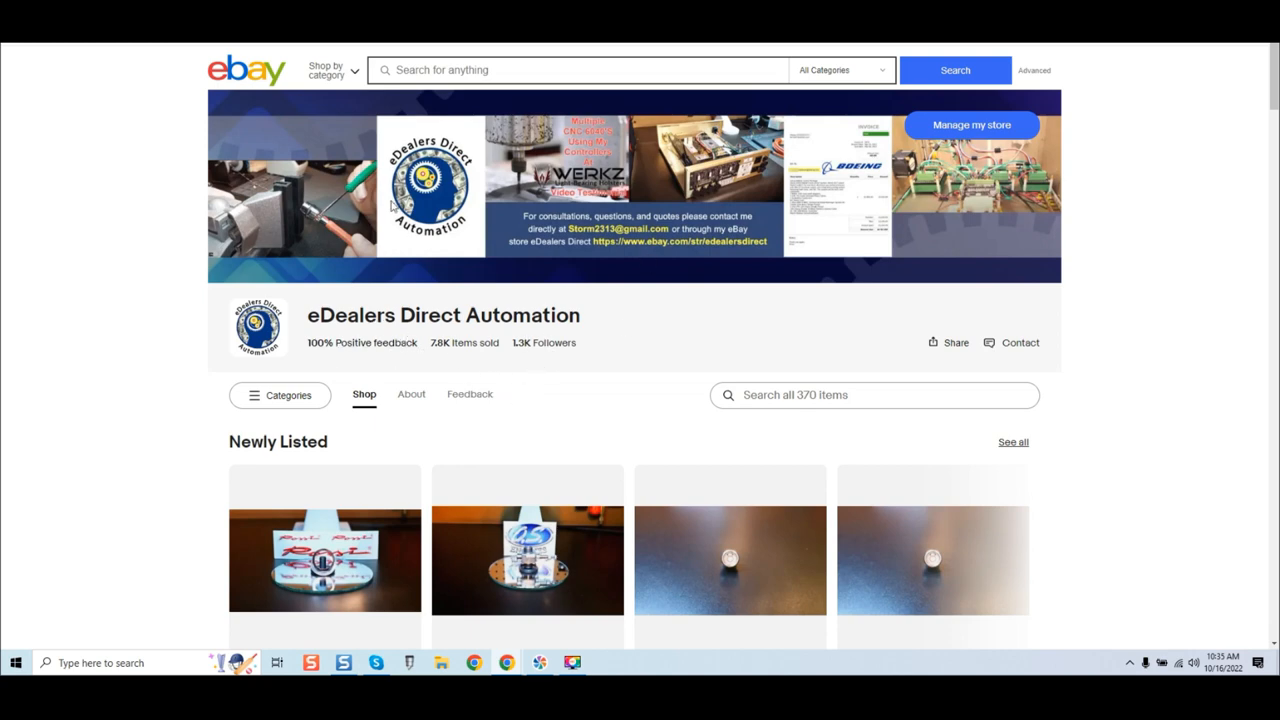
{"action": "mouse_move", "coordinate": [678, 334]}
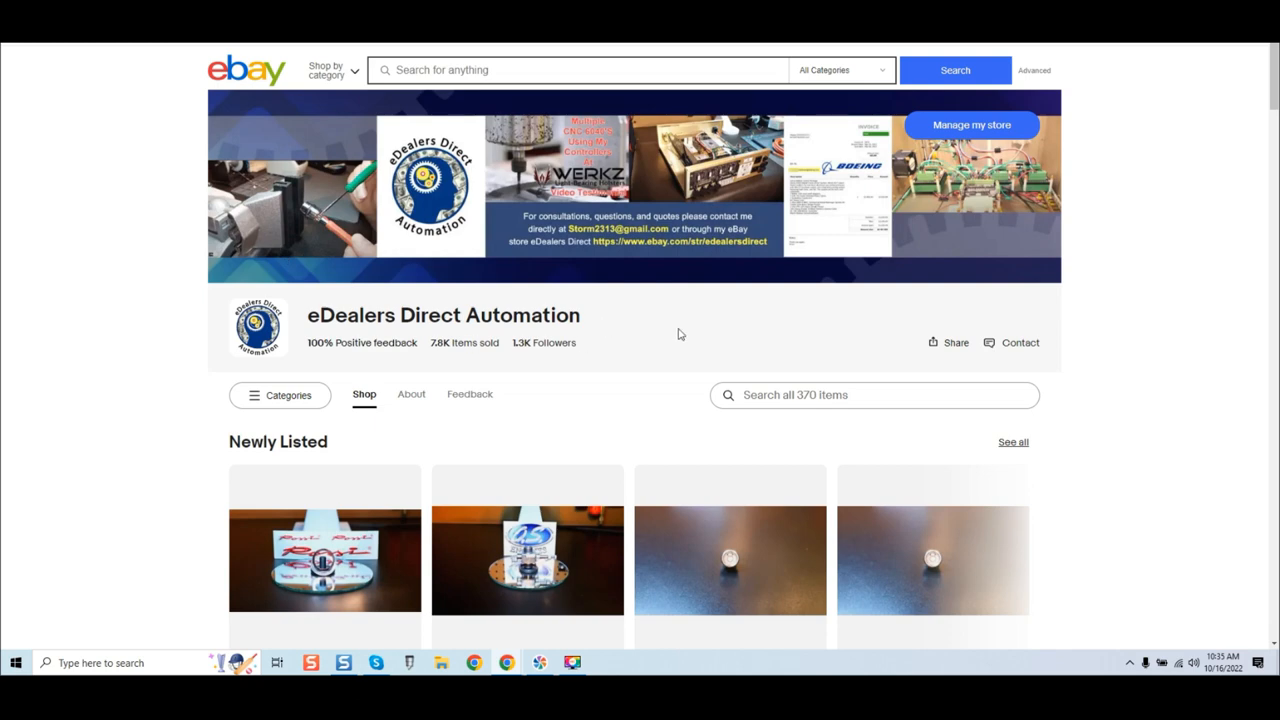
{"action": "mouse_move", "coordinate": [628, 344]}
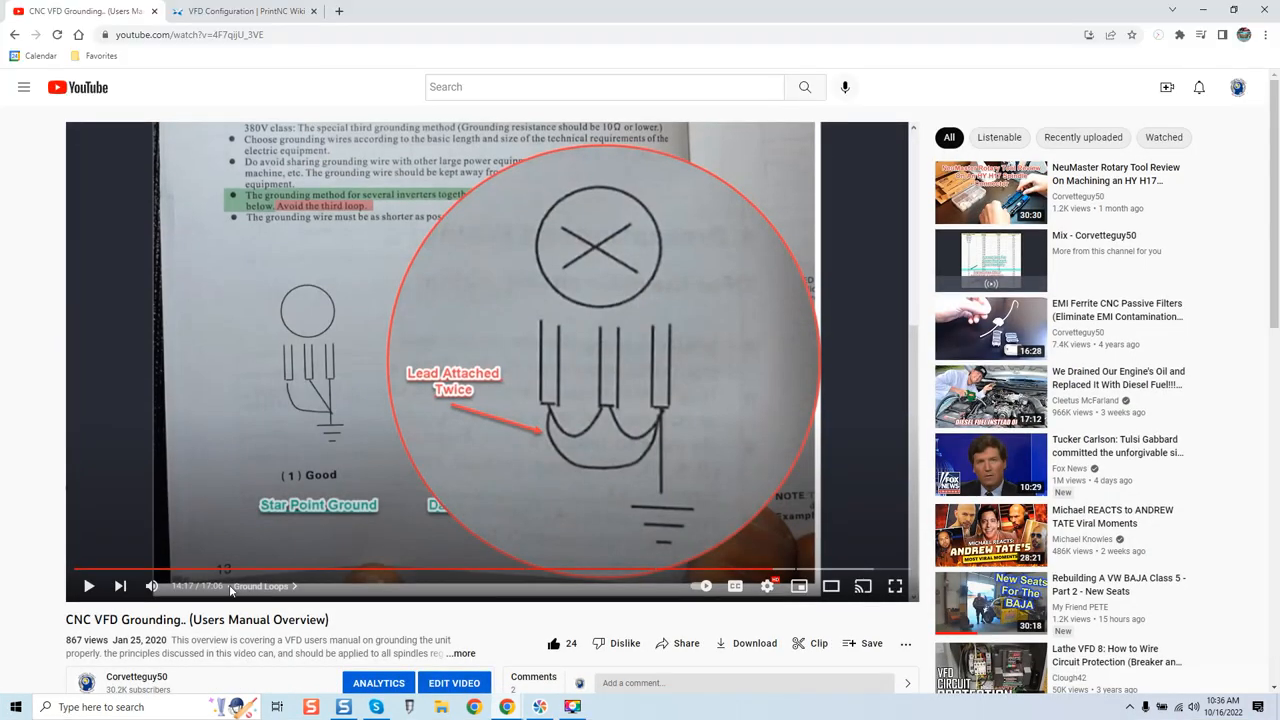
{"action": "mouse_move", "coordinate": [544, 358]}
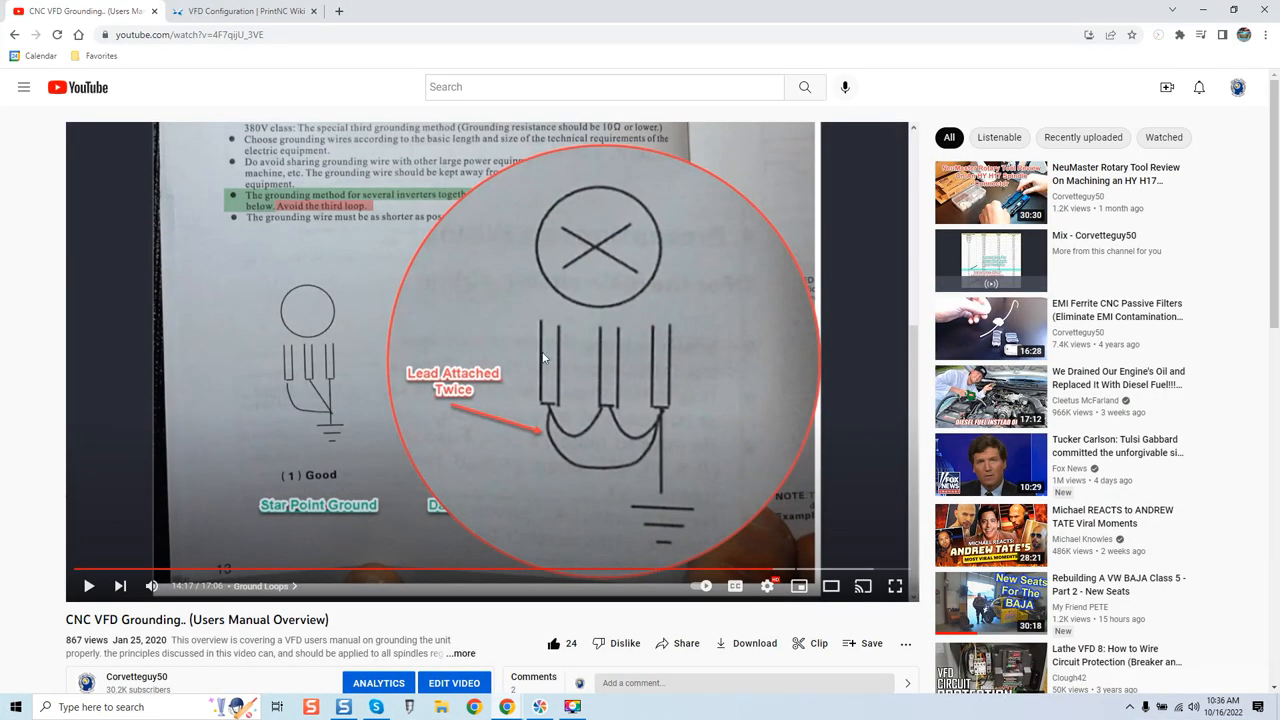
{"action": "mouse_move", "coordinate": [616, 416]}
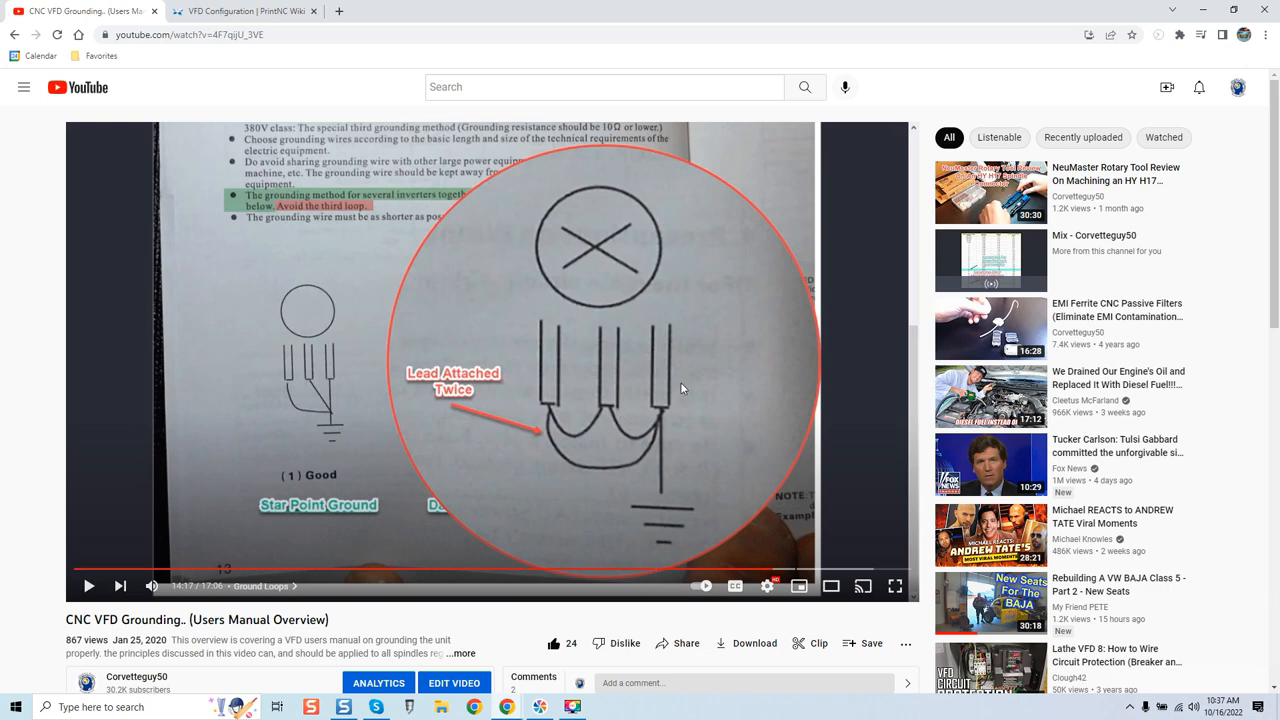
{"action": "mouse_move", "coordinate": [684, 420]}
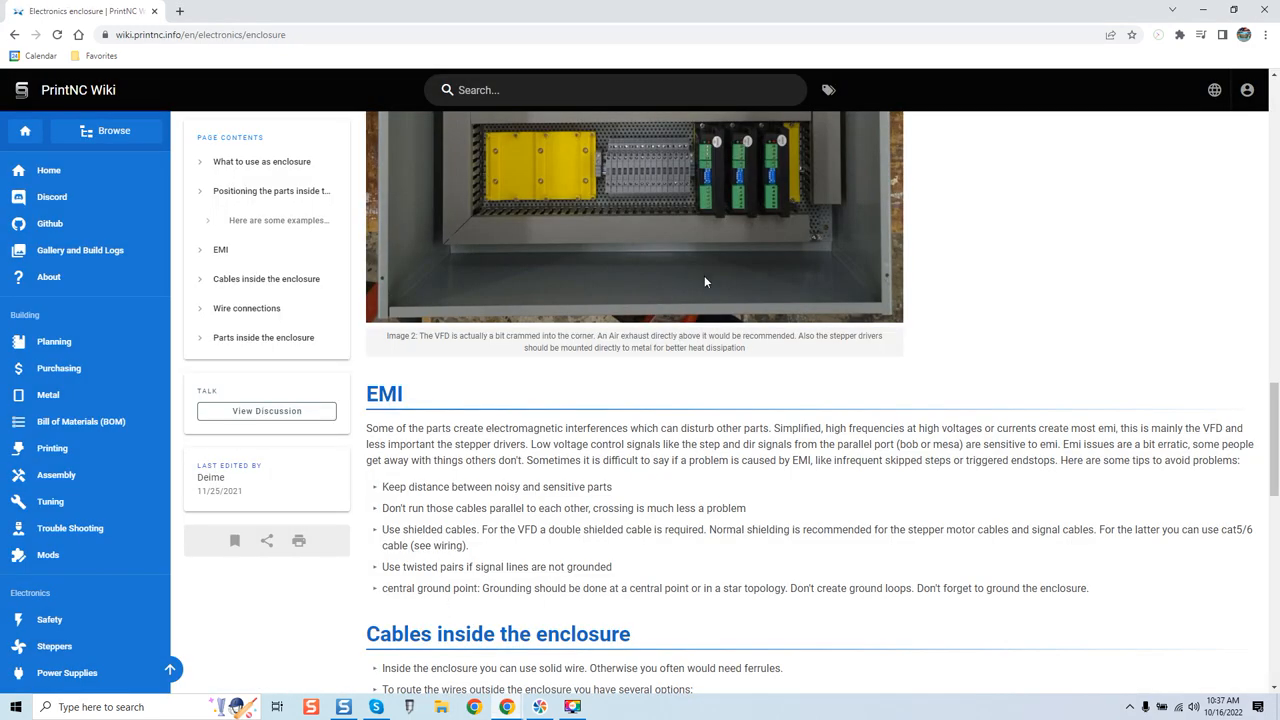
- Scroll through the enclosure page's example photos and EMI section, ending at the VFD-in-corner example
{"action": "scroll", "scroll_direction": "up", "scroll_amount": 3}
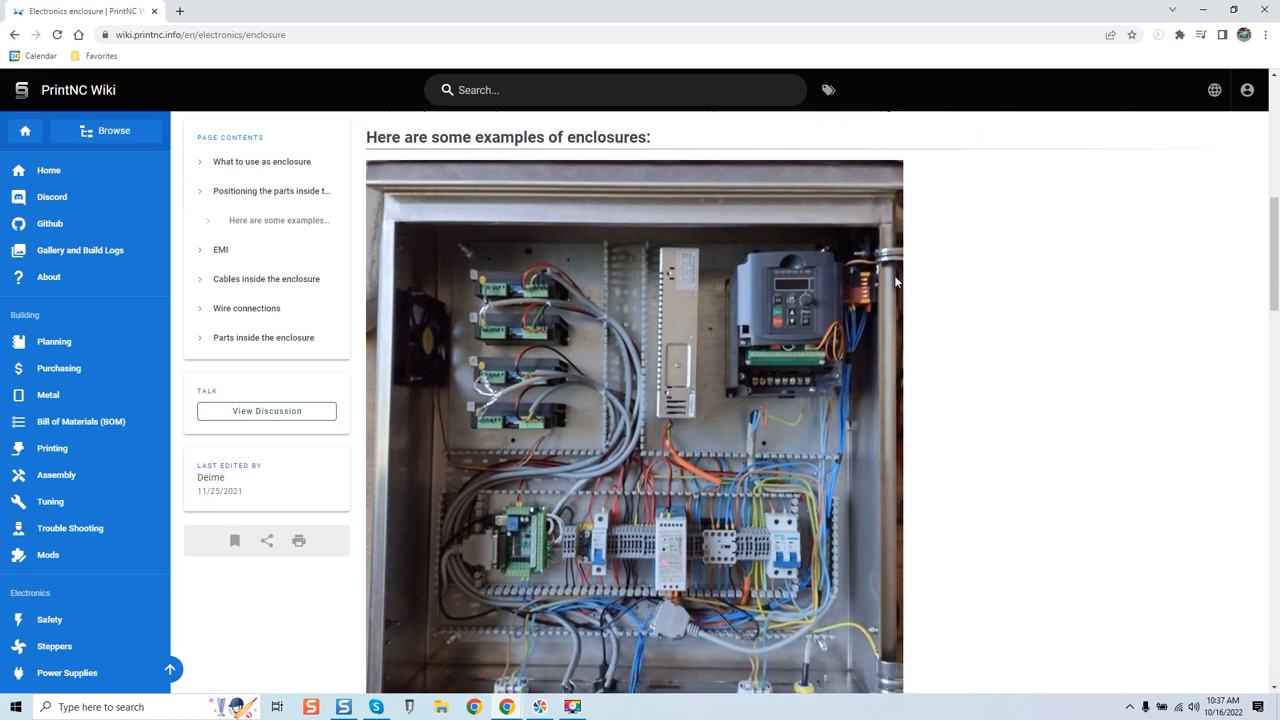
{"action": "scroll", "scroll_direction": "down", "scroll_amount": 3}
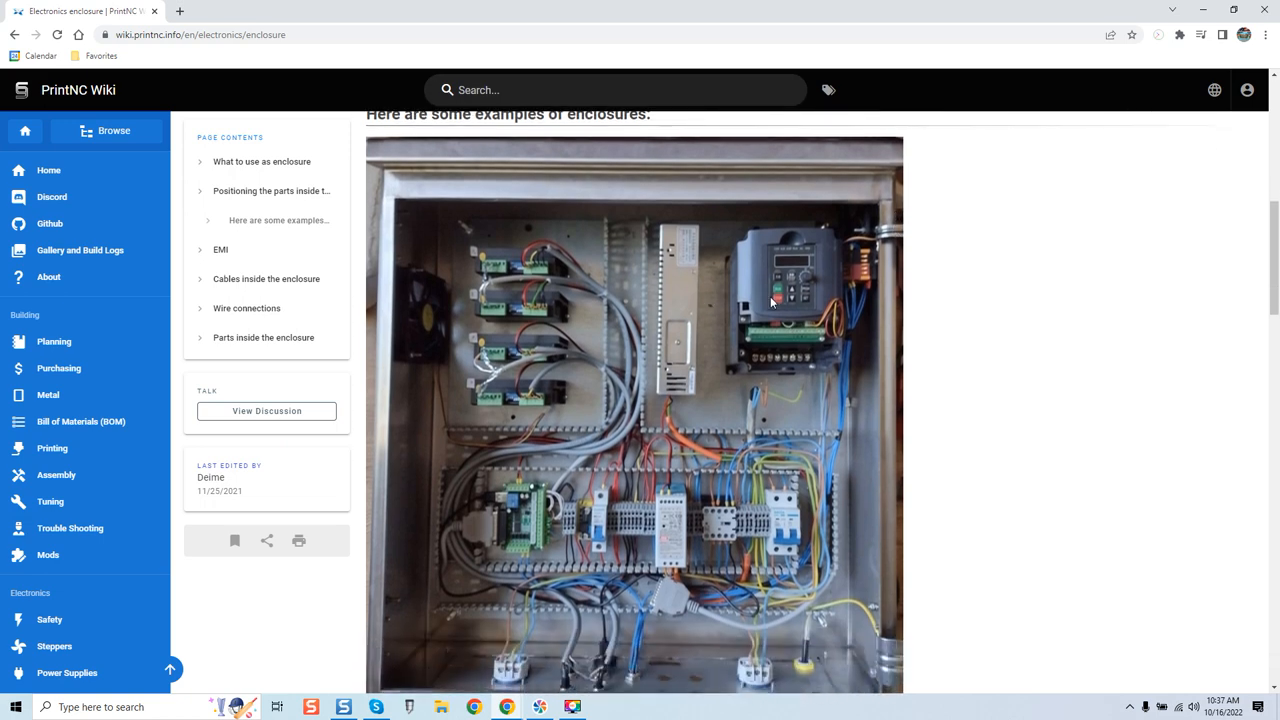
{"action": "mouse_move", "coordinate": [808, 394]}
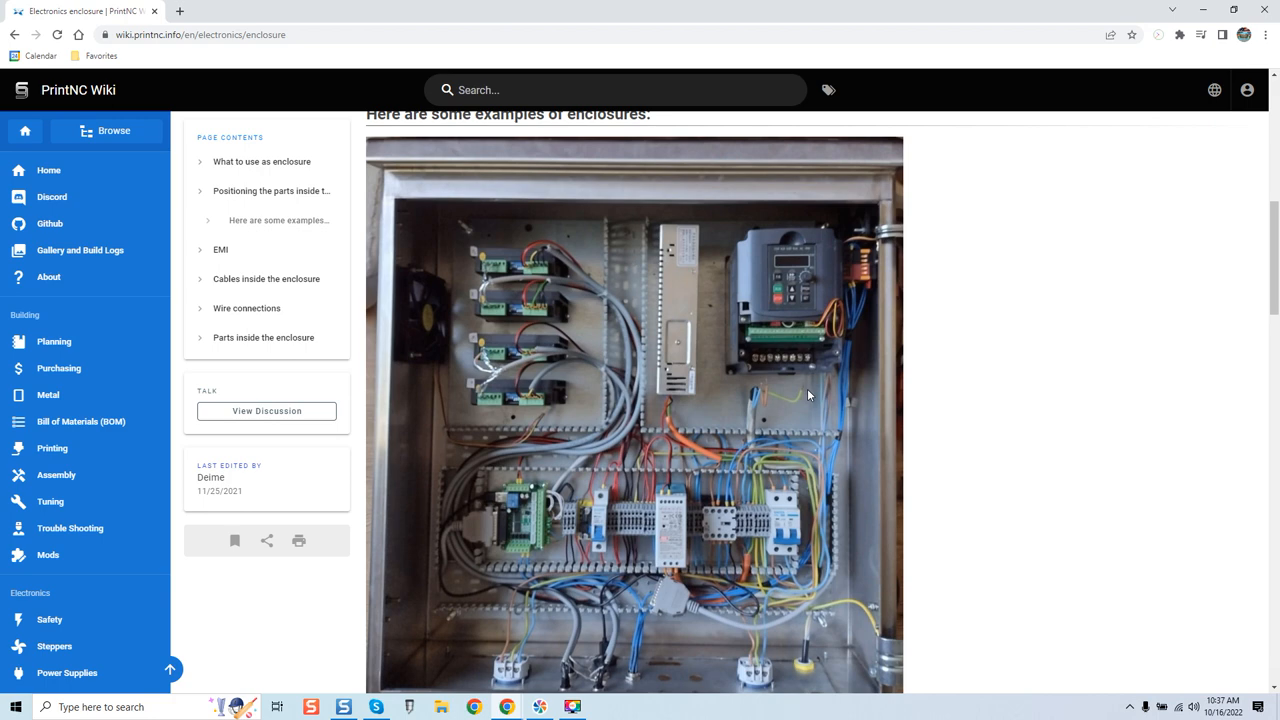
{"action": "mouse_move", "coordinate": [738, 308]}
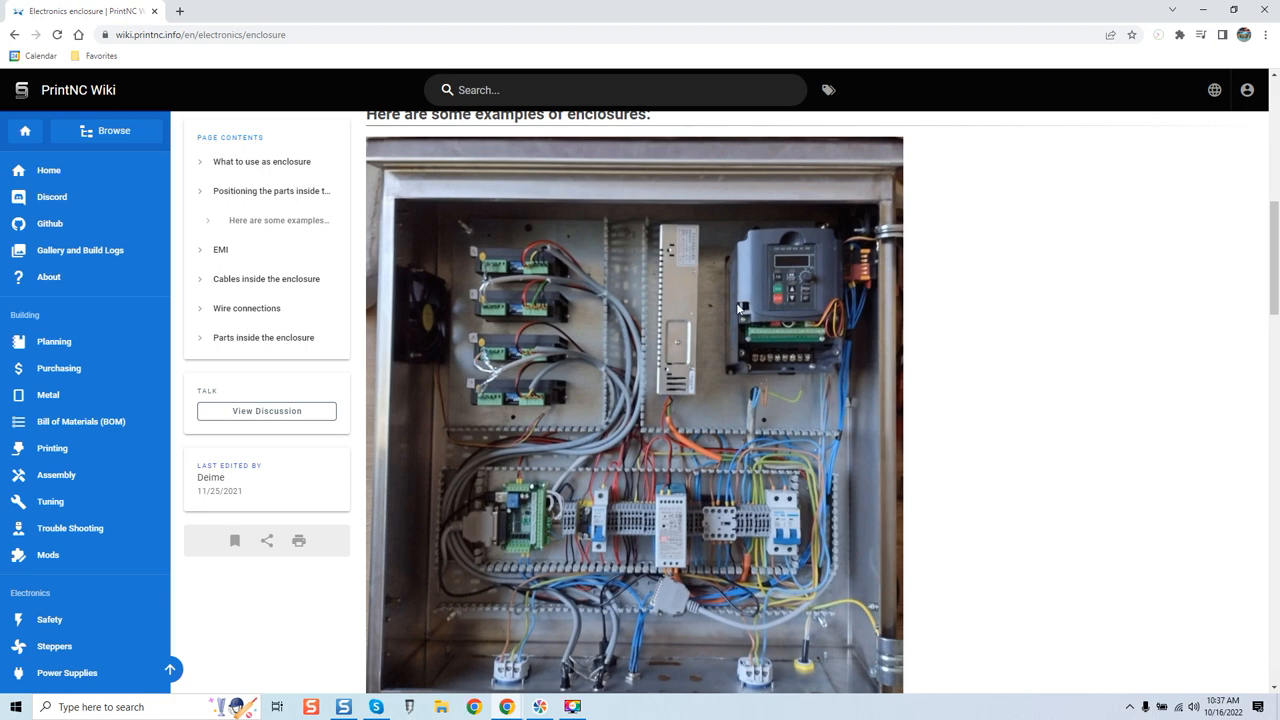
{"action": "mouse_move", "coordinate": [756, 352]}
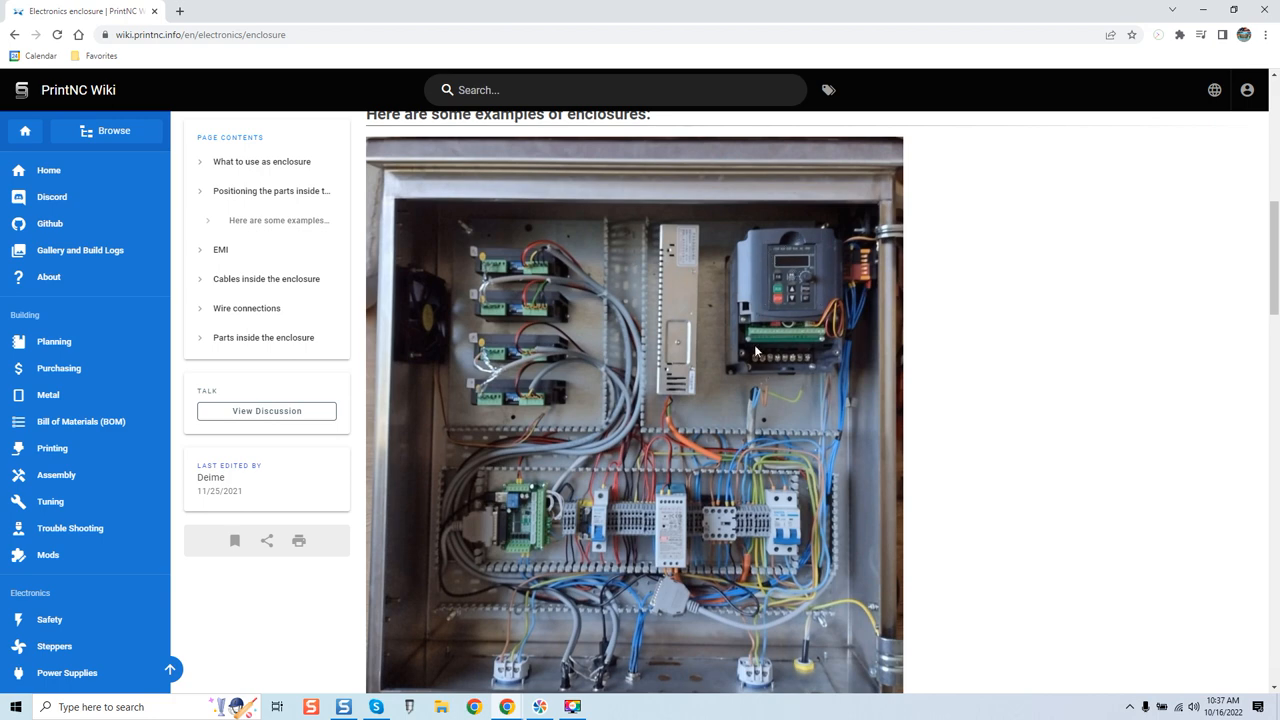
{"action": "mouse_move", "coordinate": [672, 382]}
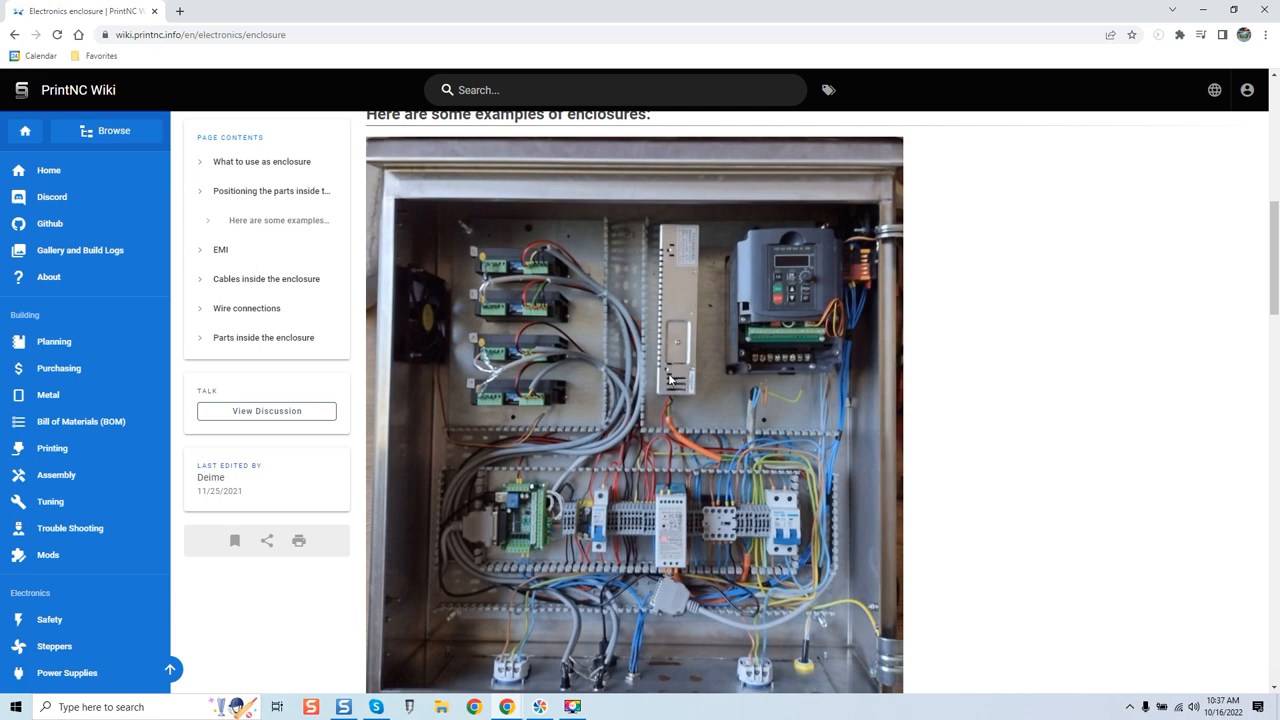
{"action": "mouse_move", "coordinate": [700, 348]}
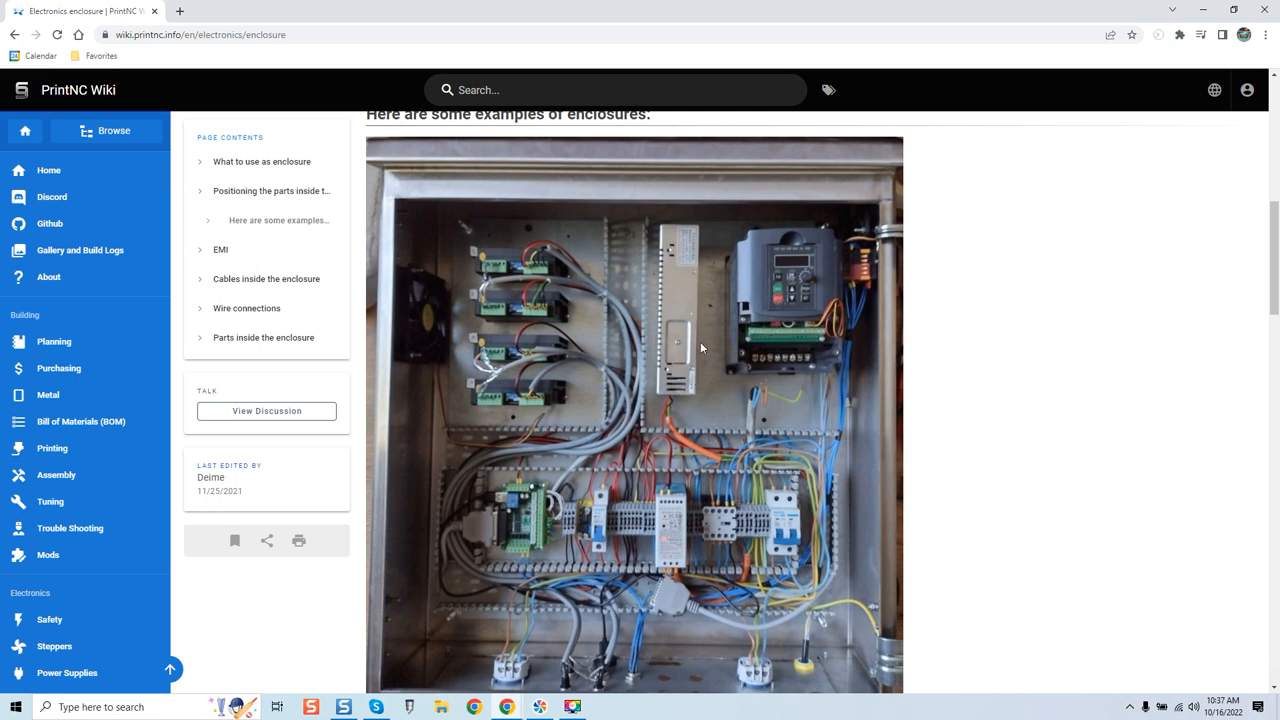
{"action": "mouse_move", "coordinate": [716, 352]}
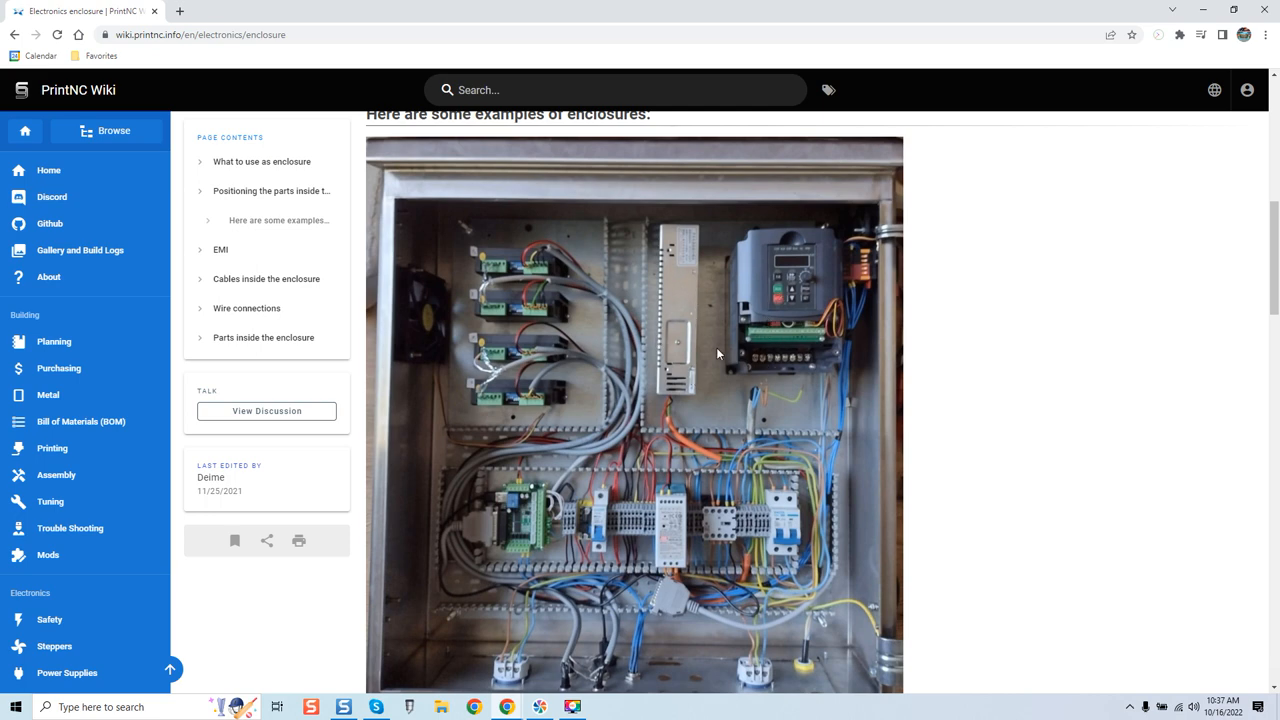
{"action": "scroll", "scroll_direction": "down", "scroll_amount": 3}
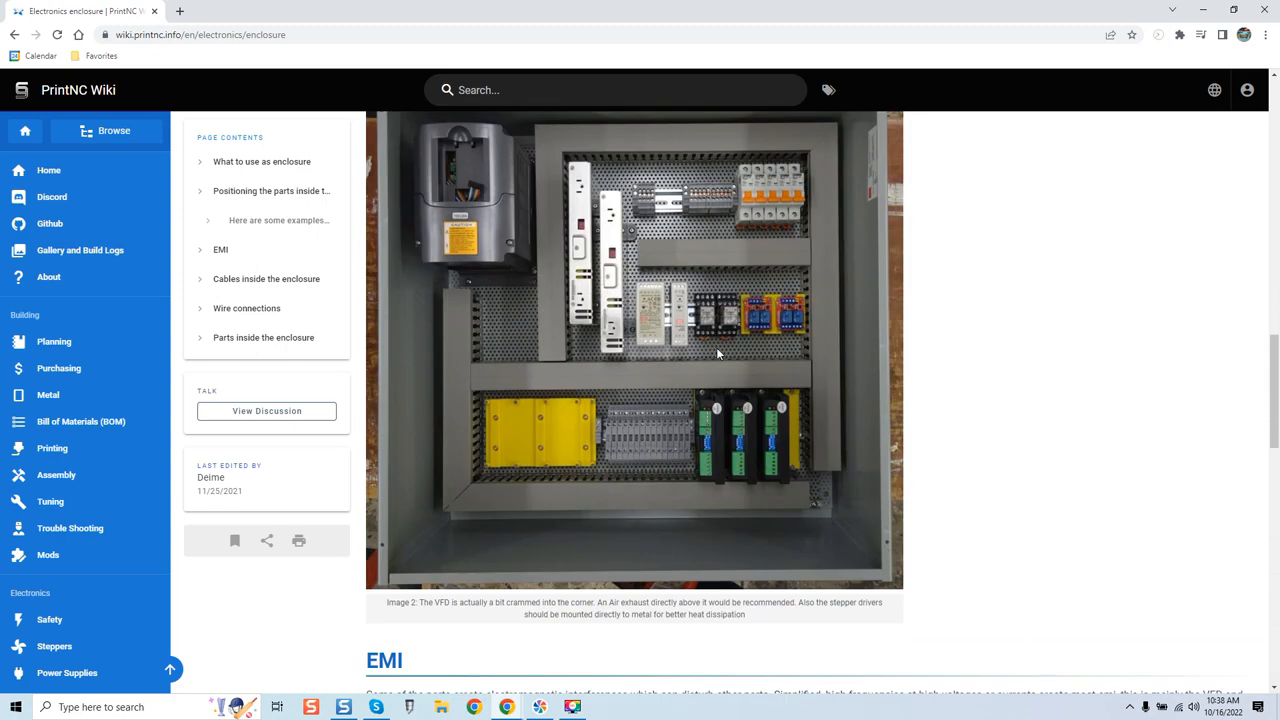
{"action": "scroll", "scroll_direction": "down", "scroll_amount": 3}
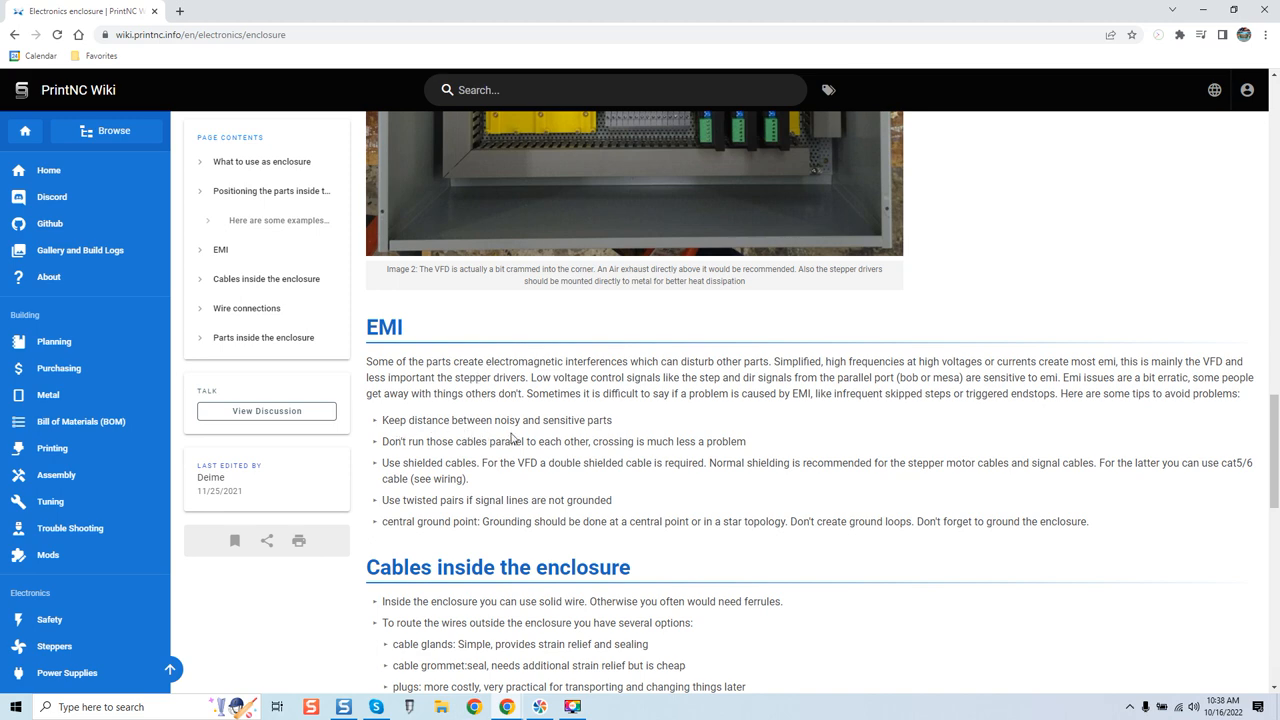
{"action": "scroll", "scroll_direction": "down", "scroll_amount": 3}
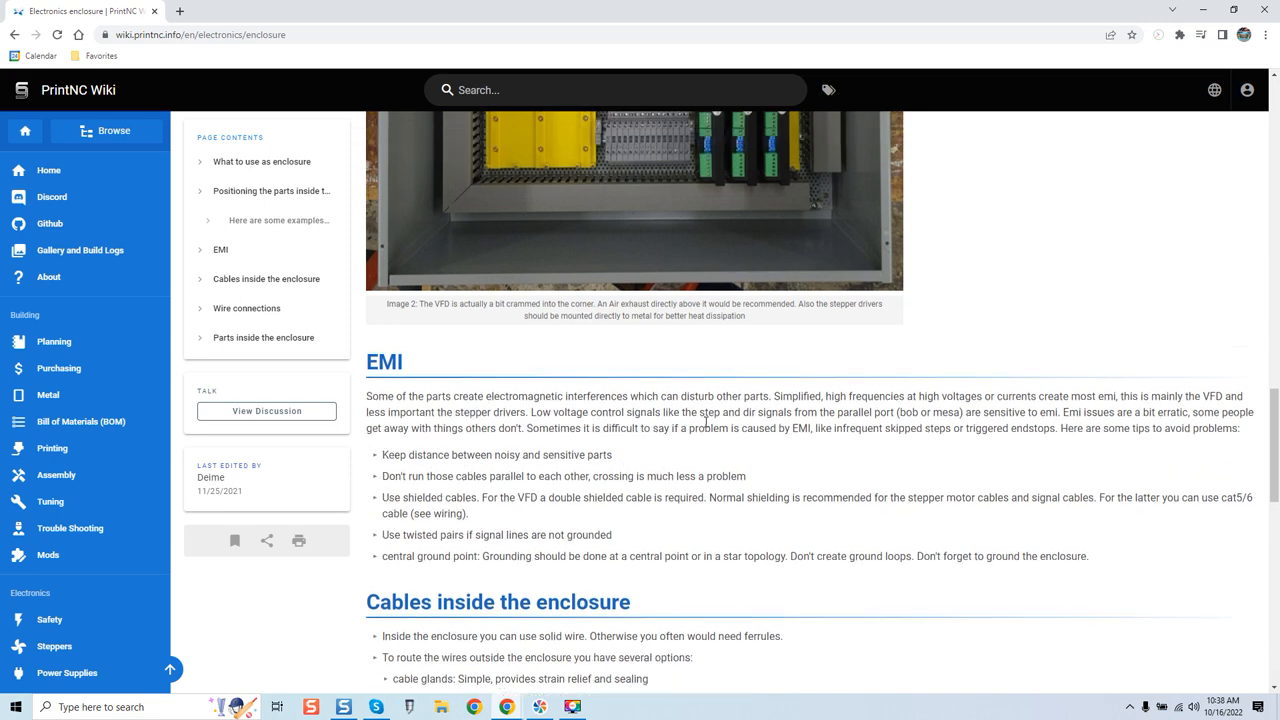
{"action": "scroll", "scroll_direction": "up", "scroll_amount": 3}
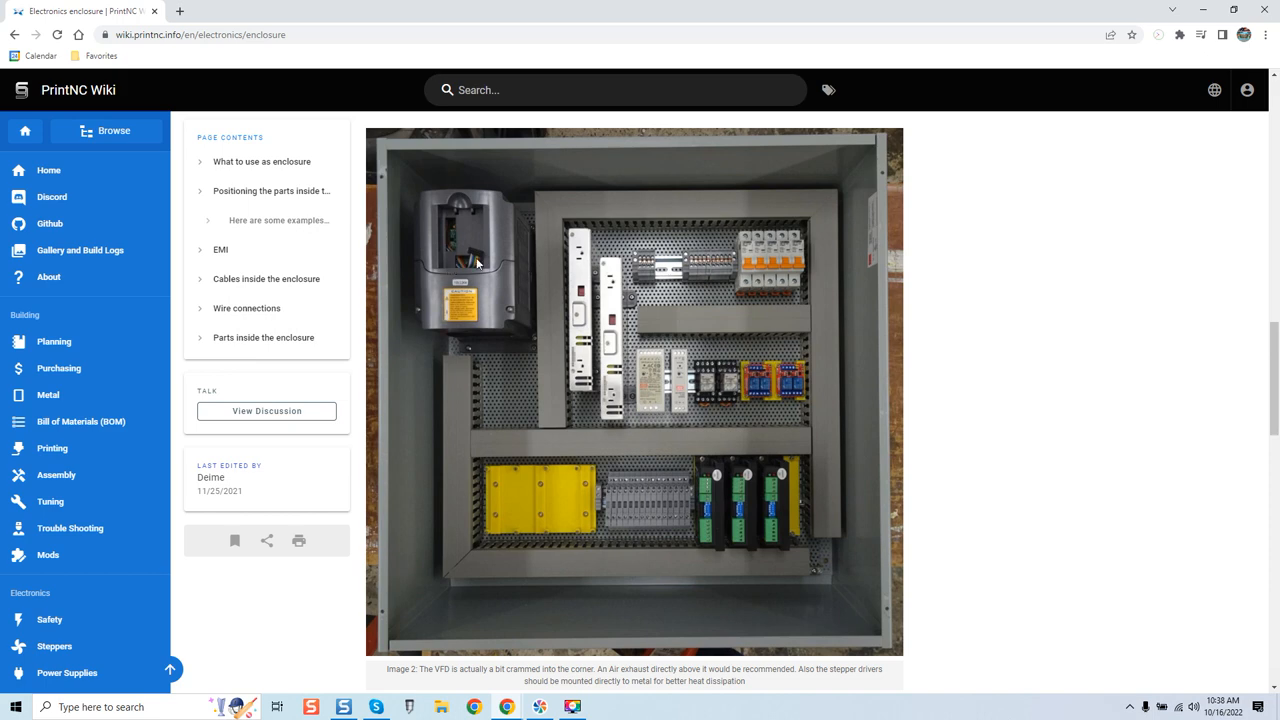
{"action": "mouse_move", "coordinate": [664, 348]}
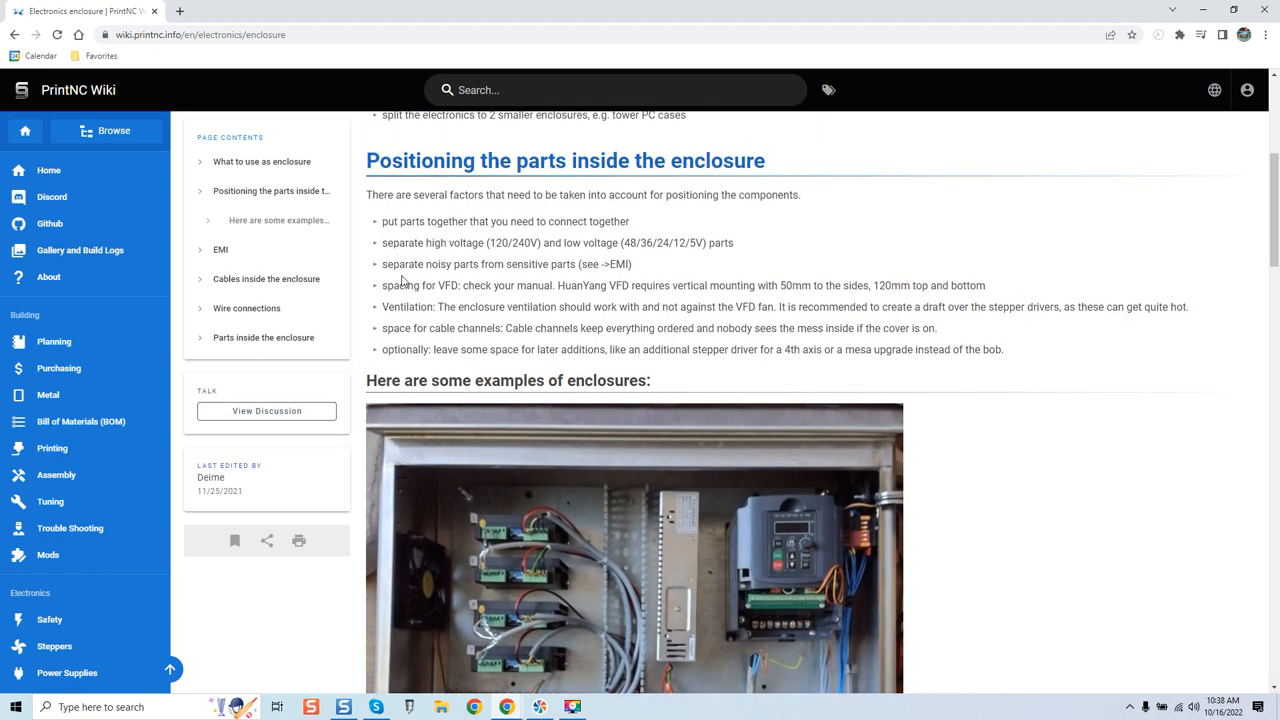
{"action": "mouse_move", "coordinate": [624, 280]}
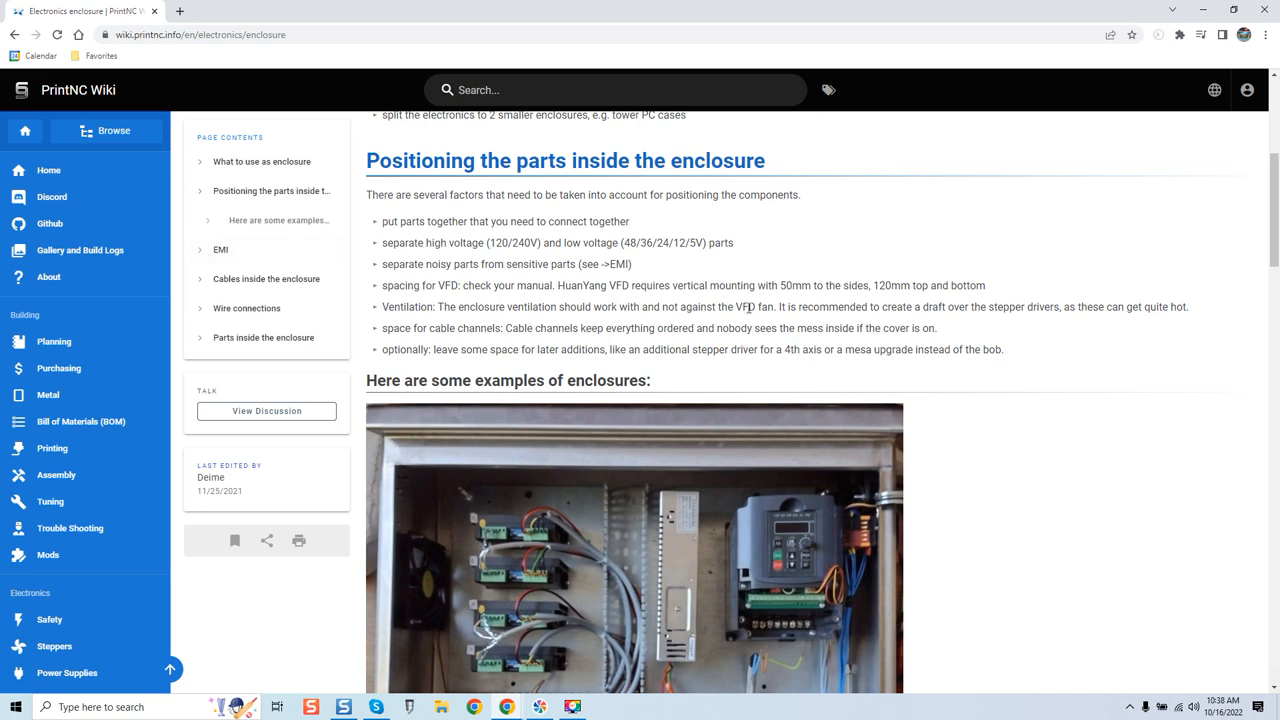
- Scroll past the EMI advice down to the cables inside the enclosure and wire connections sections
{"action": "scroll", "scroll_direction": "down", "scroll_amount": 3}
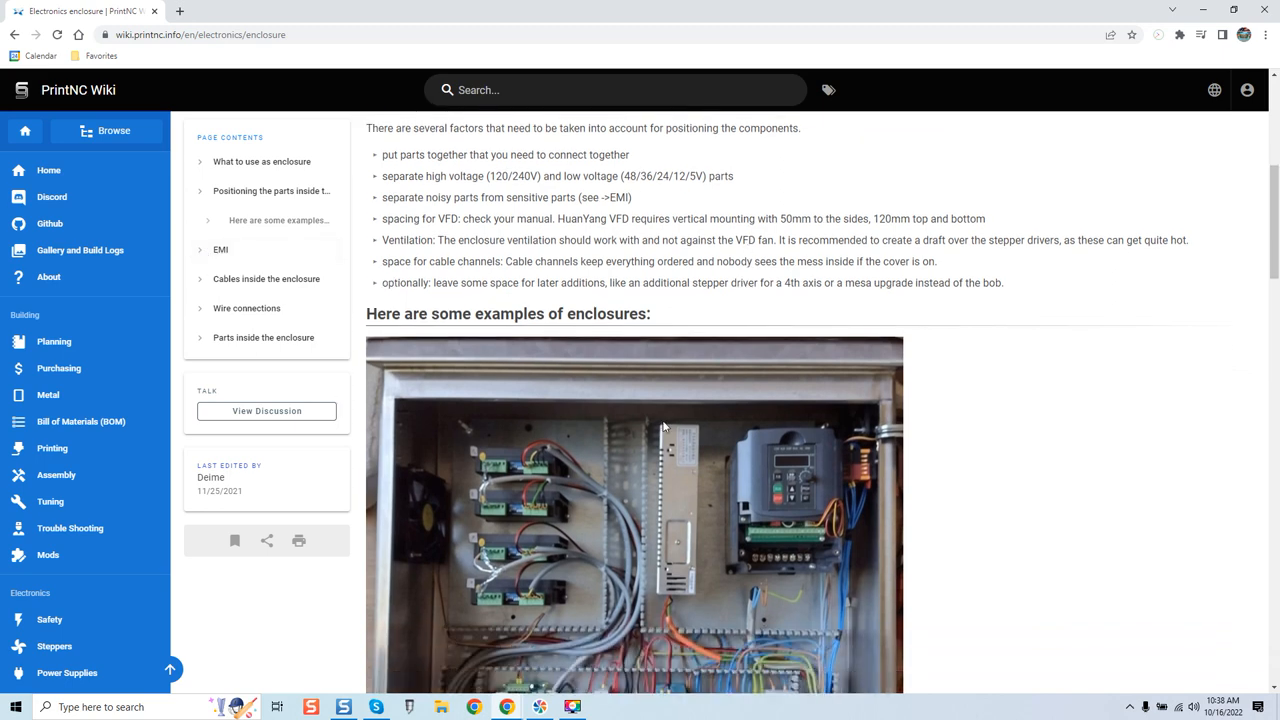
{"action": "scroll", "scroll_direction": "down", "scroll_amount": 3}
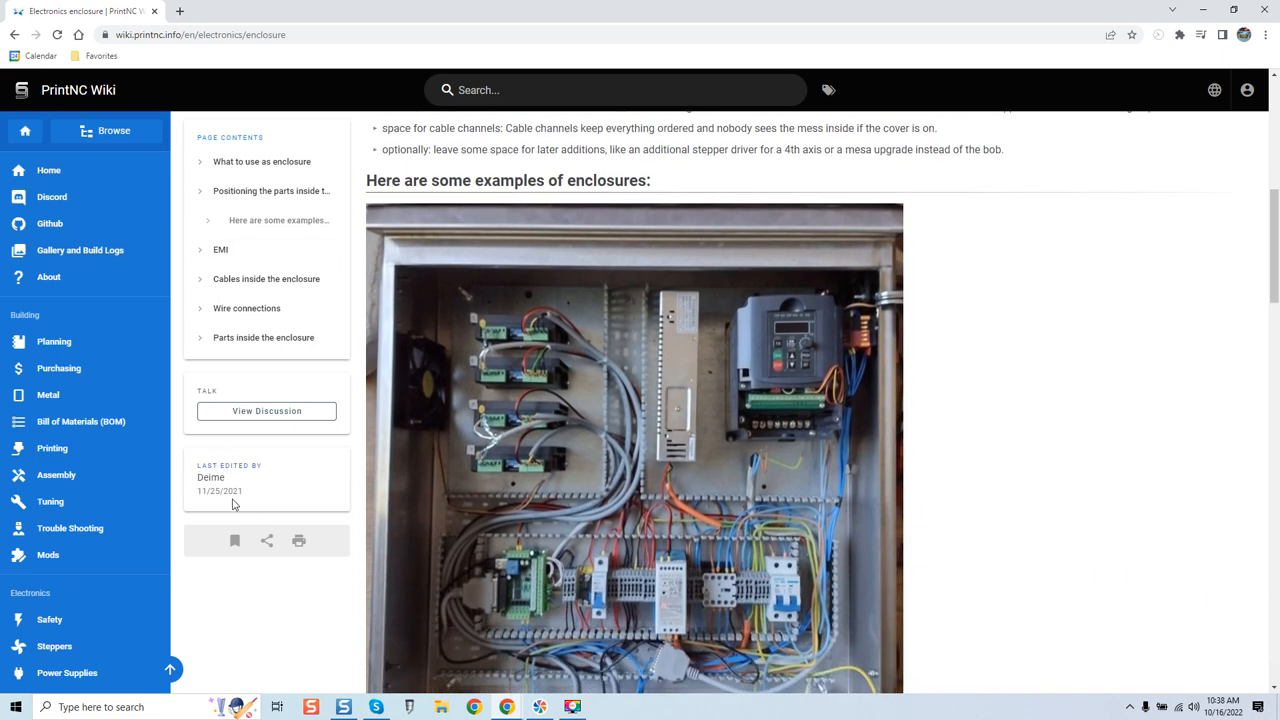
{"action": "mouse_move", "coordinate": [244, 480]}
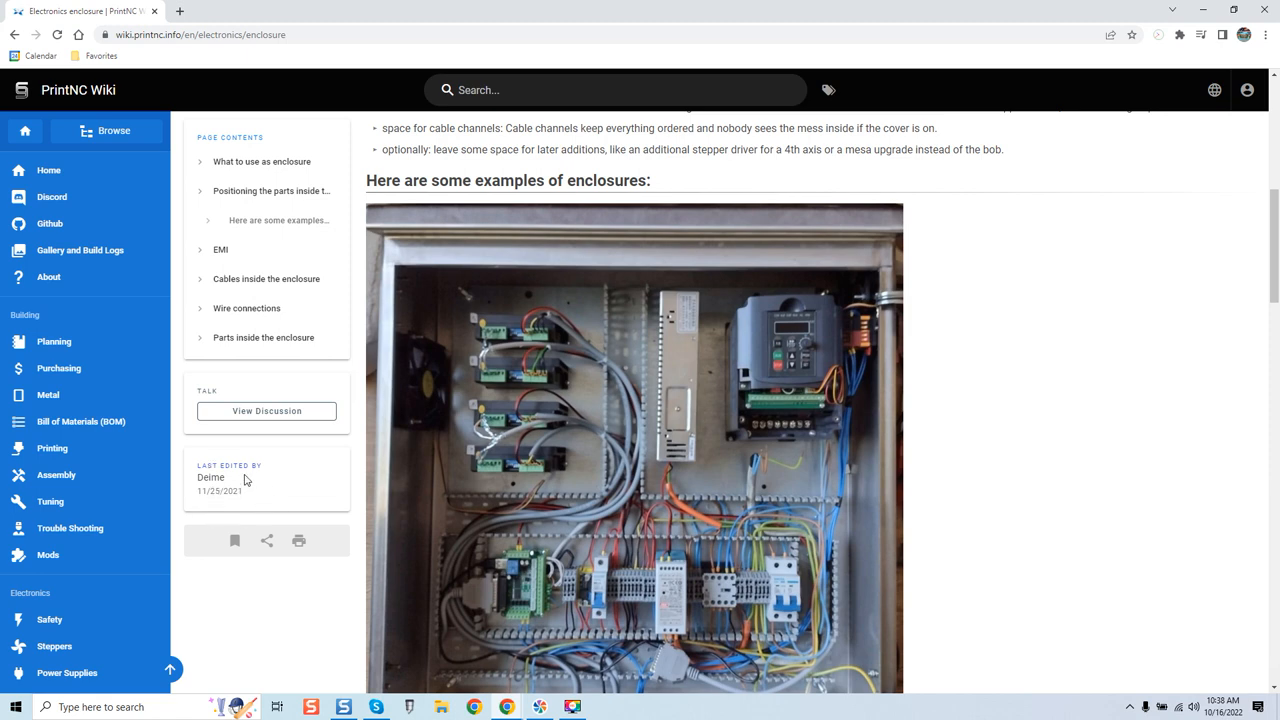
{"action": "mouse_move", "coordinate": [268, 480]}
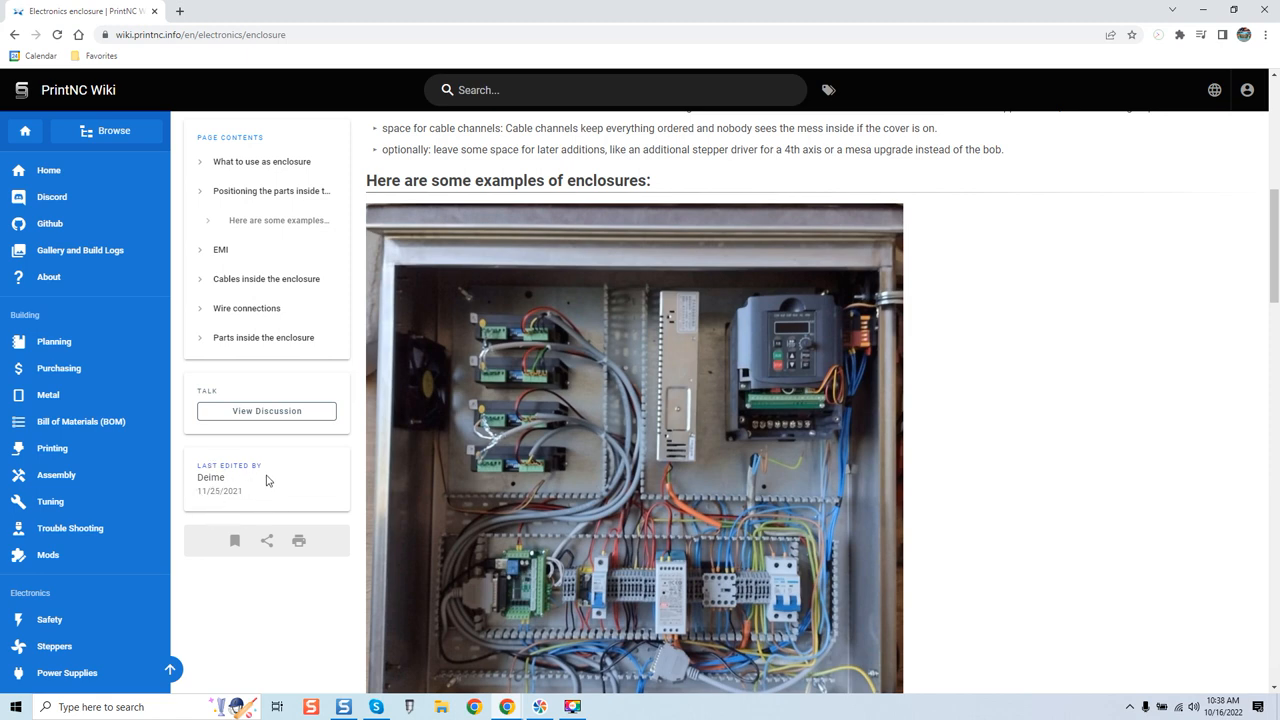
{"action": "scroll", "scroll_direction": "down", "scroll_amount": 3}
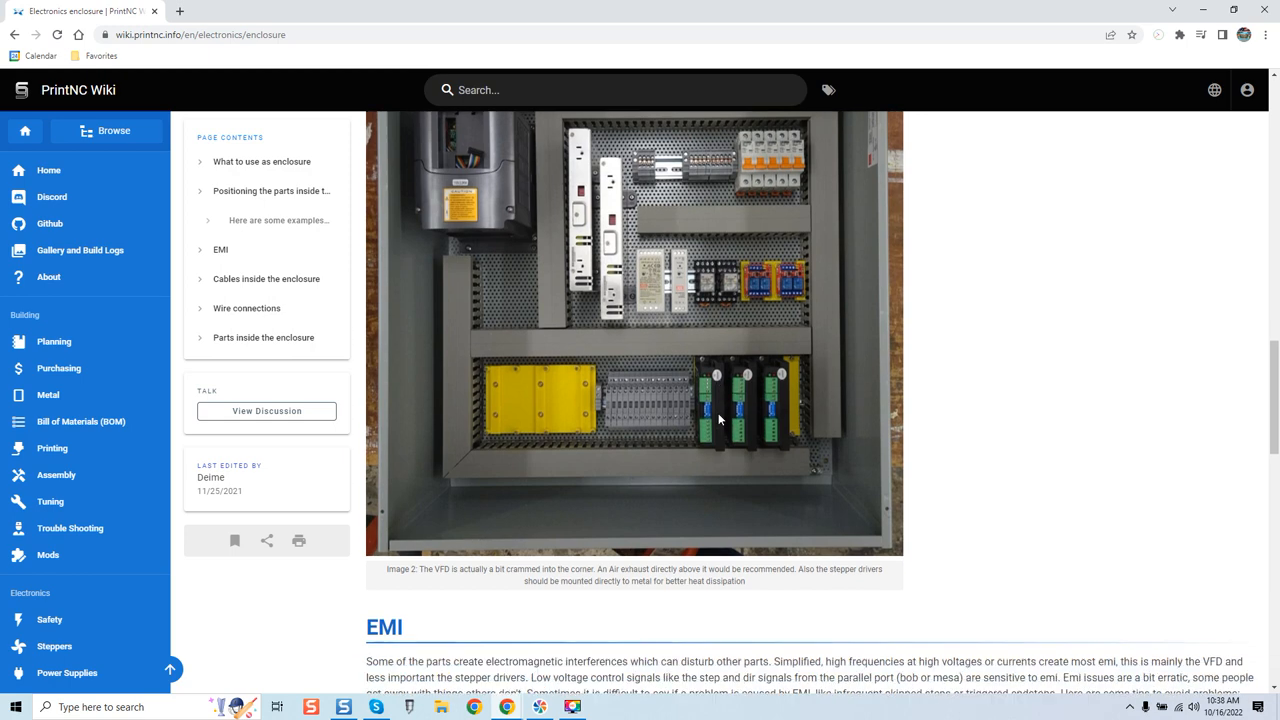
{"action": "scroll", "scroll_direction": "down", "scroll_amount": 3}
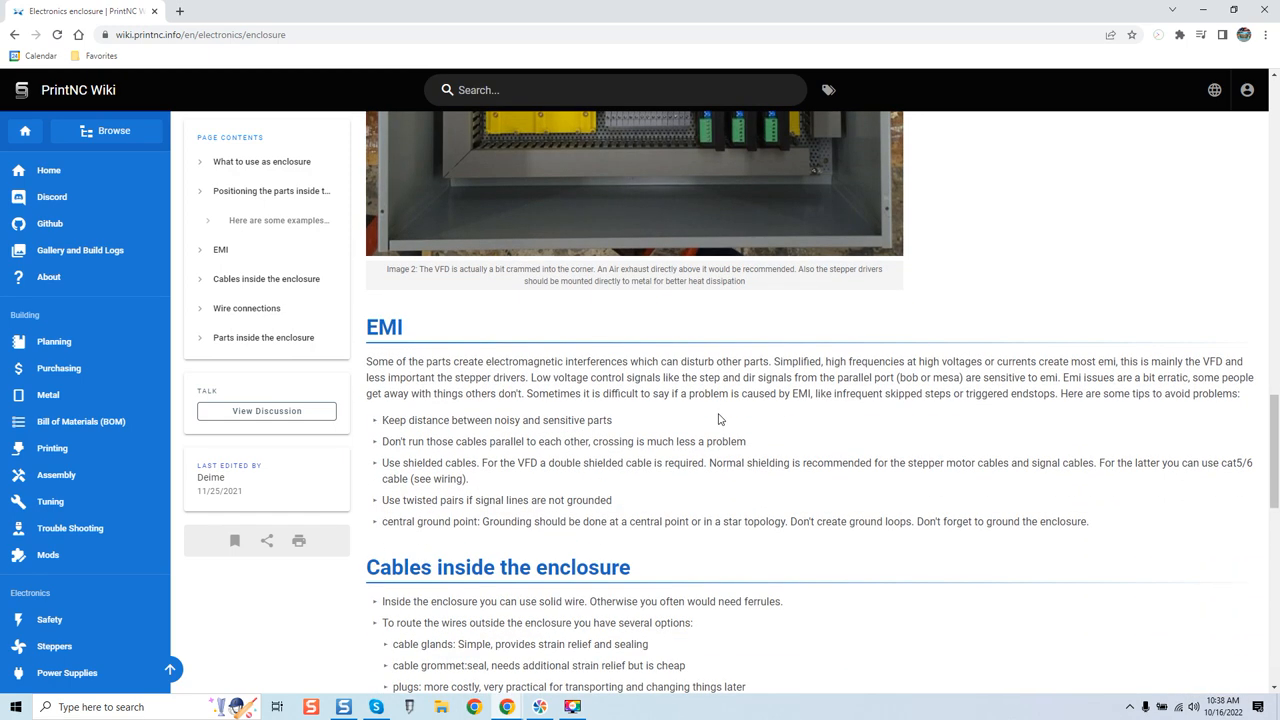
{"action": "mouse_move", "coordinate": [858, 372]}
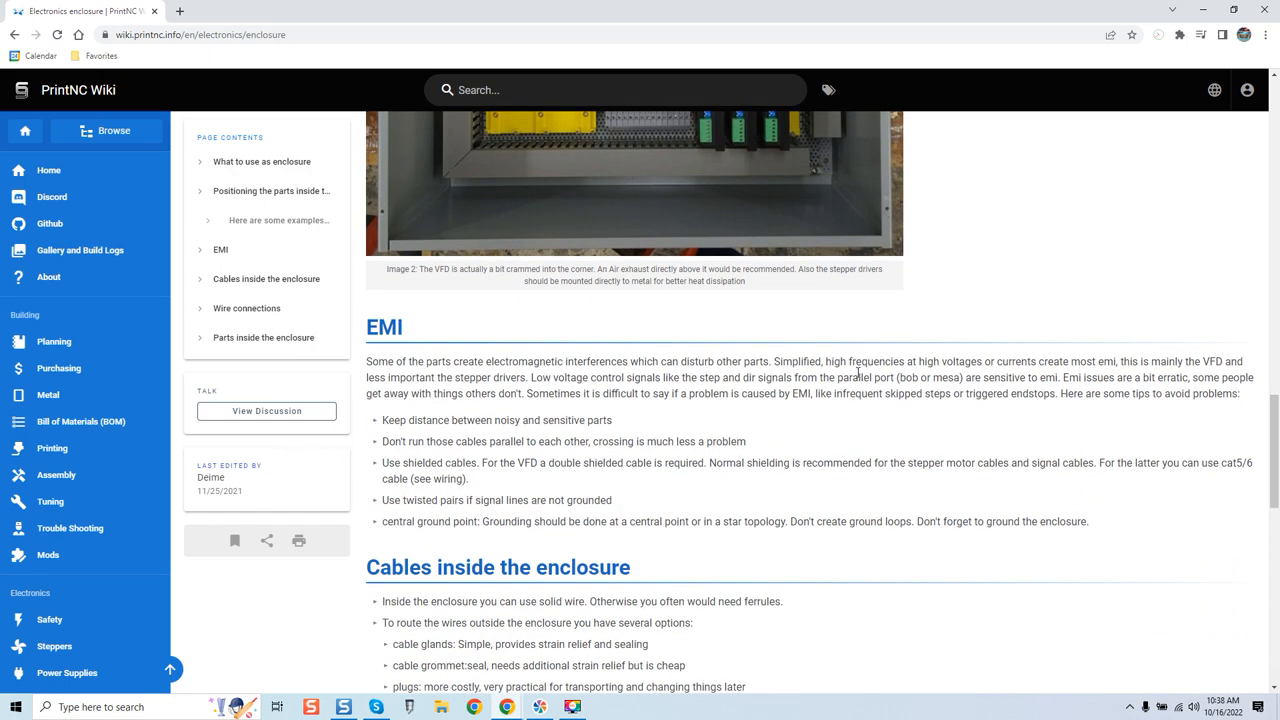
{"action": "scroll", "scroll_direction": "down", "scroll_amount": 3}
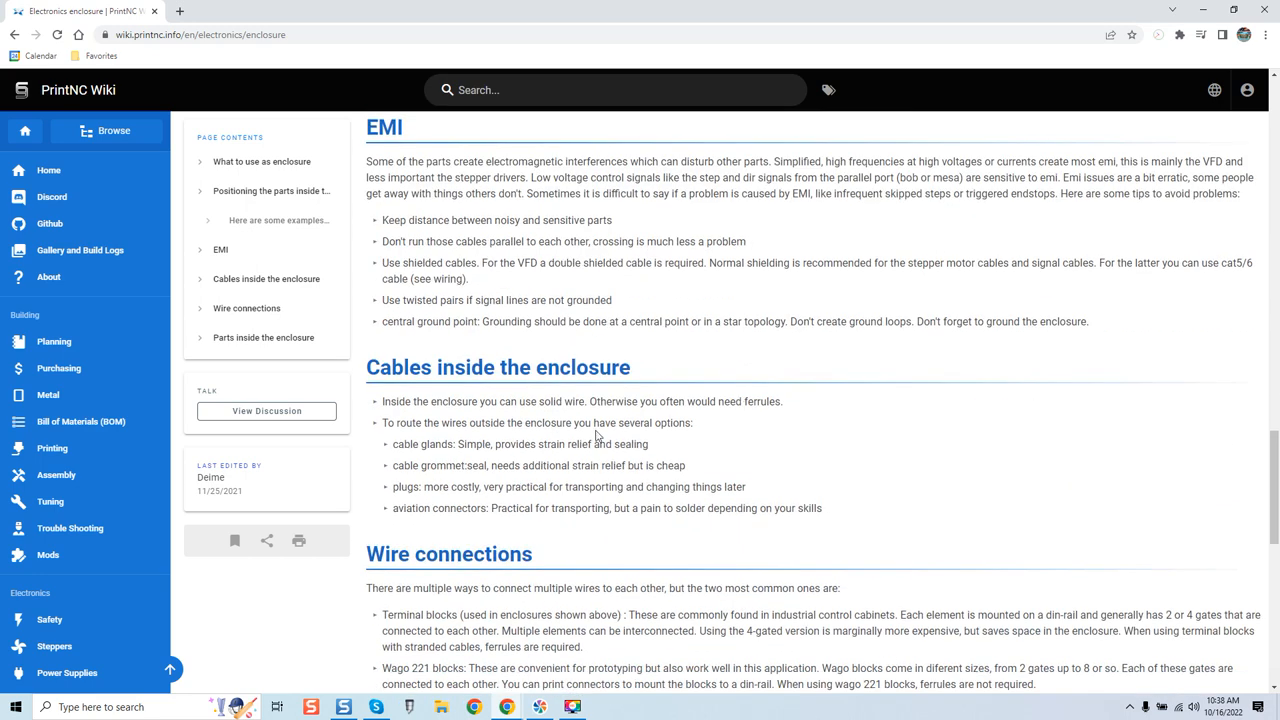
{"action": "scroll", "scroll_direction": "down", "scroll_amount": 3}
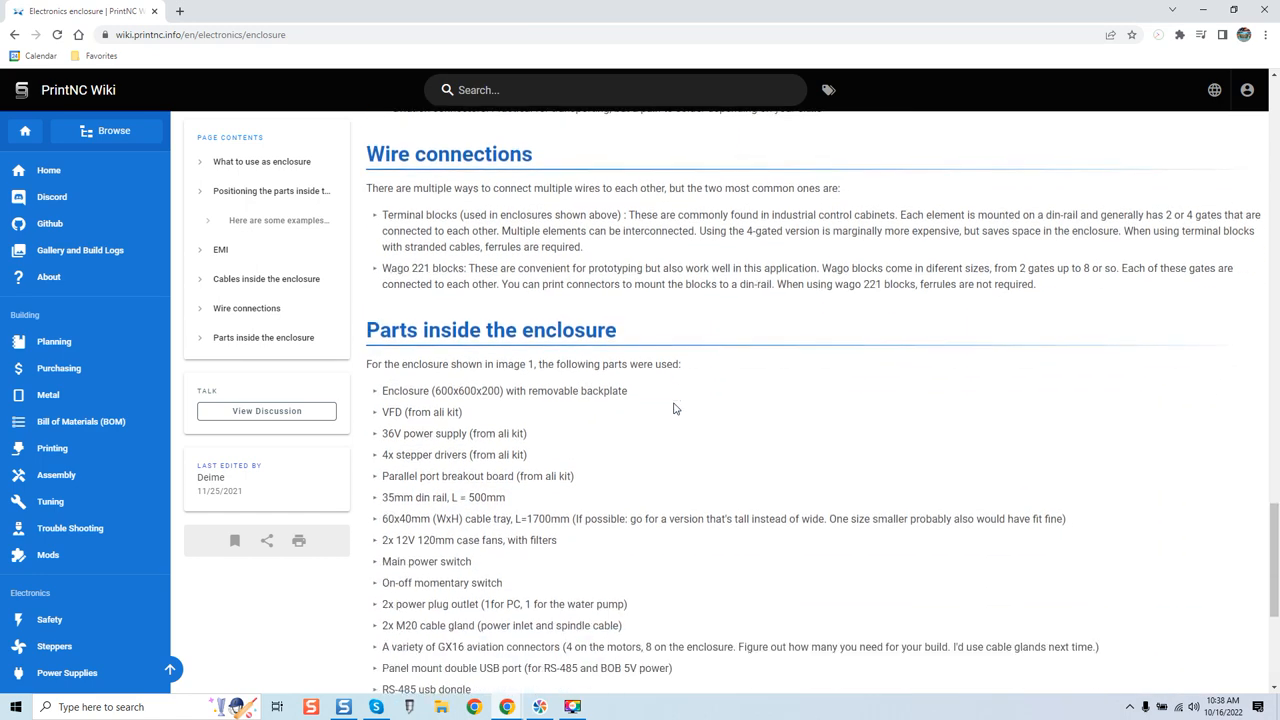
{"action": "scroll", "scroll_direction": "down", "scroll_amount": 3}
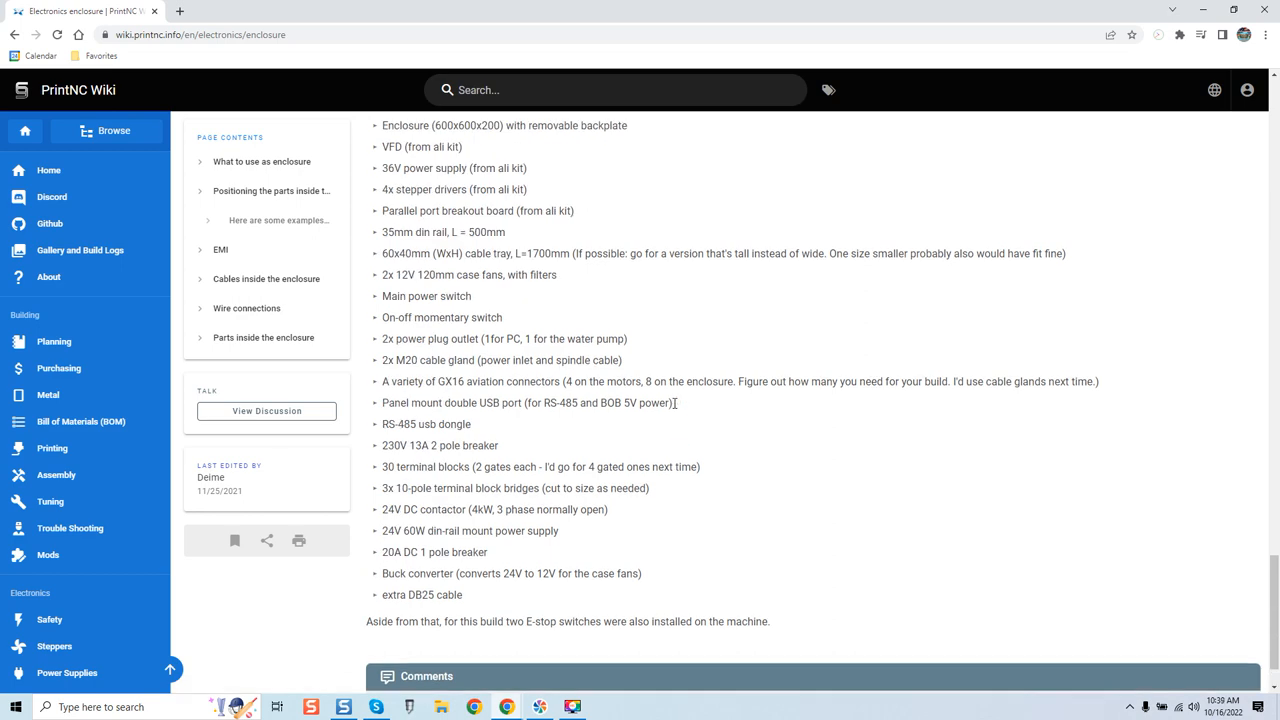
{"action": "scroll", "scroll_direction": "down", "scroll_amount": 3}
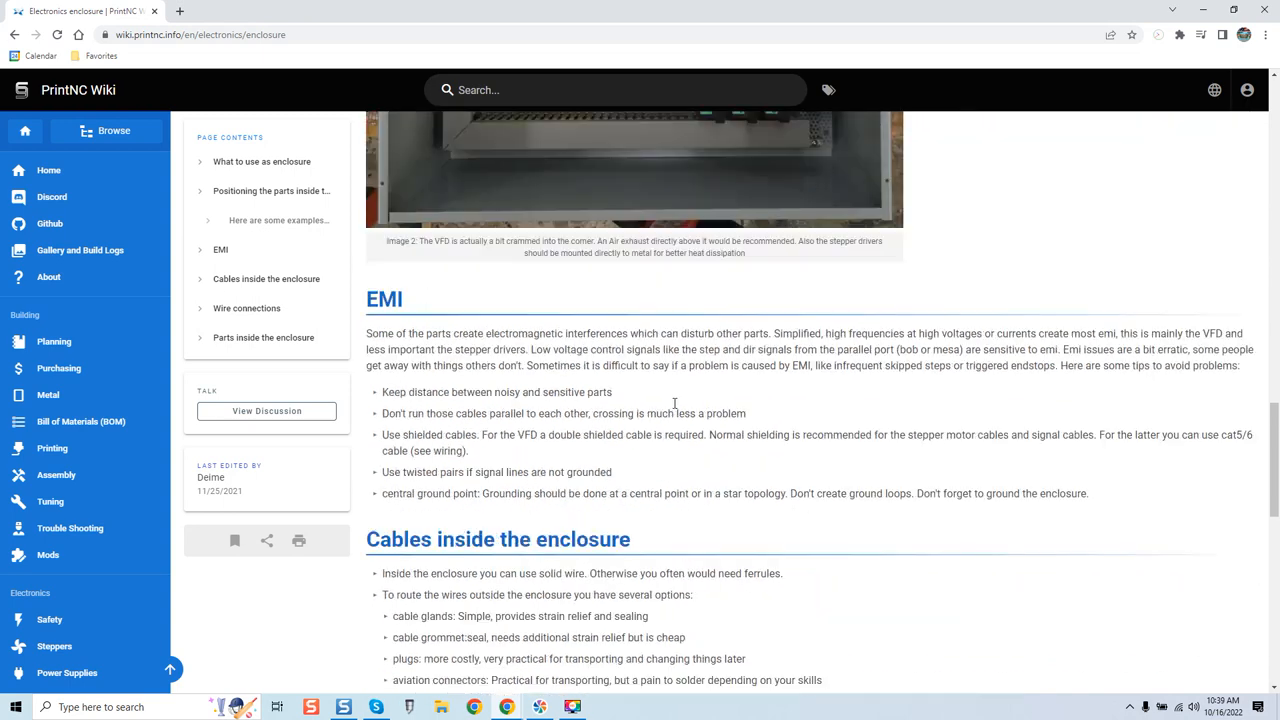
{"action": "scroll", "scroll_direction": "up", "scroll_amount": 3}
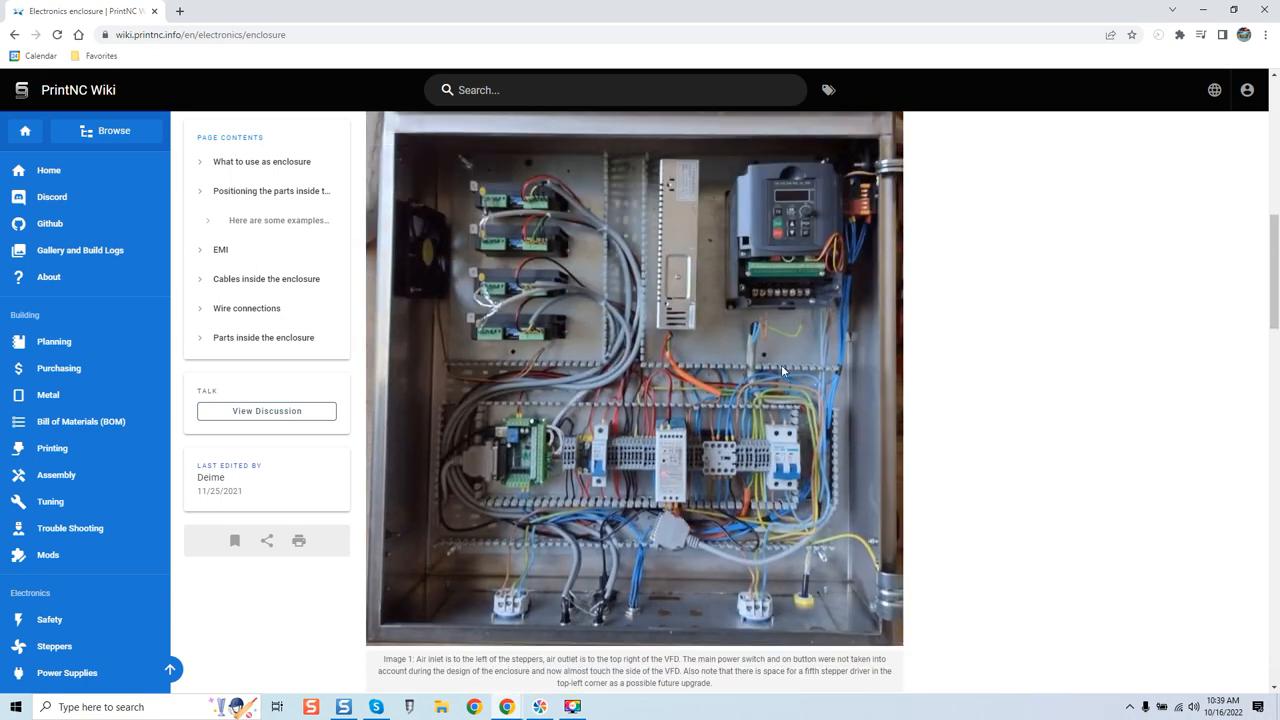
{"action": "mouse_move", "coordinate": [710, 396]}
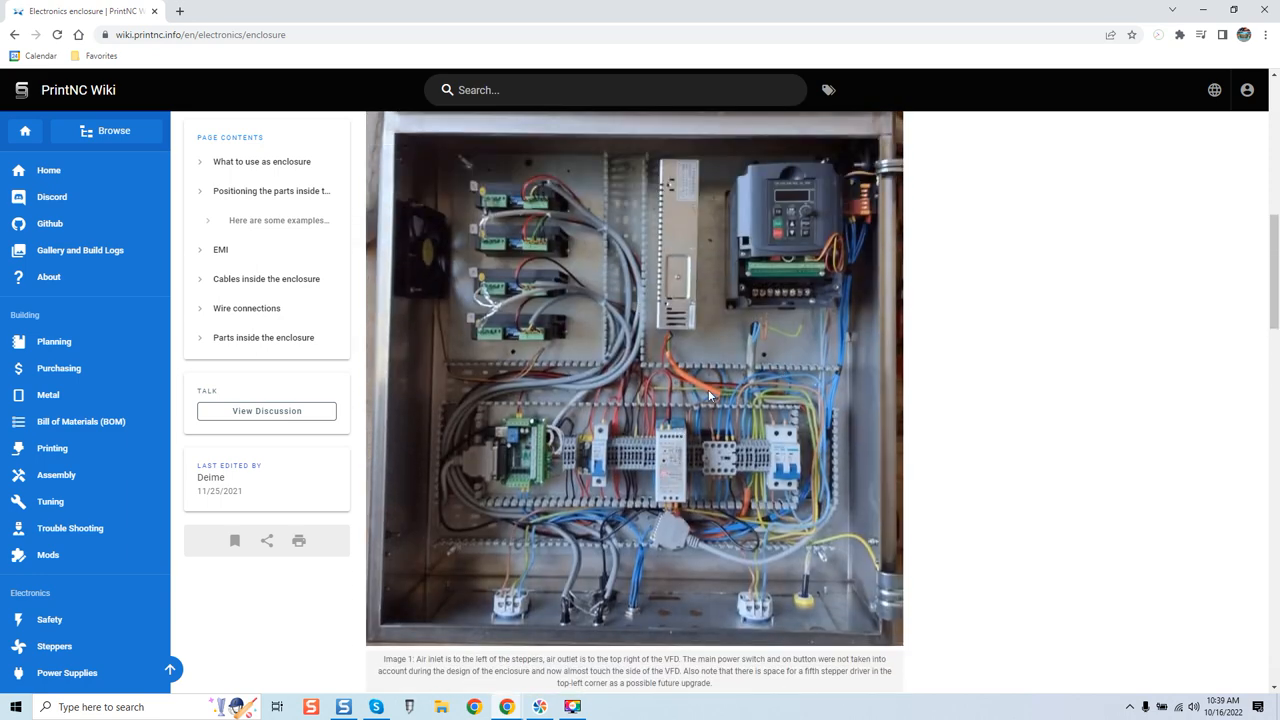
{"action": "mouse_move", "coordinate": [872, 376]}
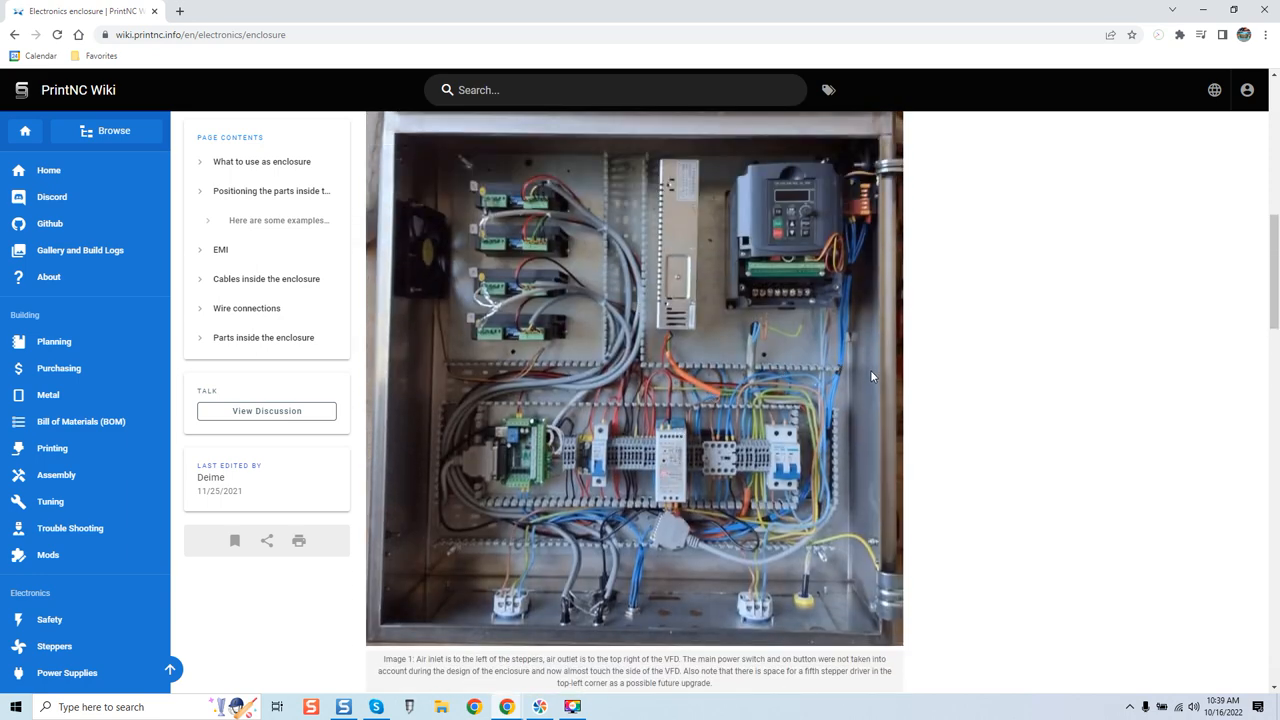
{"action": "scroll", "scroll_direction": "down", "scroll_amount": 3}
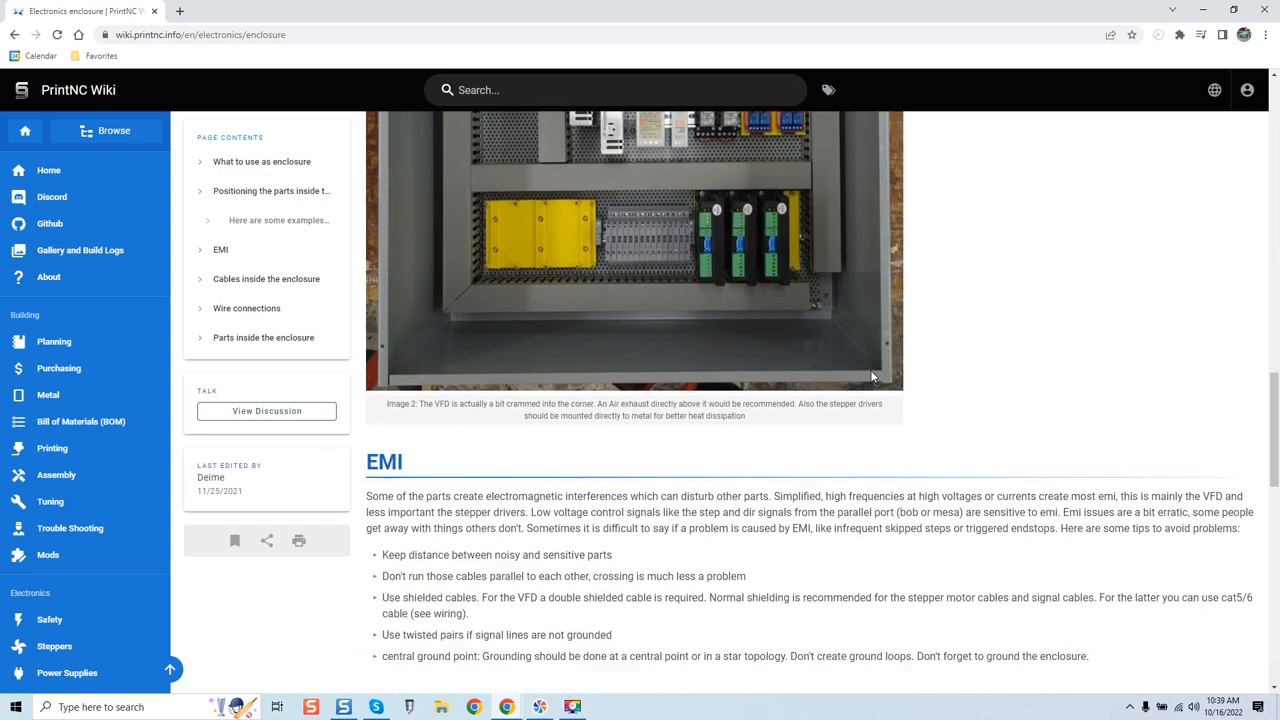
{"action": "scroll", "scroll_direction": "down", "scroll_amount": 3}
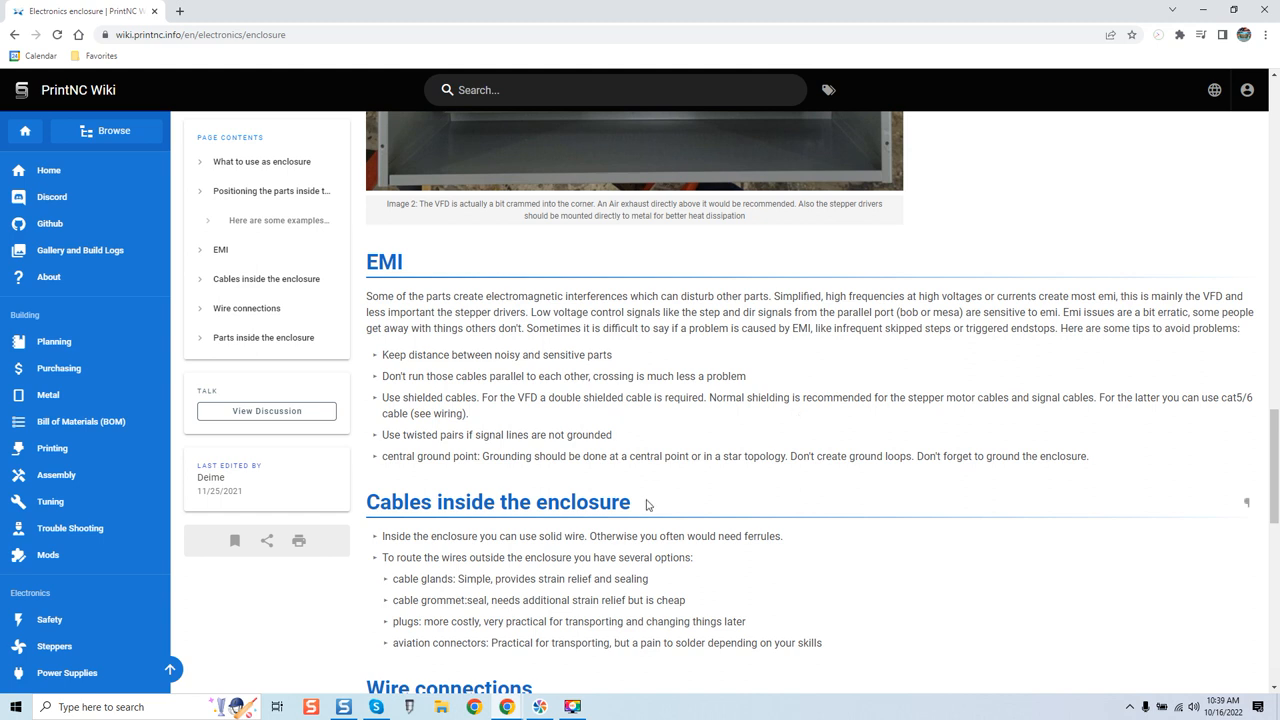
{"action": "mouse_move", "coordinate": [738, 450]}
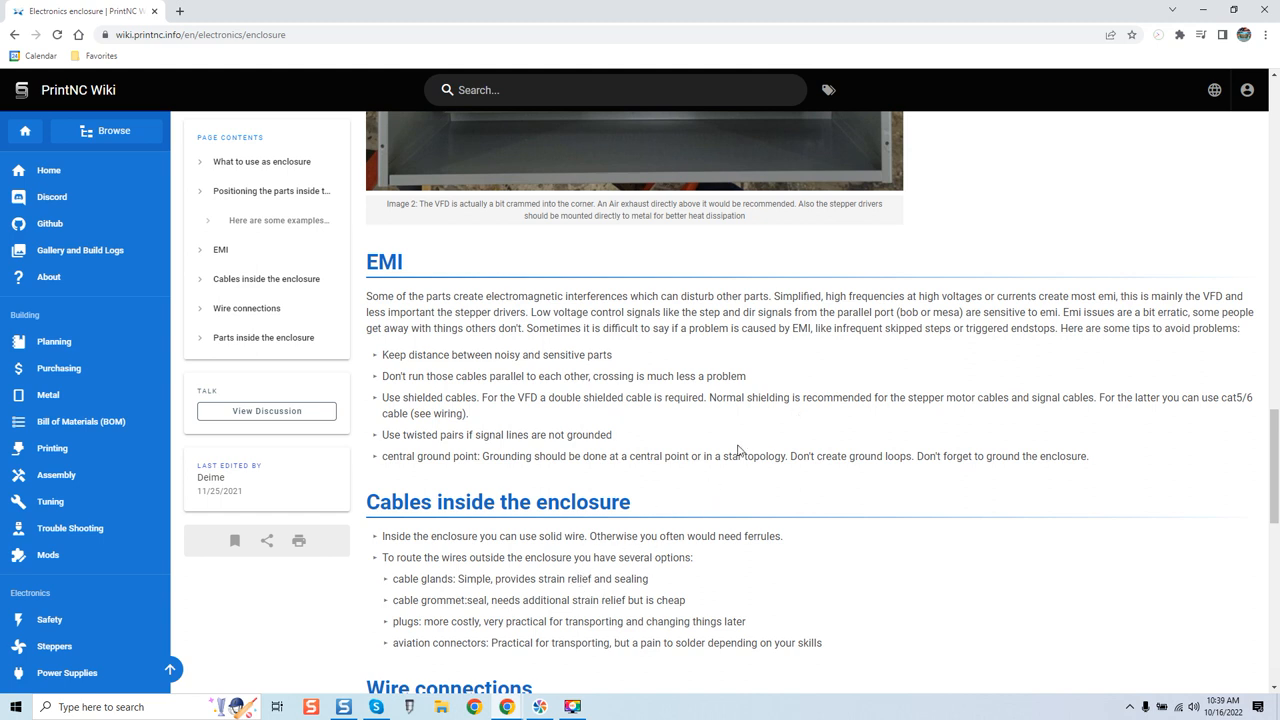
- Scroll down to the wire connections section on terminal and Wago blocks and the start of the parts list
{"action": "scroll", "scroll_direction": "down", "scroll_amount": 3}
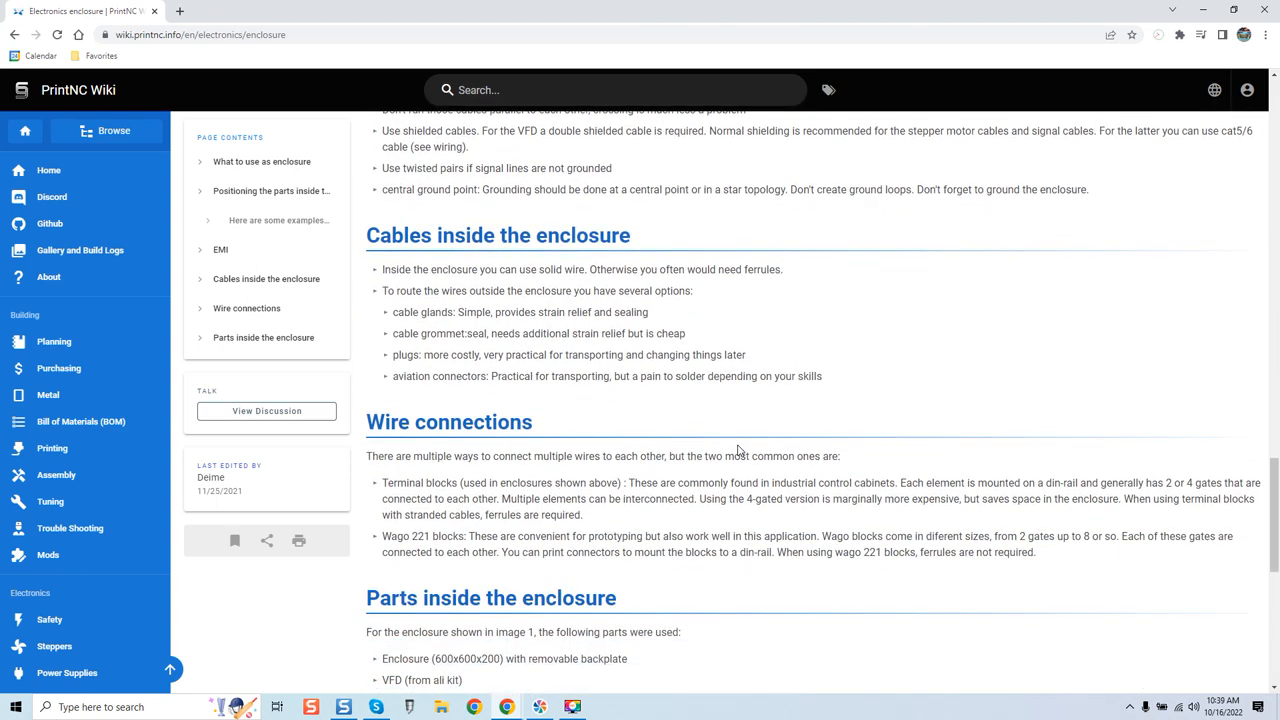
{"action": "mouse_move", "coordinate": [534, 256]}
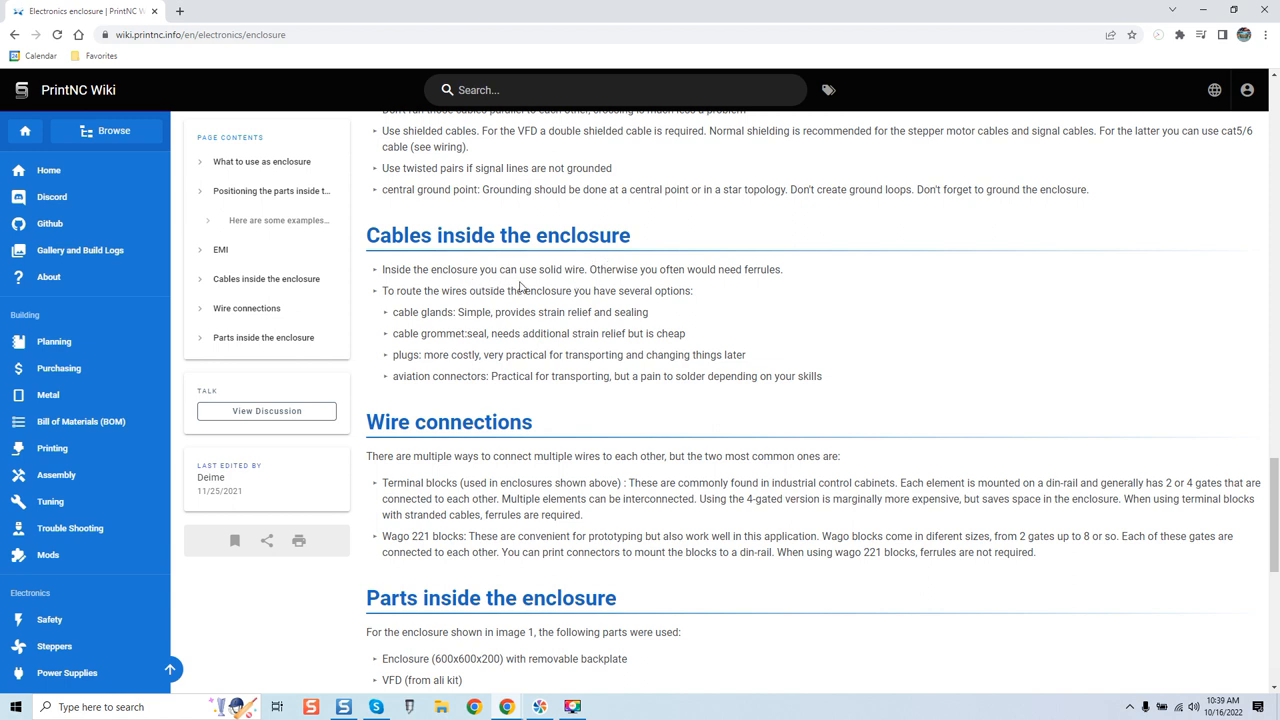
{"action": "mouse_move", "coordinate": [520, 288]}
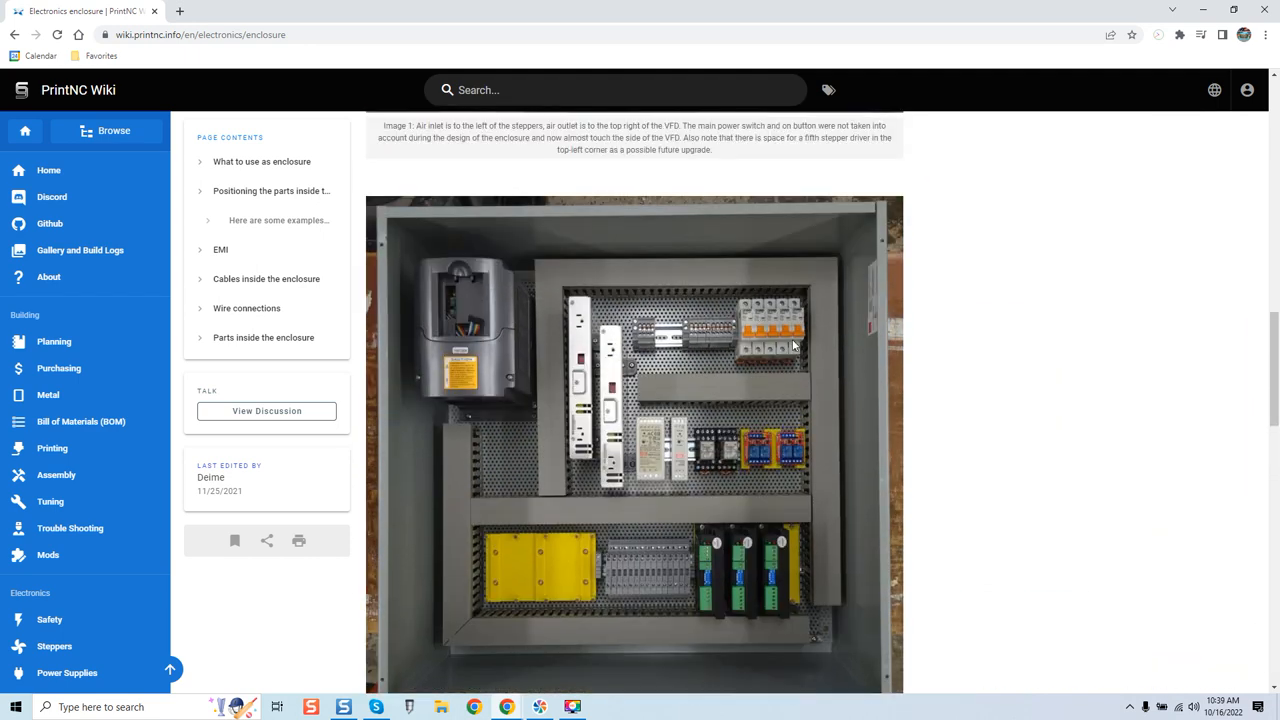
- Scroll the enclosure page back around the Image 1 example with its inlet, outlet and stepper drivers
{"action": "scroll", "scroll_direction": "down", "scroll_amount": 3}
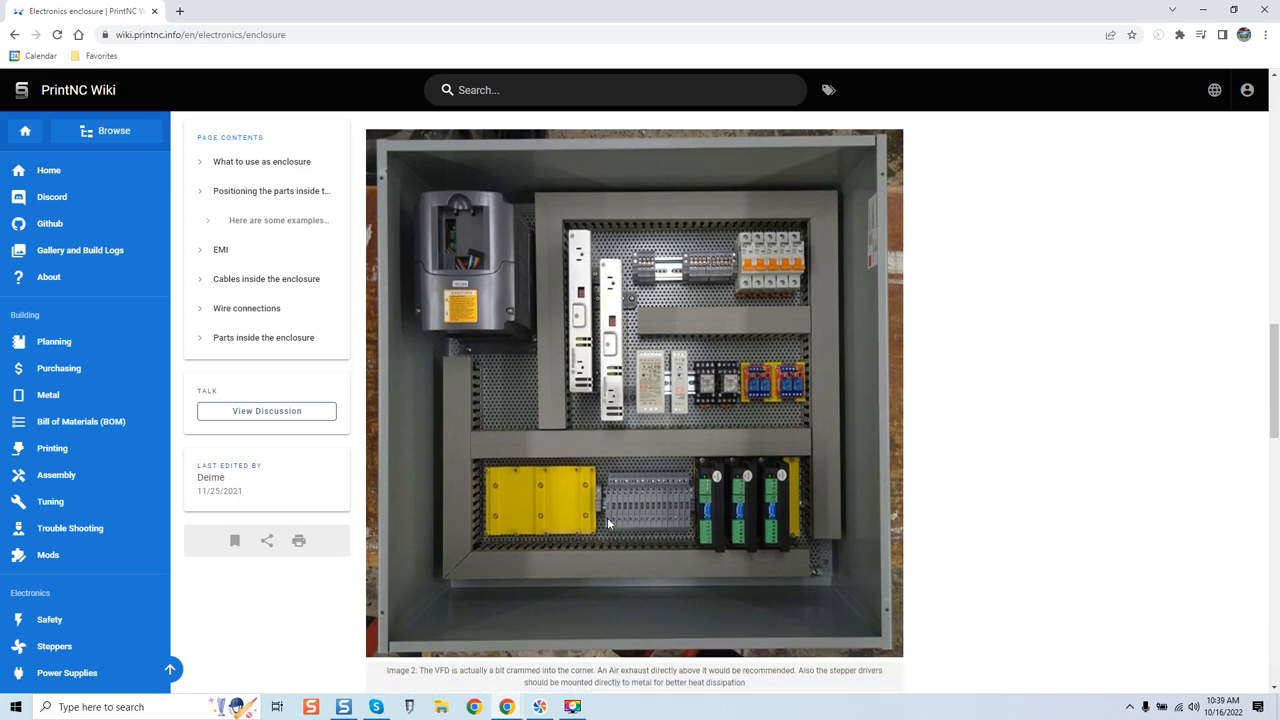
{"action": "mouse_move", "coordinate": [844, 350]}
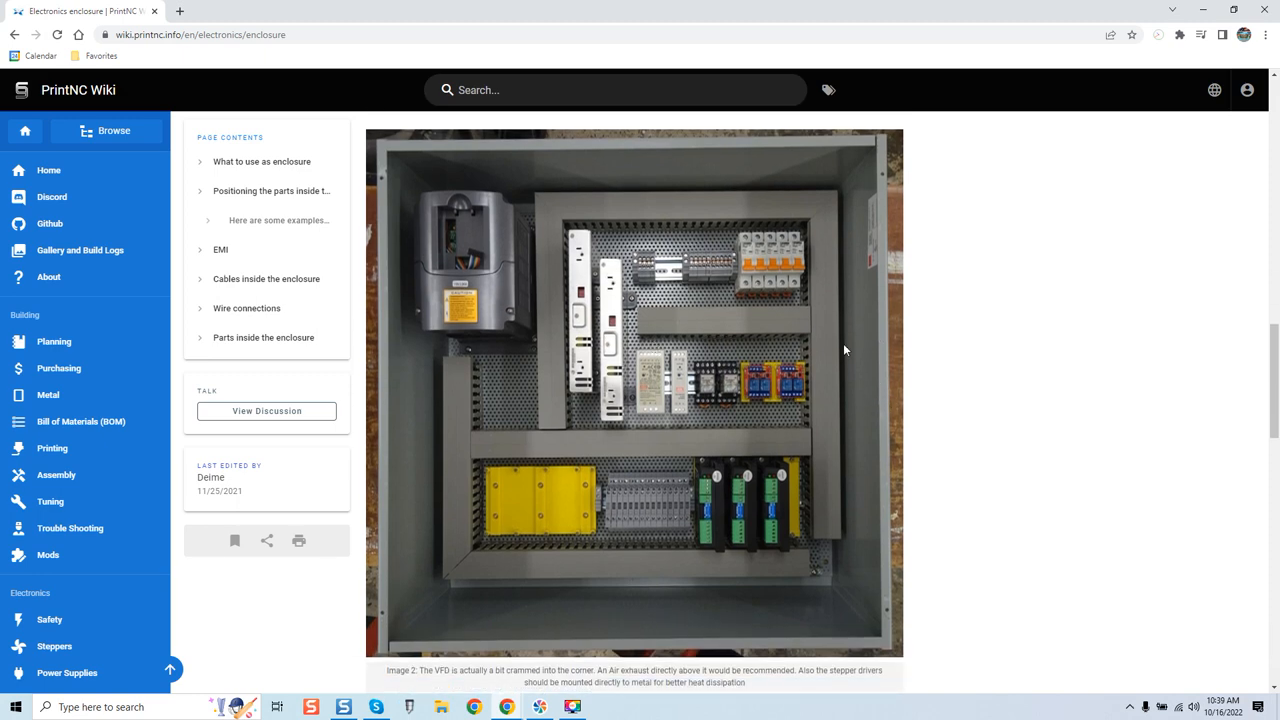
{"action": "mouse_move", "coordinate": [810, 392]}
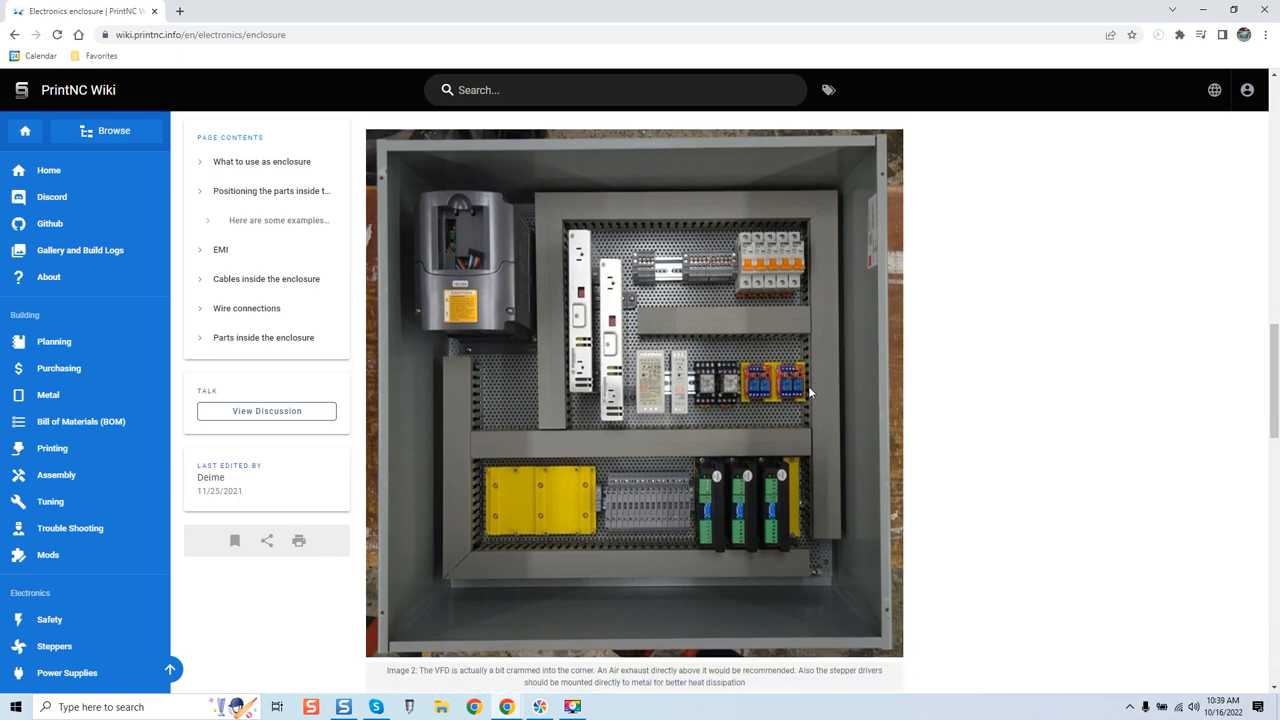
{"action": "mouse_move", "coordinate": [796, 412]}
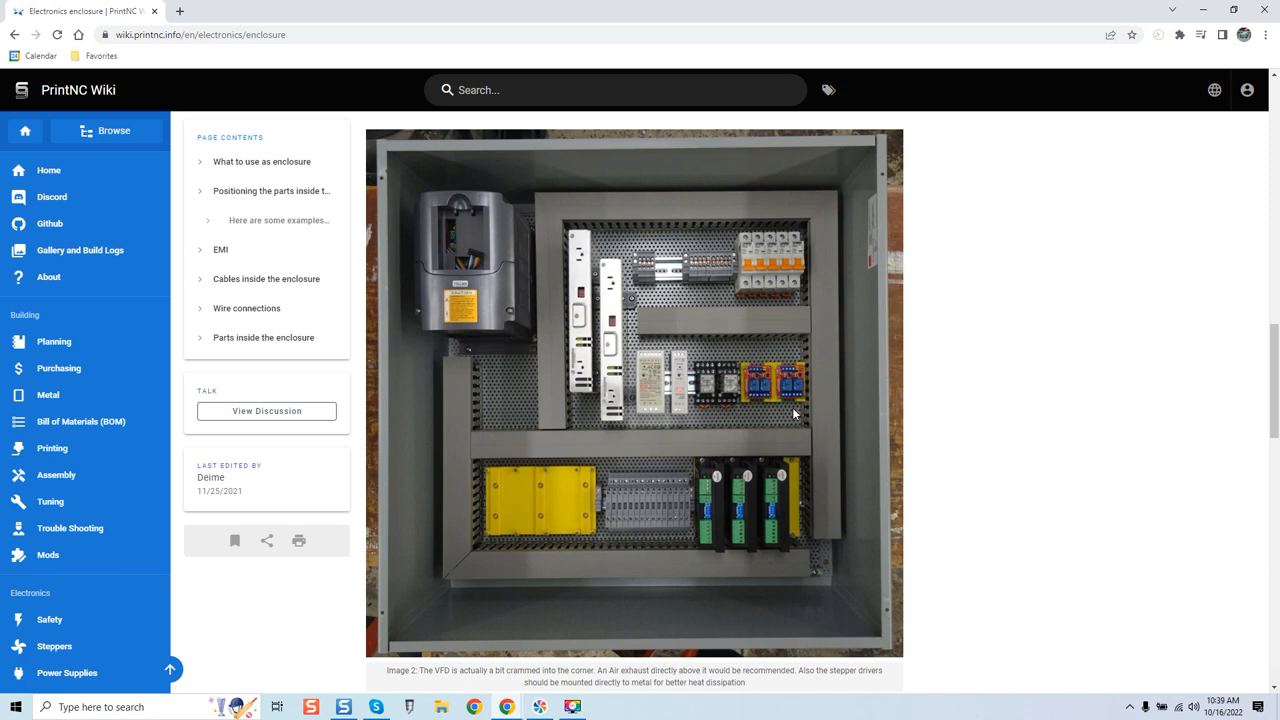
{"action": "mouse_move", "coordinate": [636, 350]}
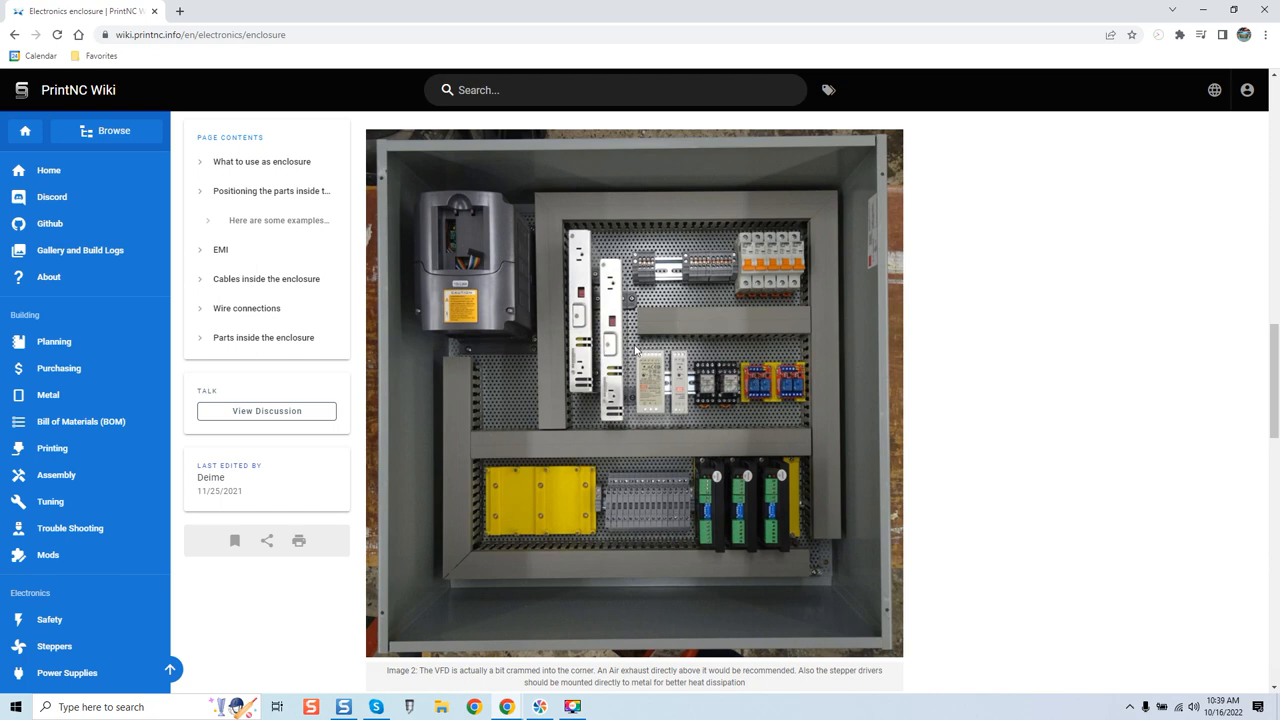
{"action": "mouse_move", "coordinate": [784, 490]}
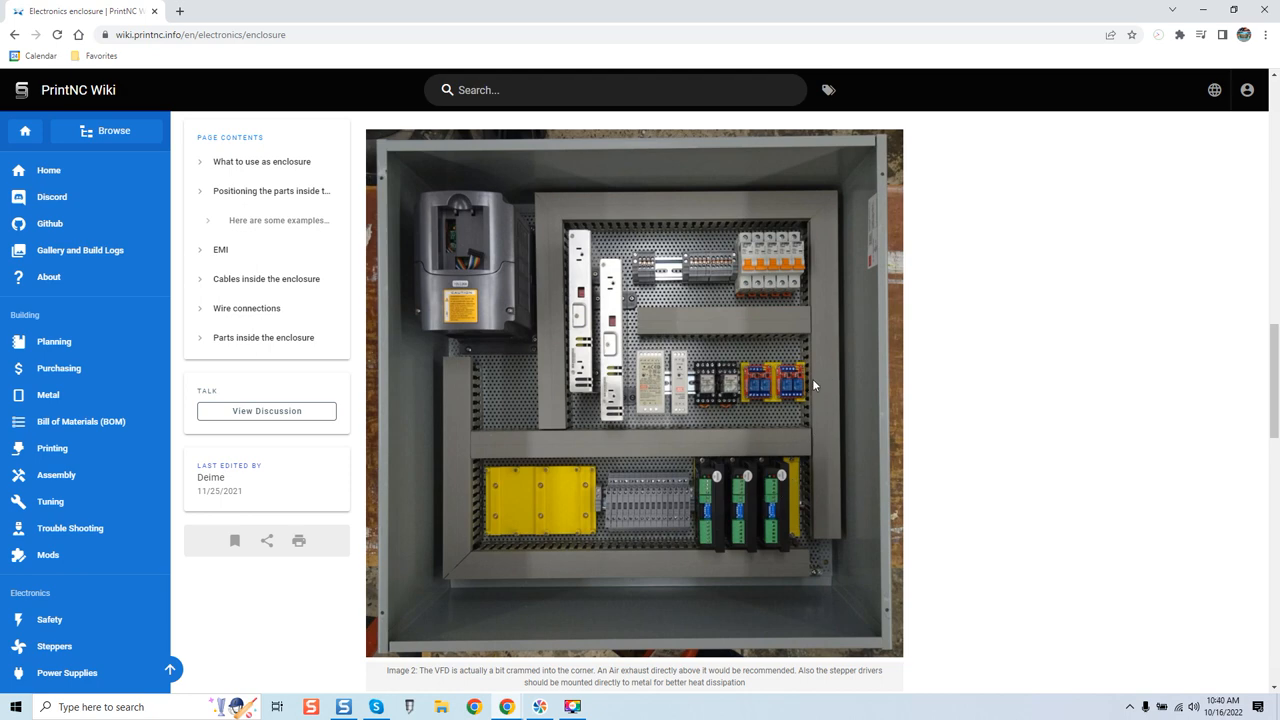
{"action": "mouse_move", "coordinate": [852, 436]}
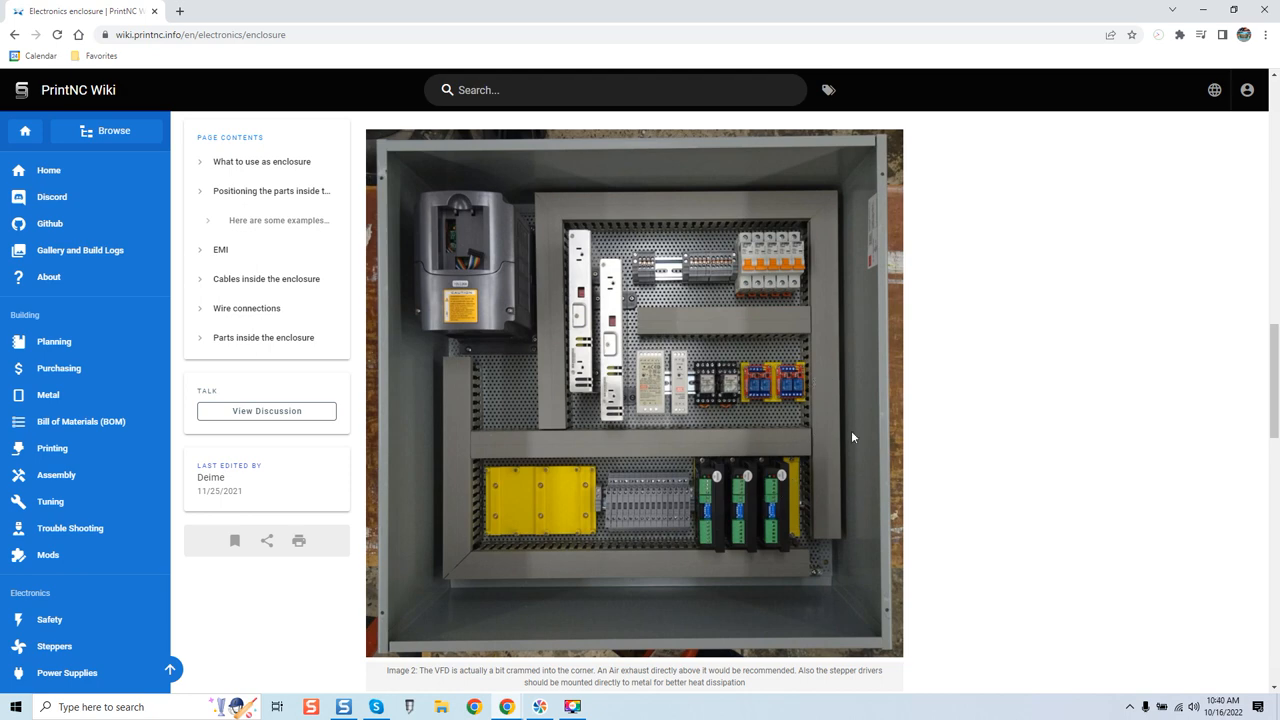
{"action": "mouse_move", "coordinate": [528, 408]}
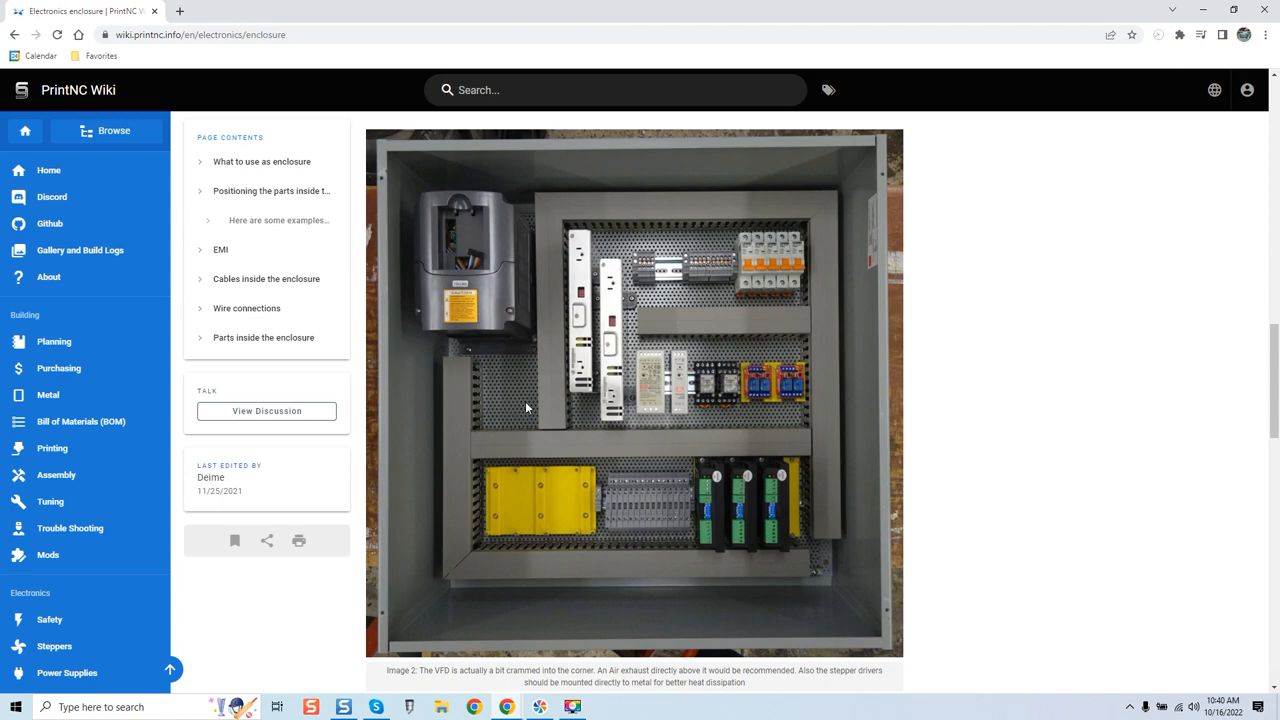
{"action": "mouse_move", "coordinate": [768, 524]}
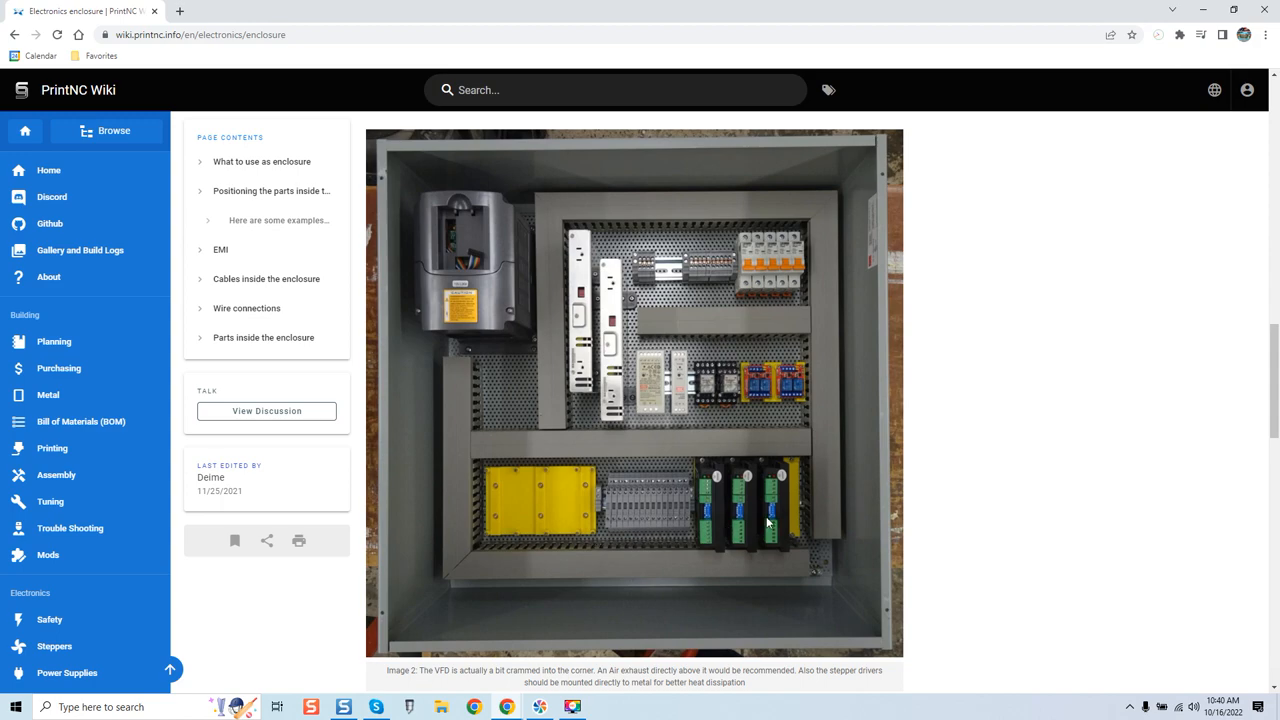
{"action": "scroll", "scroll_direction": "down", "scroll_amount": 3}
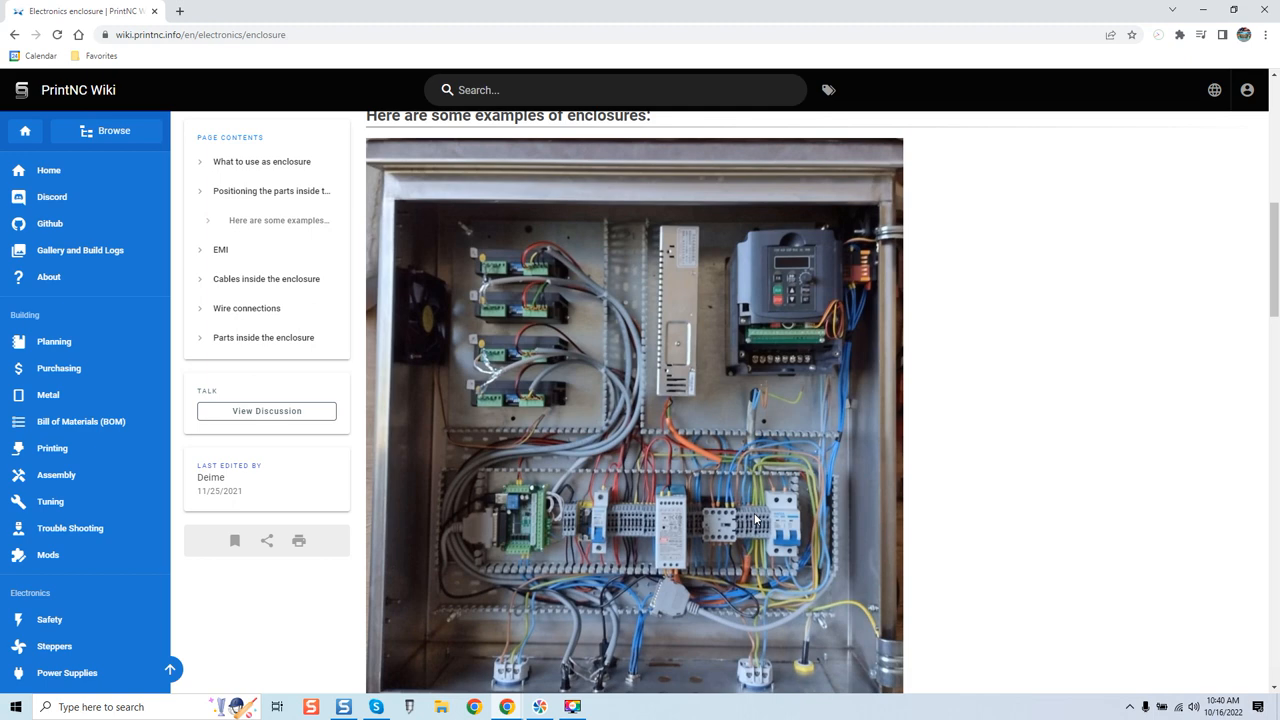
{"action": "scroll", "scroll_direction": "down", "scroll_amount": 3}
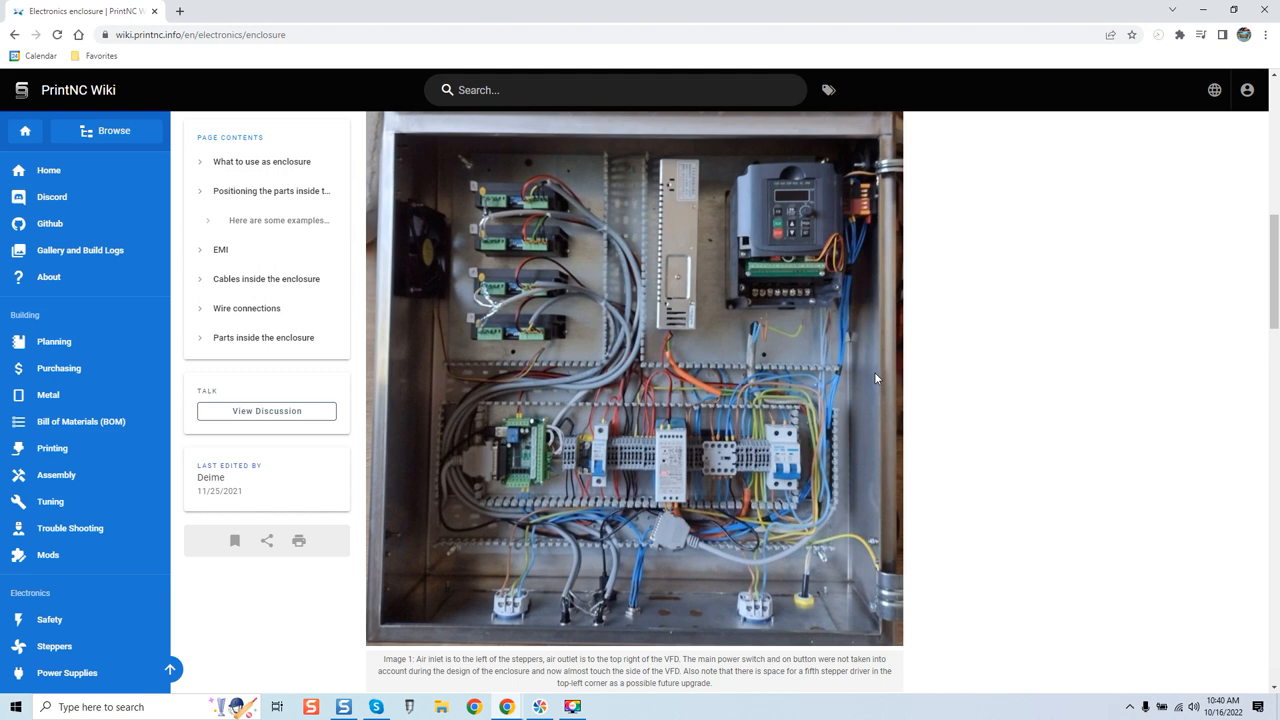
{"action": "mouse_move", "coordinate": [748, 492]}
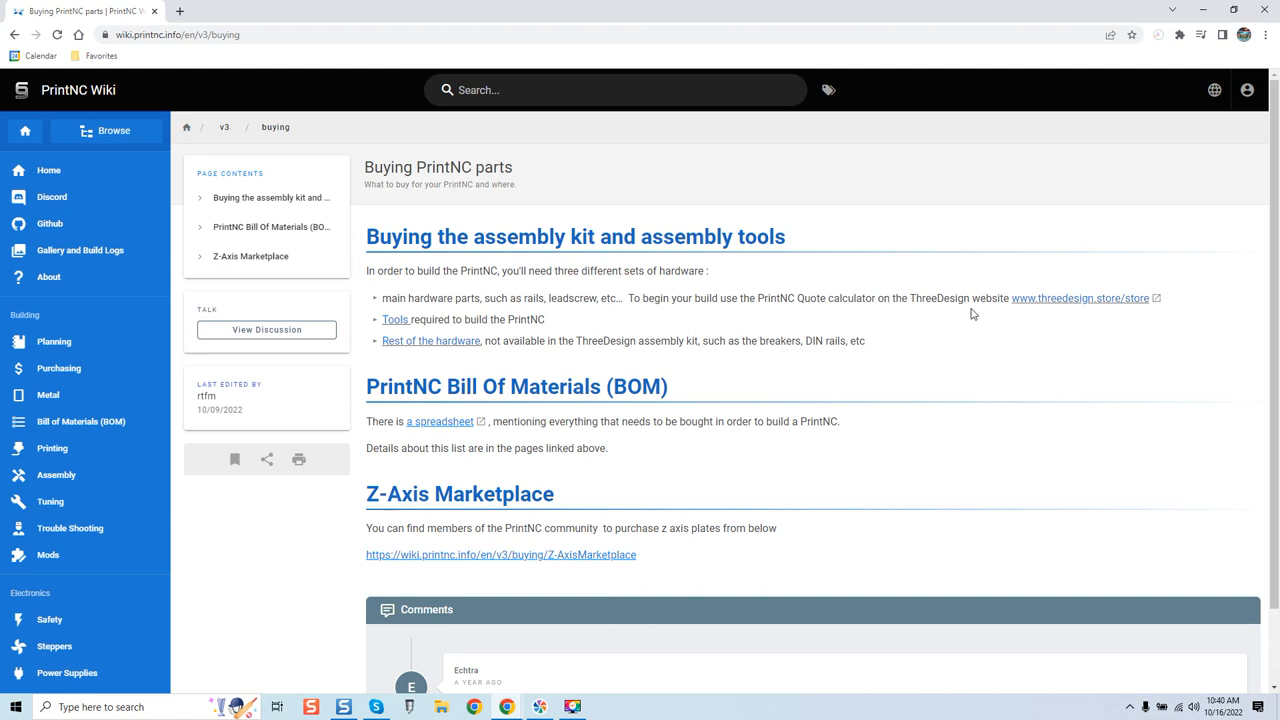
{"action": "mouse_move", "coordinate": [276, 316]}
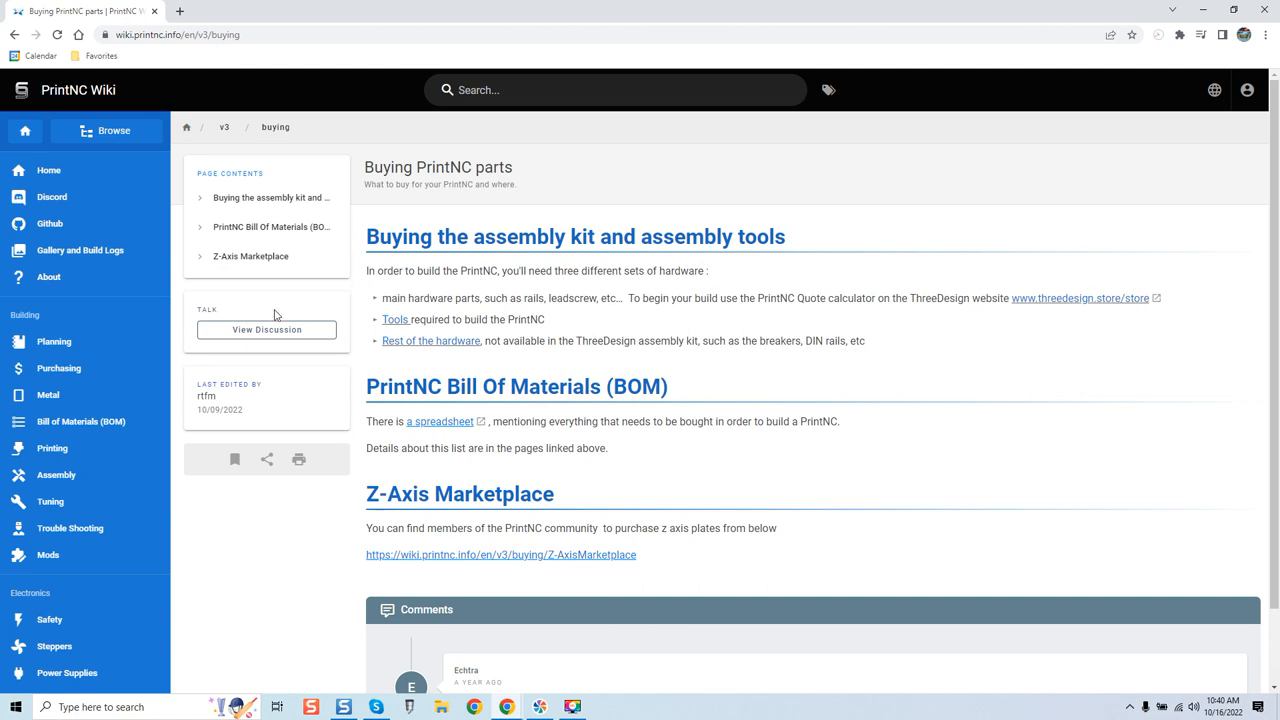
{"action": "scroll", "scroll_direction": "down", "scroll_amount": 3}
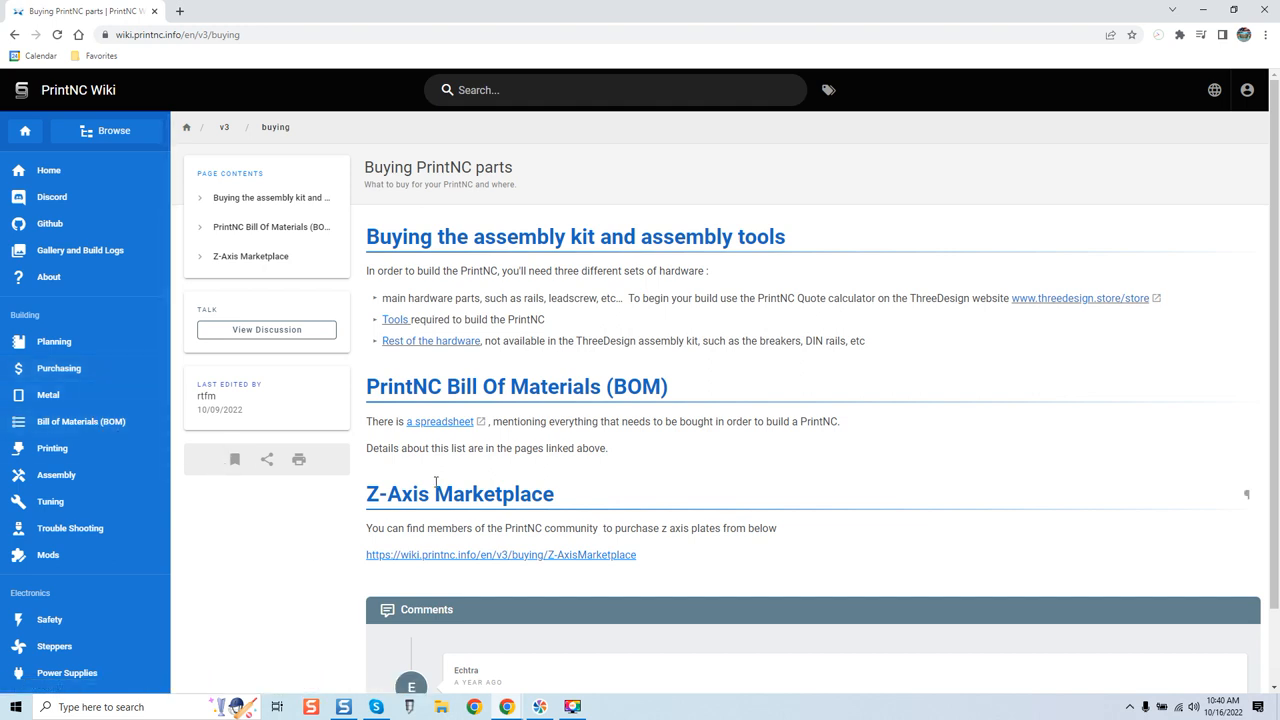
{"action": "mouse_move", "coordinate": [220, 380]}
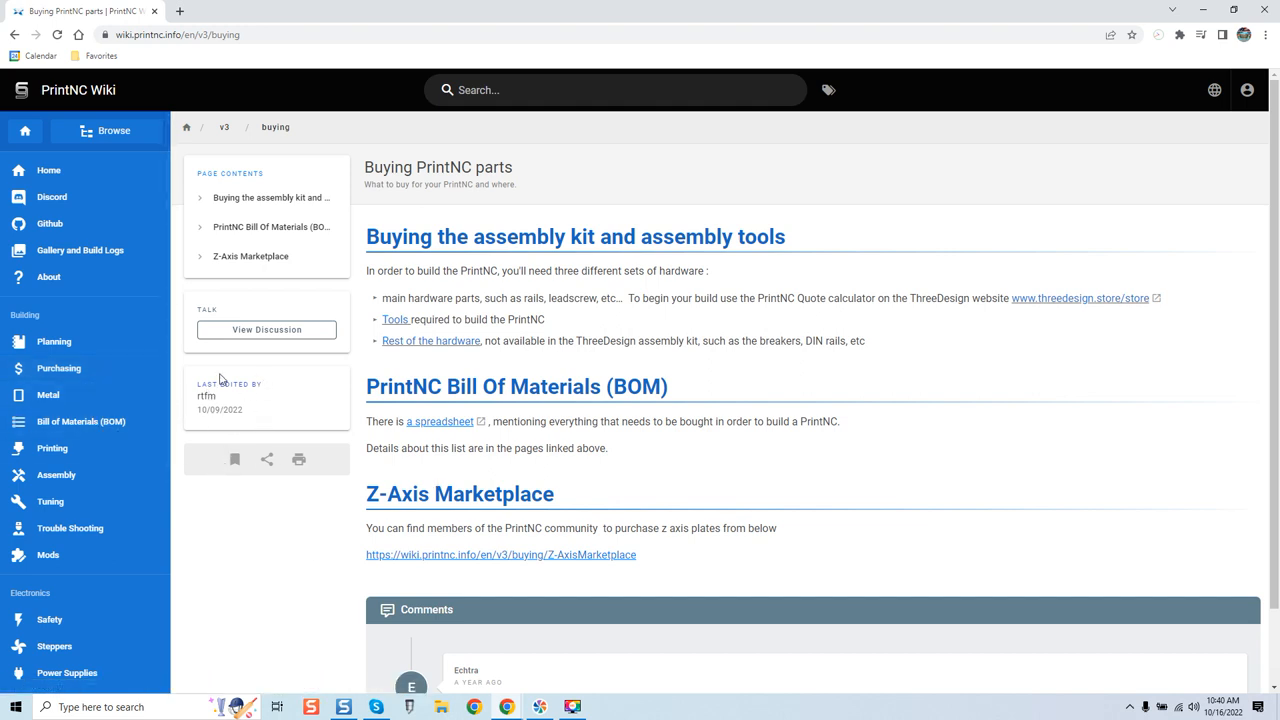
{"action": "mouse_move", "coordinate": [216, 426]}
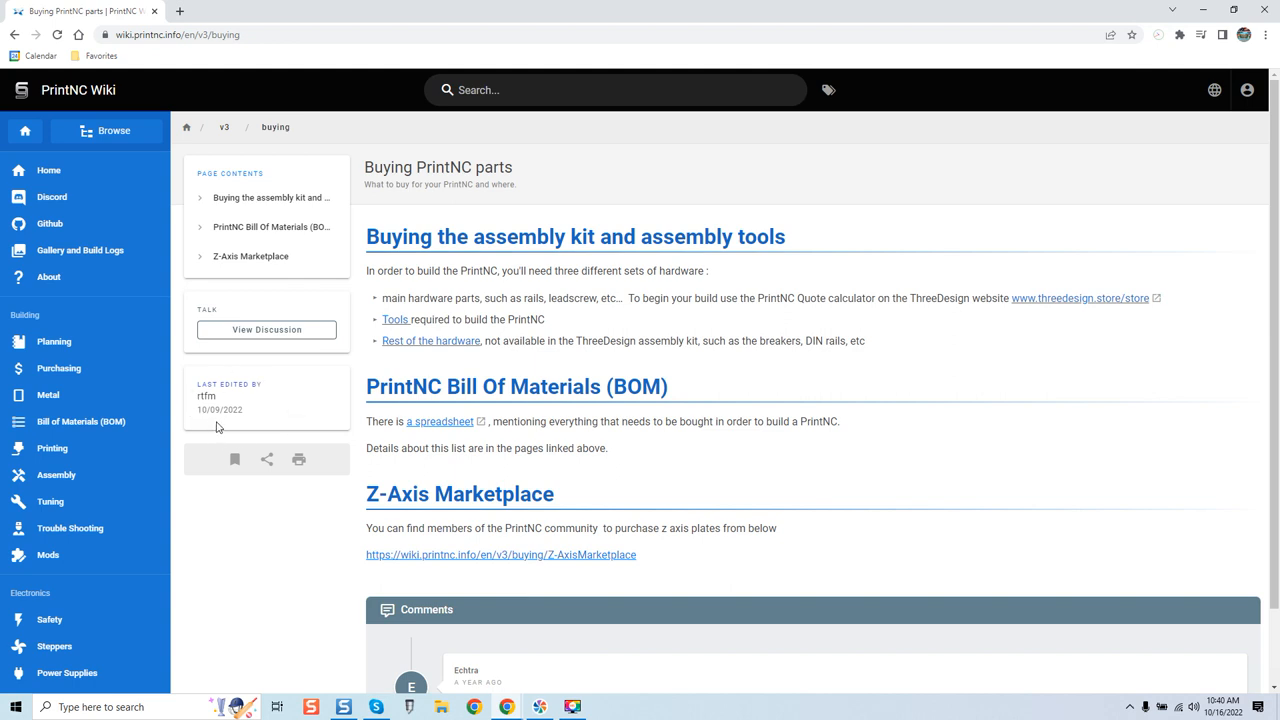
{"action": "mouse_move", "coordinate": [256, 424]}
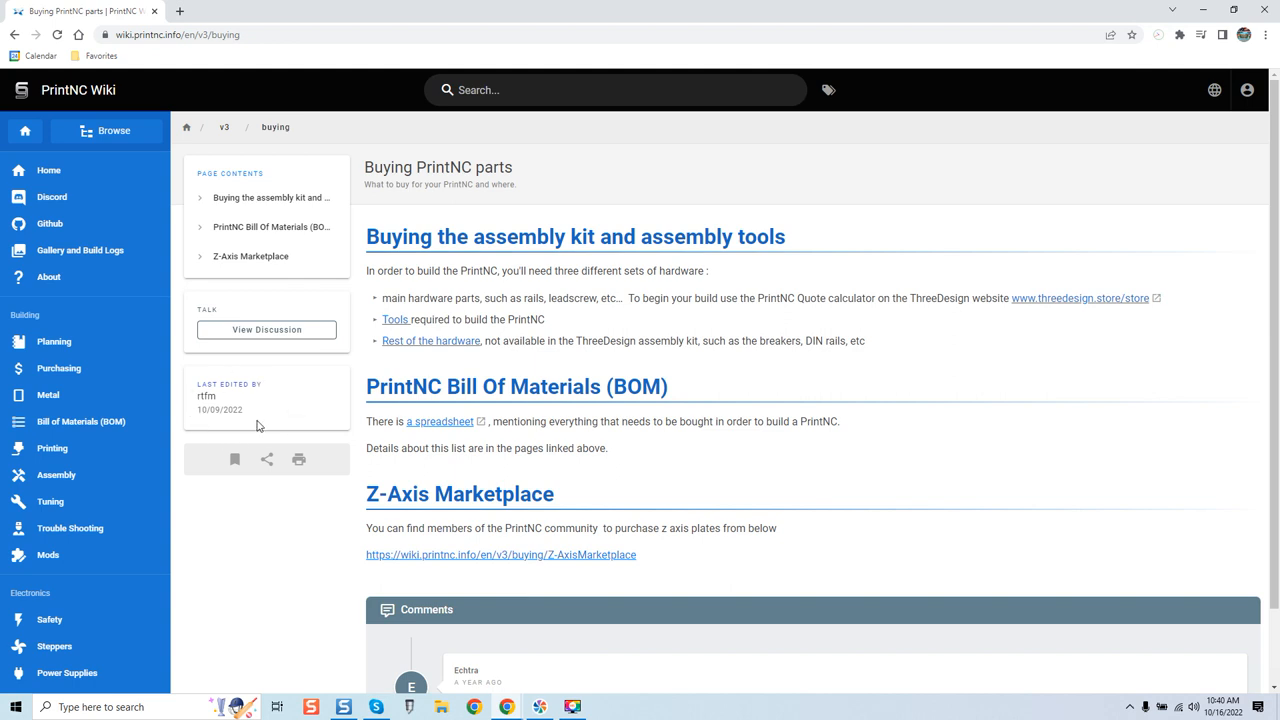
{"action": "mouse_move", "coordinate": [144, 480]}
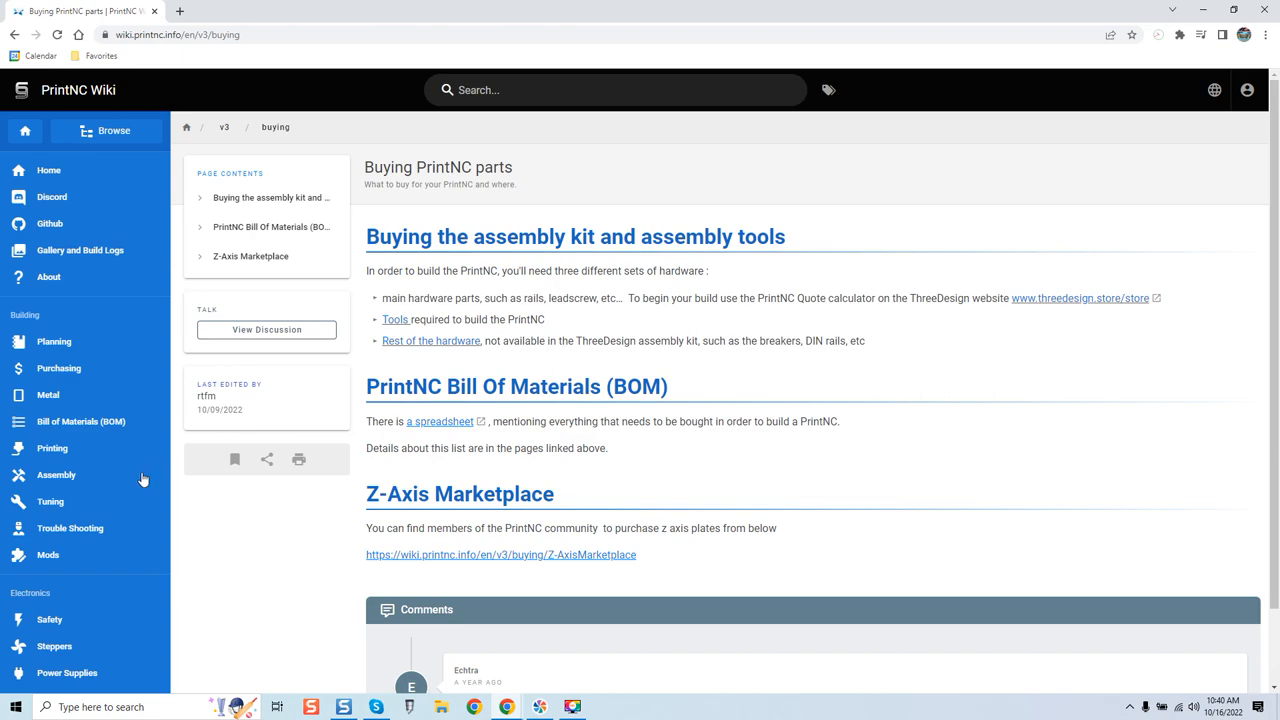
{"action": "left_click", "coordinate": [70, 528]}
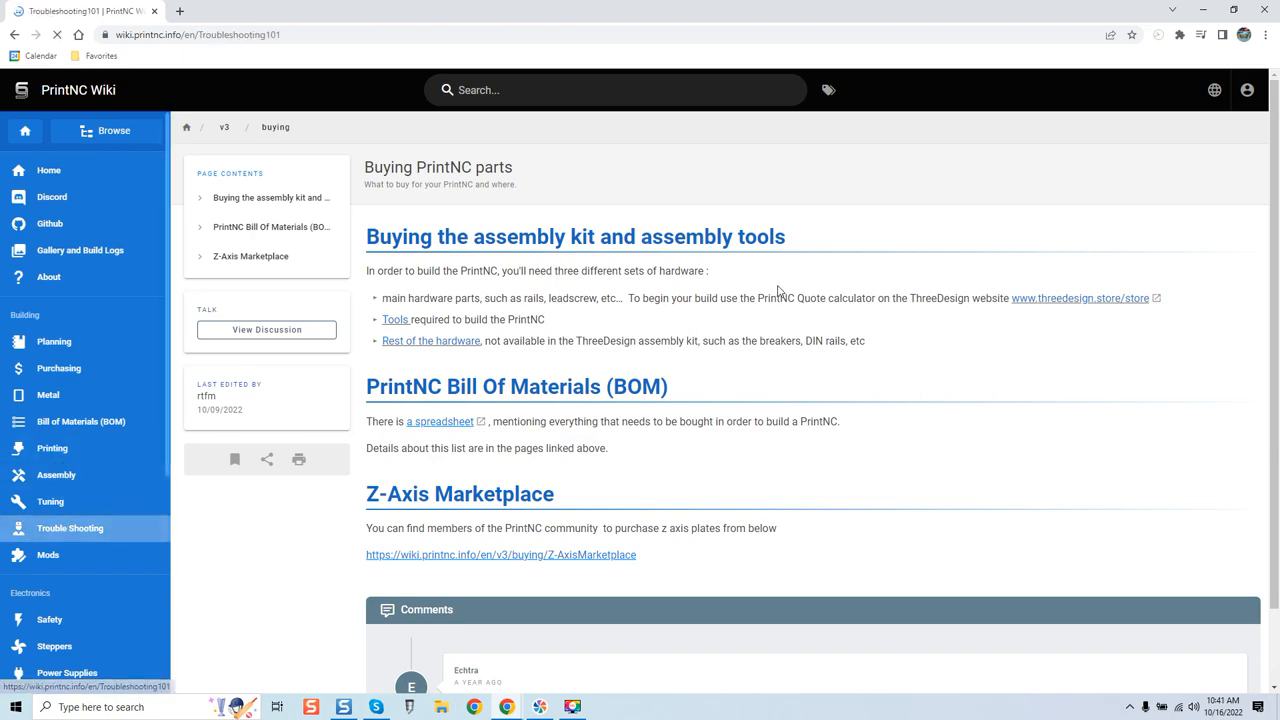
- Open Trouble Shooting from the sidebar and scroll through the Troubleshooting101 common issues
{"action": "left_click", "coordinate": [70, 528]}
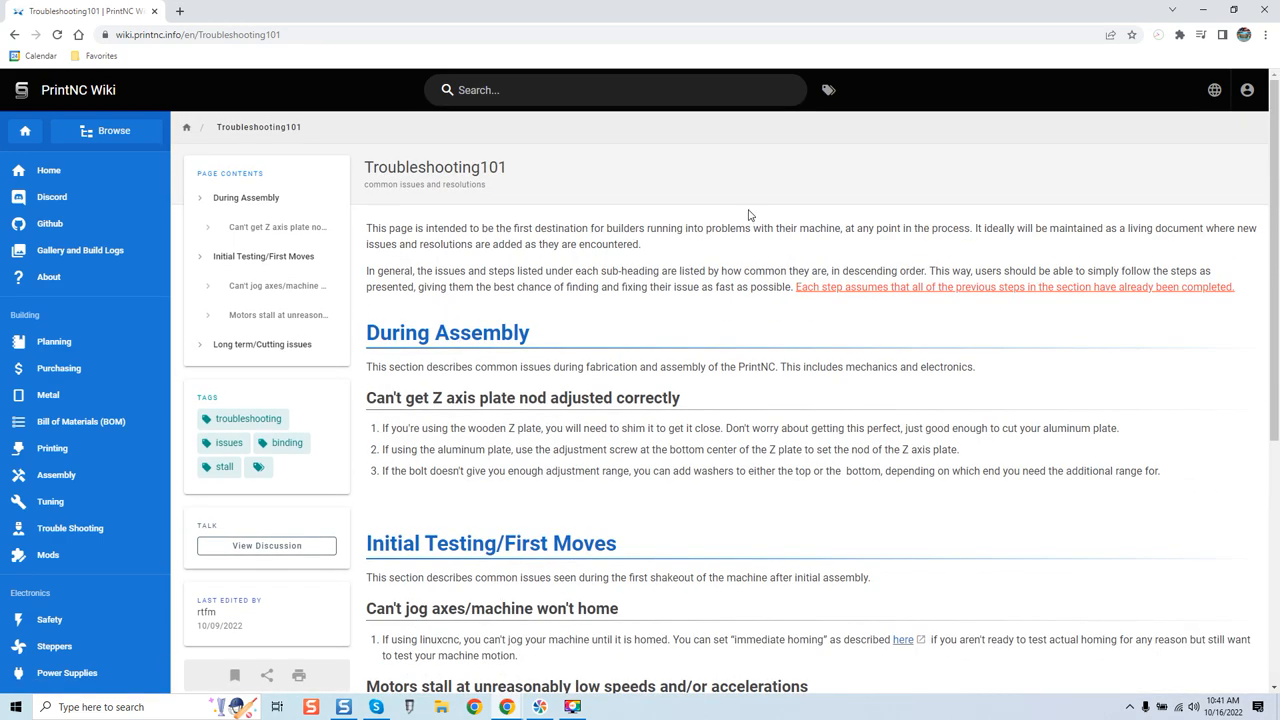
{"action": "mouse_move", "coordinate": [744, 200]}
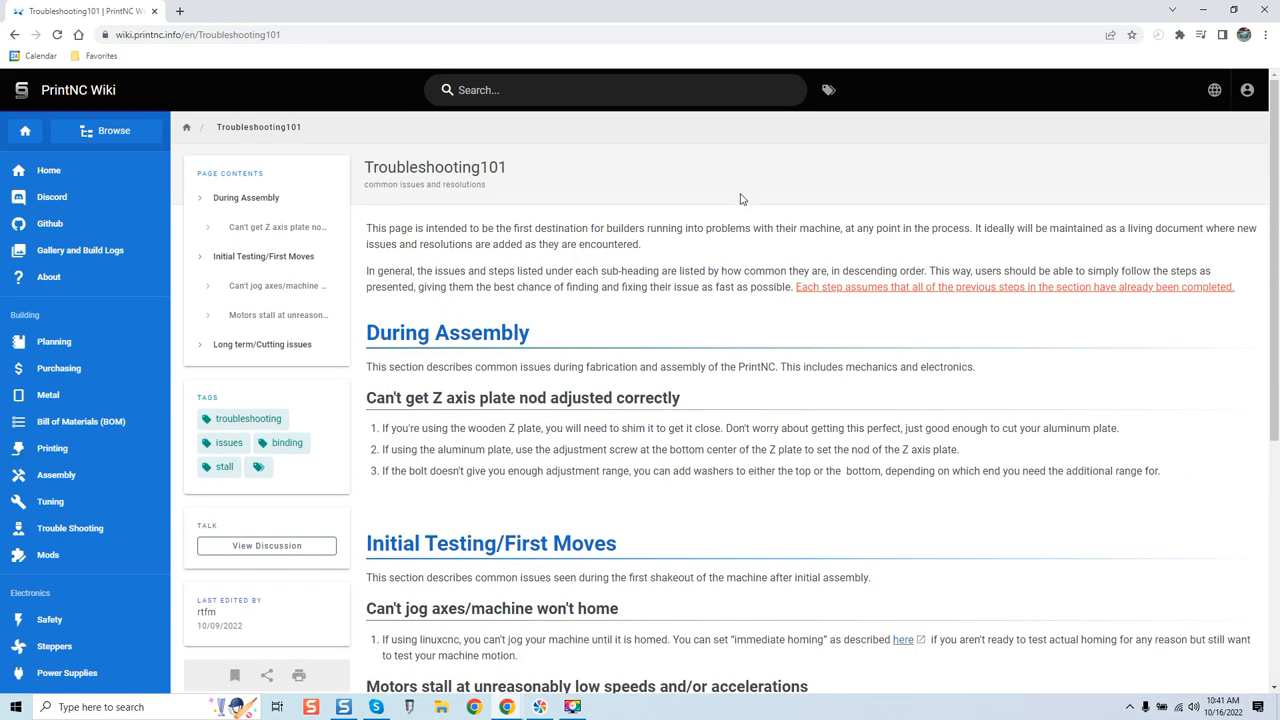
{"action": "mouse_move", "coordinate": [690, 260]}
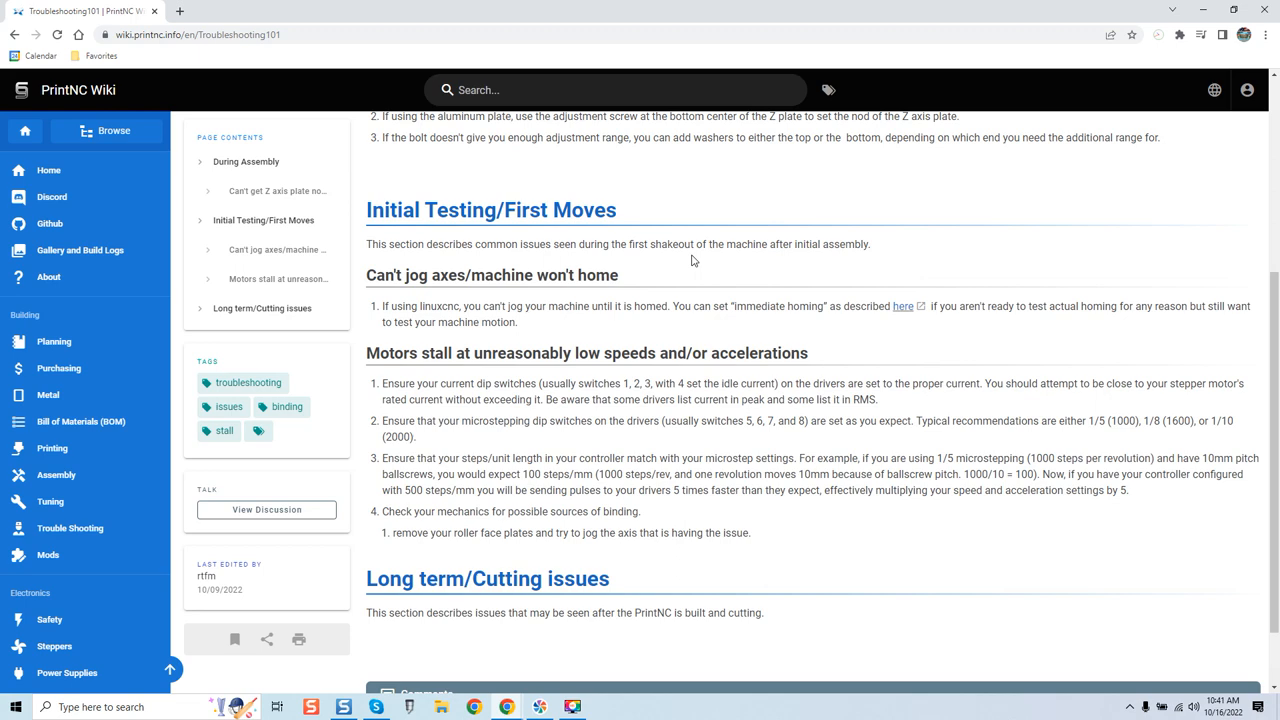
{"action": "scroll", "scroll_direction": "down", "scroll_amount": 3}
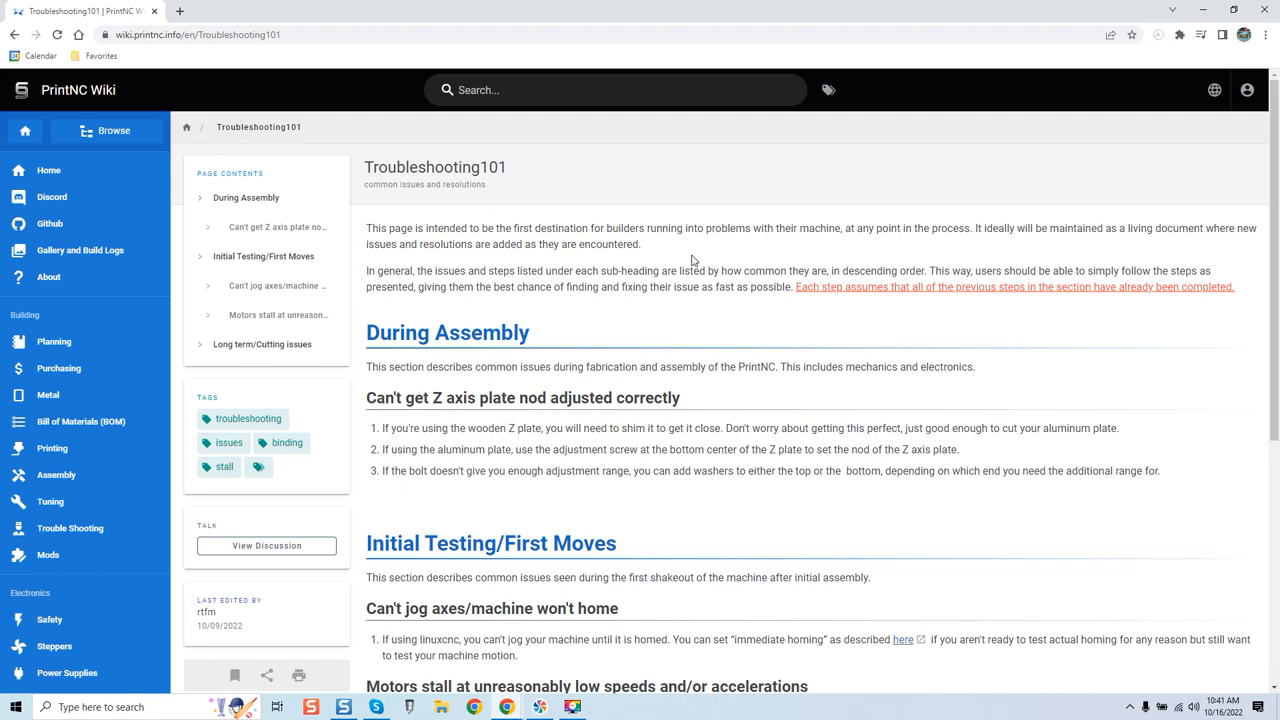
{"action": "scroll", "scroll_direction": "down", "scroll_amount": 3}
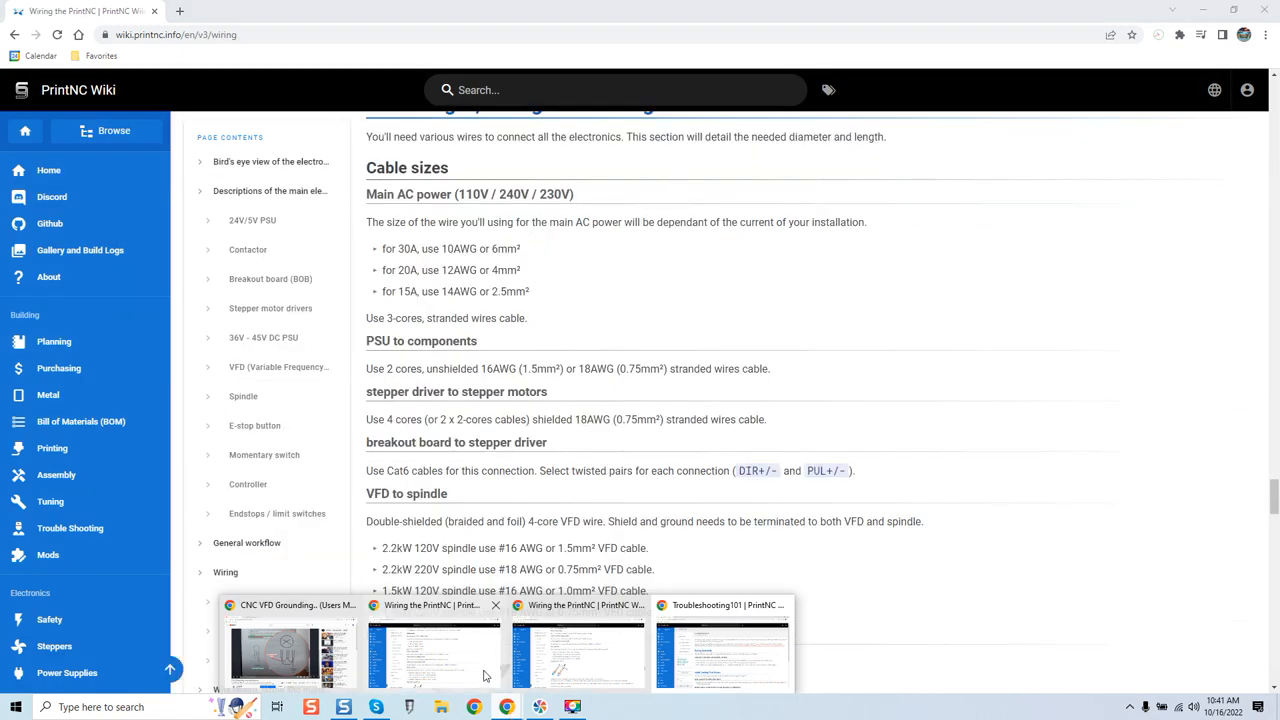
- Scroll through cable sizes, limit switches and the driver wiring diagram down to the 240V VFD wiring example
{"action": "scroll", "scroll_direction": "down", "scroll_amount": 3}
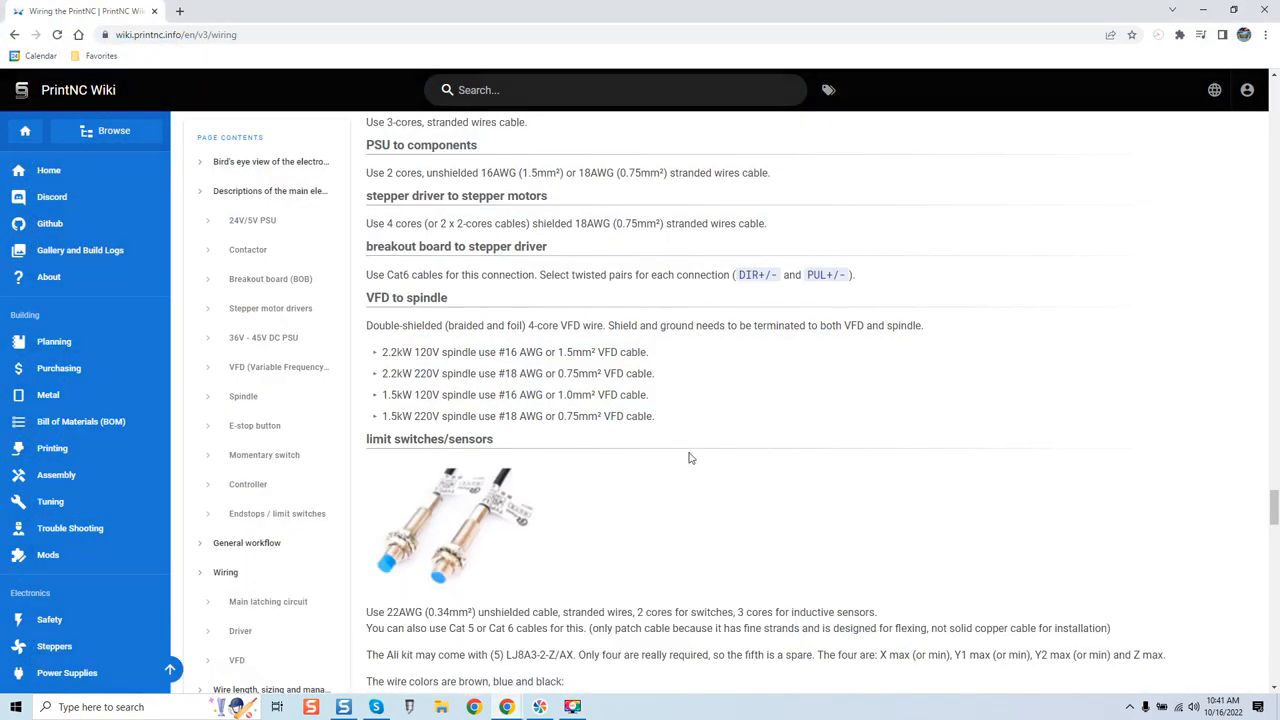
{"action": "scroll", "scroll_direction": "down", "scroll_amount": 3}
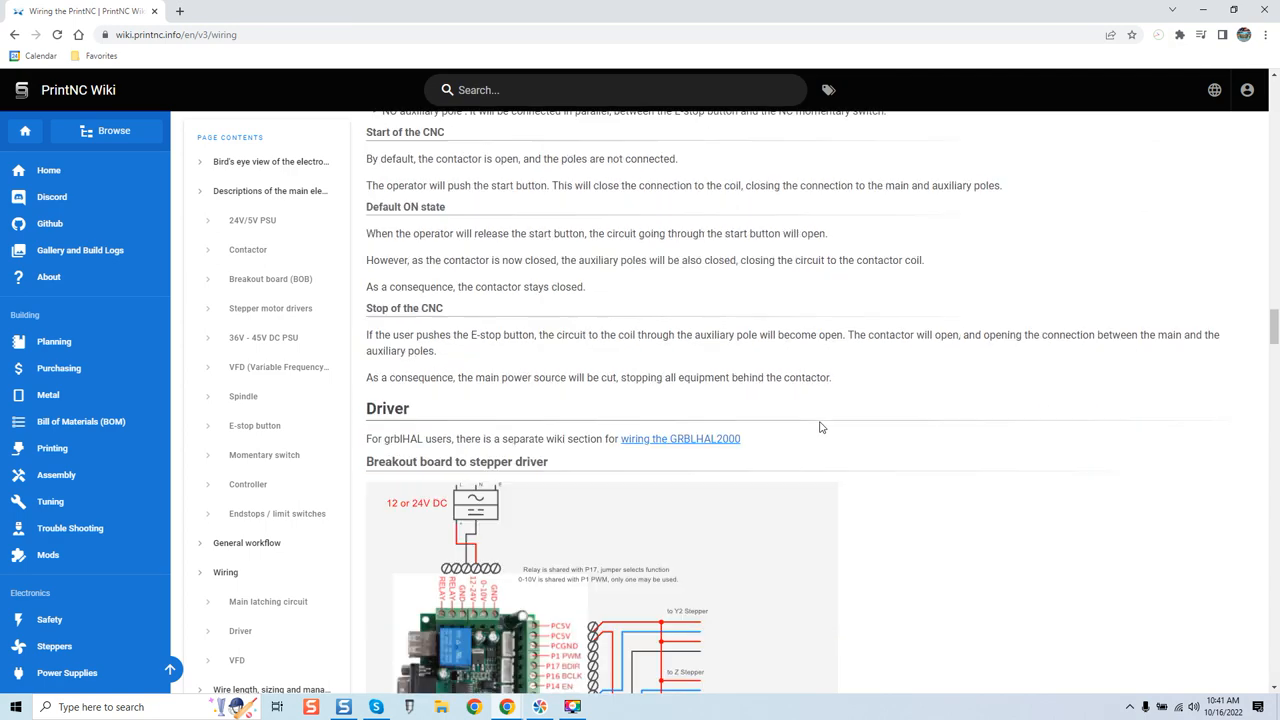
{"action": "scroll", "scroll_direction": "down", "scroll_amount": 3}
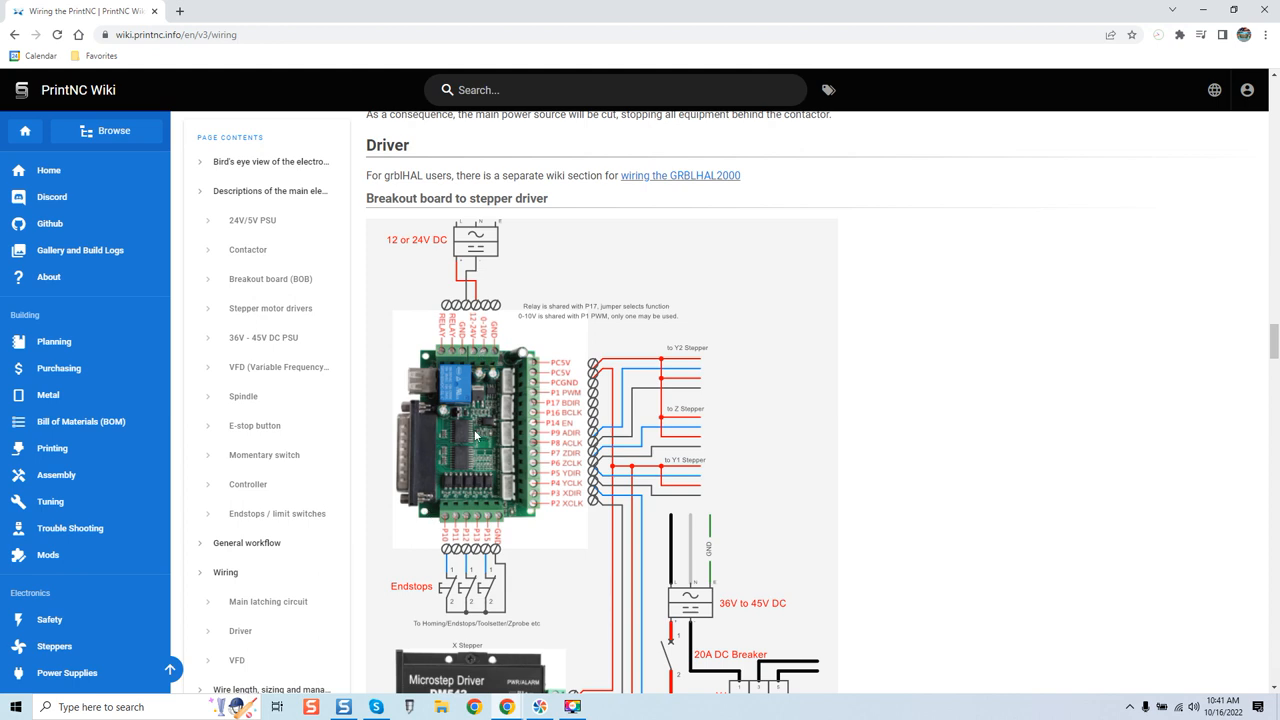
{"action": "mouse_move", "coordinate": [524, 432]}
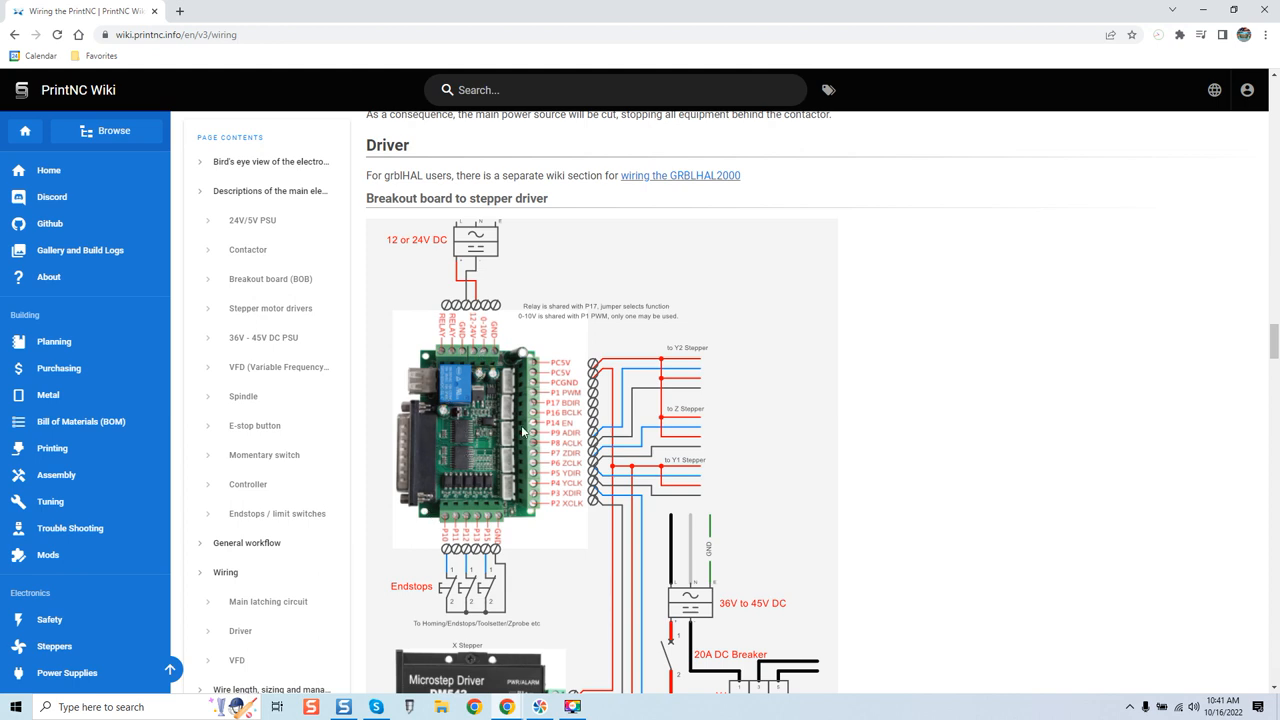
{"action": "mouse_move", "coordinate": [852, 384]}
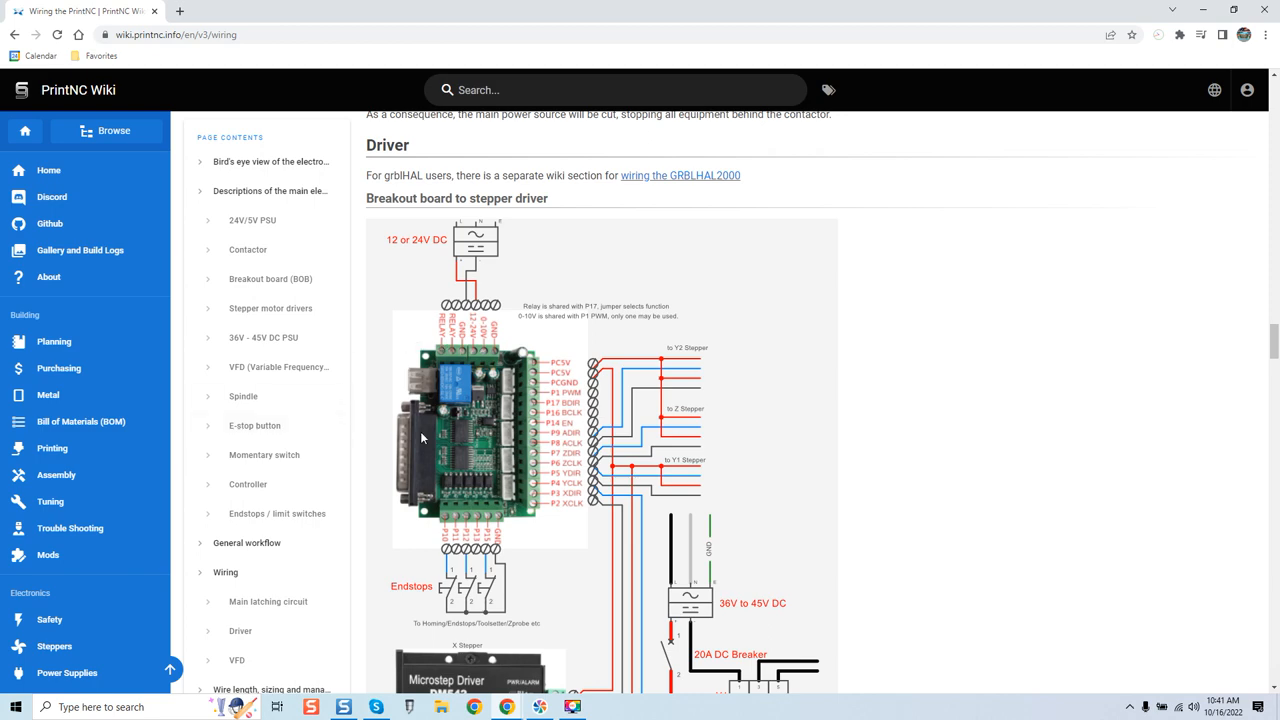
{"action": "scroll", "scroll_direction": "down", "scroll_amount": 3}
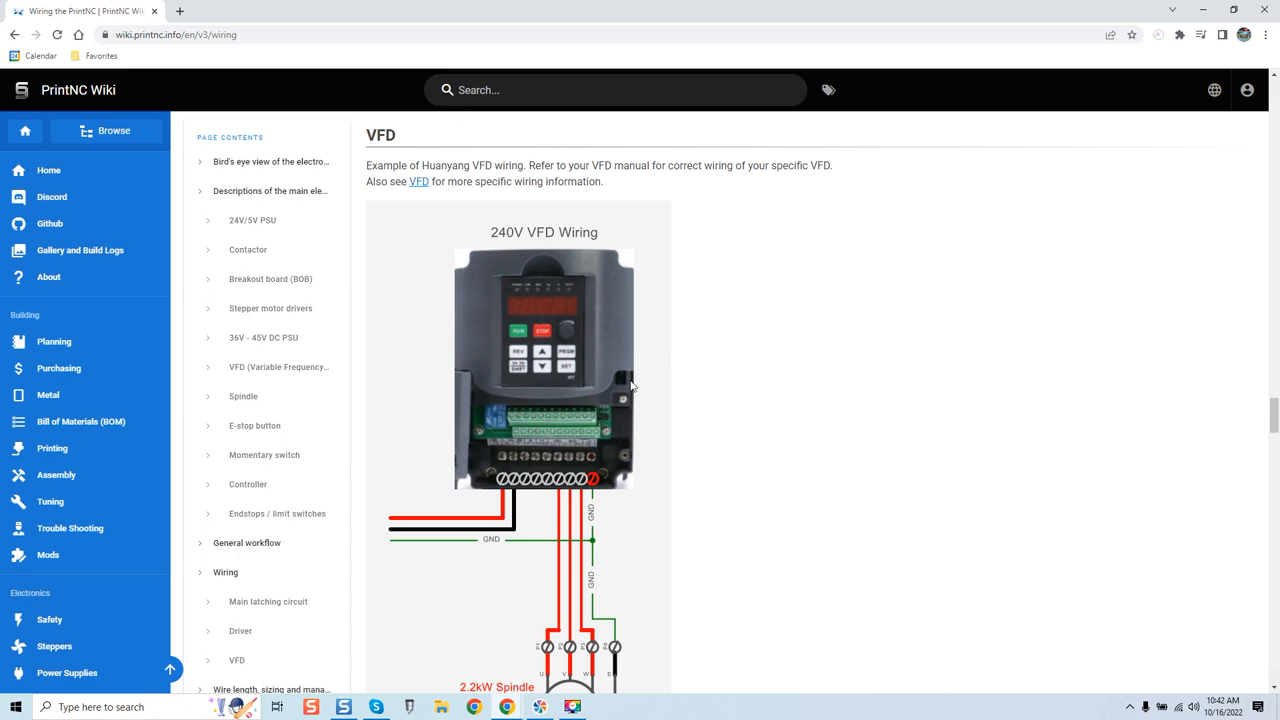
- Scroll the Wiring page through VFD-to-spindle shielding, limit switches and Things to watch out for
{"action": "scroll", "scroll_direction": "down", "scroll_amount": 3}
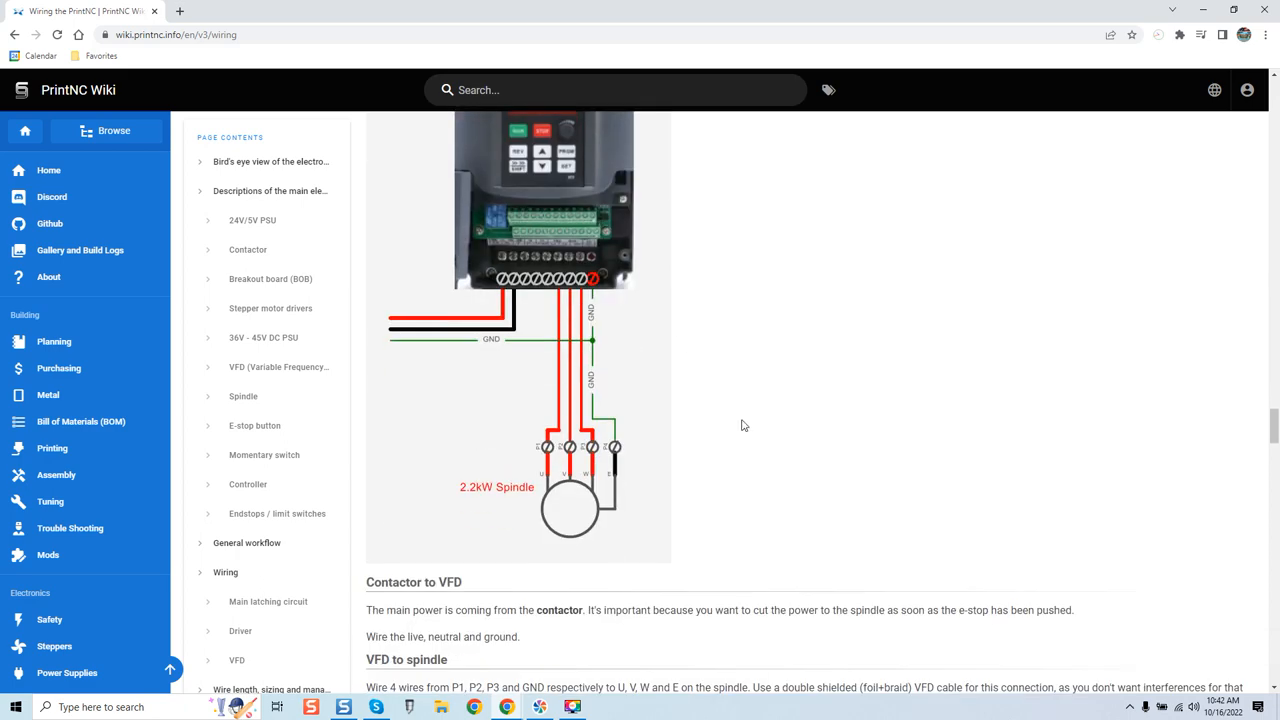
{"action": "scroll", "scroll_direction": "down", "scroll_amount": 3}
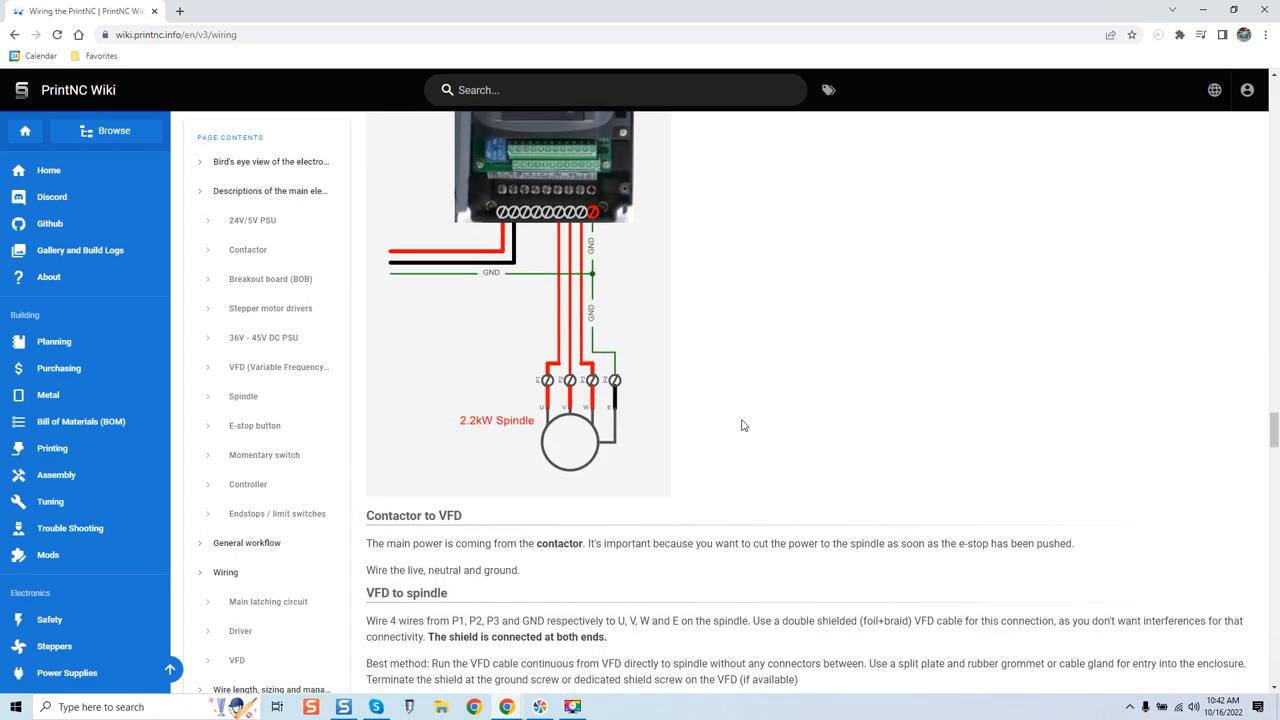
{"action": "scroll", "scroll_direction": "down", "scroll_amount": 3}
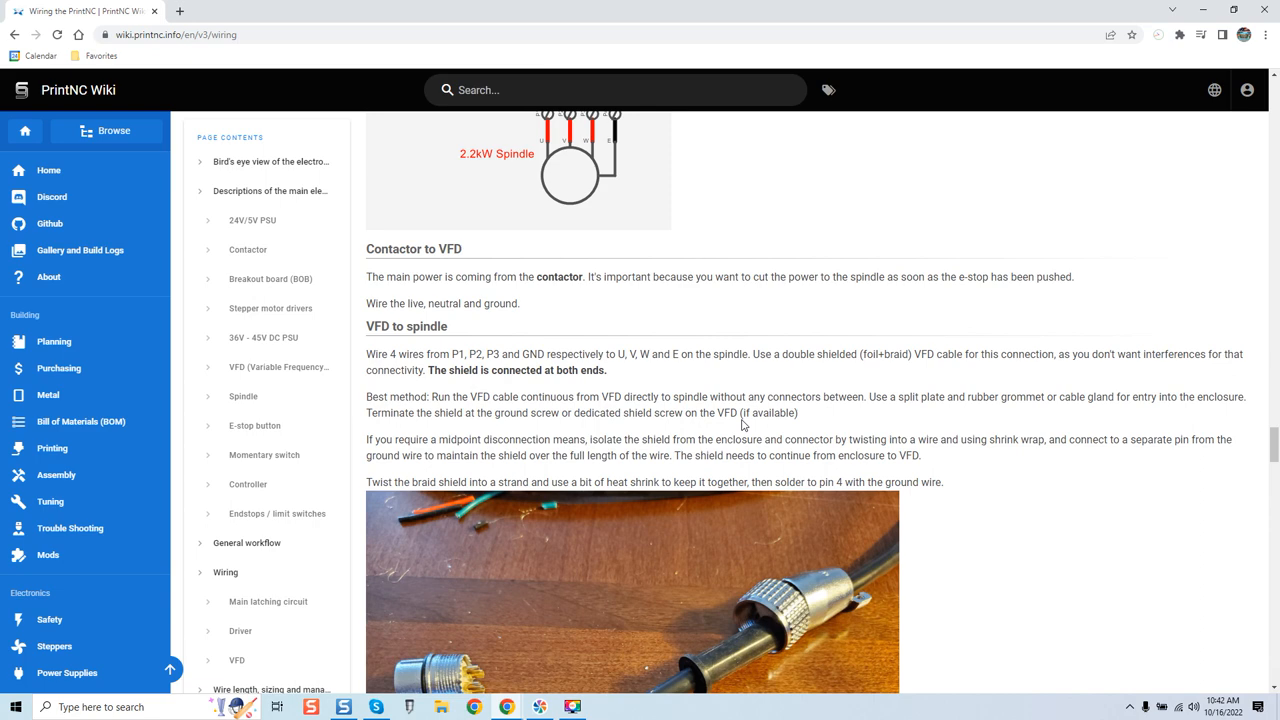
{"action": "scroll", "scroll_direction": "down", "scroll_amount": 3}
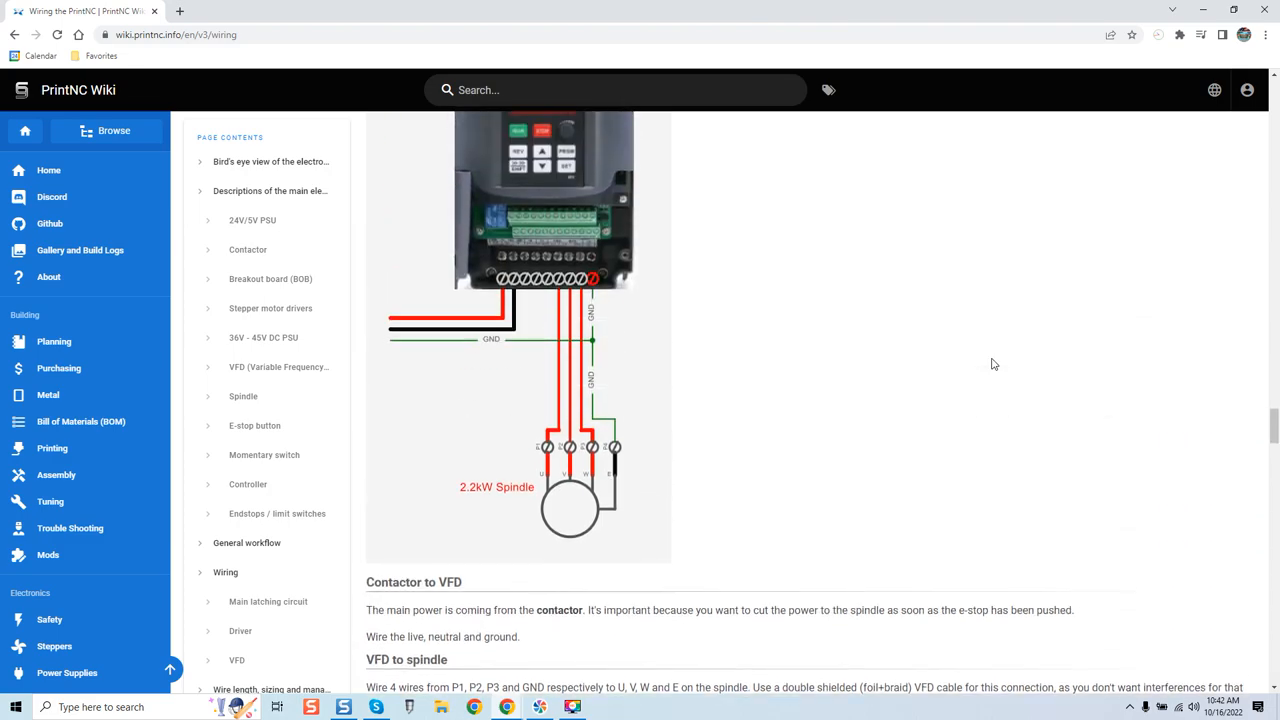
{"action": "scroll", "scroll_direction": "down", "scroll_amount": 3}
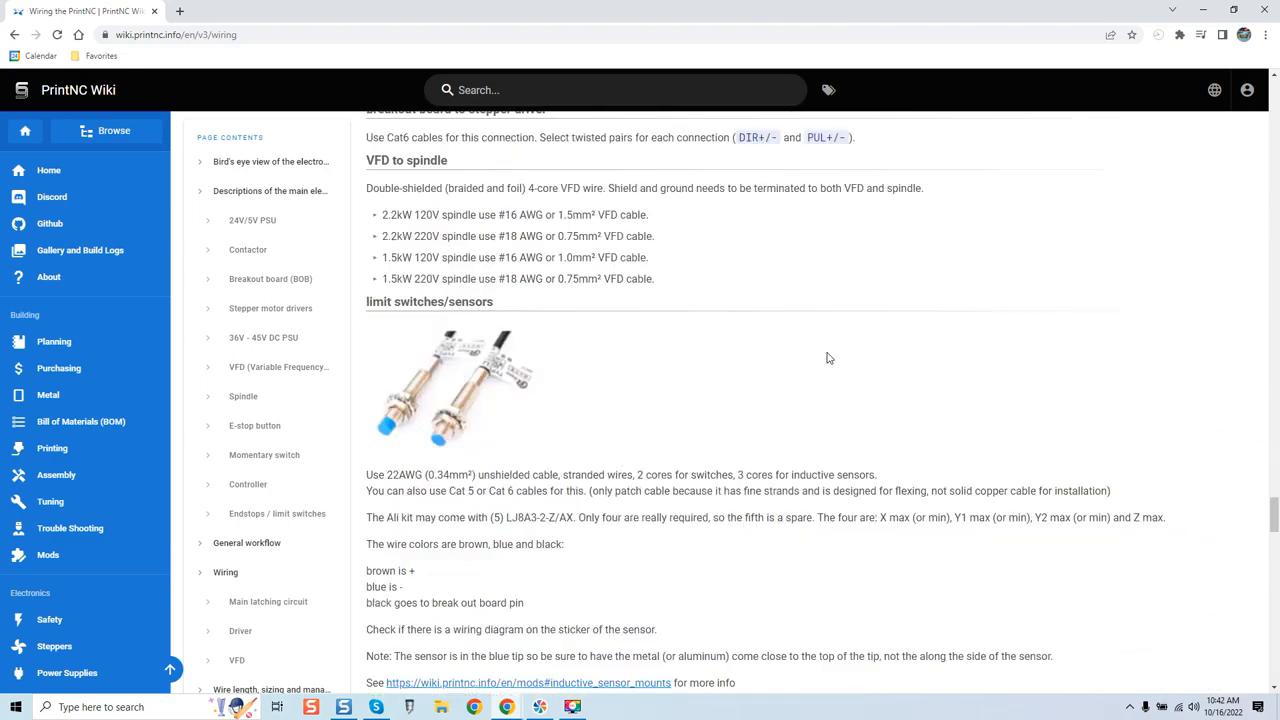
{"action": "scroll", "scroll_direction": "down", "scroll_amount": 3}
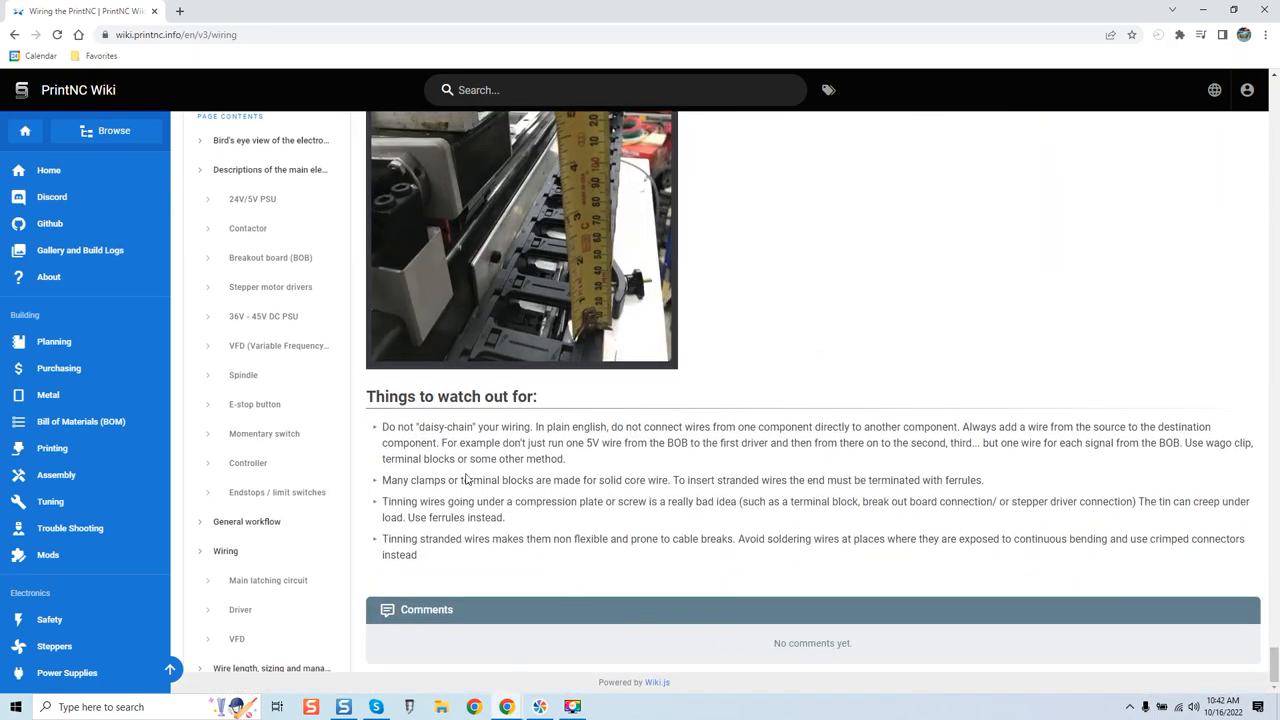
{"action": "scroll", "scroll_direction": "down", "scroll_amount": 3}
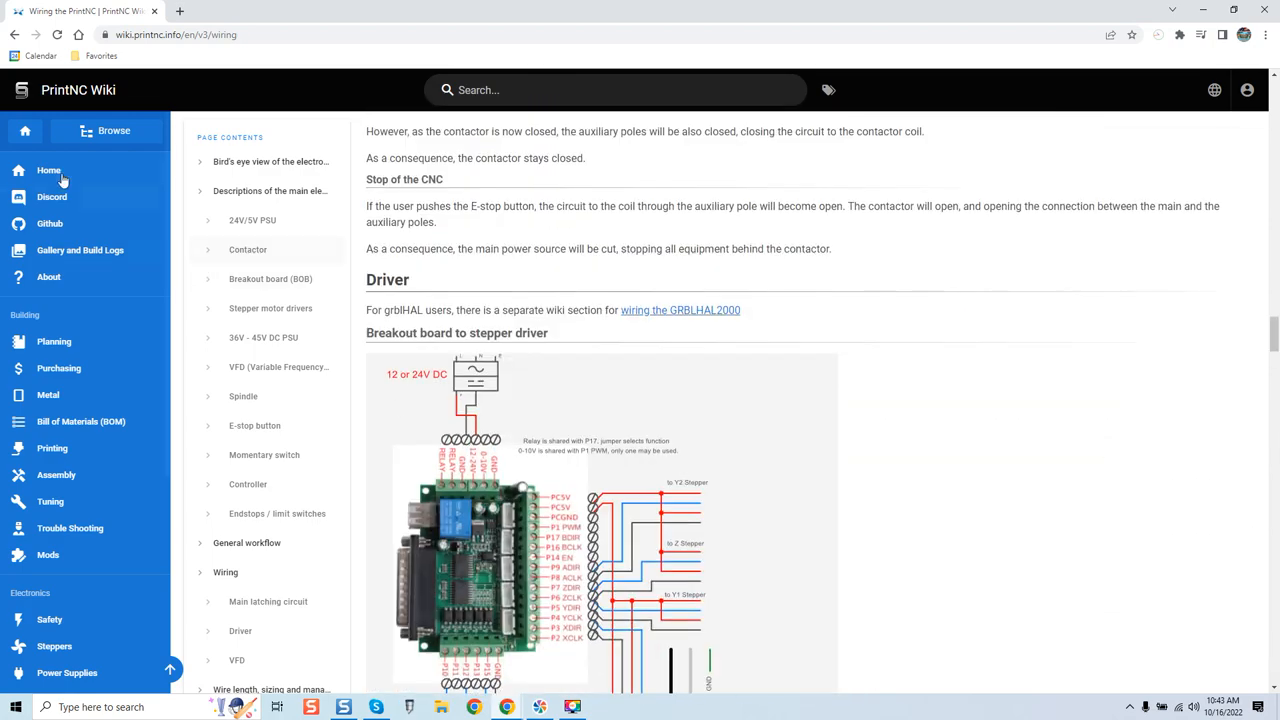
- Go to the PrintNC V3.0 home page and scroll through Where to Start and License
{"action": "left_click", "coordinate": [48, 170]}
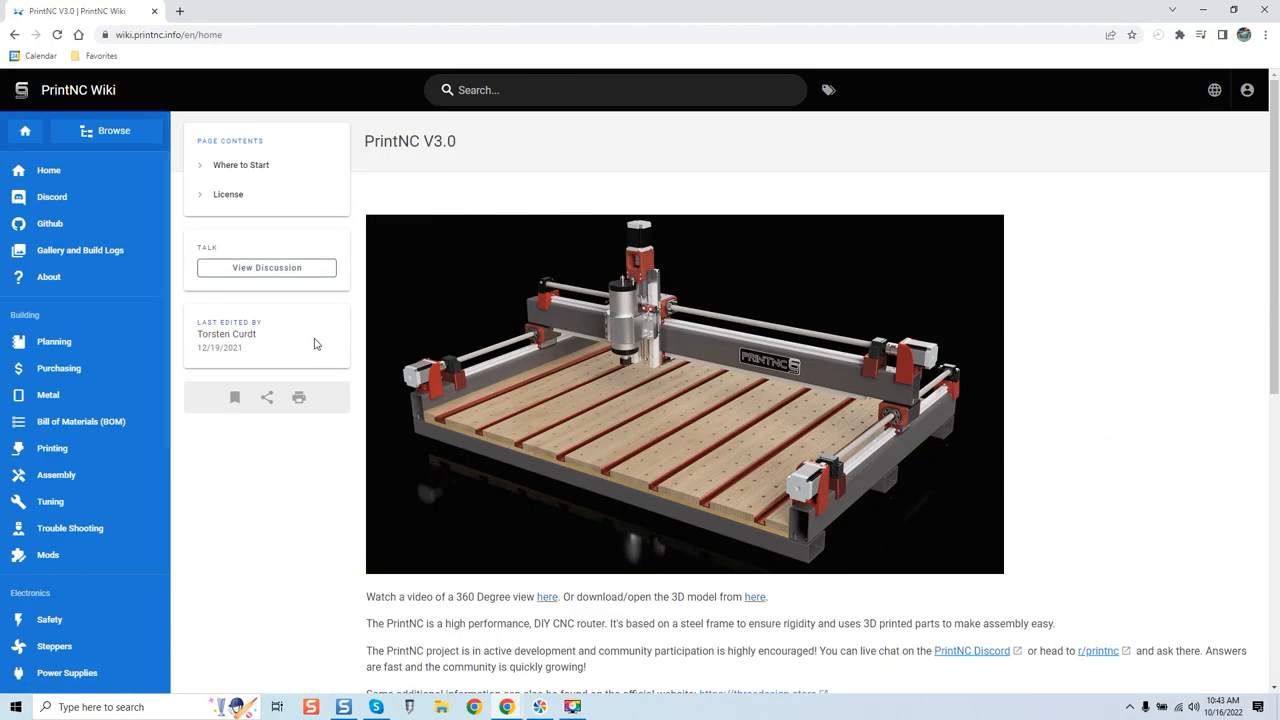
{"action": "mouse_move", "coordinate": [280, 366]}
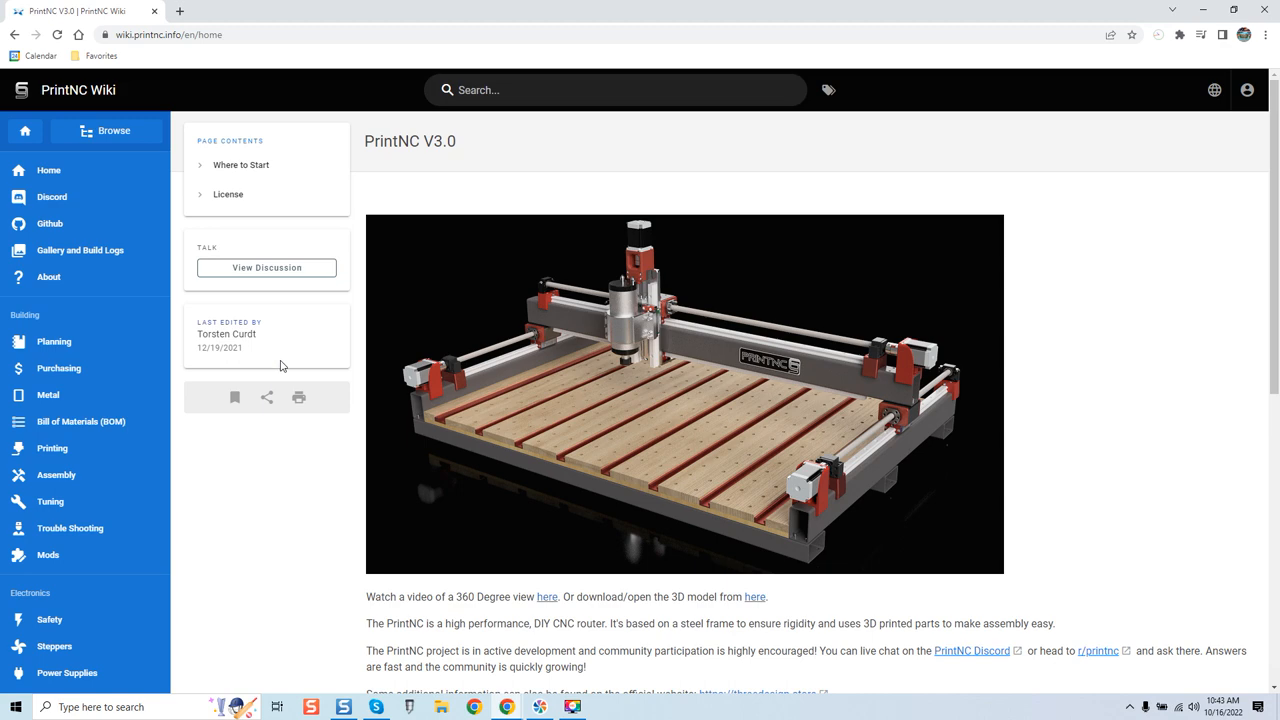
{"action": "mouse_move", "coordinate": [984, 344]}
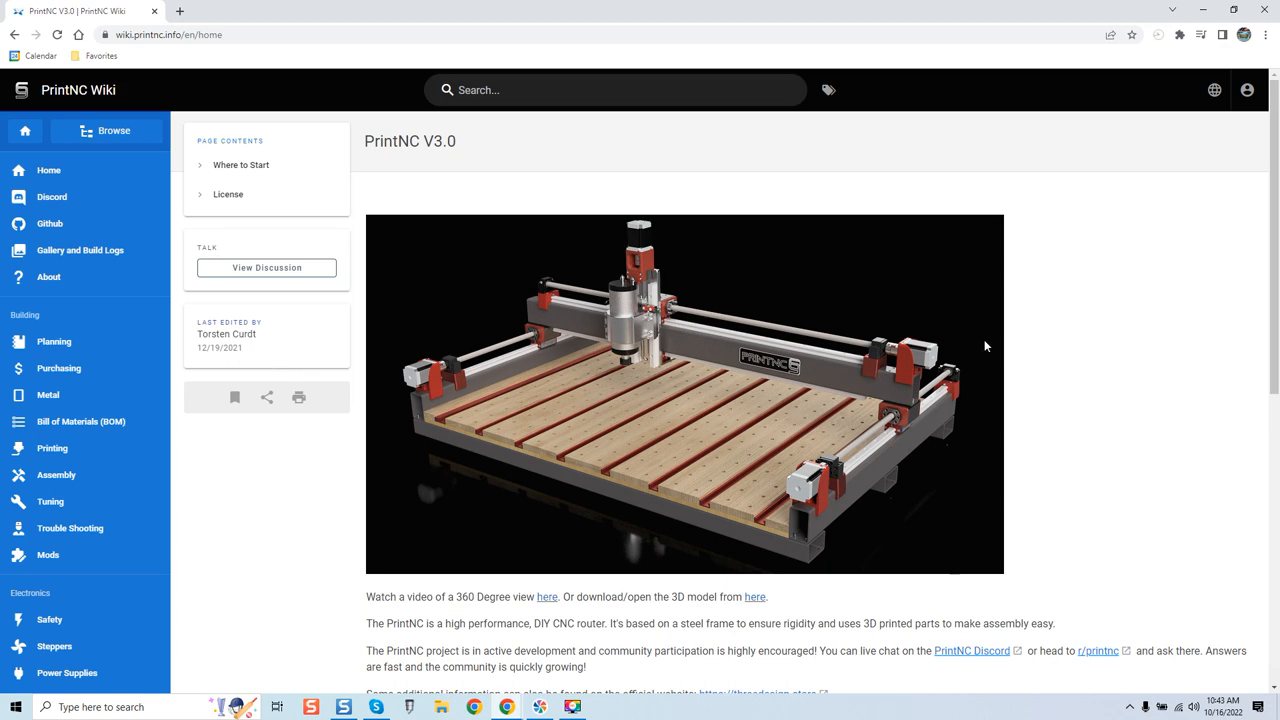
{"action": "scroll", "scroll_direction": "down", "scroll_amount": 3}
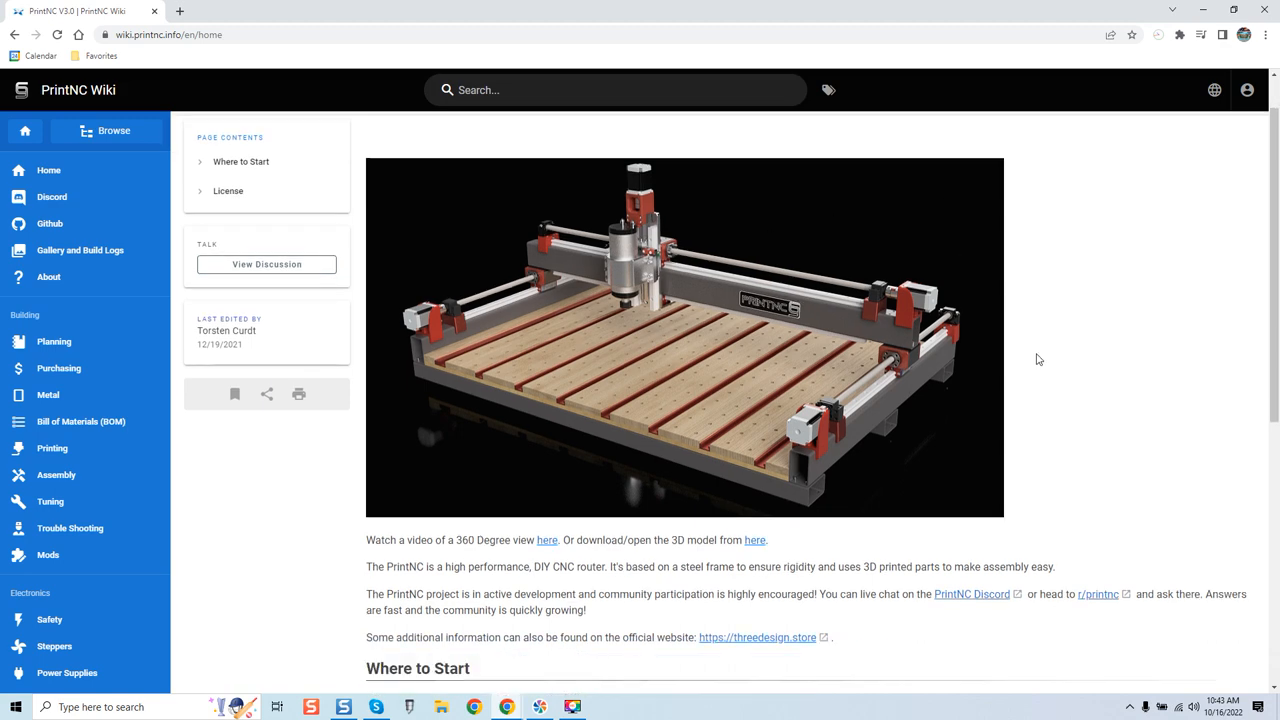
{"action": "scroll", "scroll_direction": "down", "scroll_amount": 3}
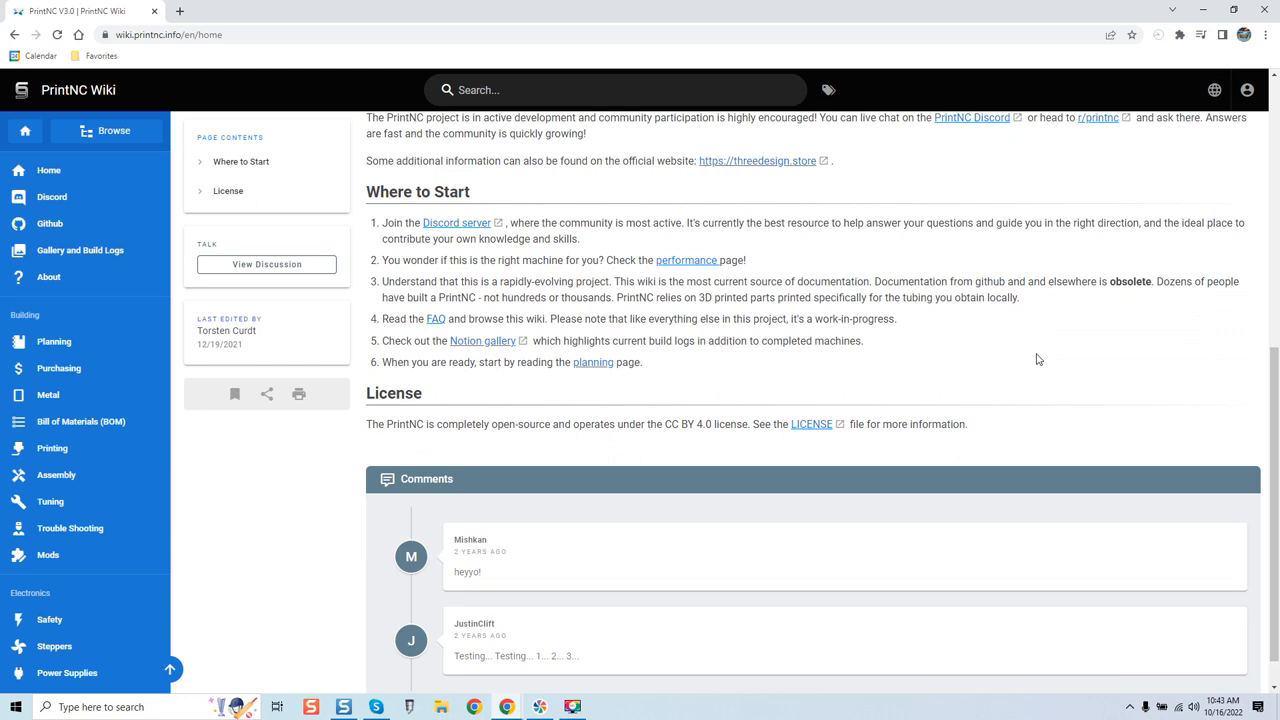
{"action": "mouse_move", "coordinate": [1068, 344]}
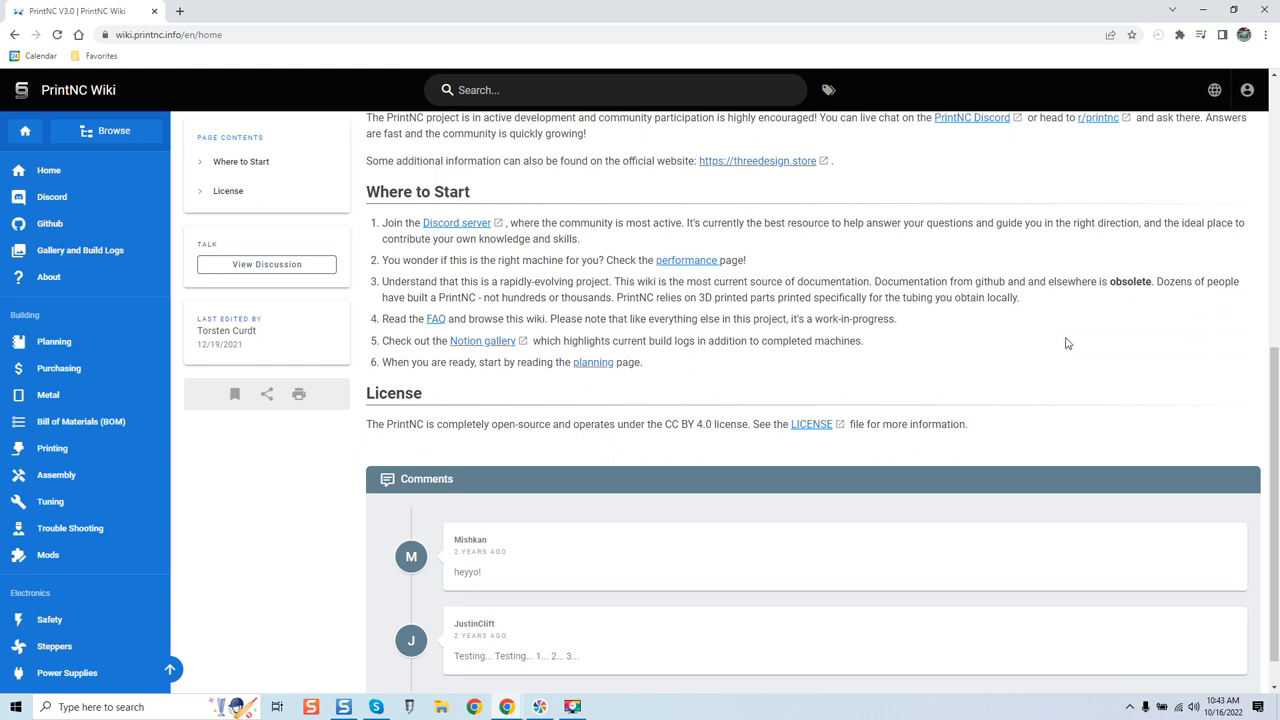
{"action": "scroll", "scroll_direction": "up", "scroll_amount": 3}
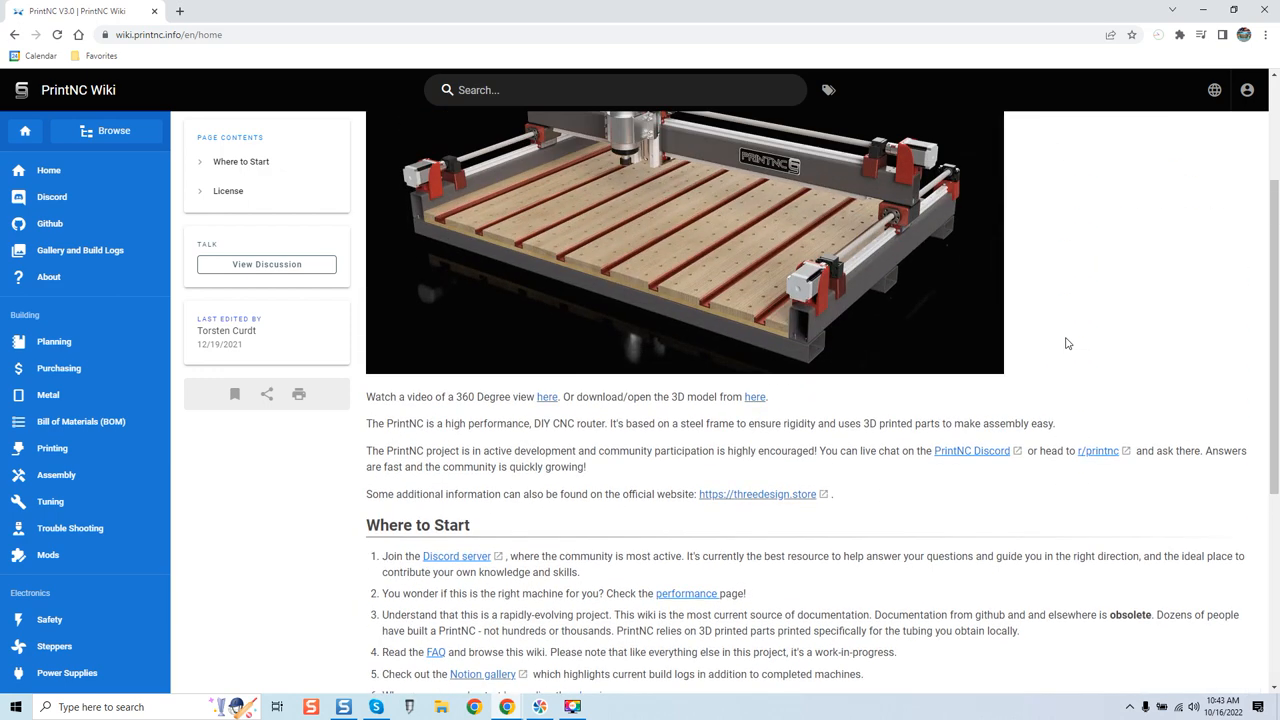